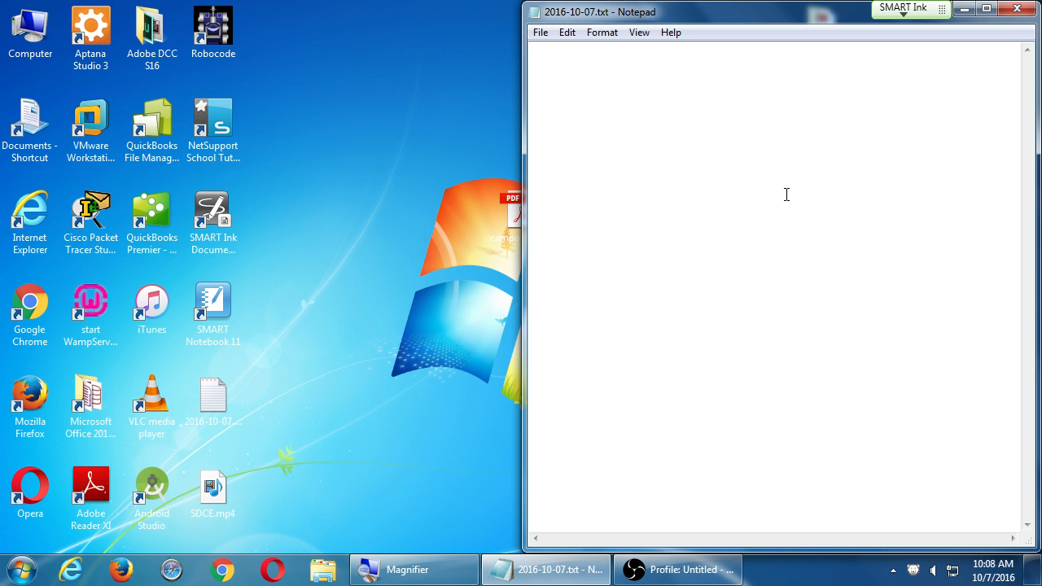
Step: Switch to the Firefox window showing the San Diego Continuing Education website
left_click(534, 49)
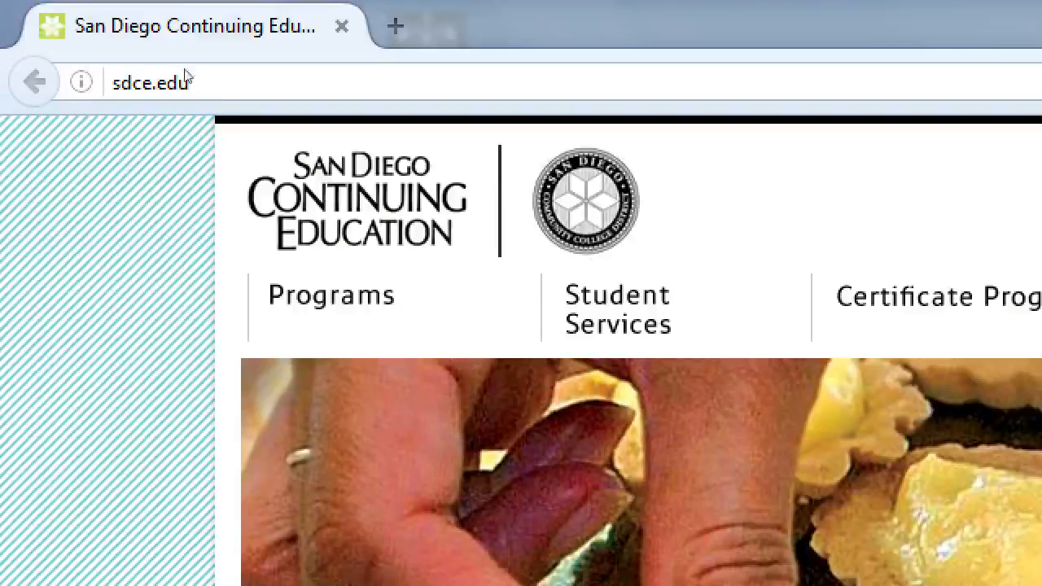
Step: Replace the college site's address with hootsuite.com and load the Hootsuite homepage
left_click(151, 81)
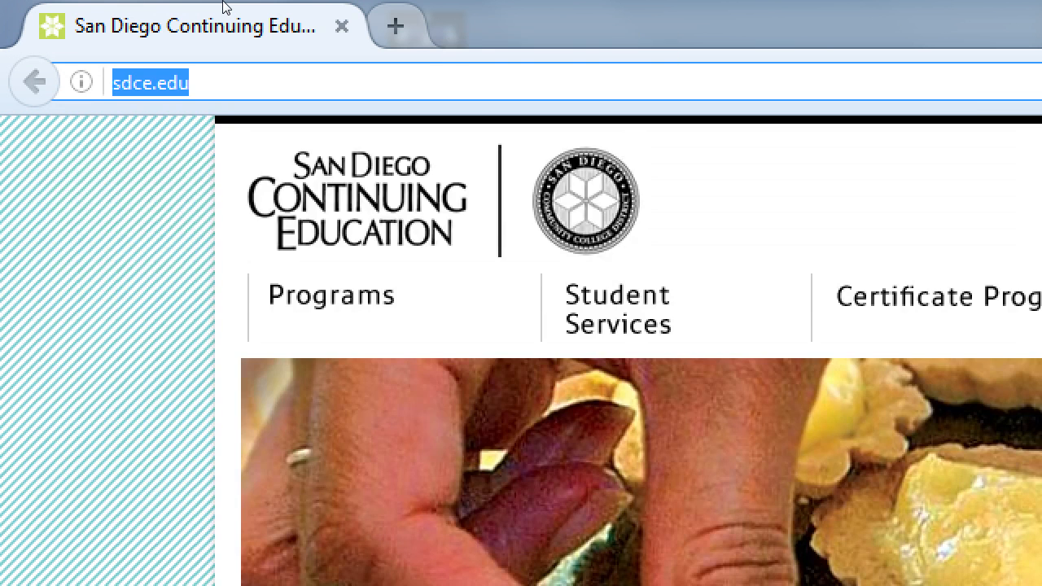
type("hootsuite.com")
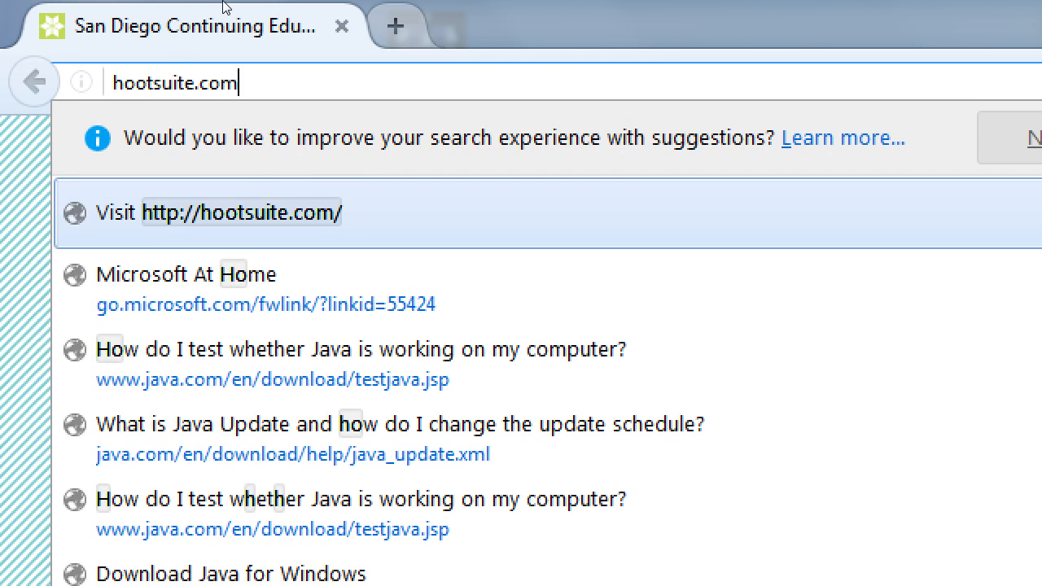
left_click(241, 212)
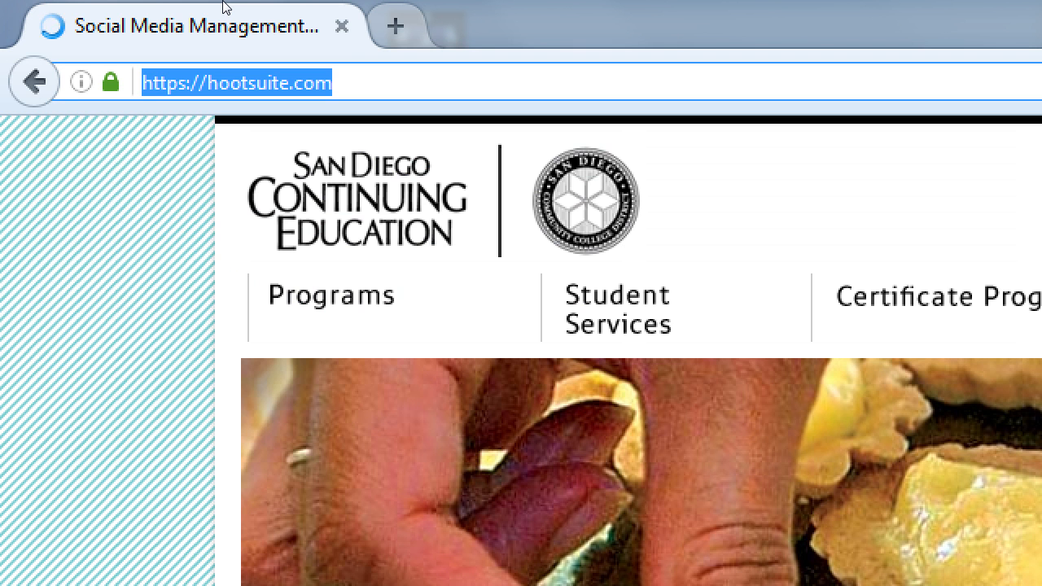
left_click(334, 82)
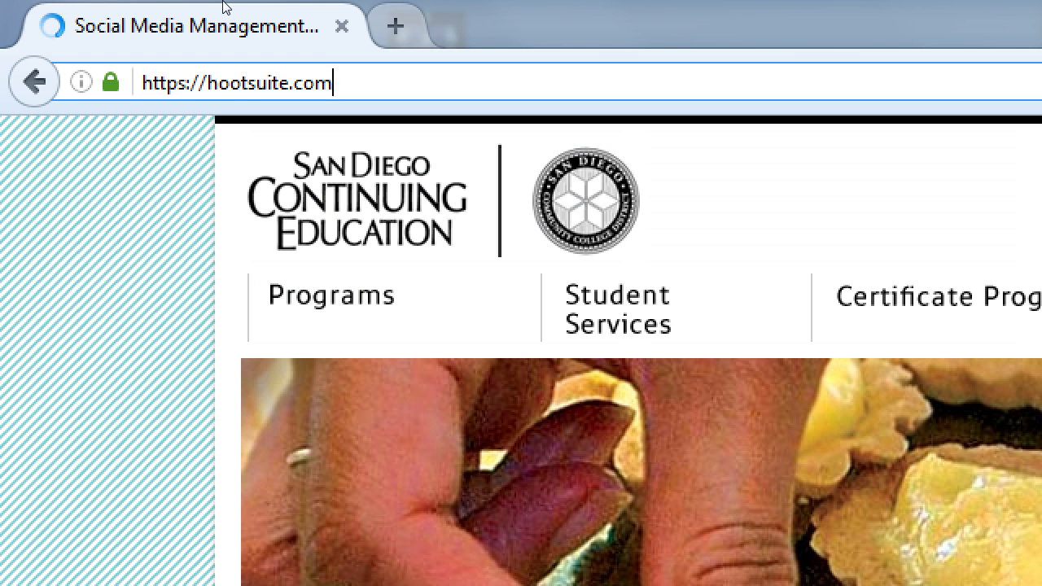
key("Return")
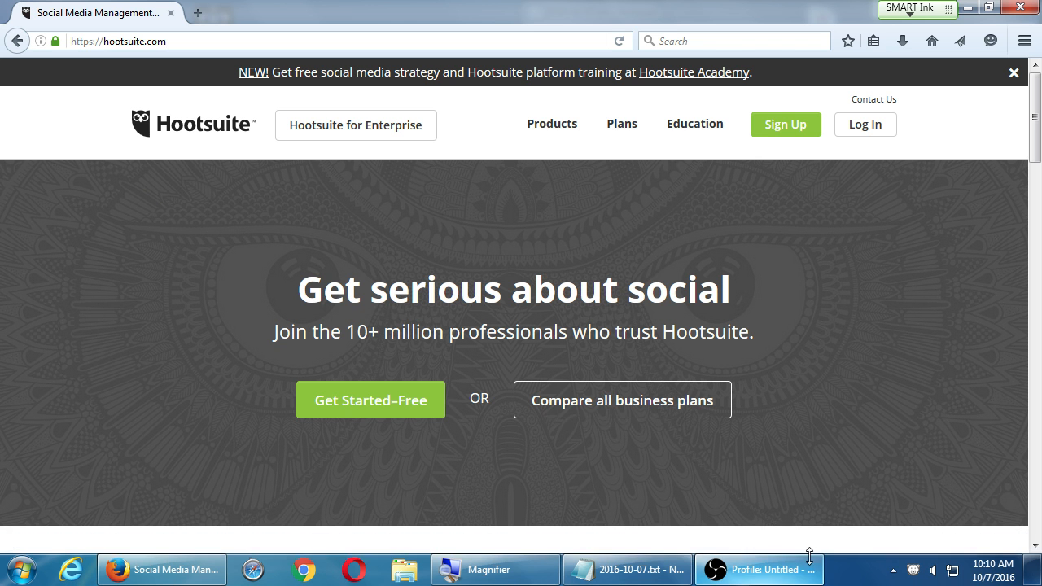
left_click(627, 570)
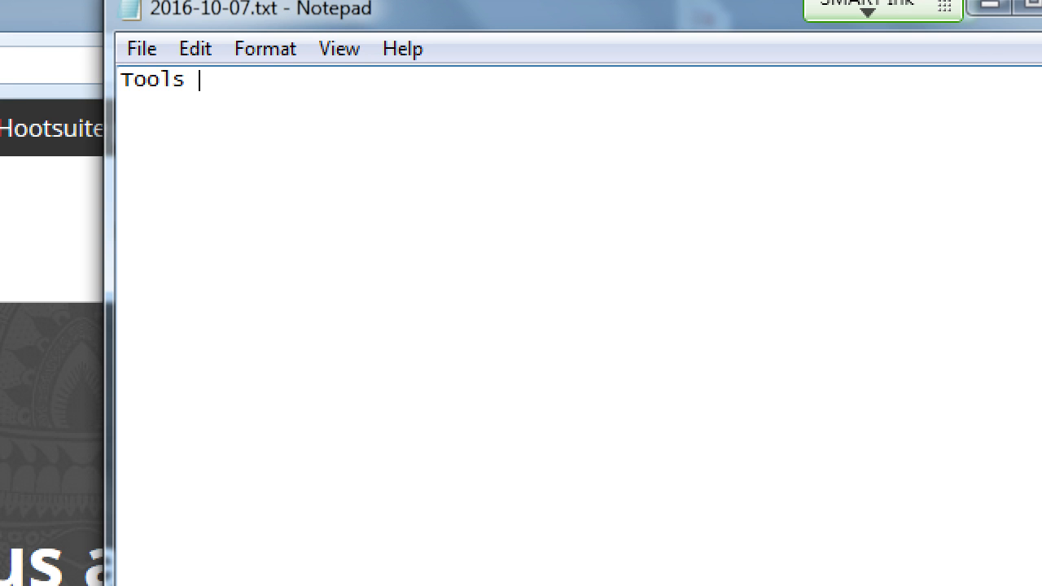
type("for managing")
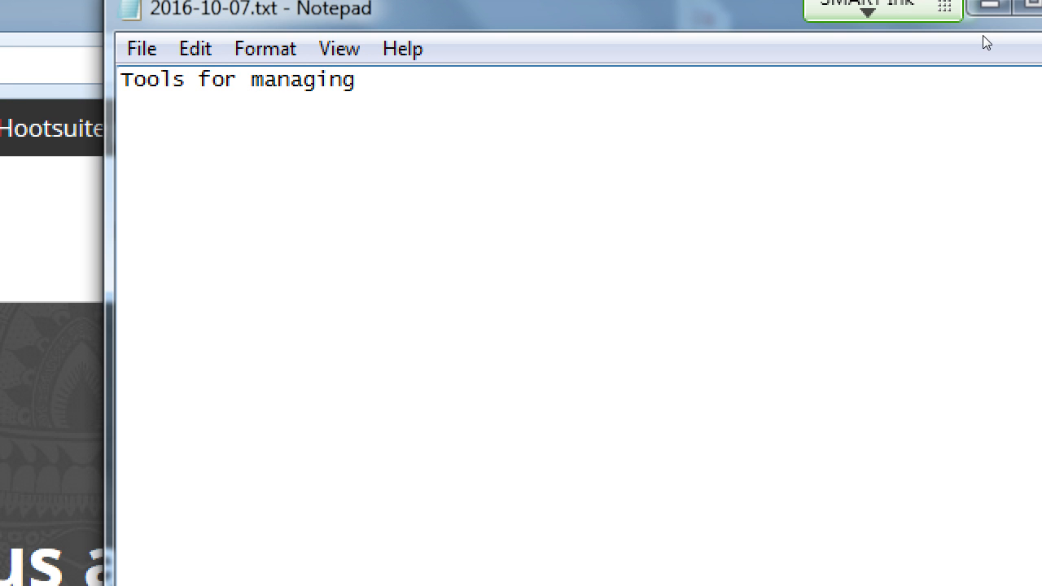
type("multip")
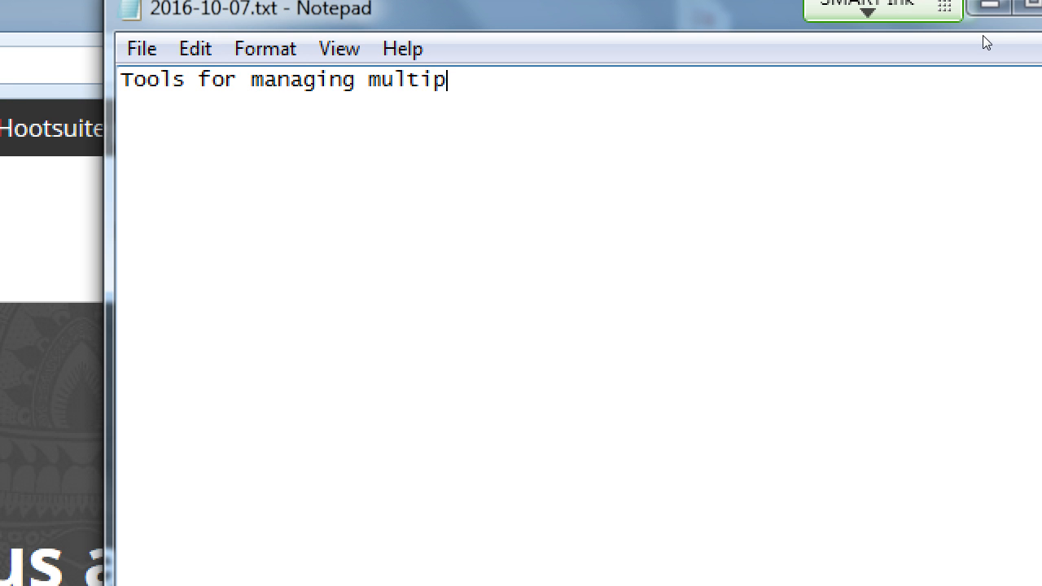
type("le social networks:")
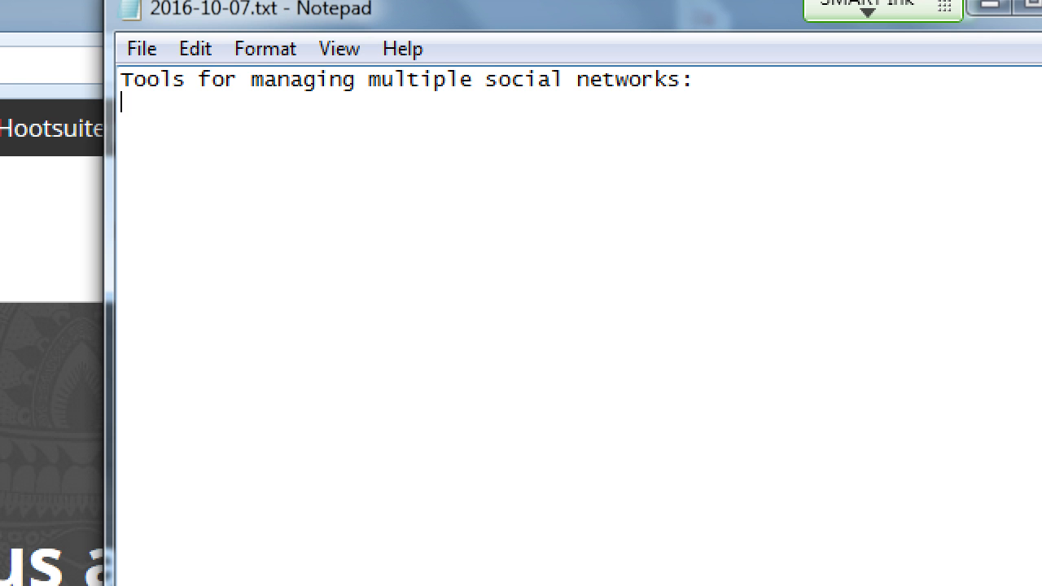
type("http://")
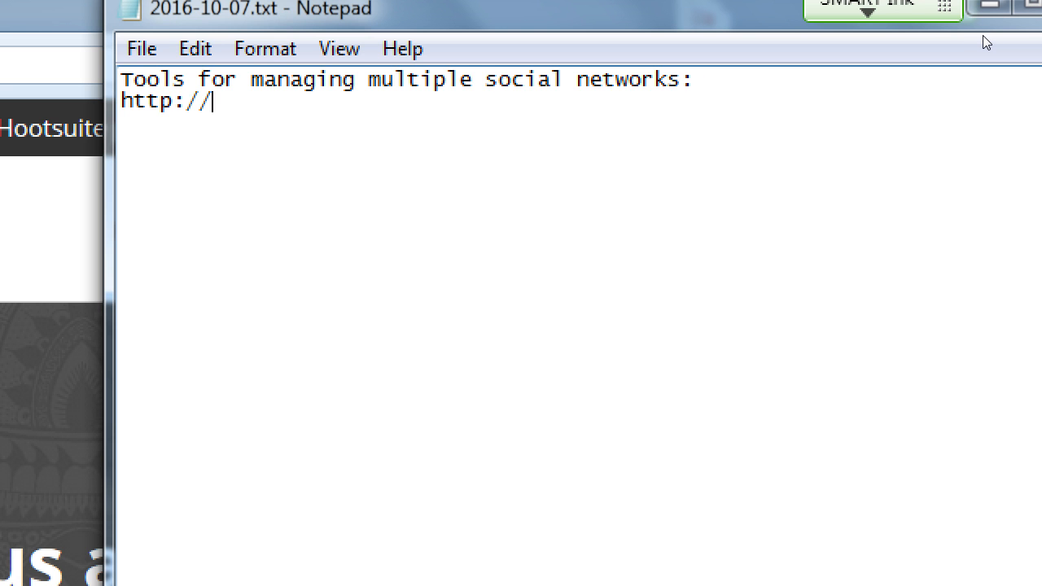
type("hootsuite.com")
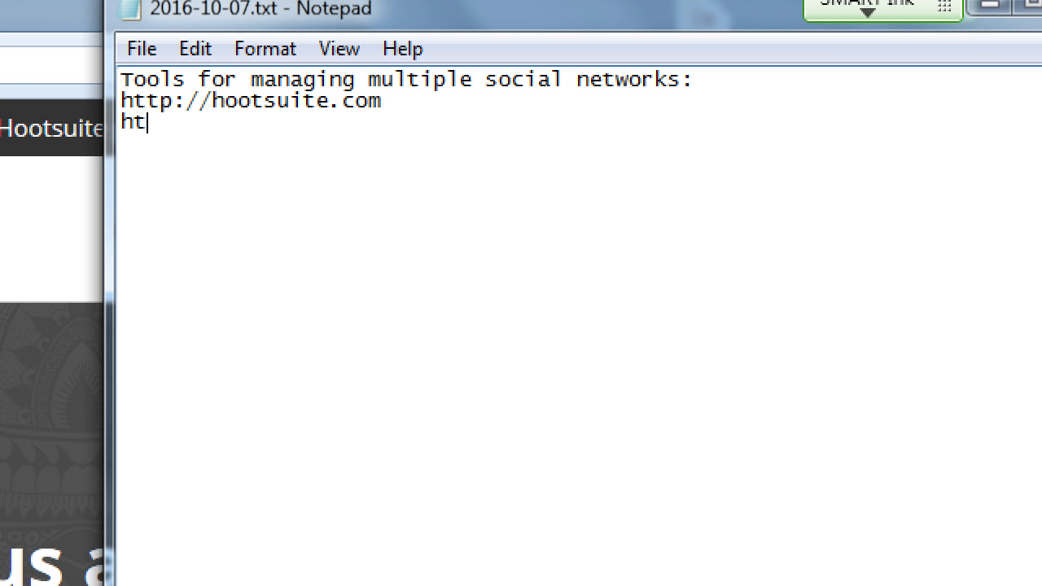
type("tp://")
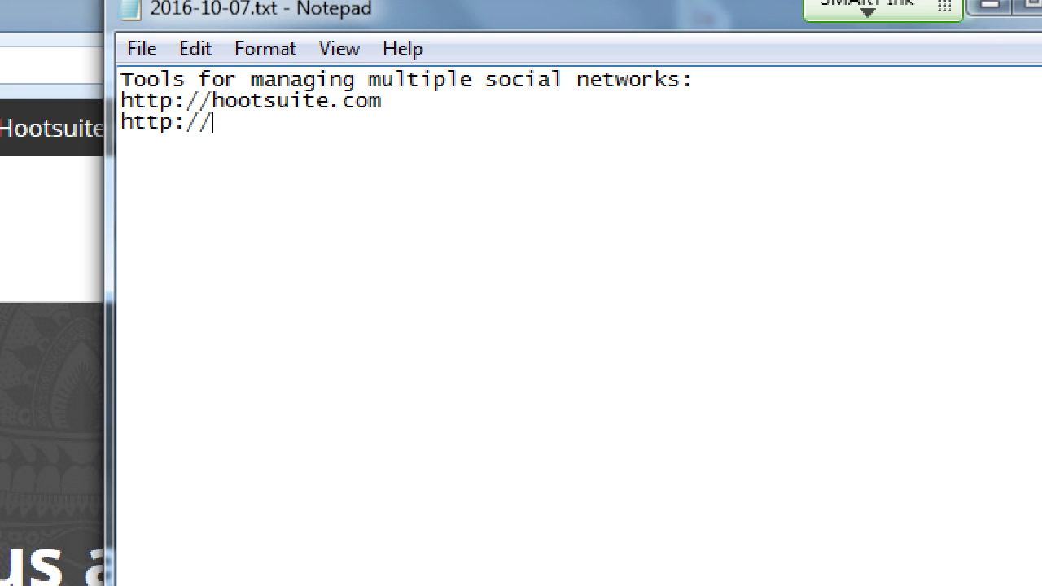
type("buffer.")
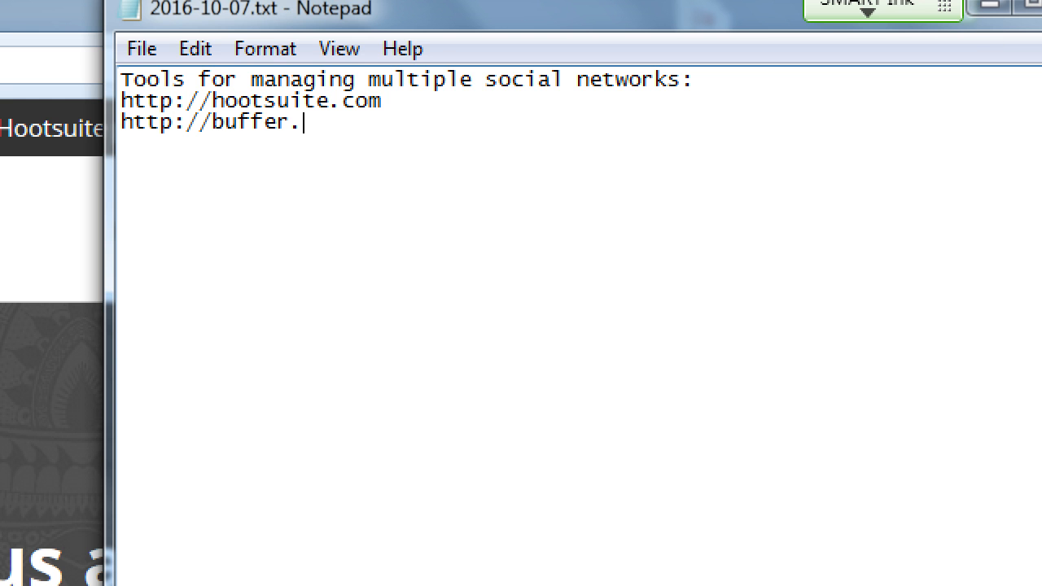
type("com")
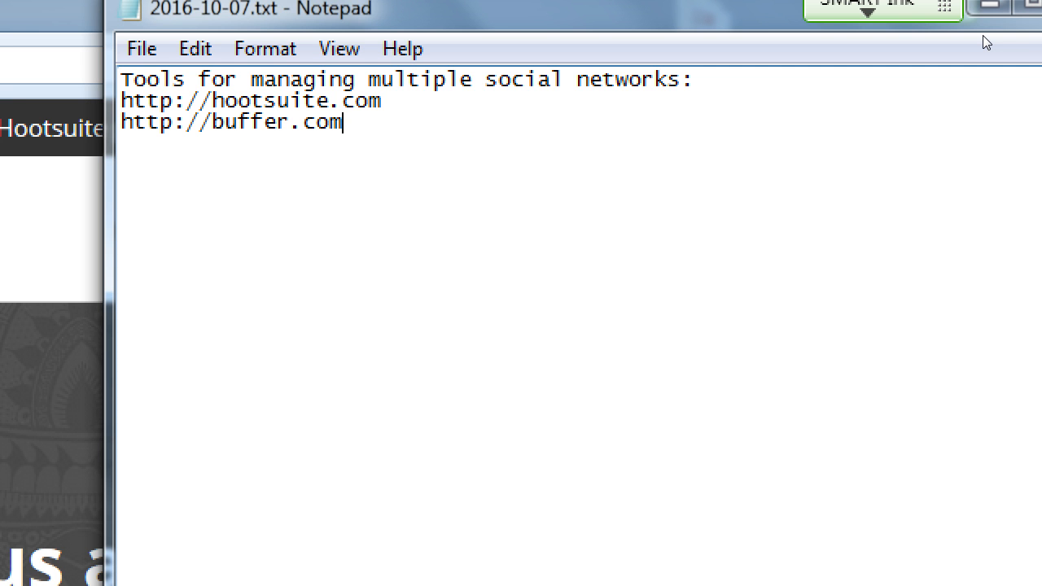
triple_click(231, 121)
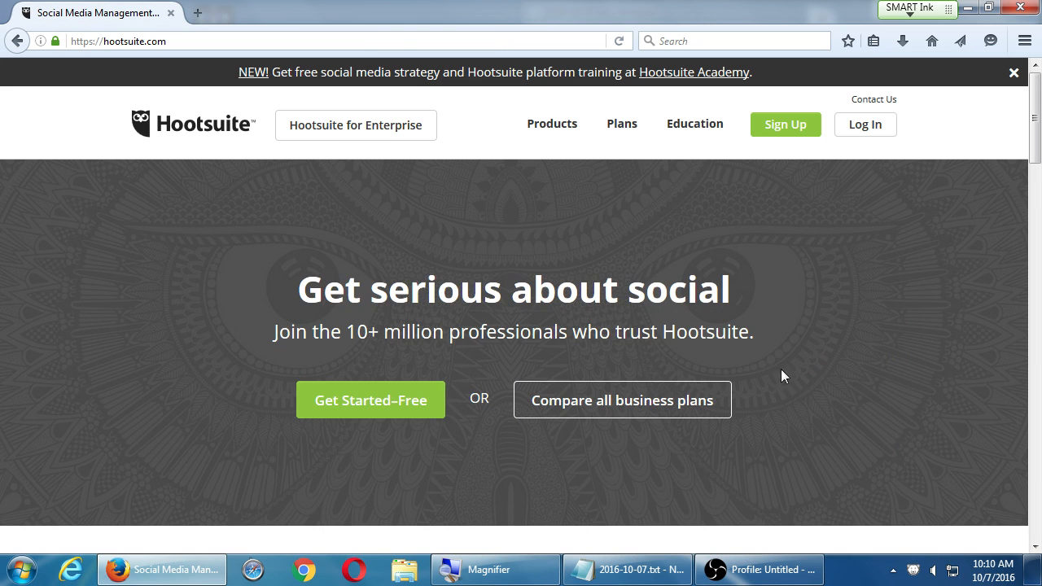
scroll("down", 3)
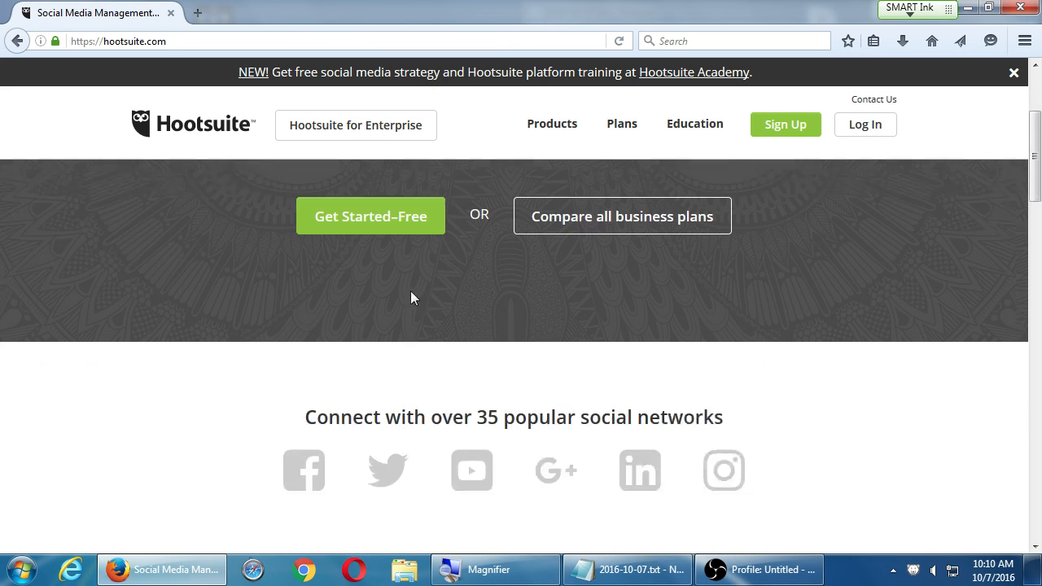
scroll("down", 3)
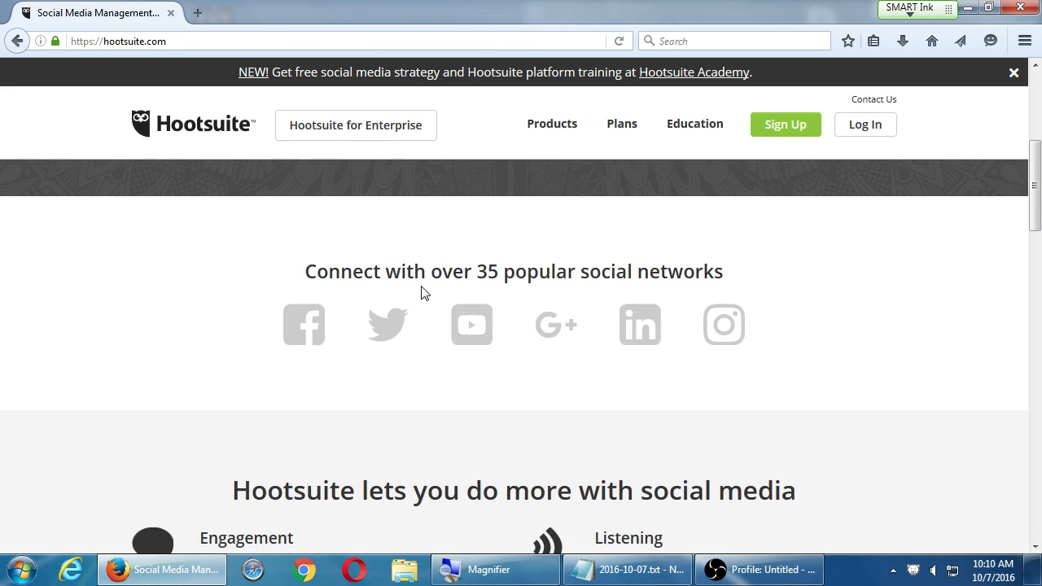
mouse_move(386, 330)
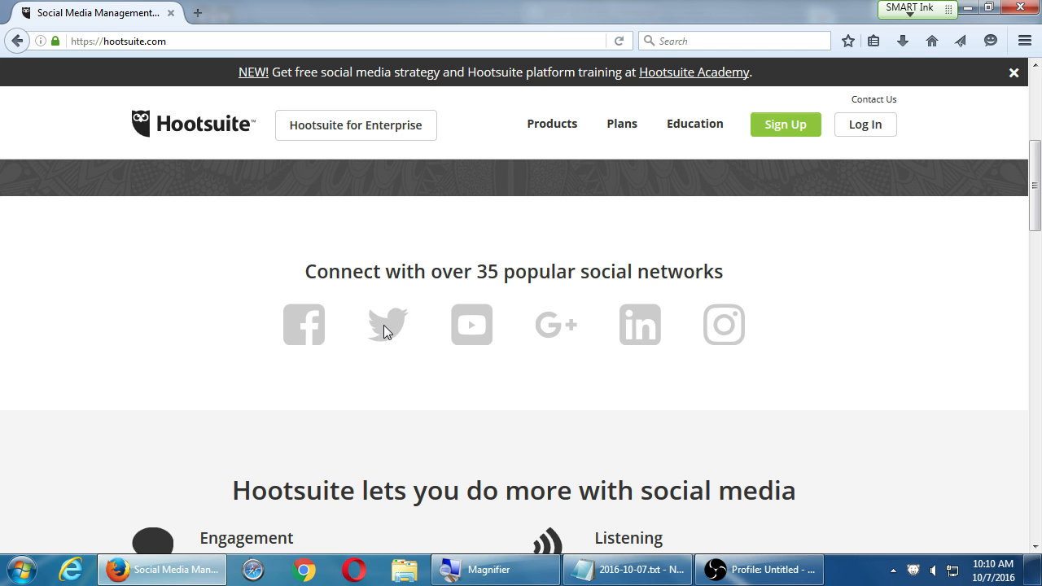
mouse_move(583, 334)
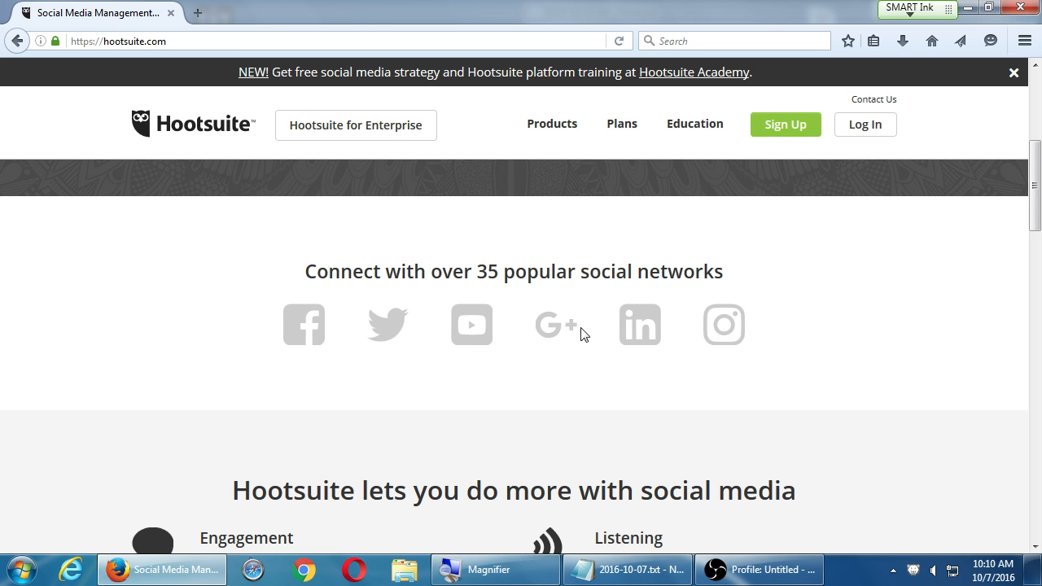
mouse_move(482, 273)
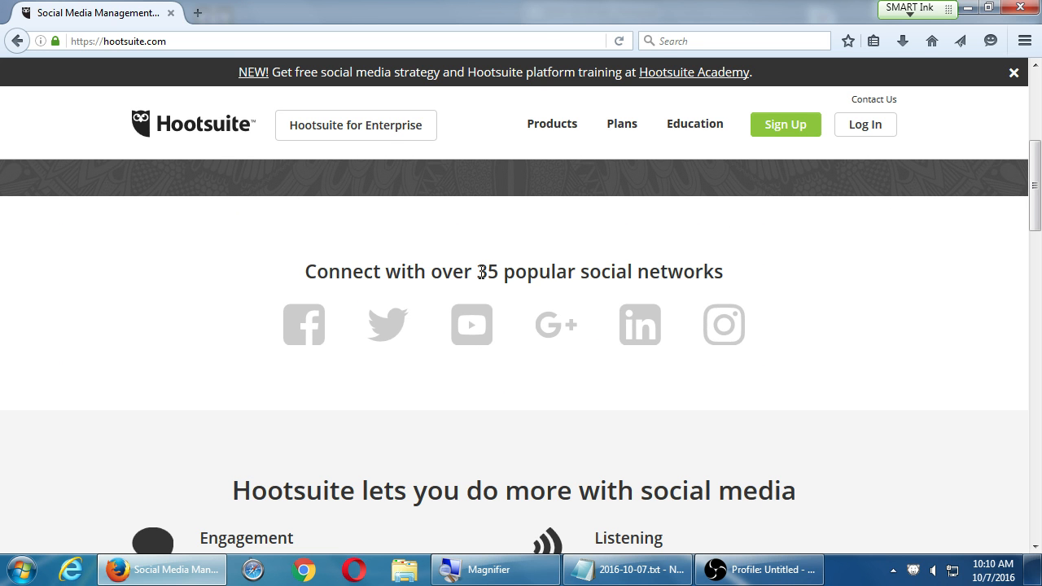
mouse_move(303, 308)
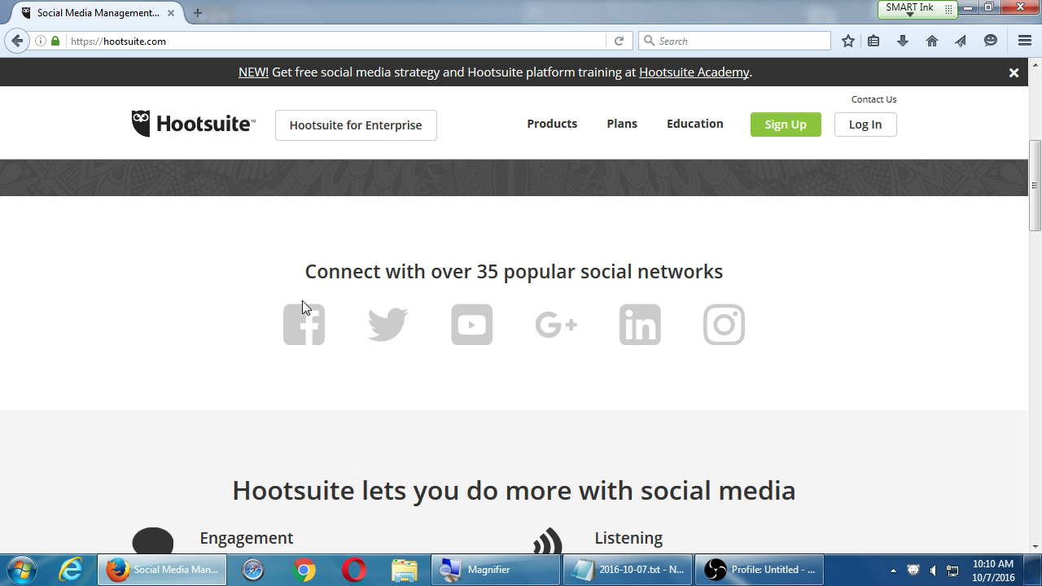
scroll("down", 3)
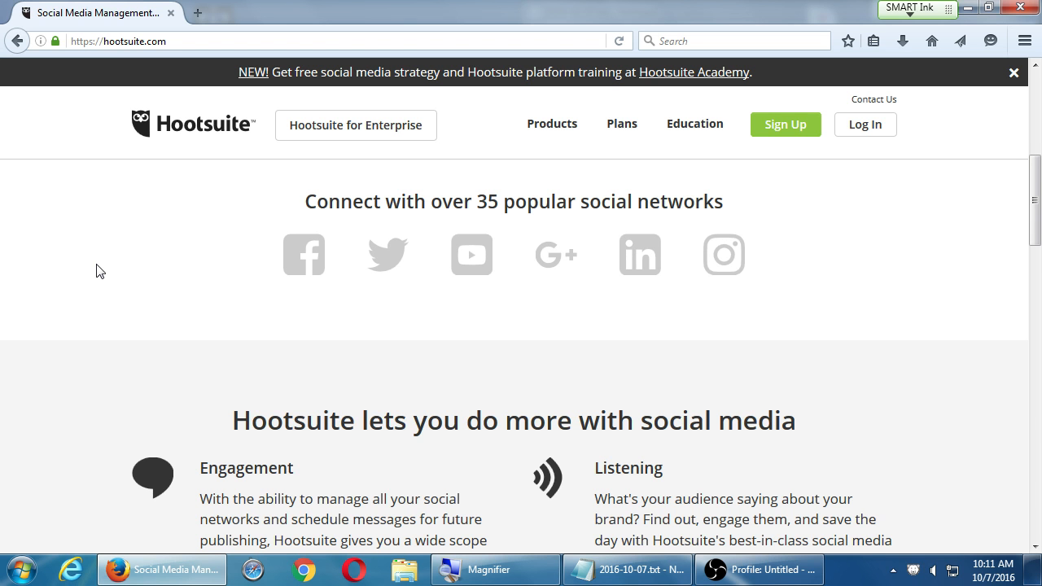
scroll("down", 3)
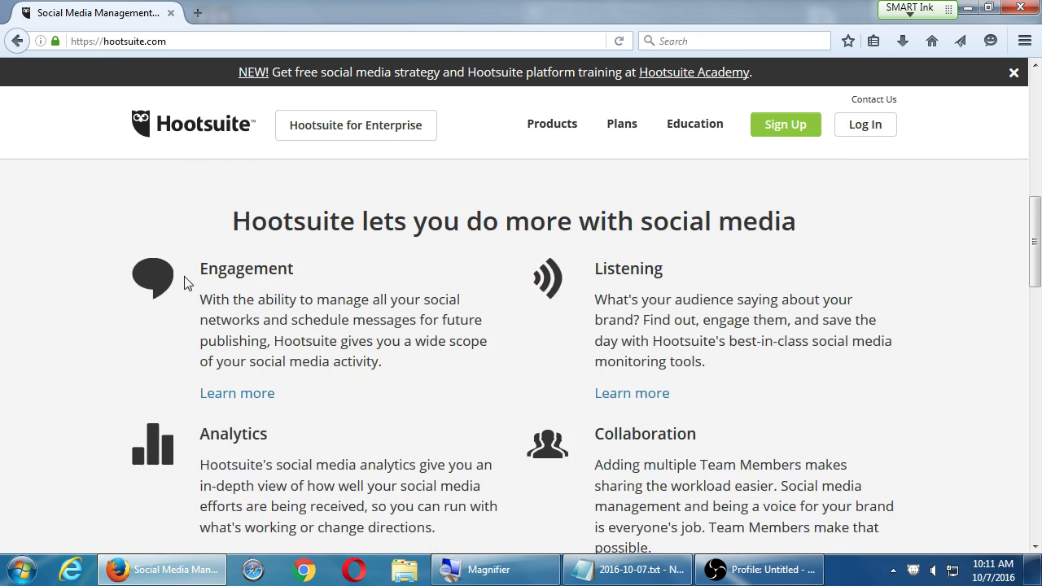
scroll("down", 3)
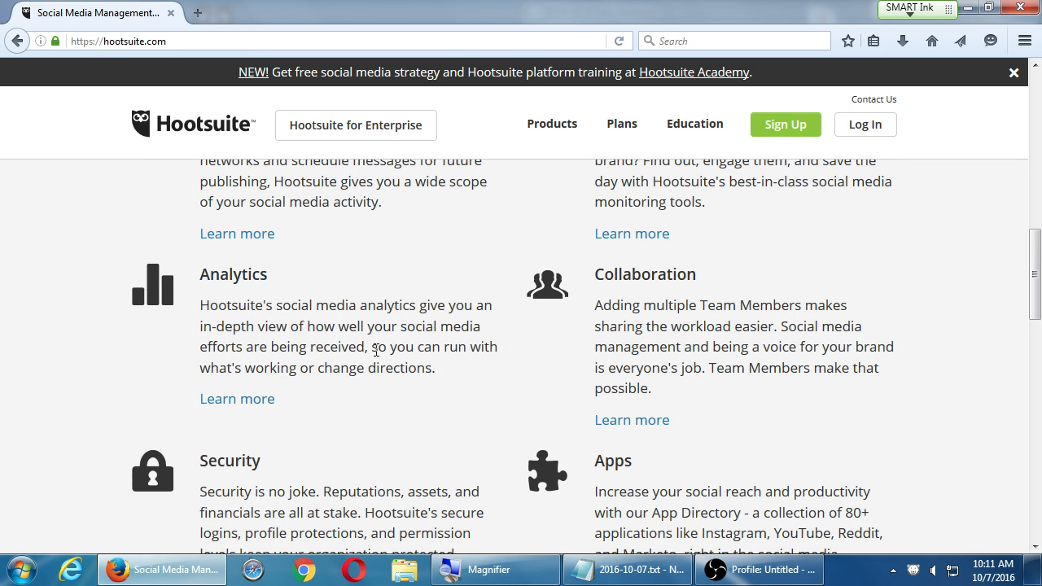
scroll("down", 3)
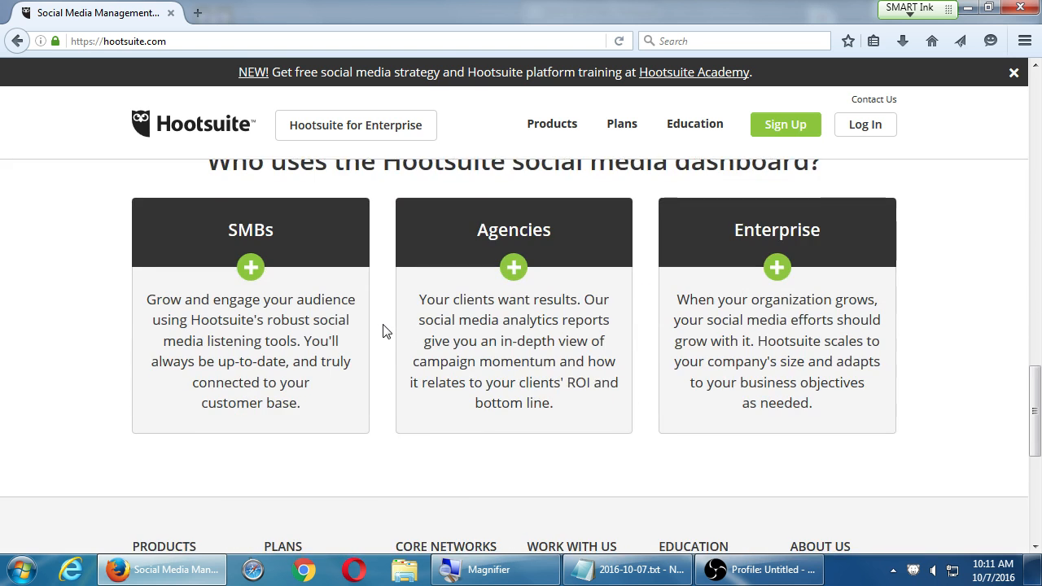
scroll("down", 3)
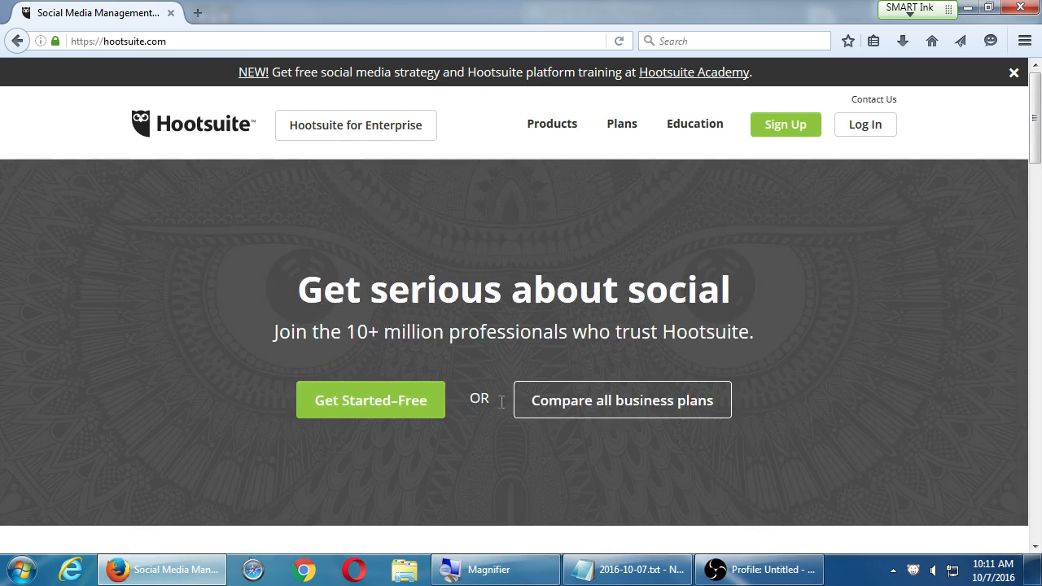
mouse_move(371, 400)
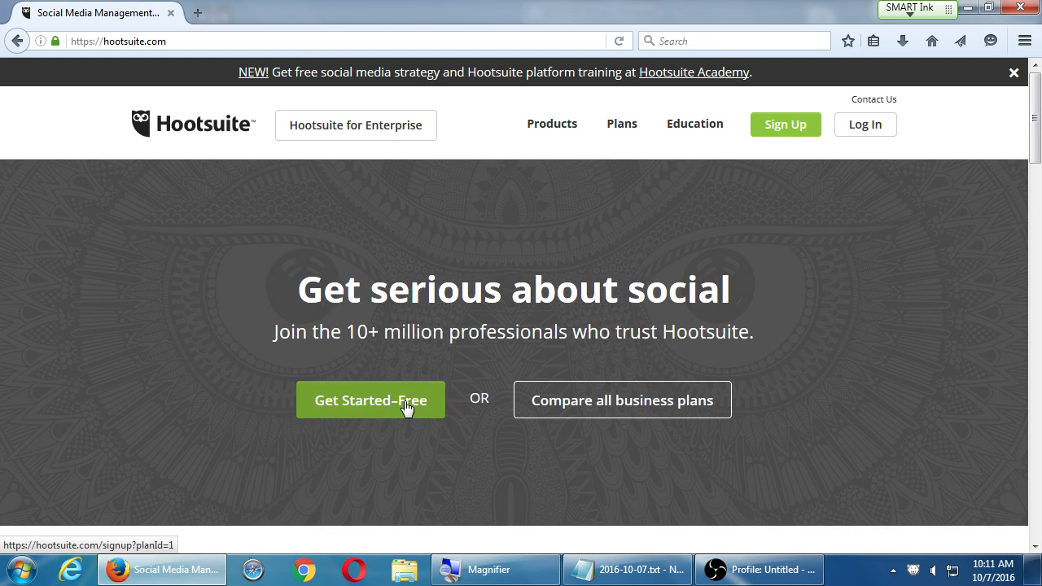
Step: Open Hootsuite's Compare Plans page listing Free, Professional, Team, Business and Enterprise
left_click(552, 123)
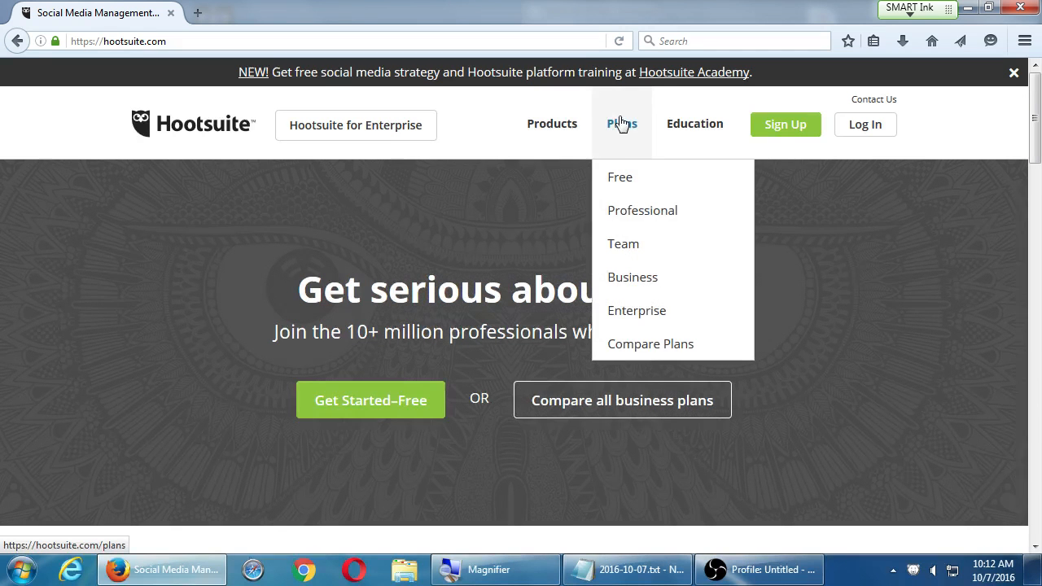
mouse_move(615, 362)
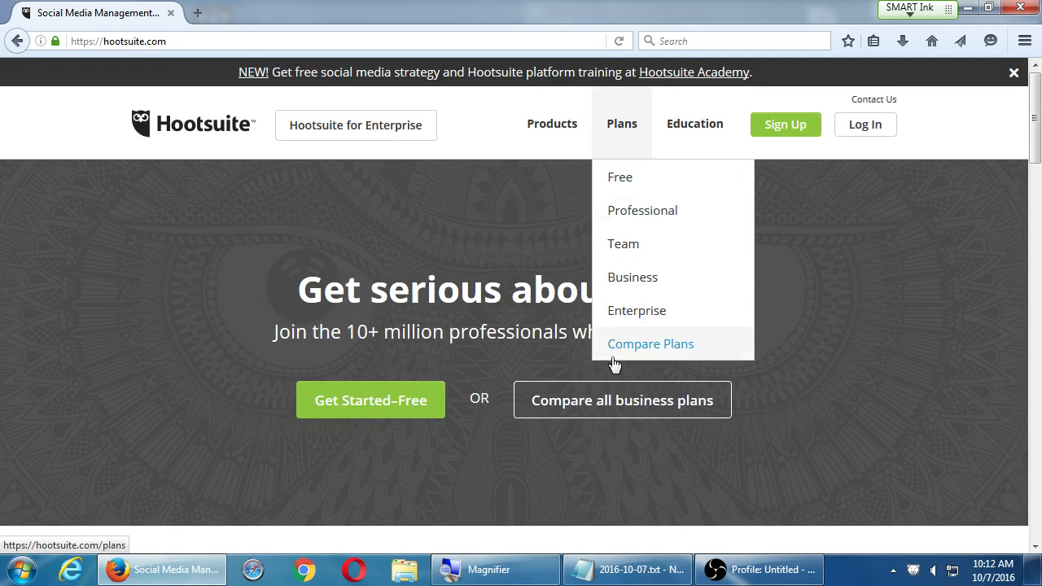
left_click(650, 344)
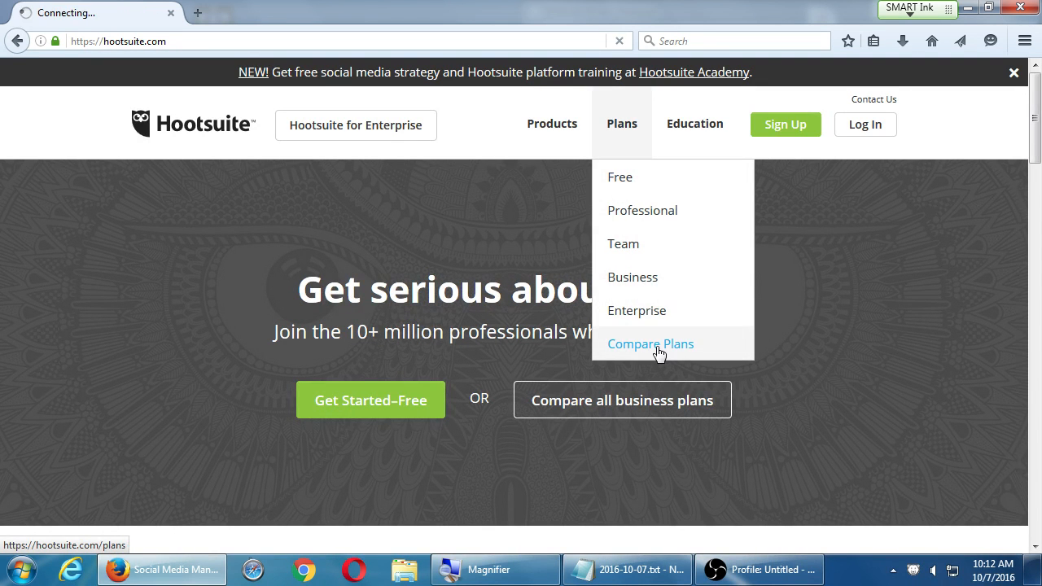
left_click(651, 343)
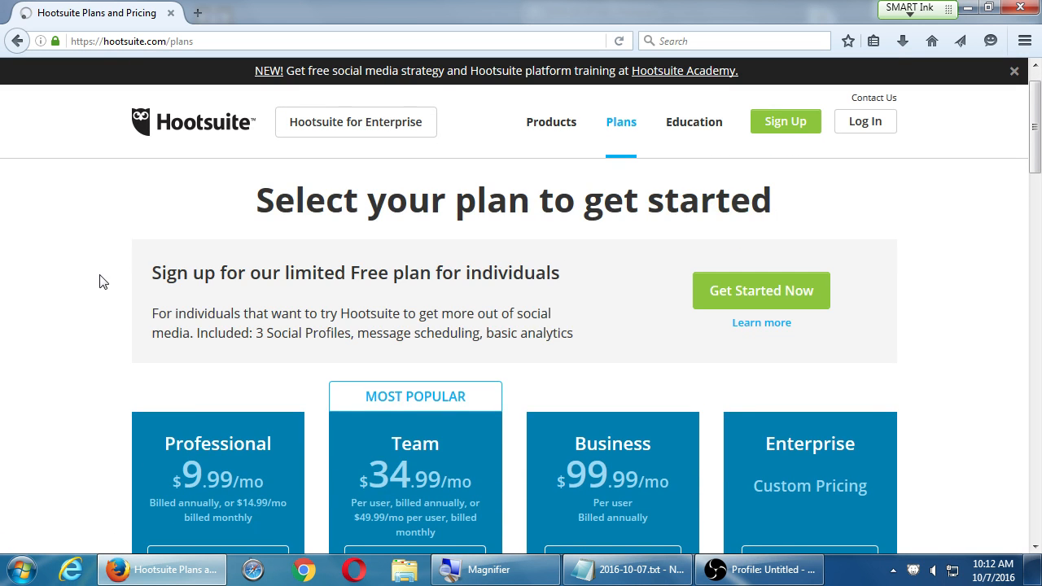
mouse_move(310, 292)
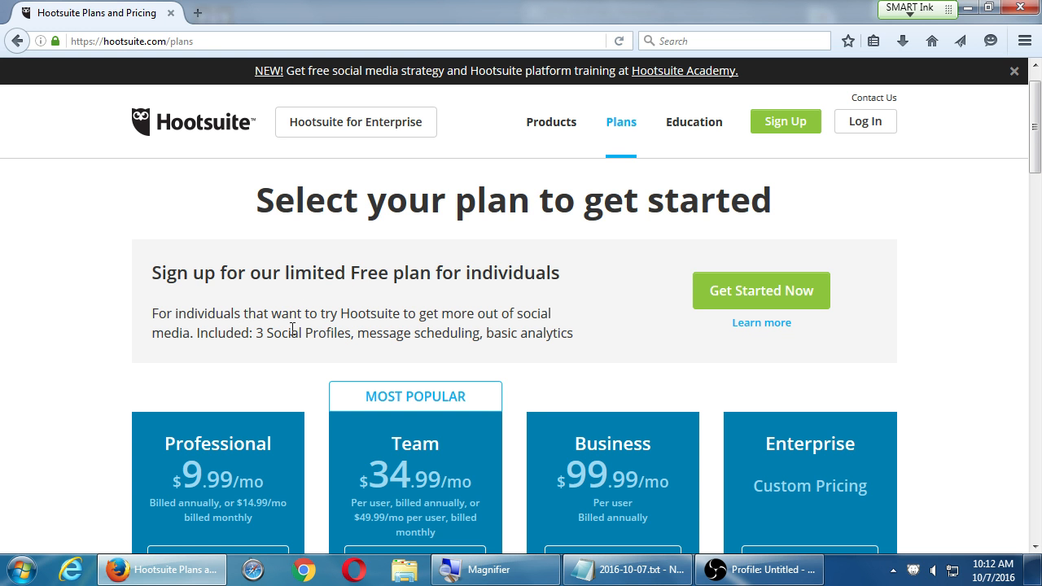
double_click(302, 333)
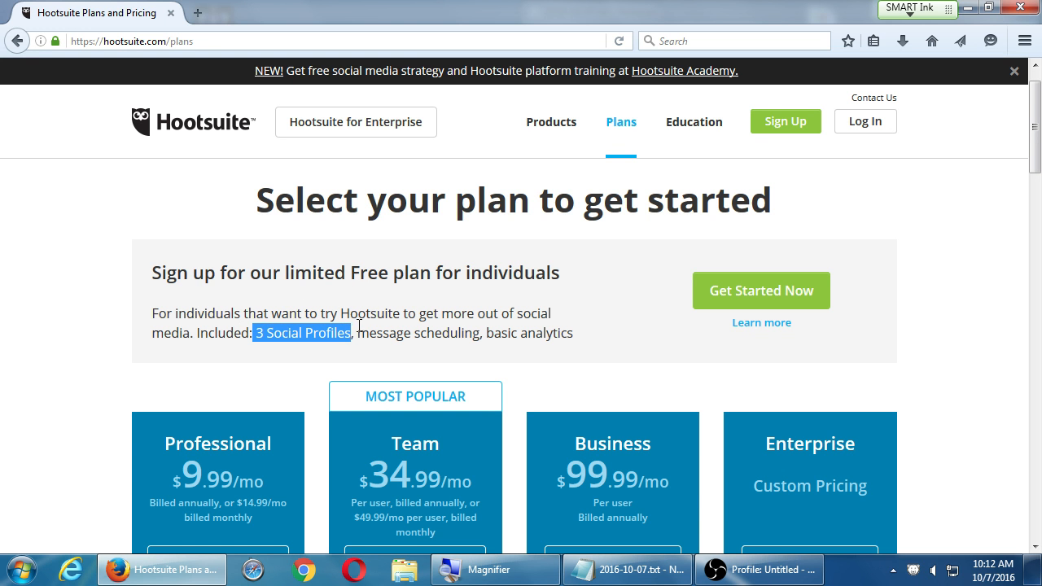
mouse_move(362, 328)
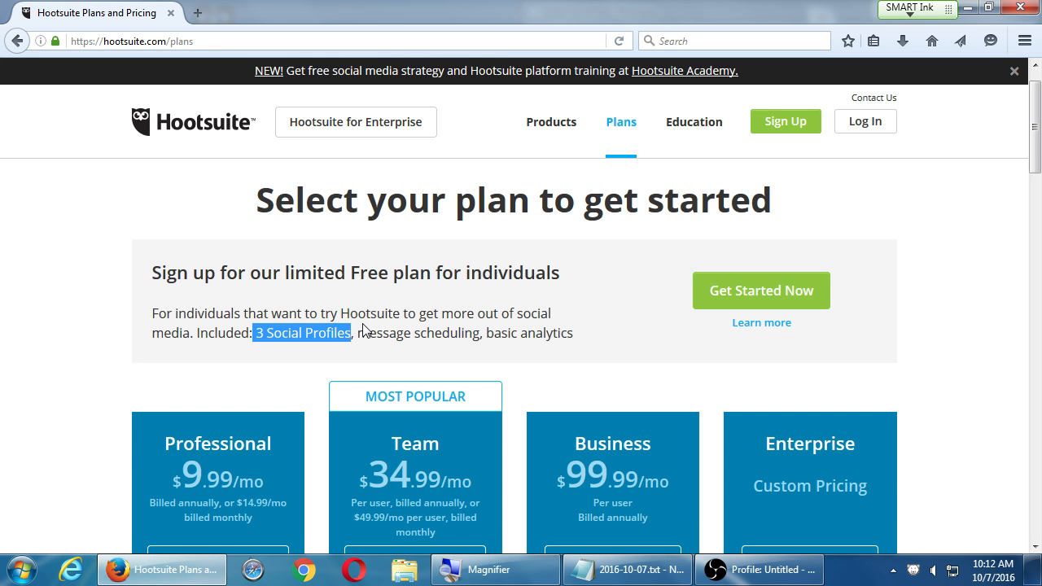
mouse_move(353, 280)
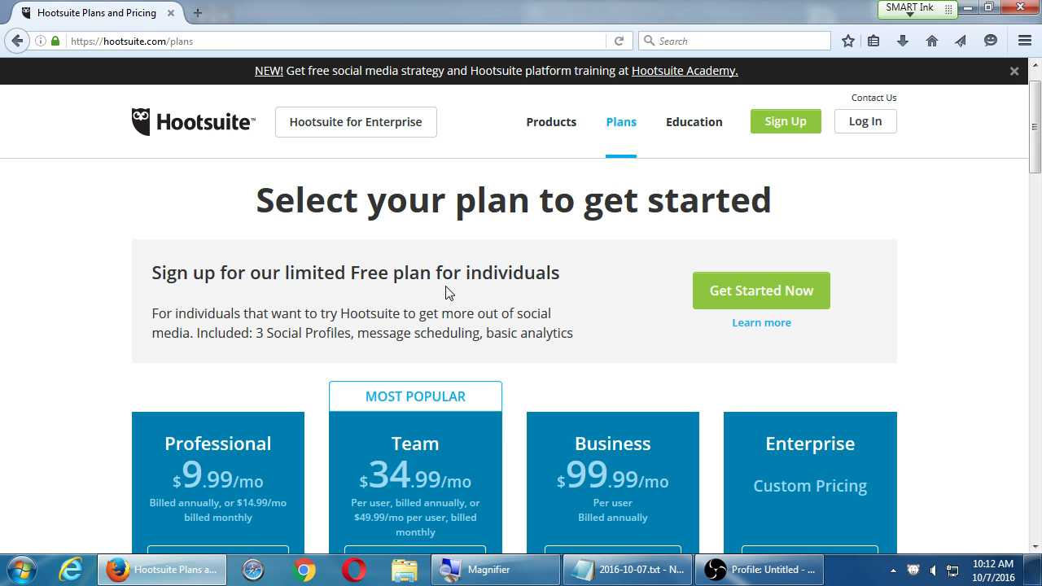
scroll("down", 3)
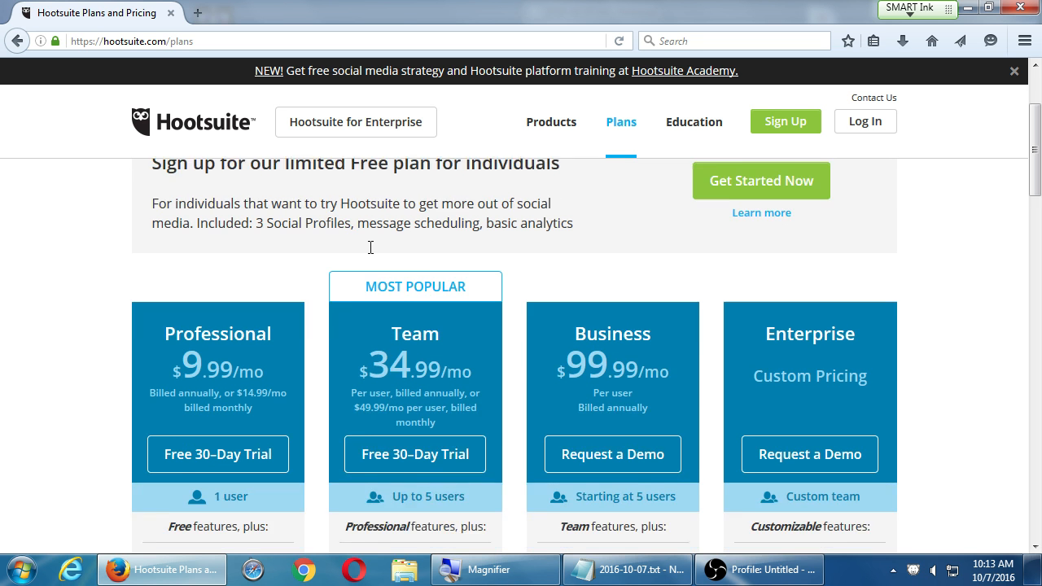
scroll("down", 3)
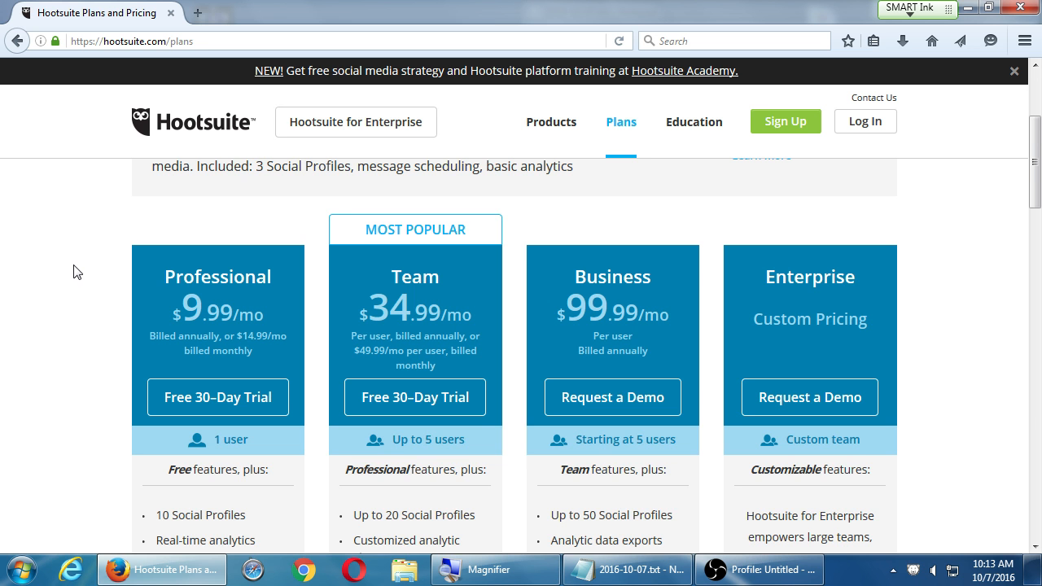
scroll("down", 3)
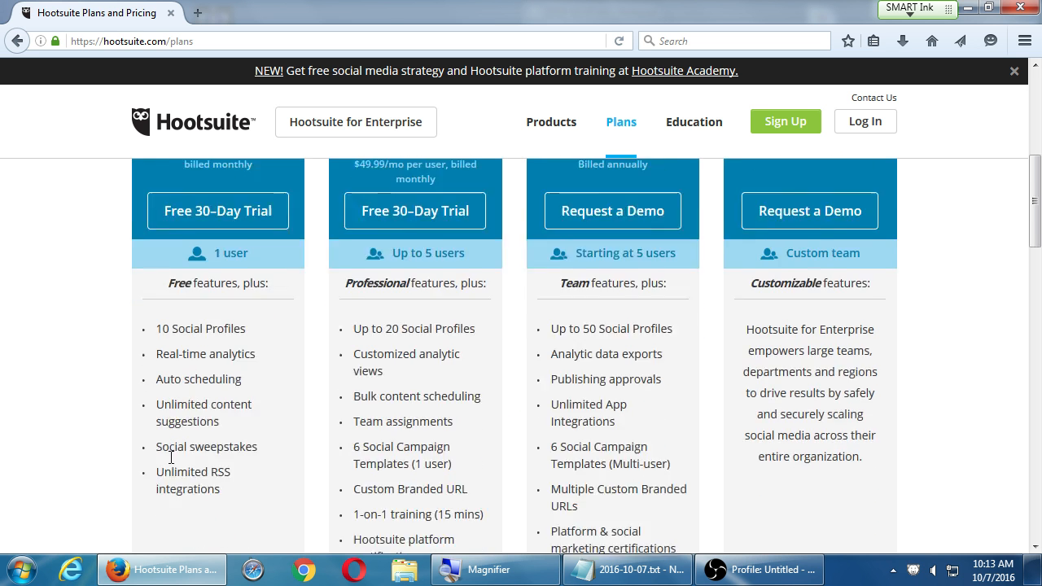
scroll("down", 3)
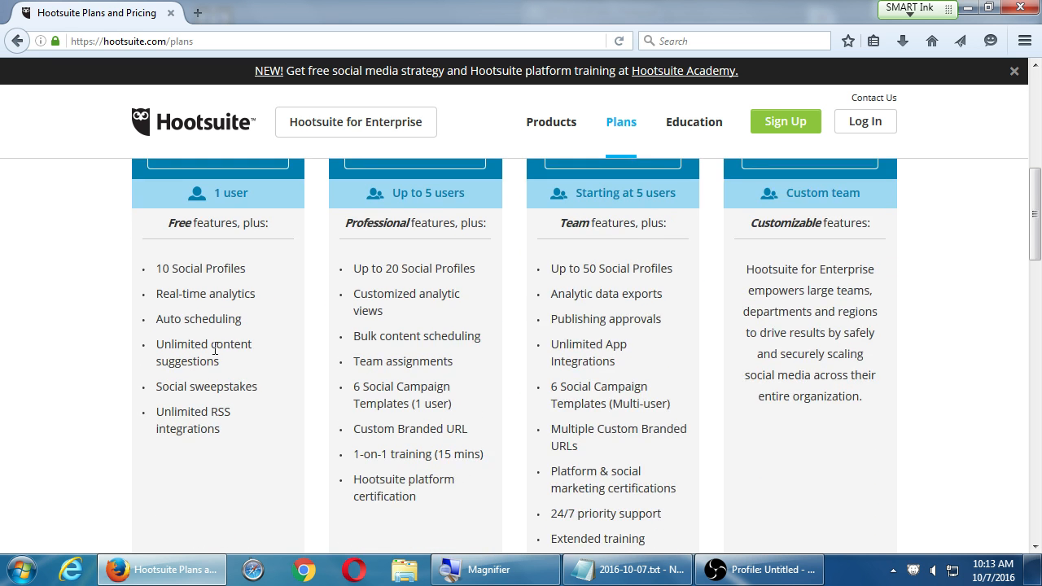
double_click(203, 344)
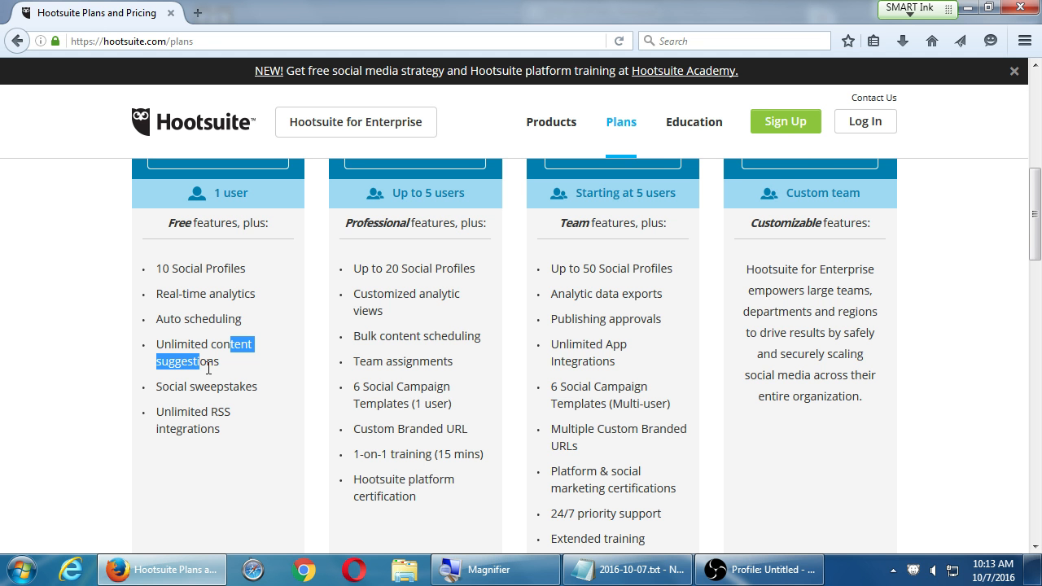
mouse_move(104, 355)
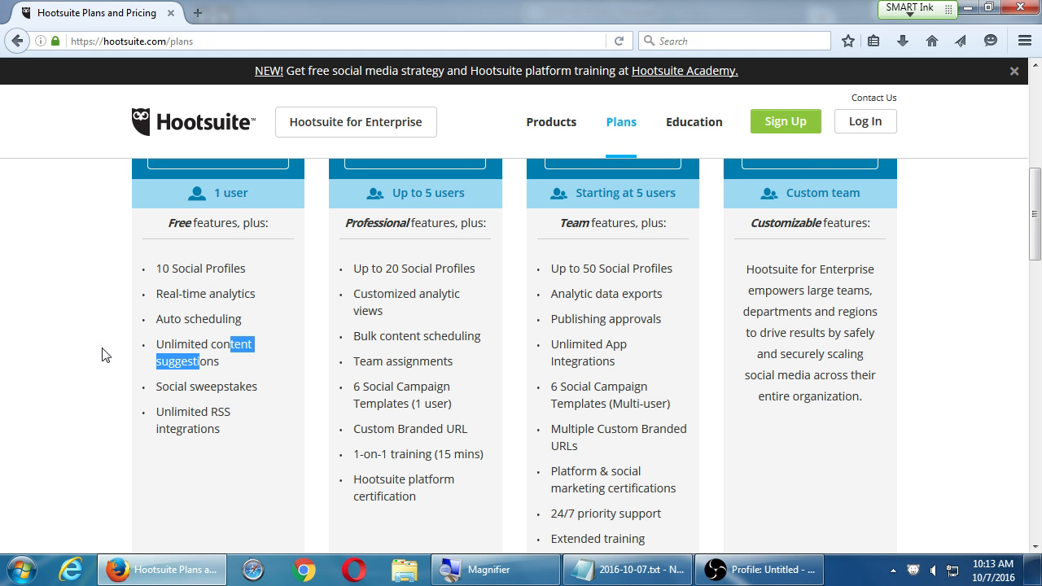
scroll("up", 3)
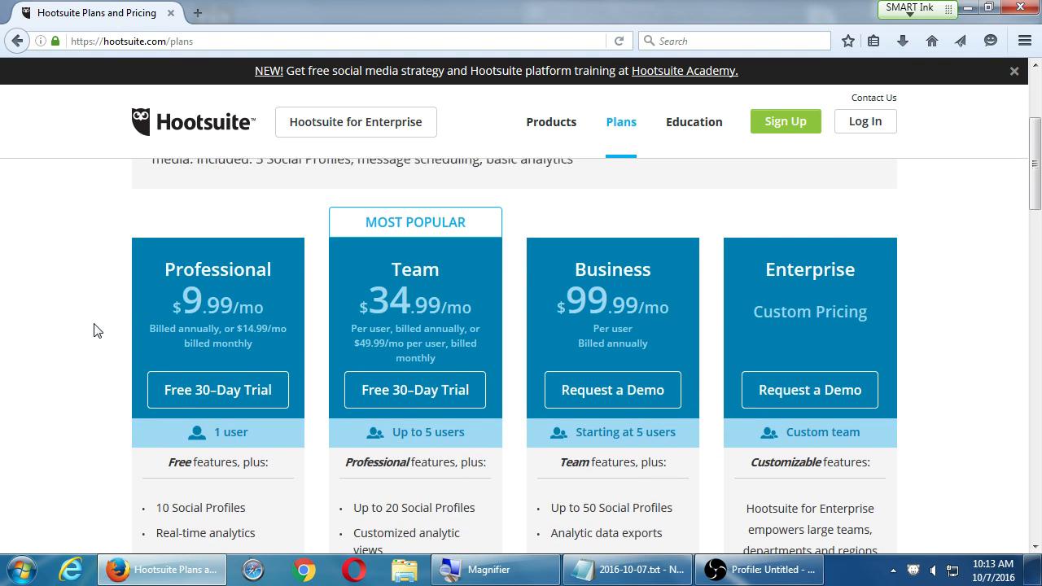
scroll("down", 3)
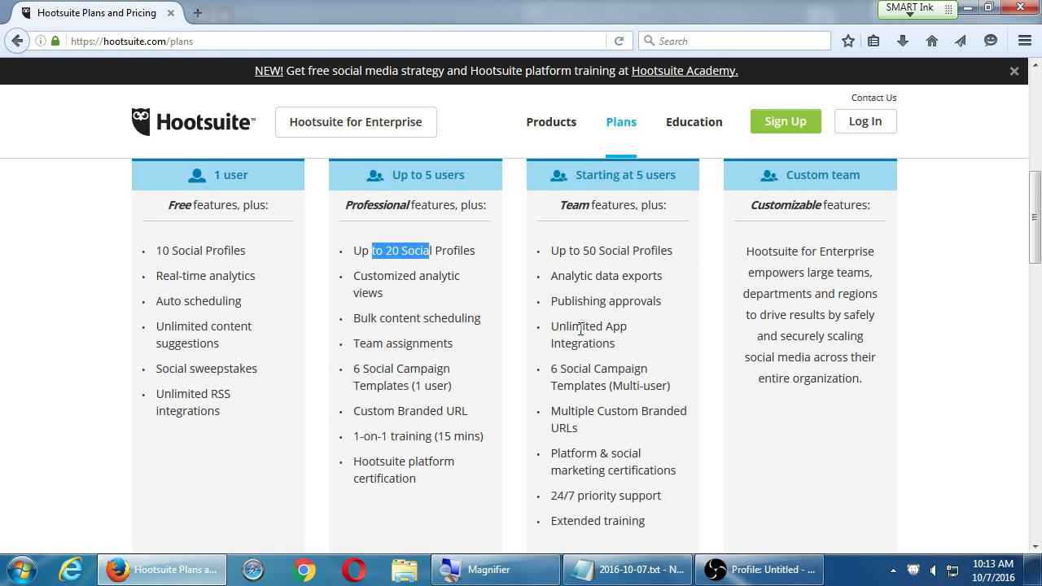
mouse_move(461, 367)
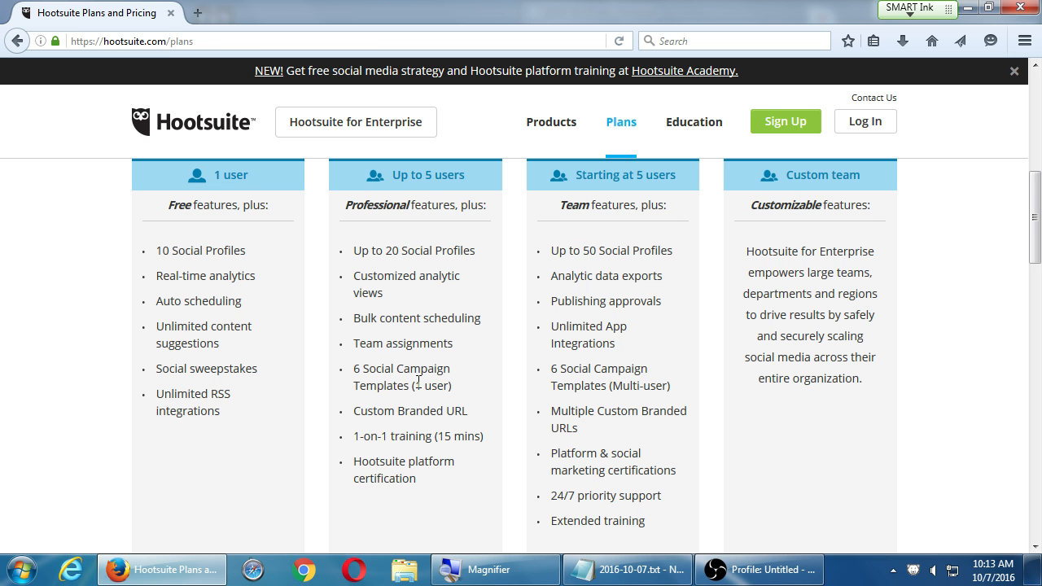
double_click(395, 436)
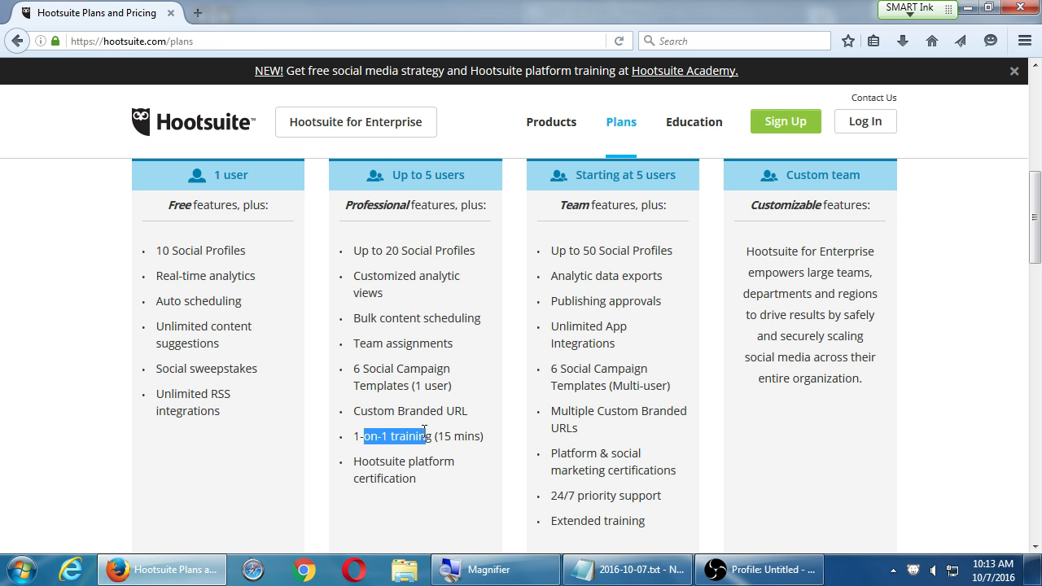
scroll("up", 3)
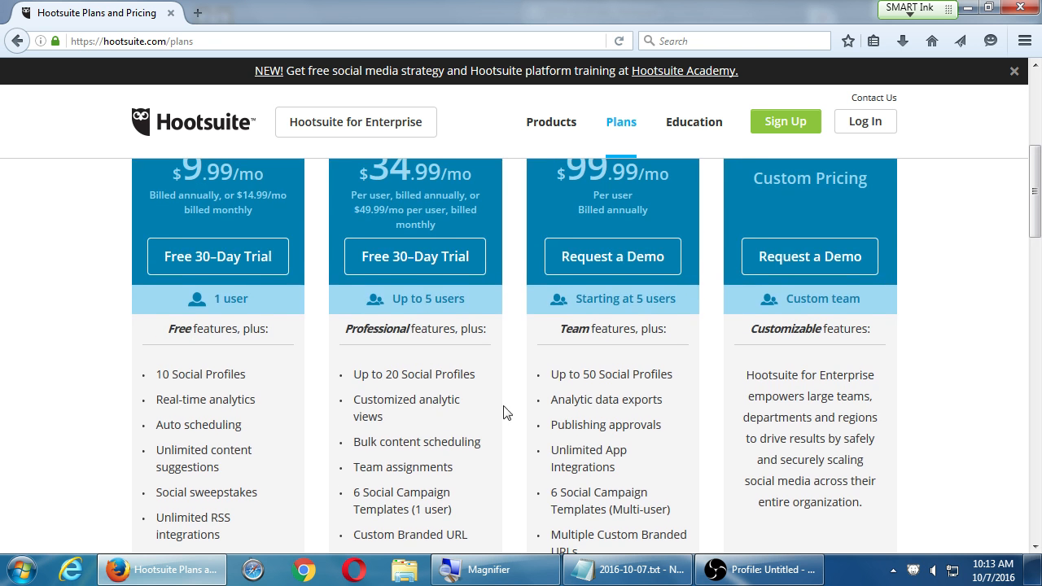
scroll("up", 3)
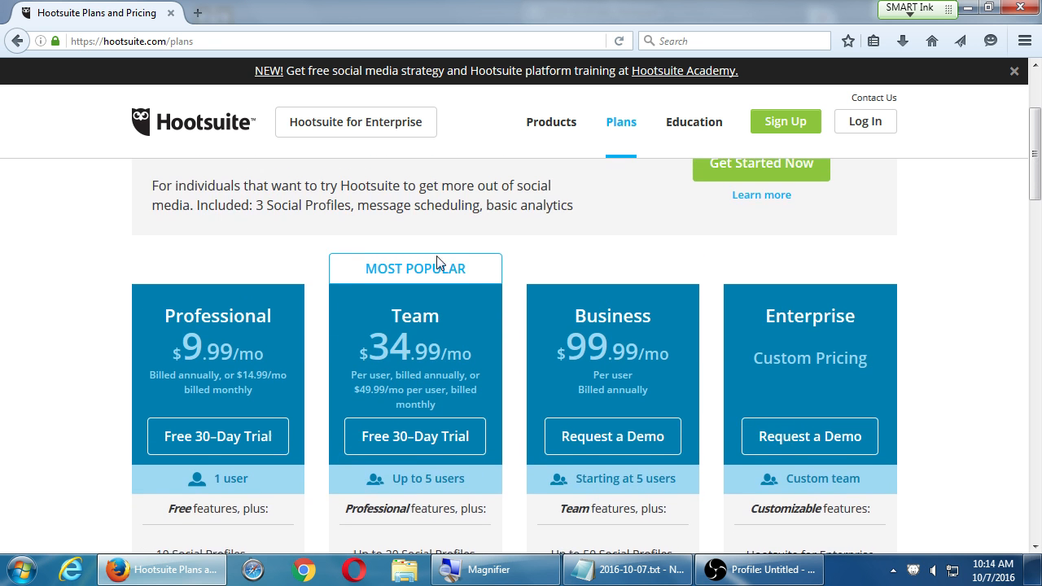
scroll("down", 3)
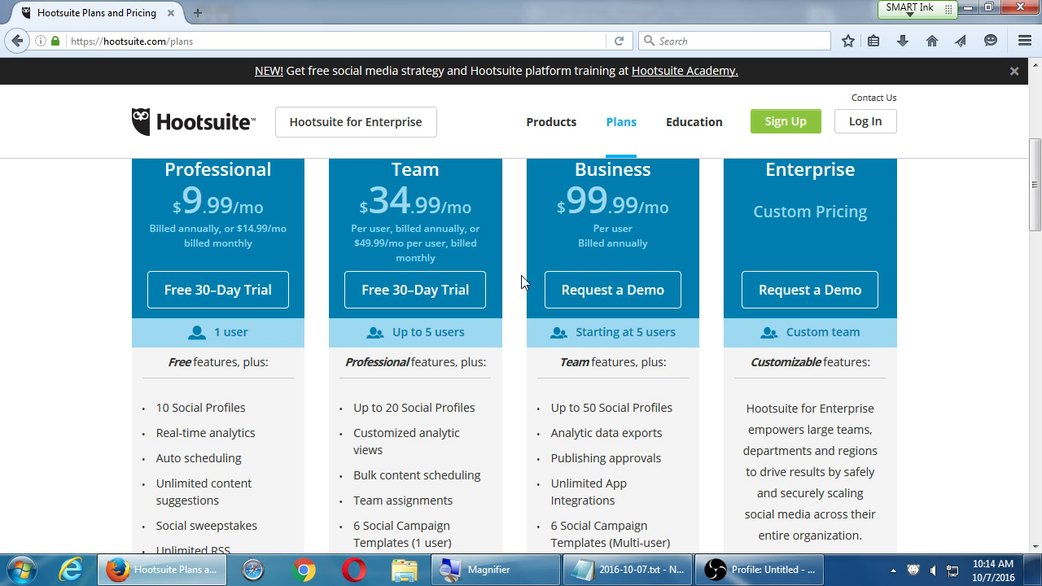
scroll("up", 3)
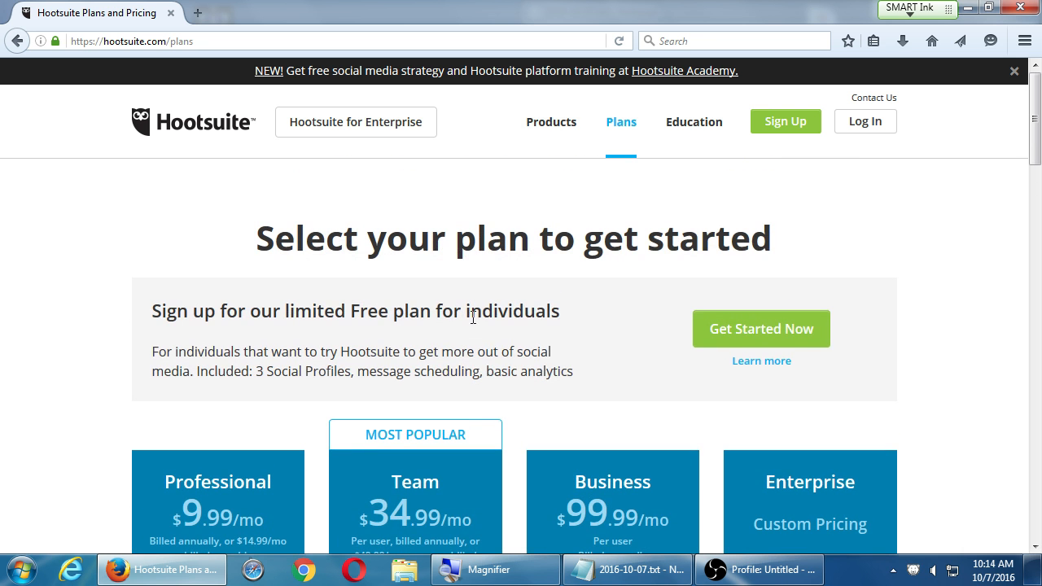
left_click(551, 122)
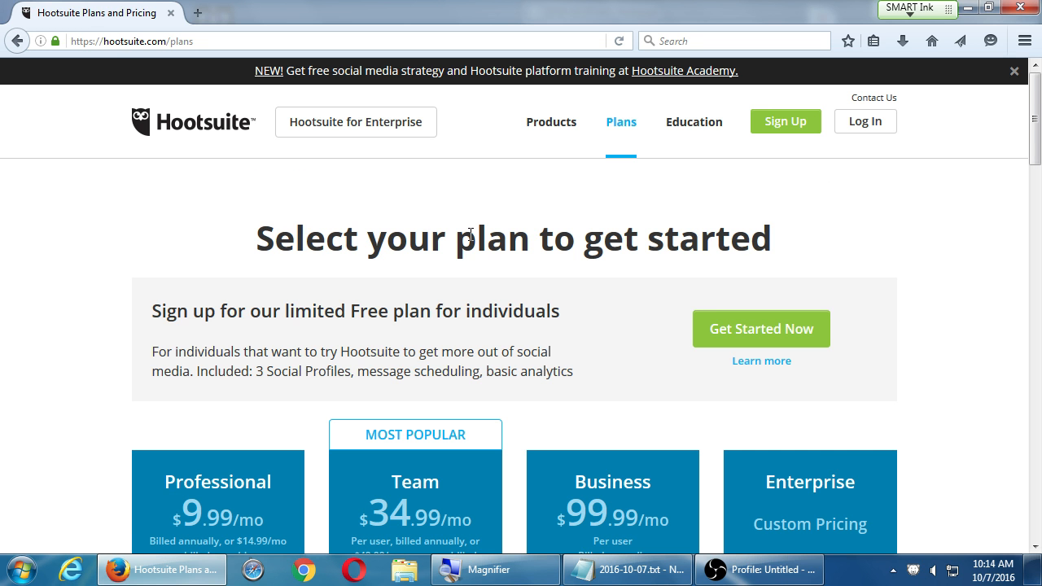
mouse_move(228, 350)
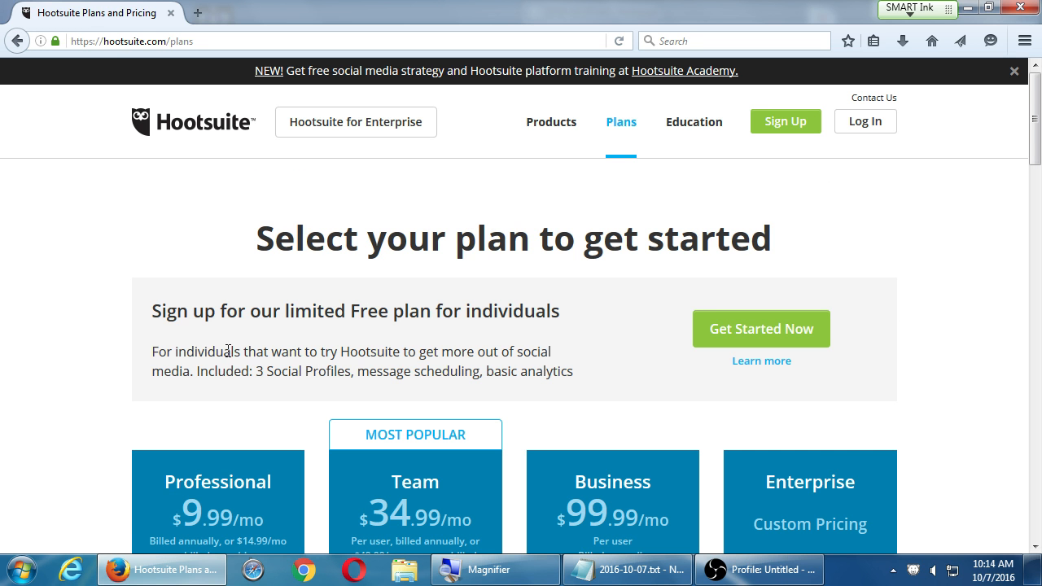
mouse_move(529, 215)
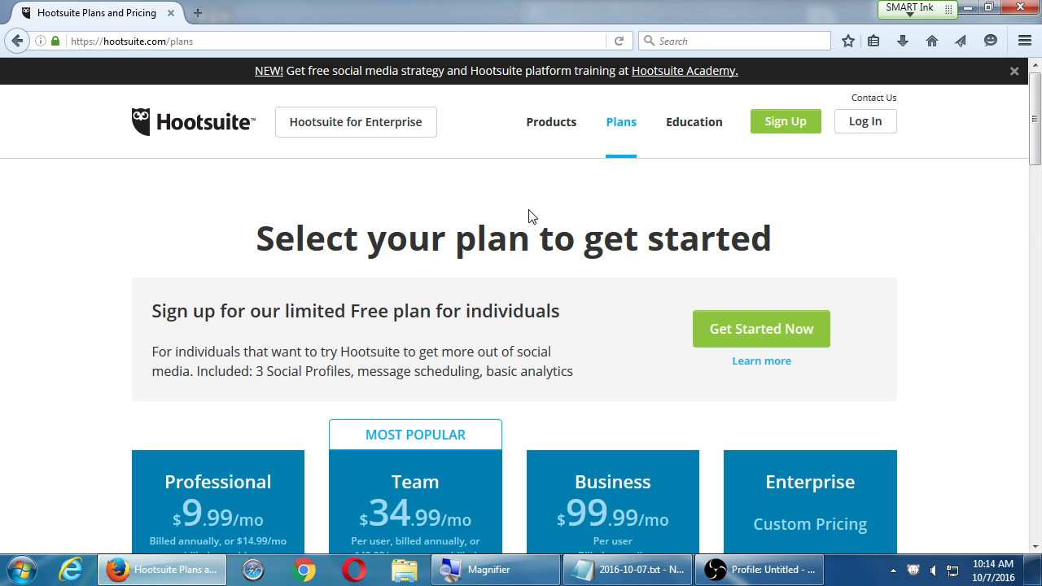
Step: Open Hootsuite Academy's education page and scroll past the free courses to certifications
left_click(694, 121)
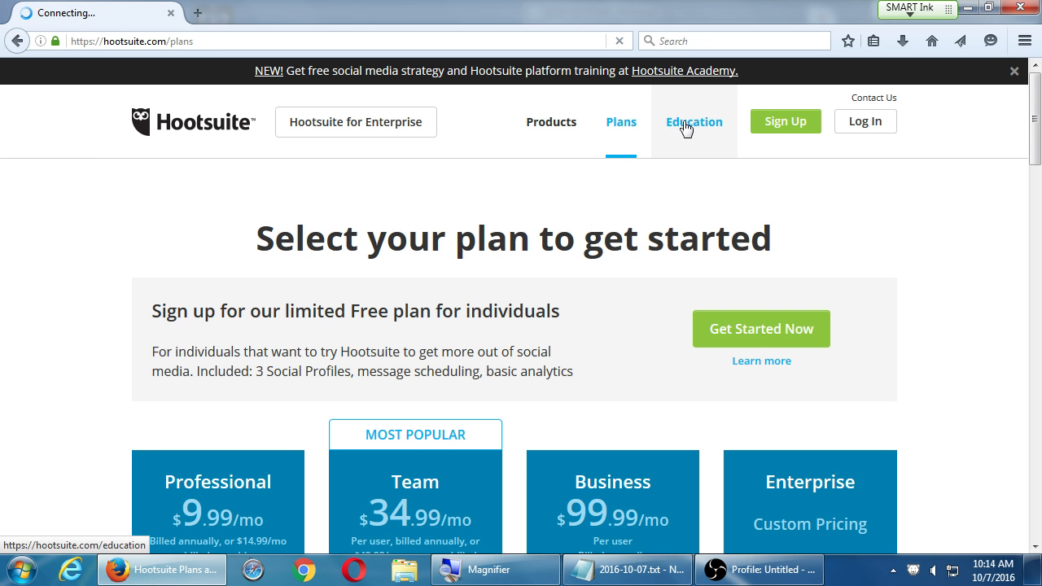
left_click(694, 121)
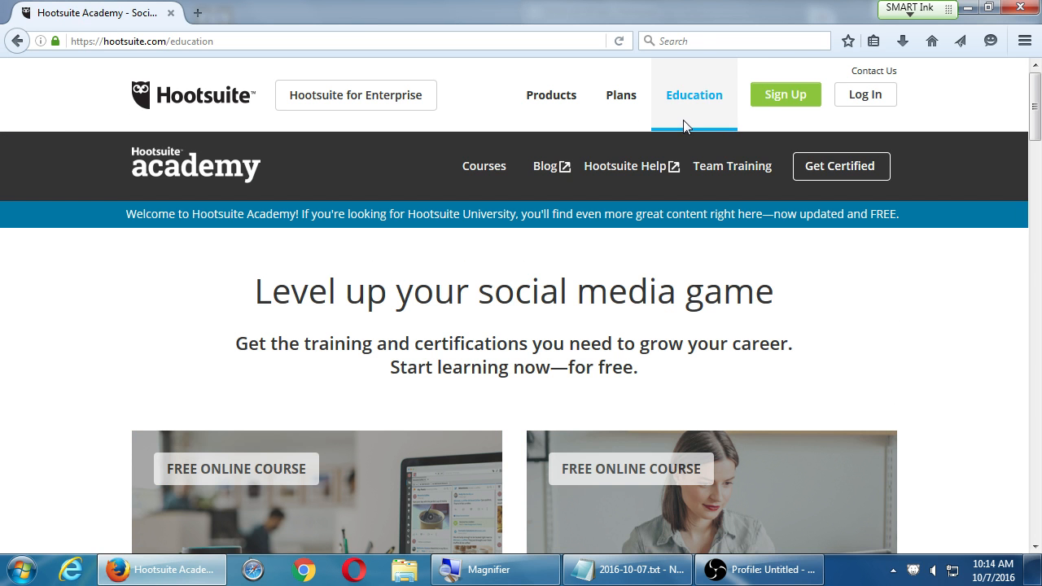
mouse_move(693, 95)
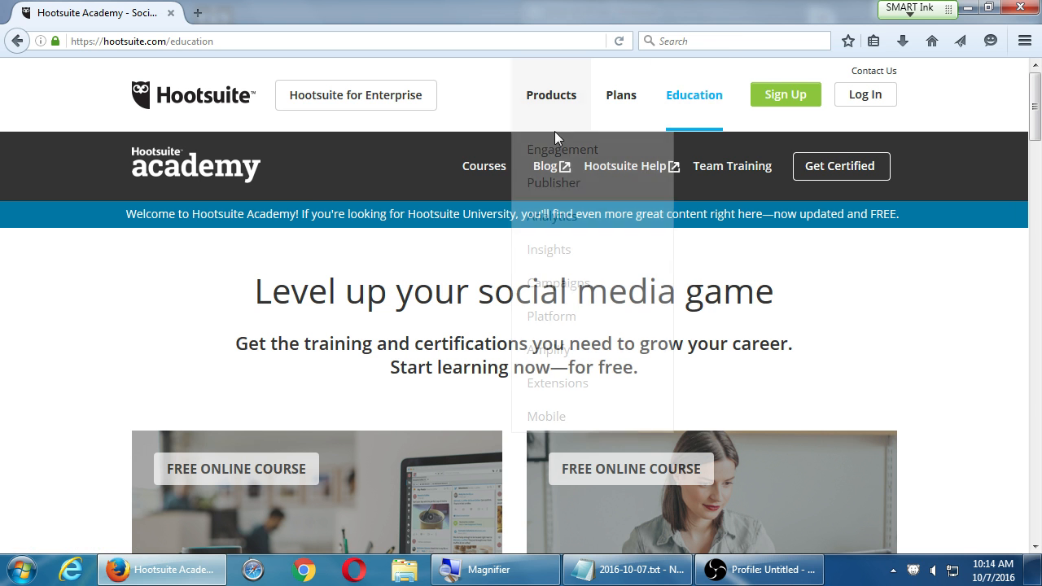
scroll("down", 3)
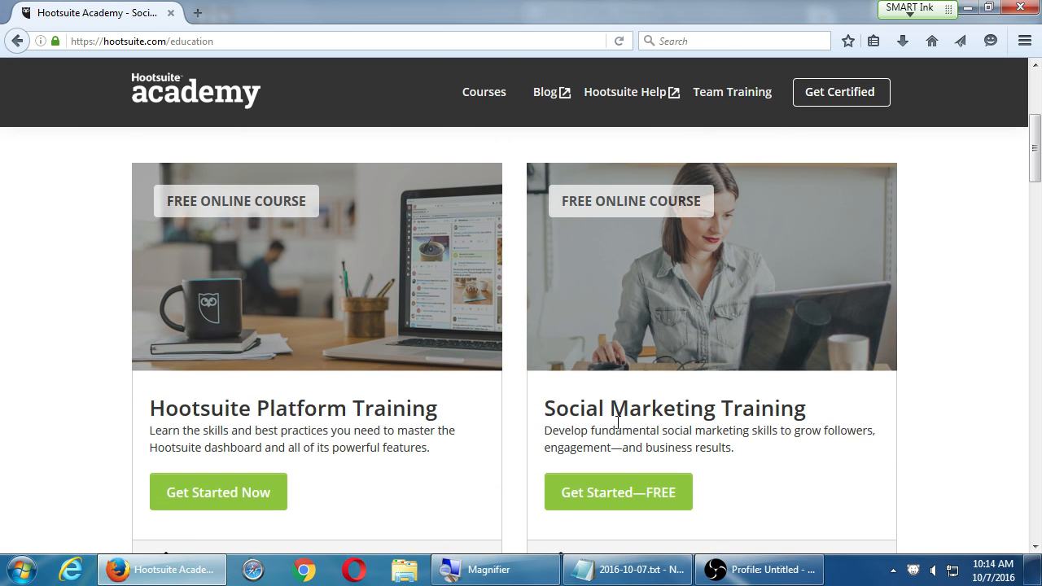
scroll("down", 3)
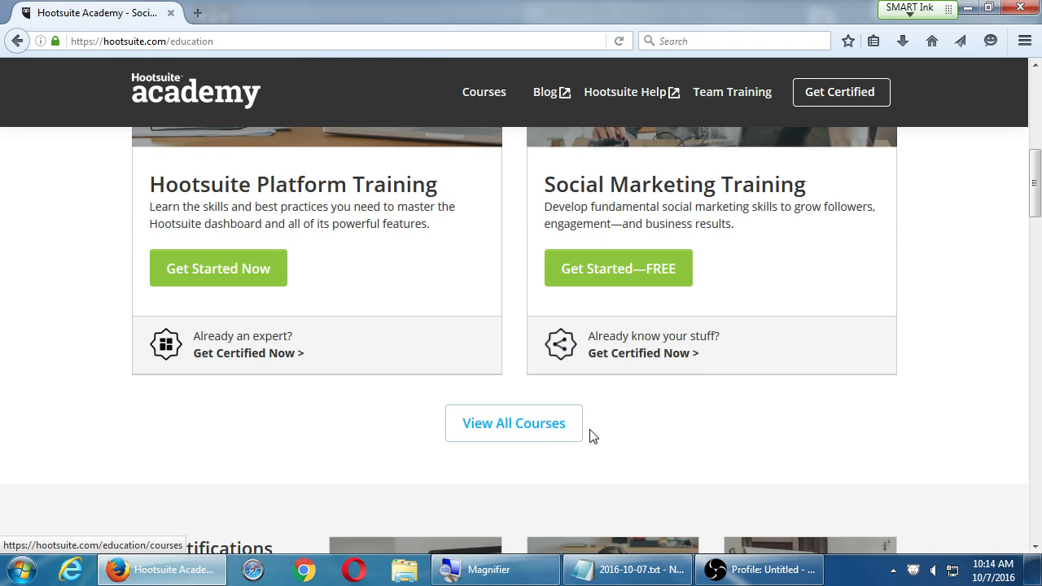
scroll("up", 3)
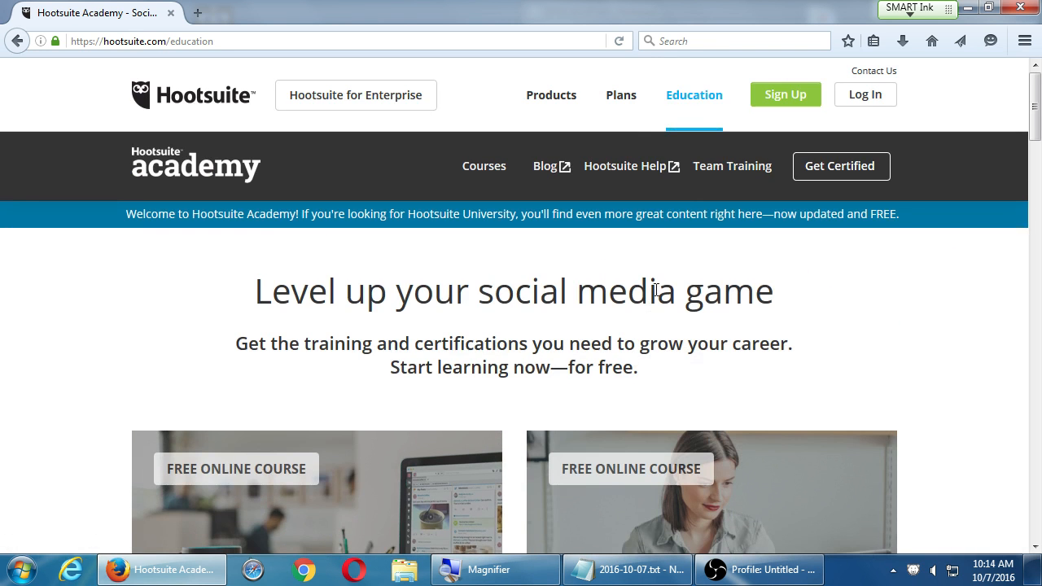
scroll("down", 3)
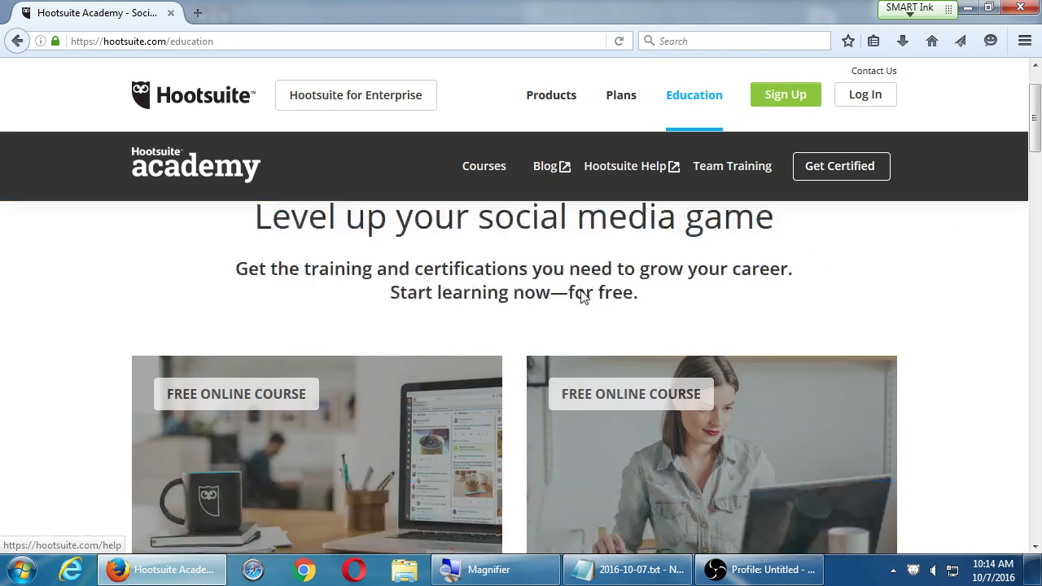
scroll("down", 3)
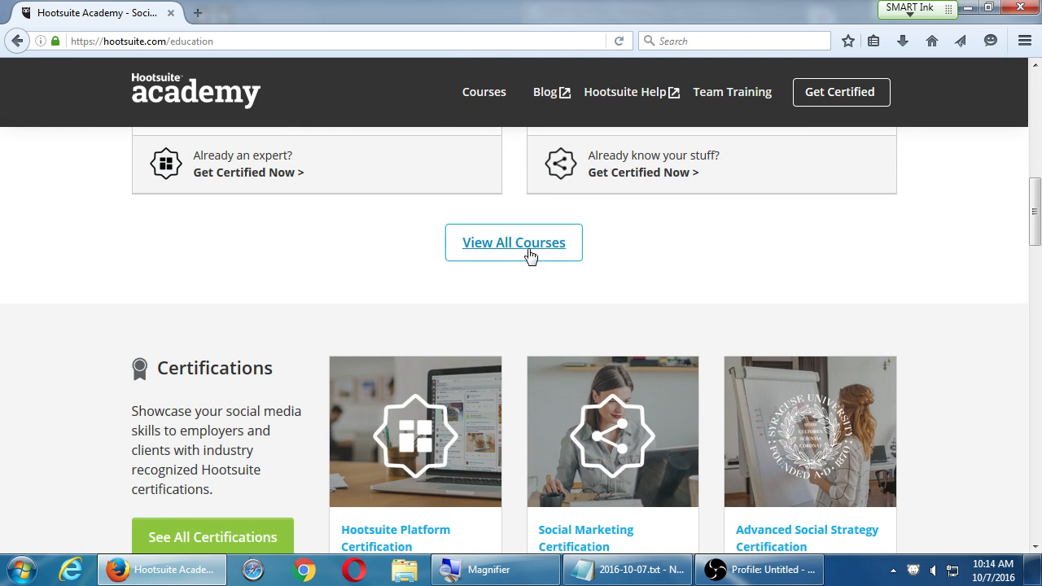
Step: Open View All Courses and scroll through the social media course listings
left_click(514, 243)
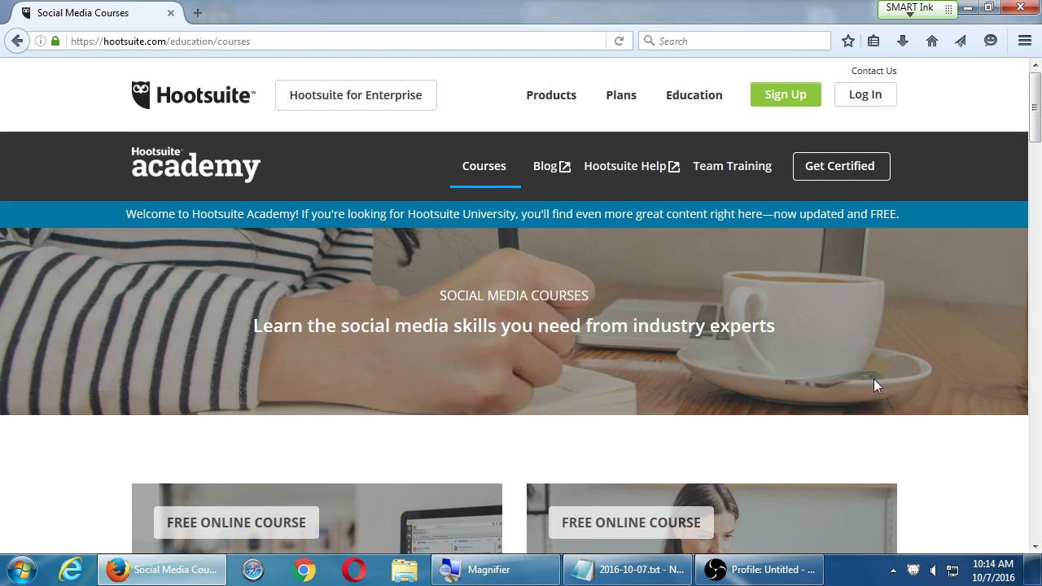
scroll("down", 3)
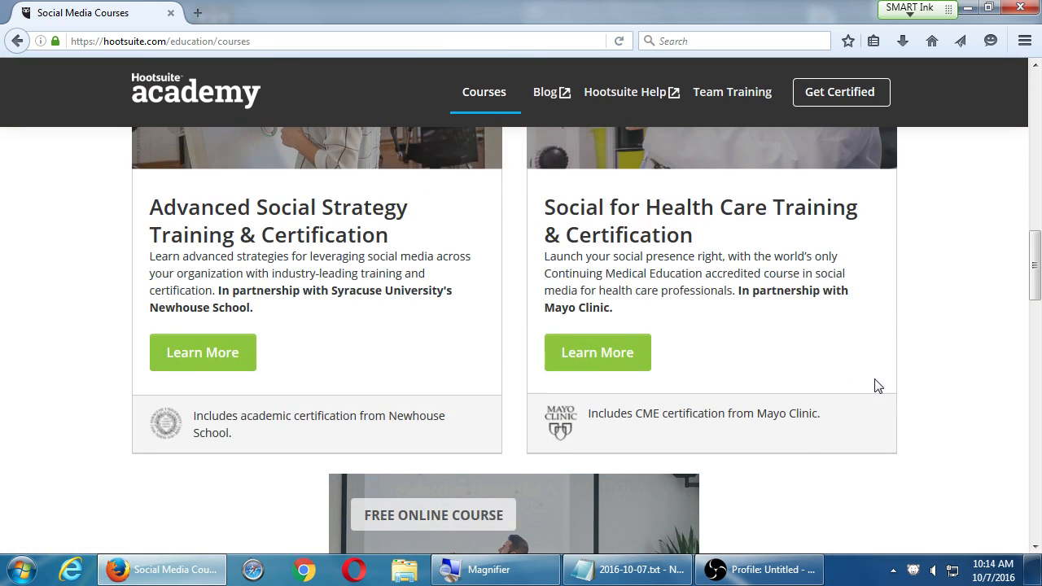
scroll("up", 3)
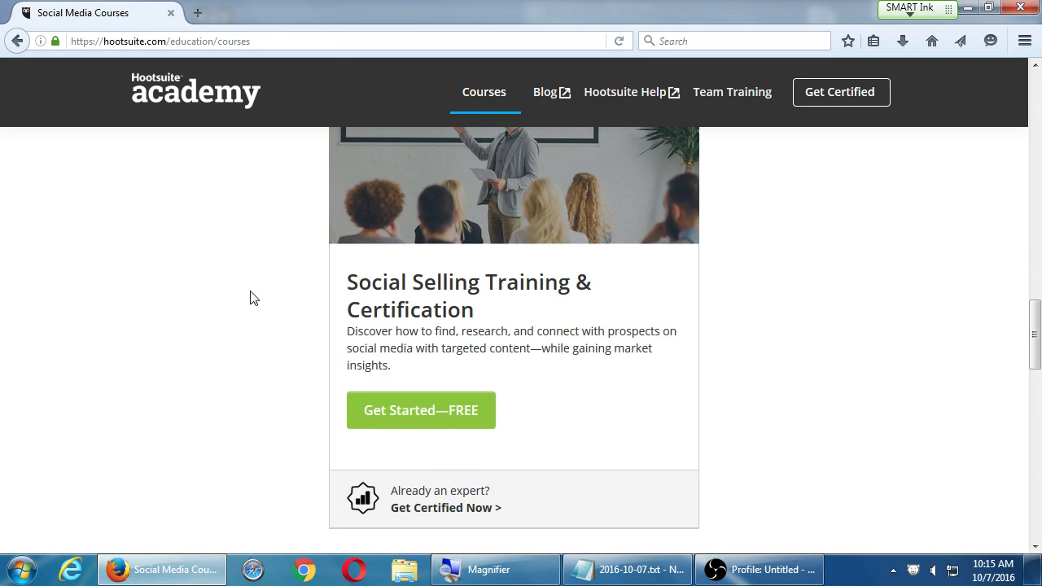
scroll("up", 3)
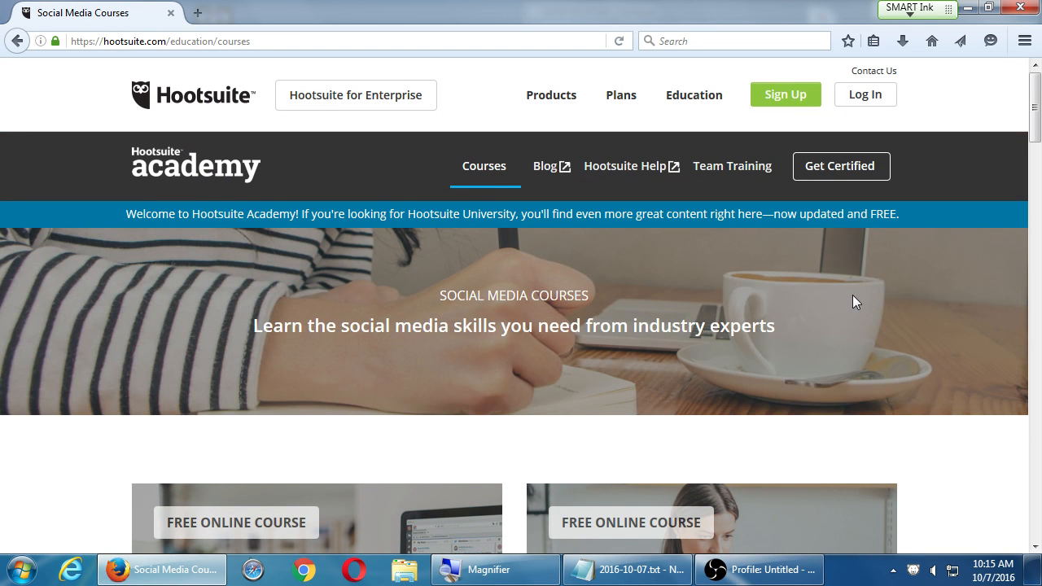
mouse_move(761, 569)
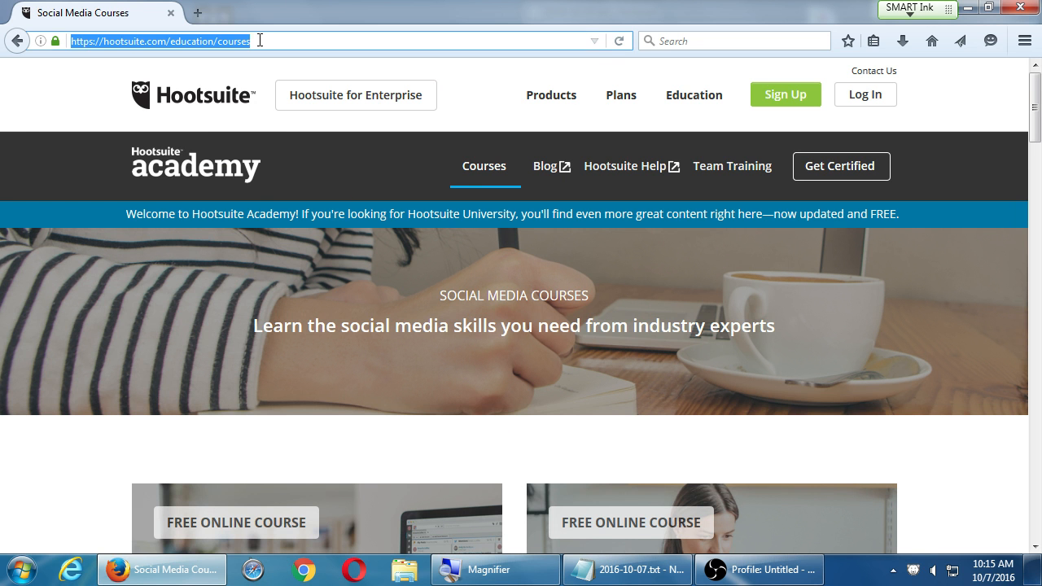
mouse_move(308, 7)
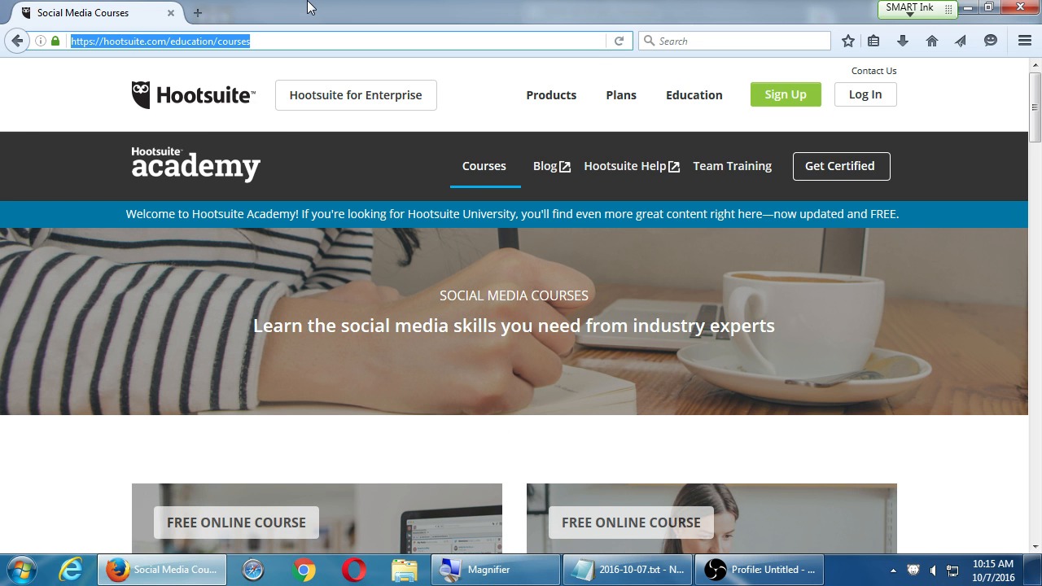
Step: Go to buffer.com and scroll through the Buffer homepage
type("b")
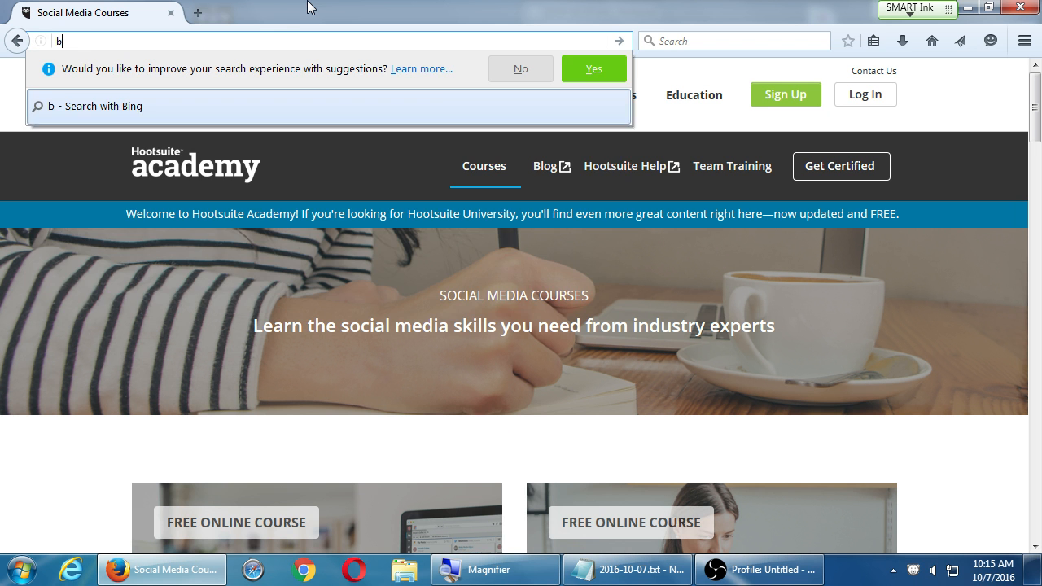
type("uffer.com")
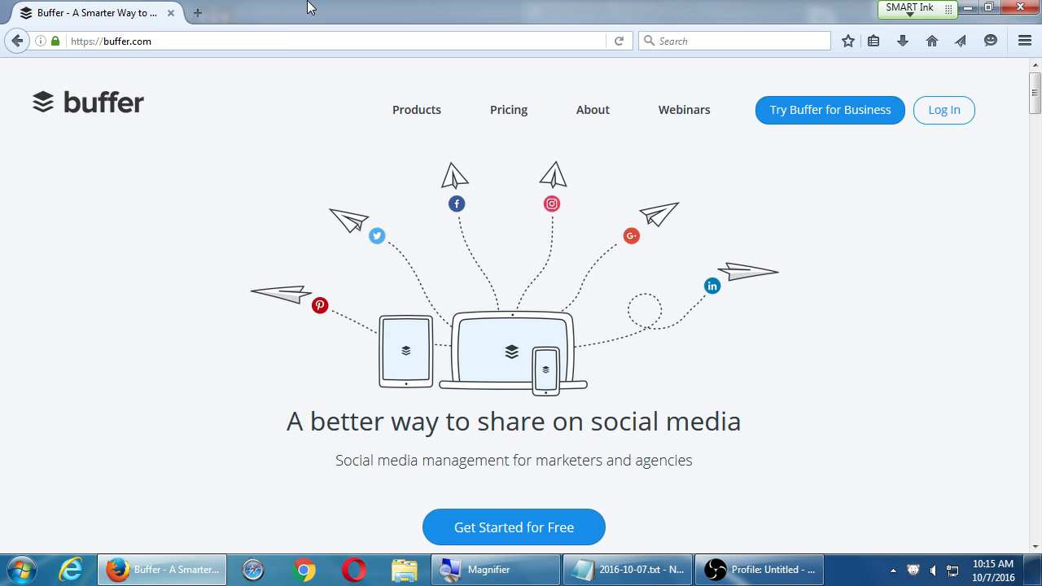
scroll("down", 3)
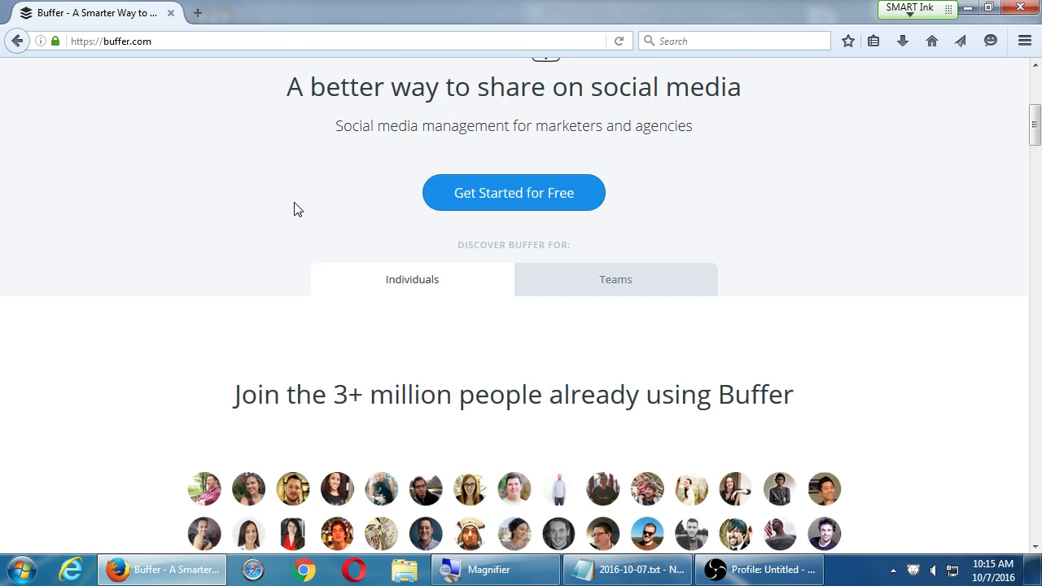
mouse_move(400, 203)
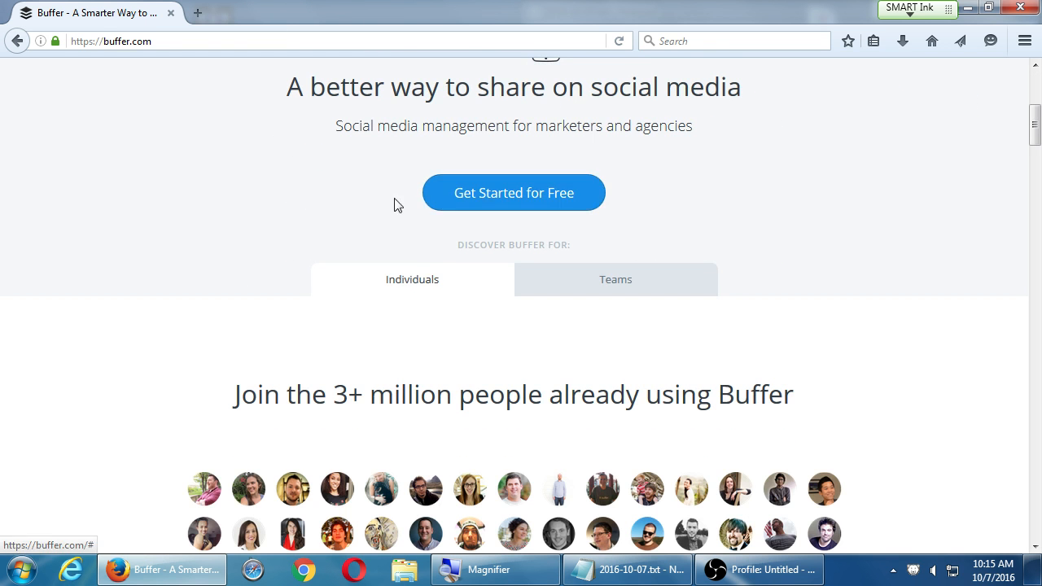
scroll("up", 3)
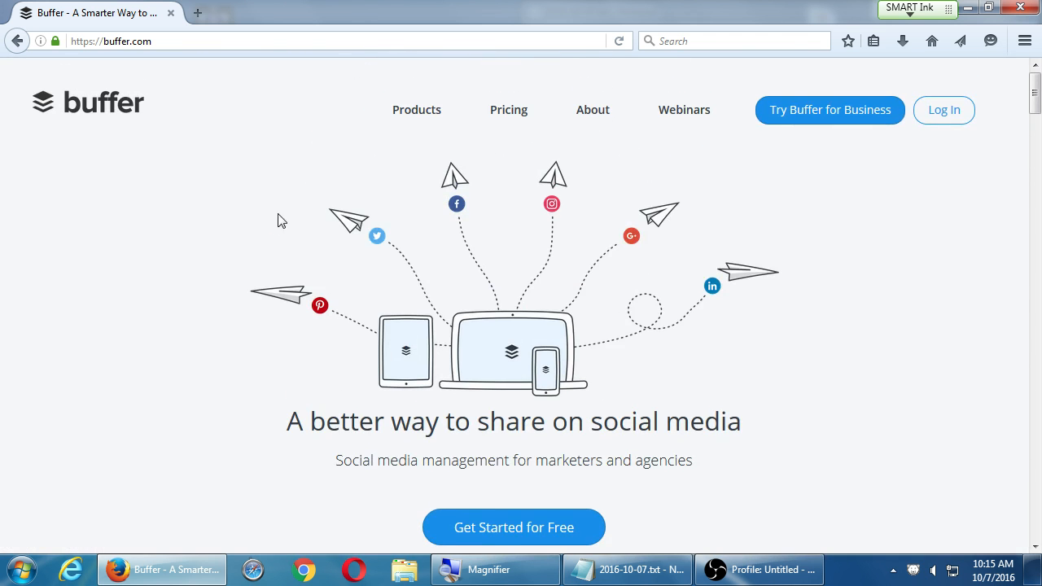
Step: Open Buffer's Products > Individual page and scroll through its features and networks
left_click(417, 110)
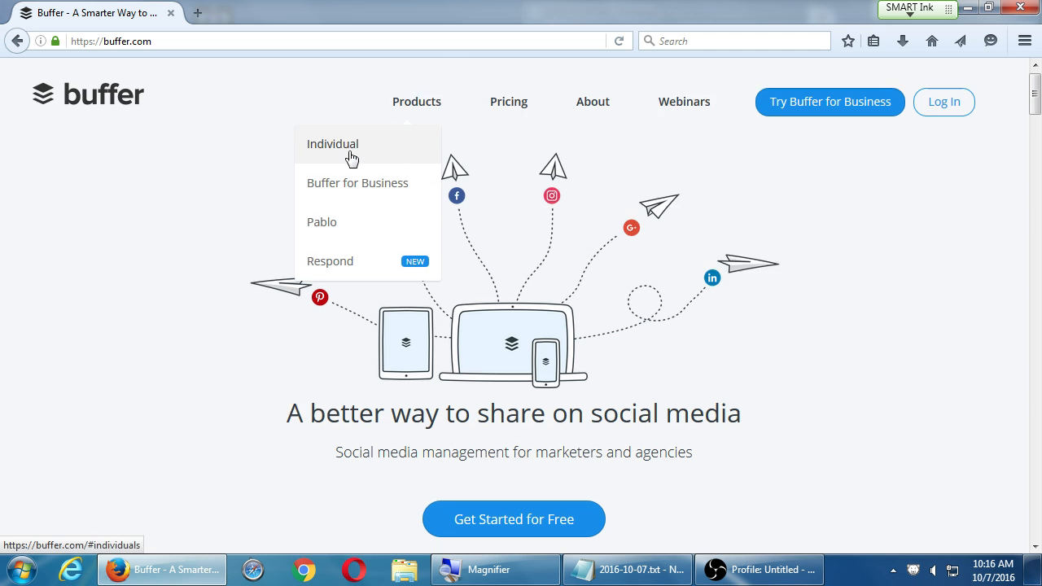
left_click(333, 144)
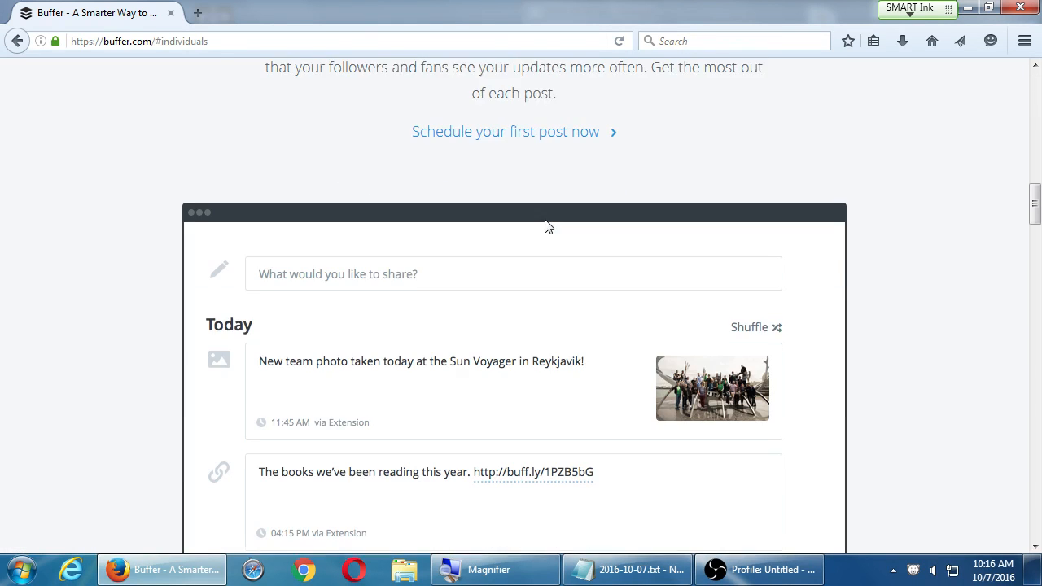
scroll("up", 3)
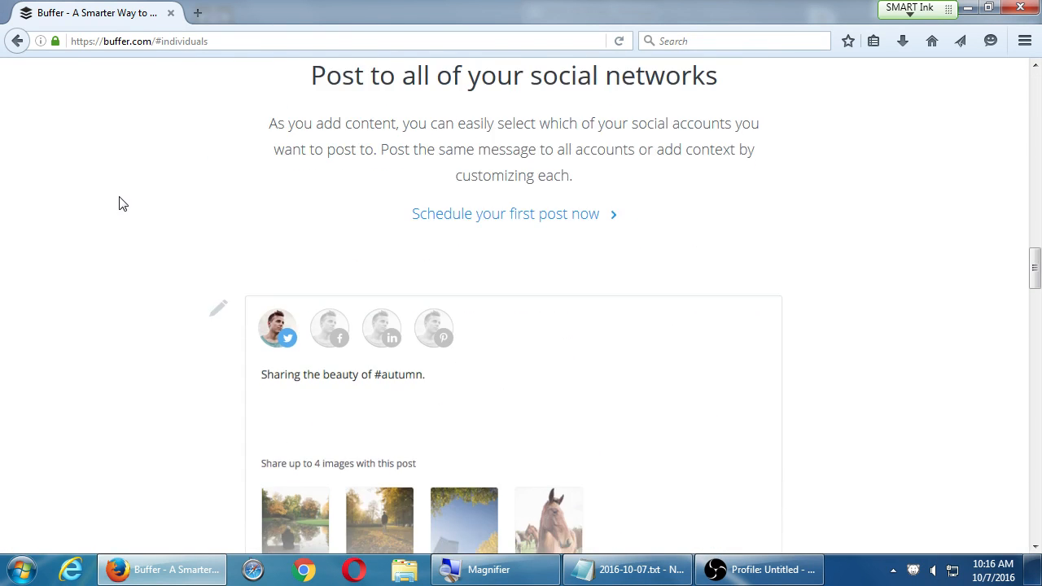
scroll("down", 3)
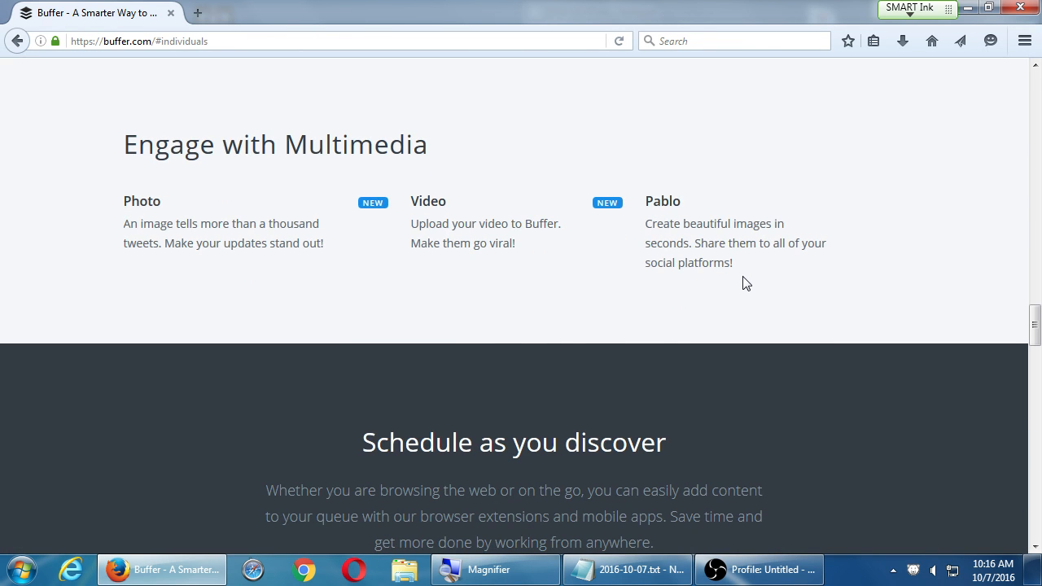
scroll("down", 3)
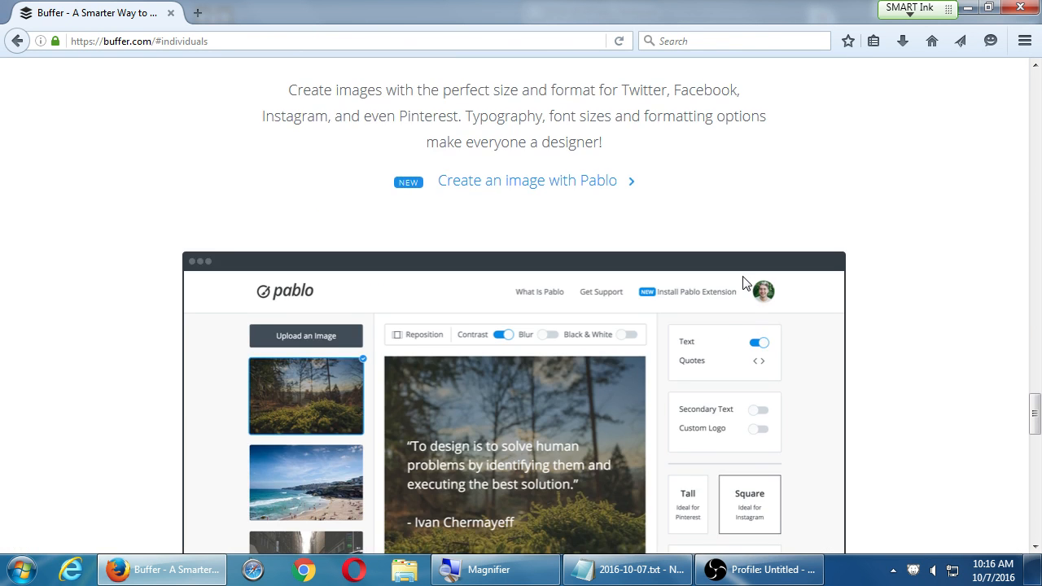
scroll("down", 3)
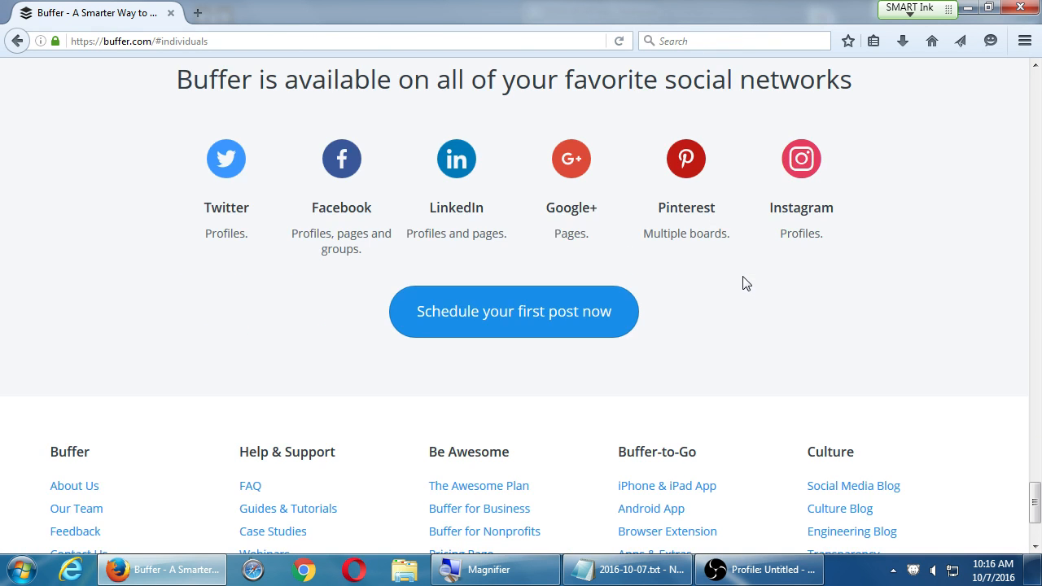
scroll("up", 3)
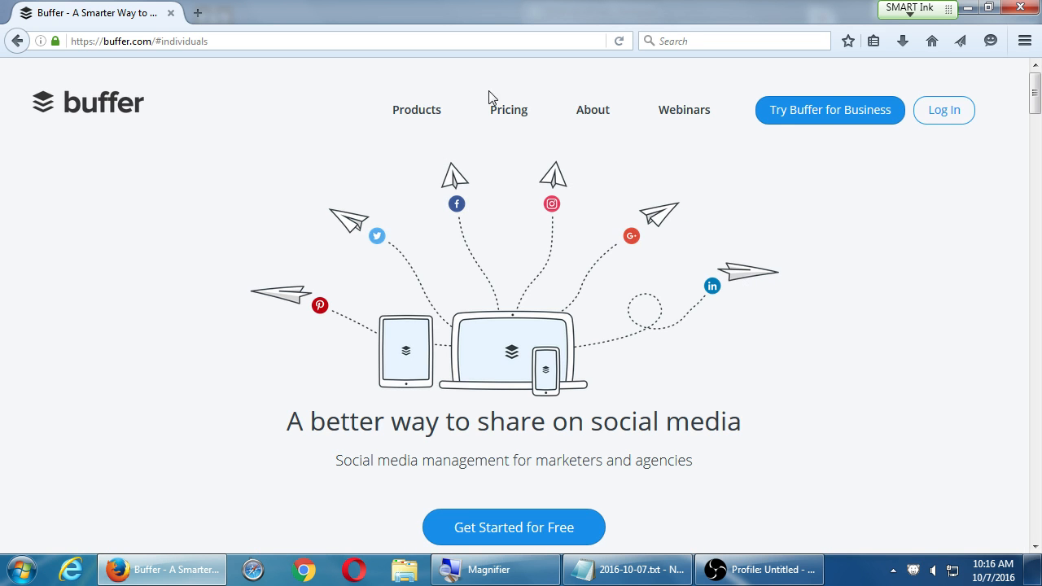
Step: Open Buffer pricing and compare the Individual, Awesome, Small, Medium and Large plans
left_click(508, 110)
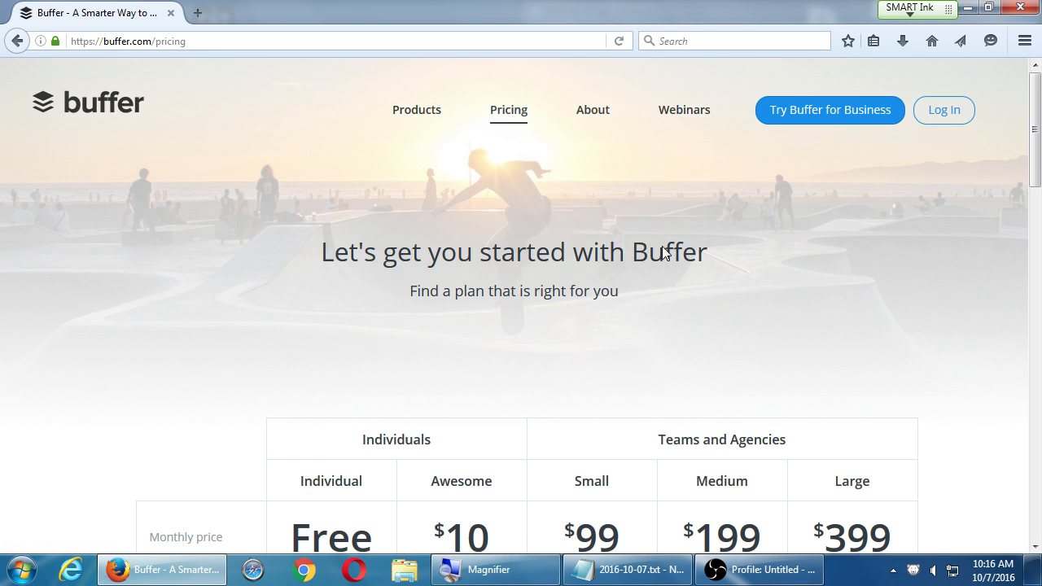
scroll("down", 3)
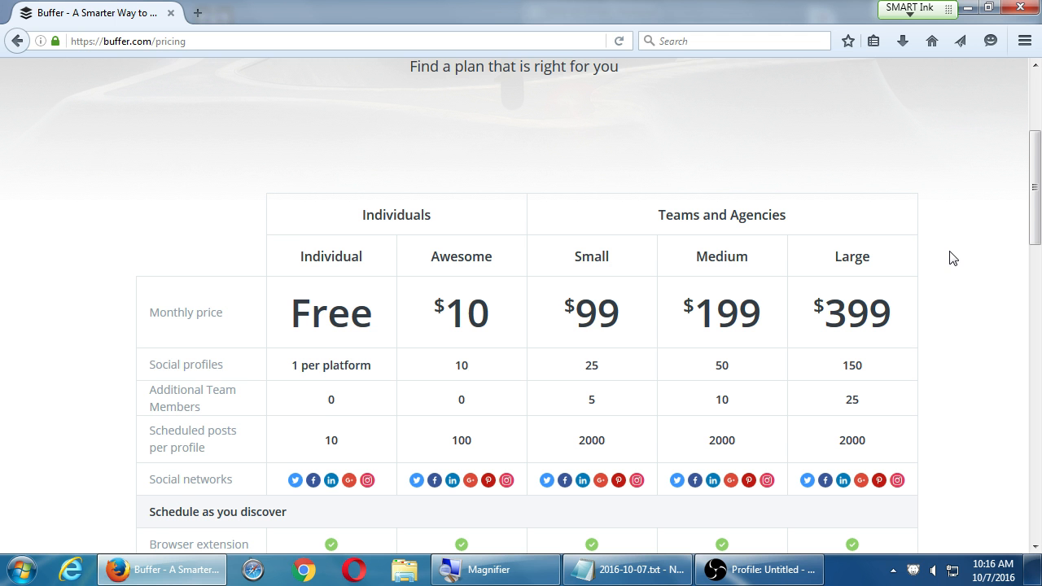
mouse_move(567, 290)
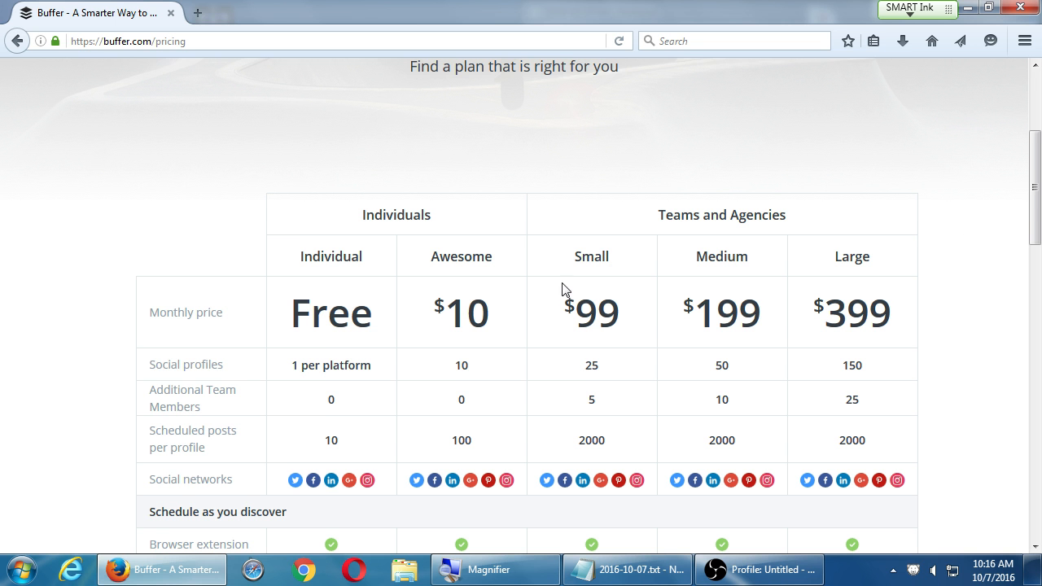
scroll("down", 3)
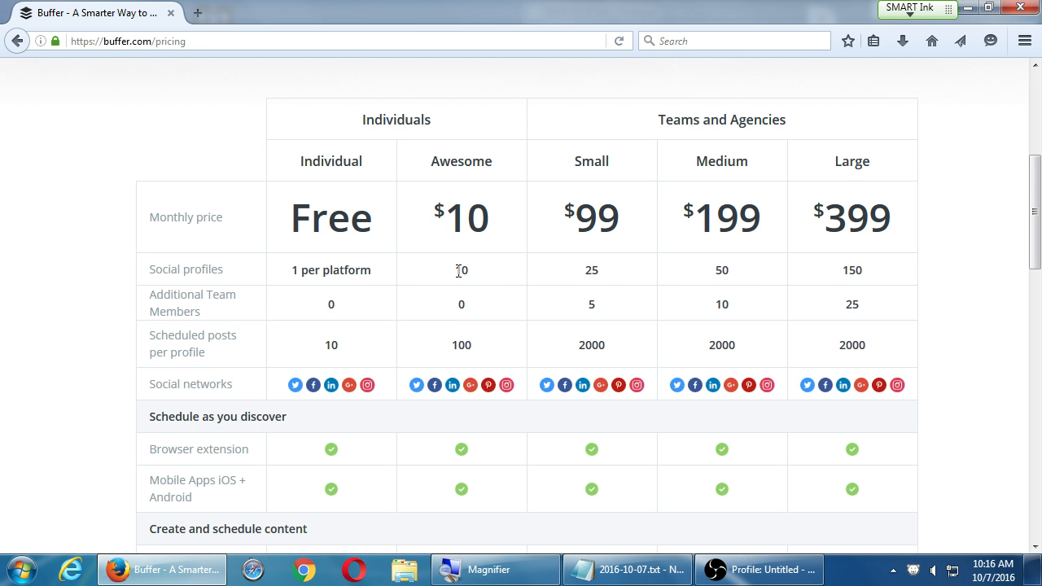
mouse_move(478, 355)
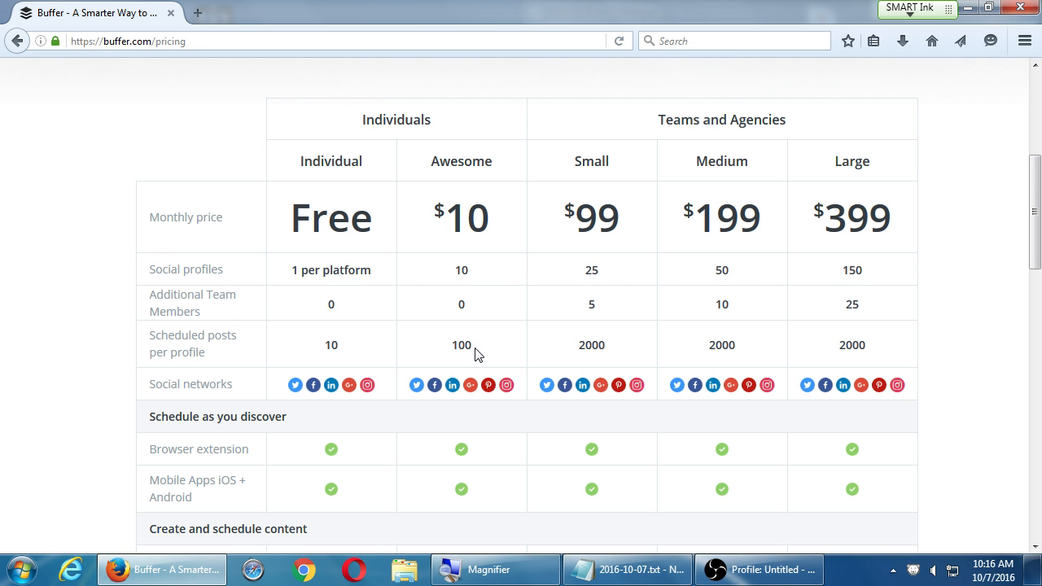
mouse_move(454, 401)
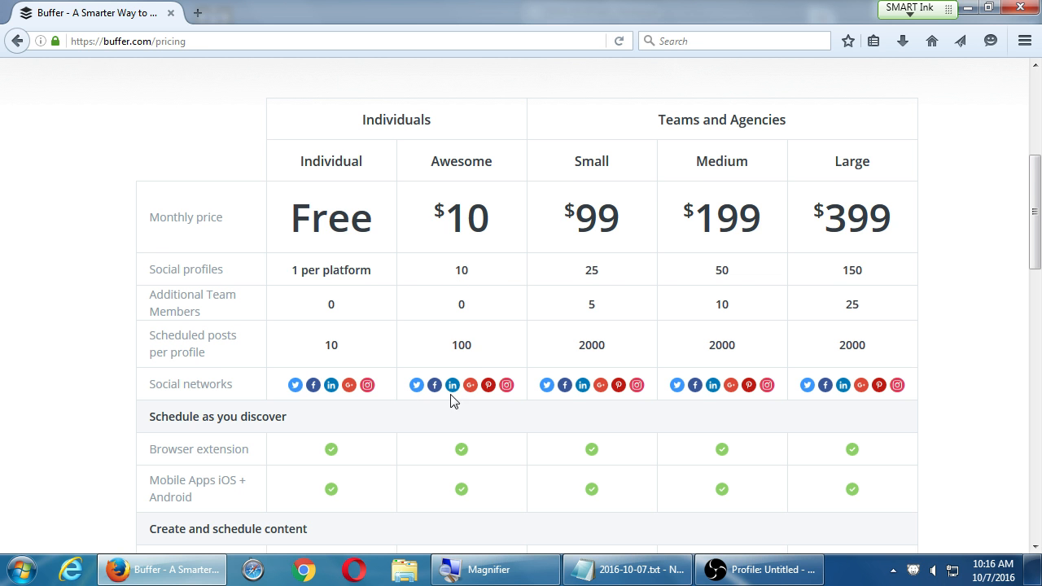
mouse_move(493, 398)
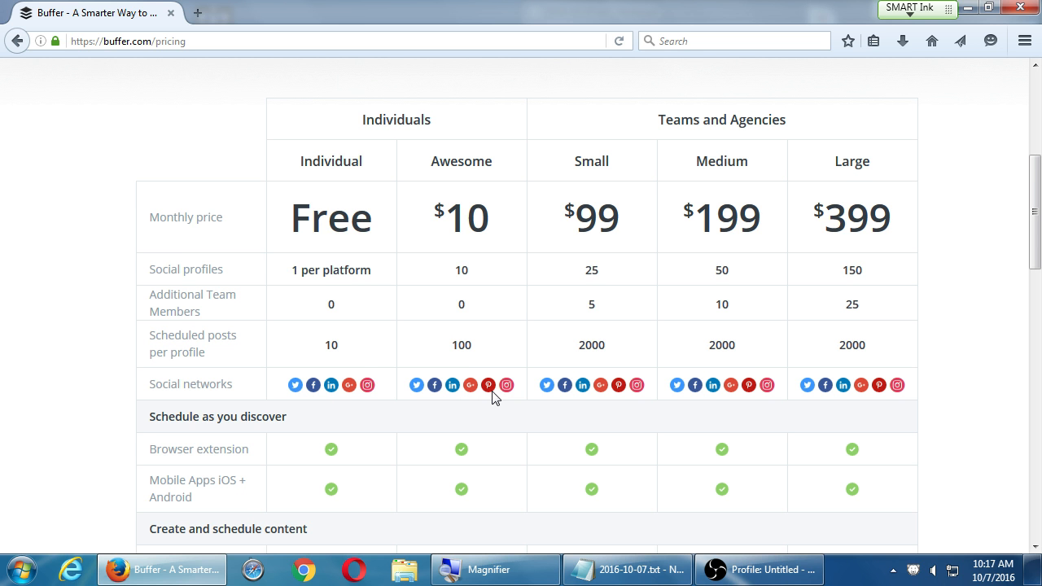
mouse_move(800, 110)
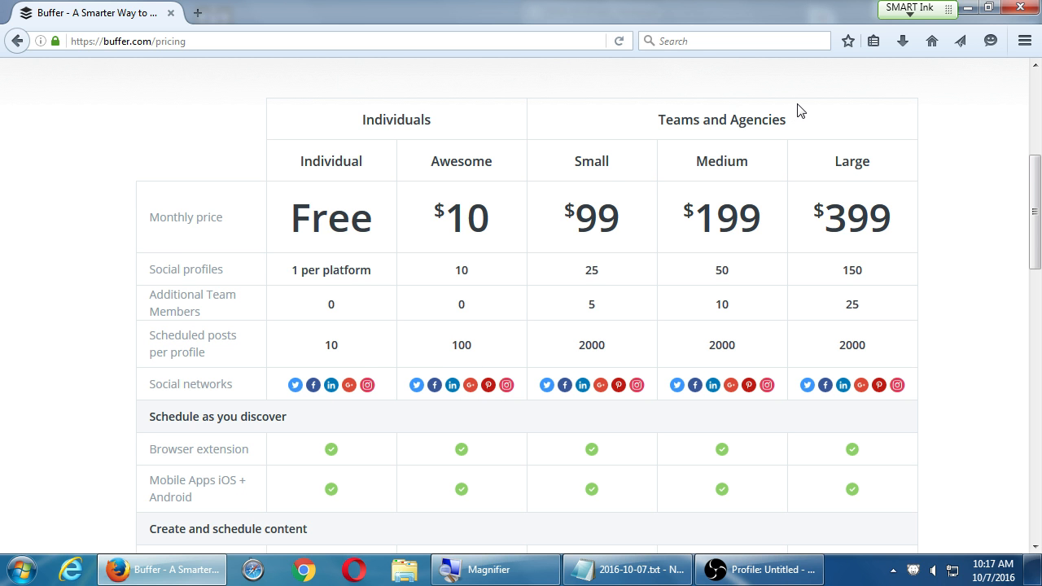
mouse_move(859, 389)
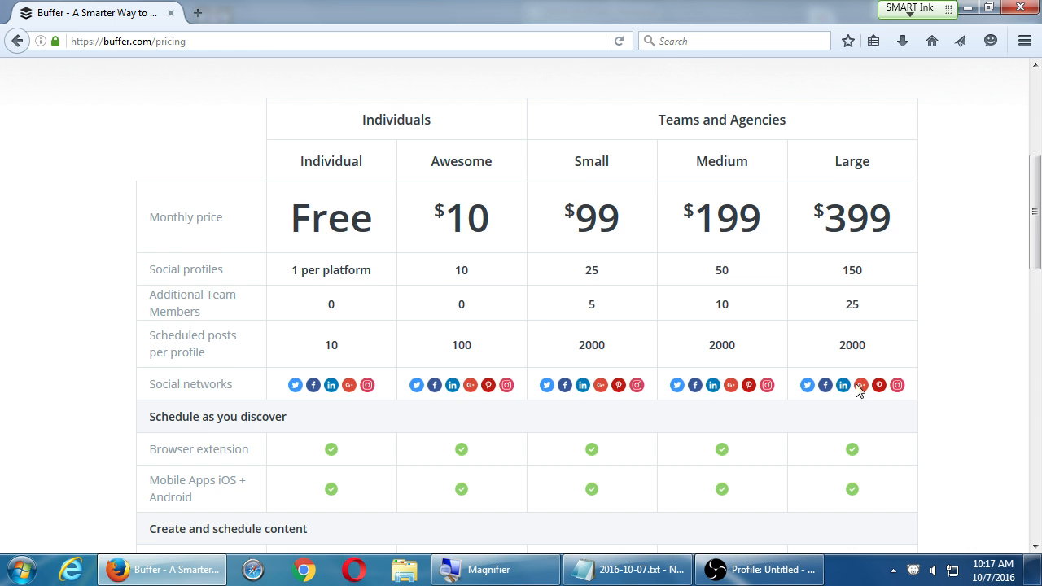
scroll("down", 3)
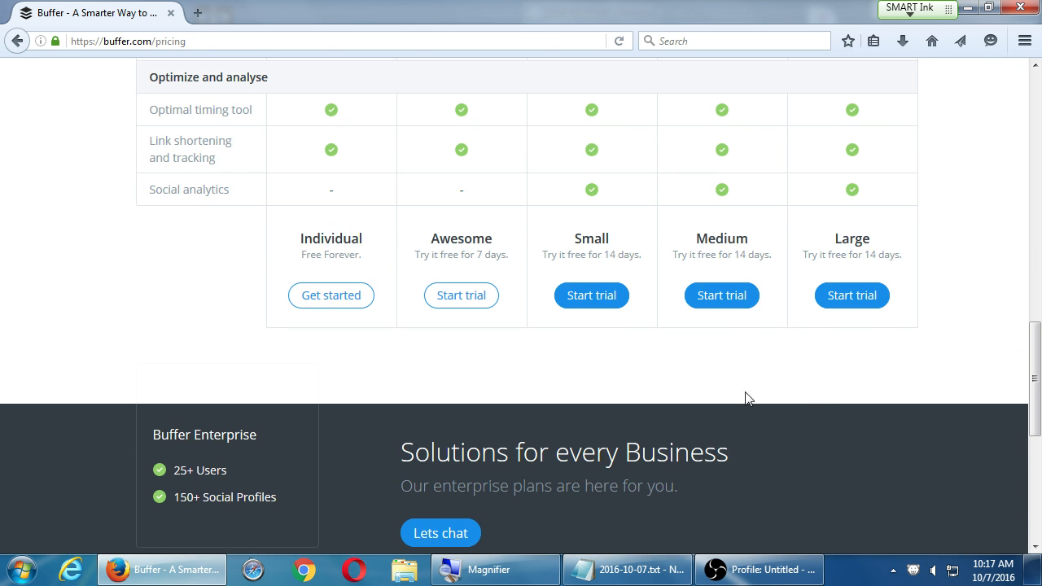
scroll("up", 3)
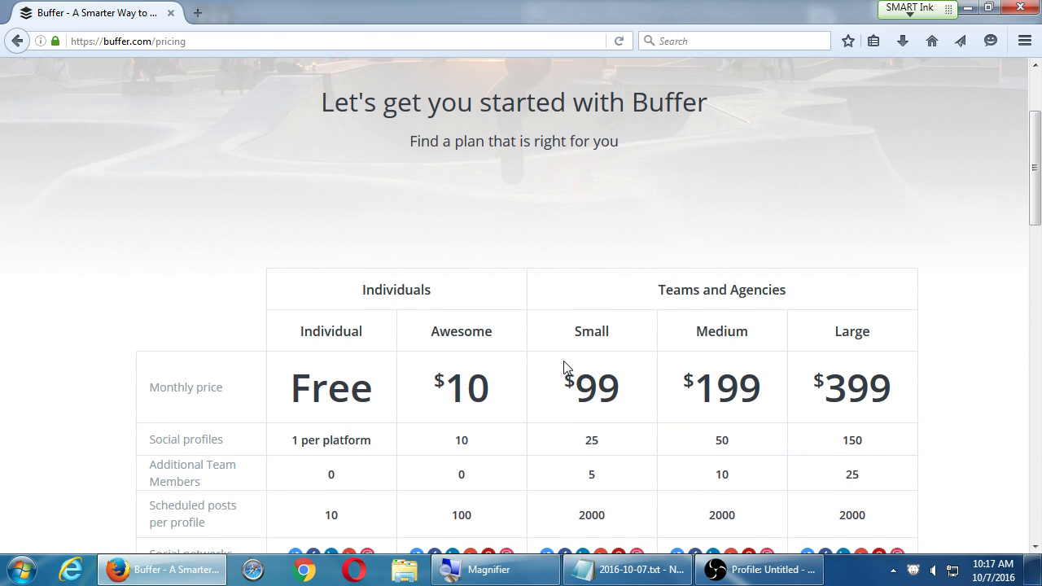
scroll("down", 3)
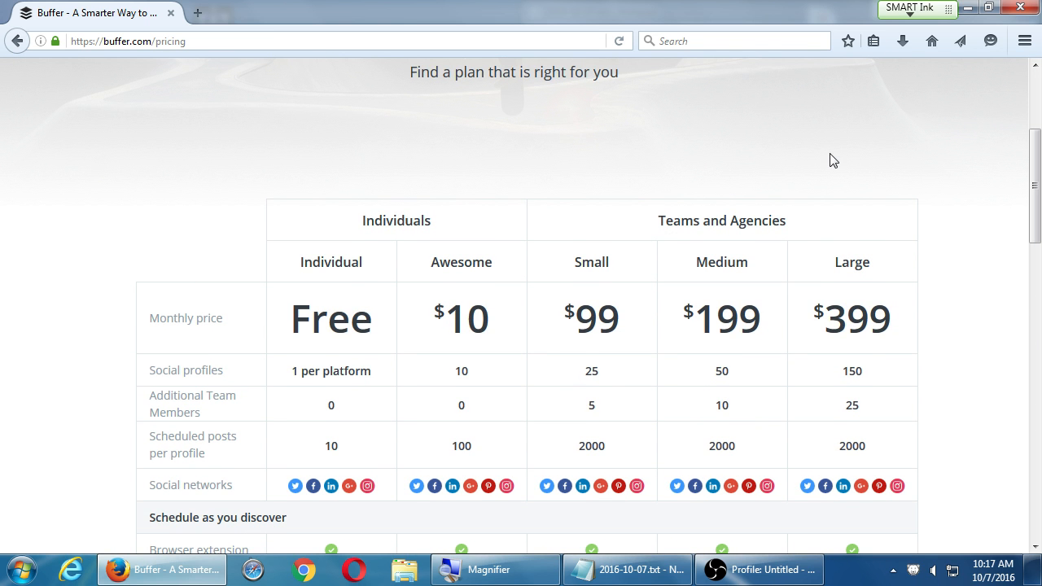
mouse_move(741, 179)
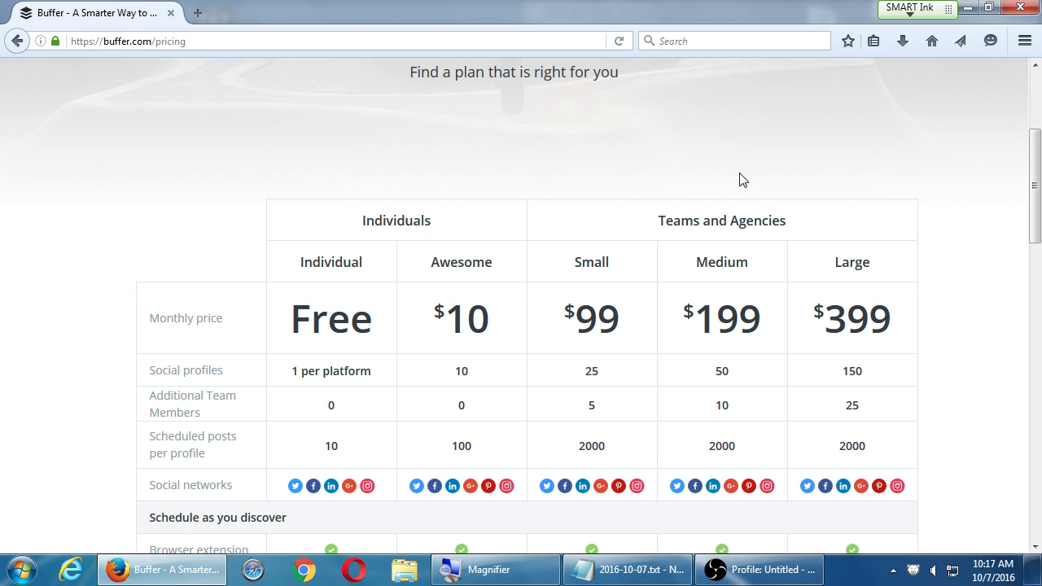
scroll("down", 3)
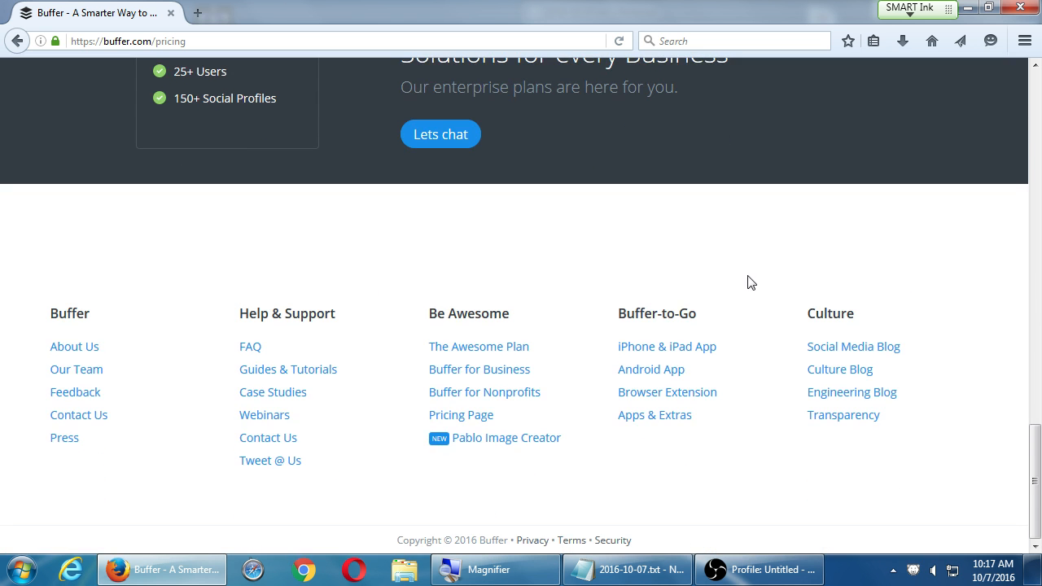
scroll("up", 3)
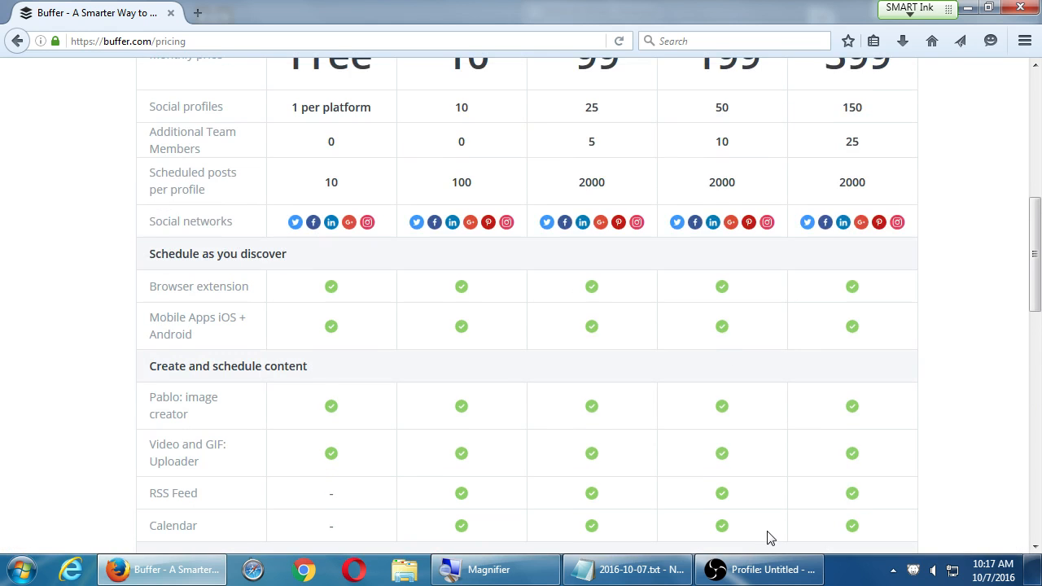
Step: Check the buffer.com entry in Notepad, then return to Firefox's address bar
left_click(627, 570)
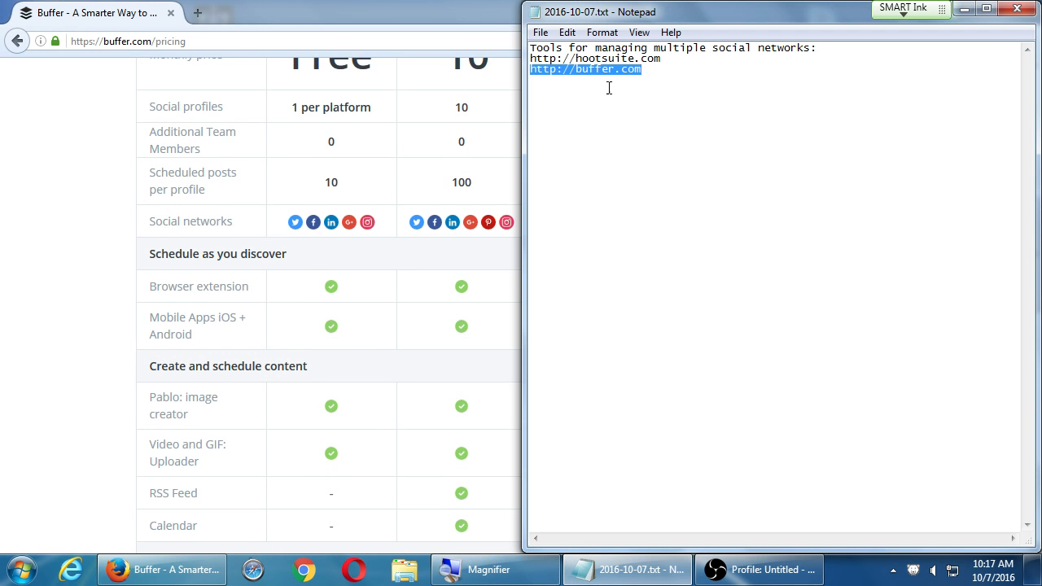
left_click(669, 69)
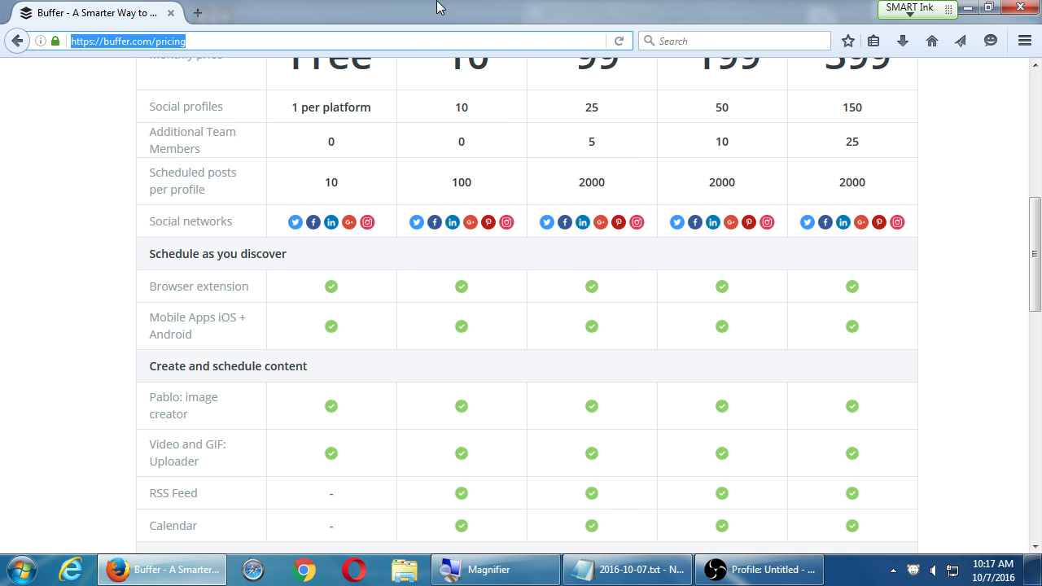
Step: Enter 'bottlenose' in Firefox's address bar to load bottlenose.com
type("bottlenose")
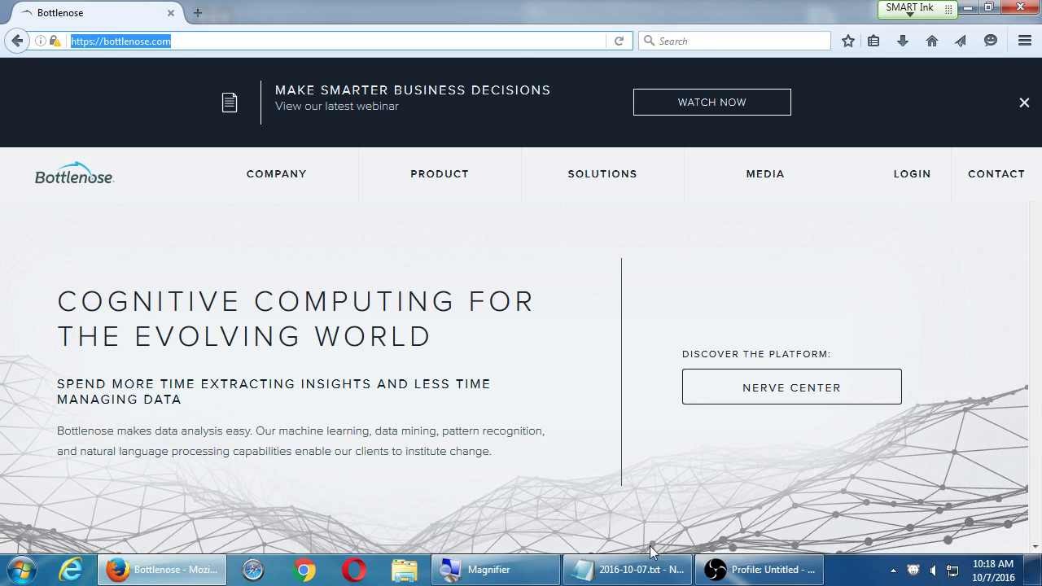
left_click(627, 570)
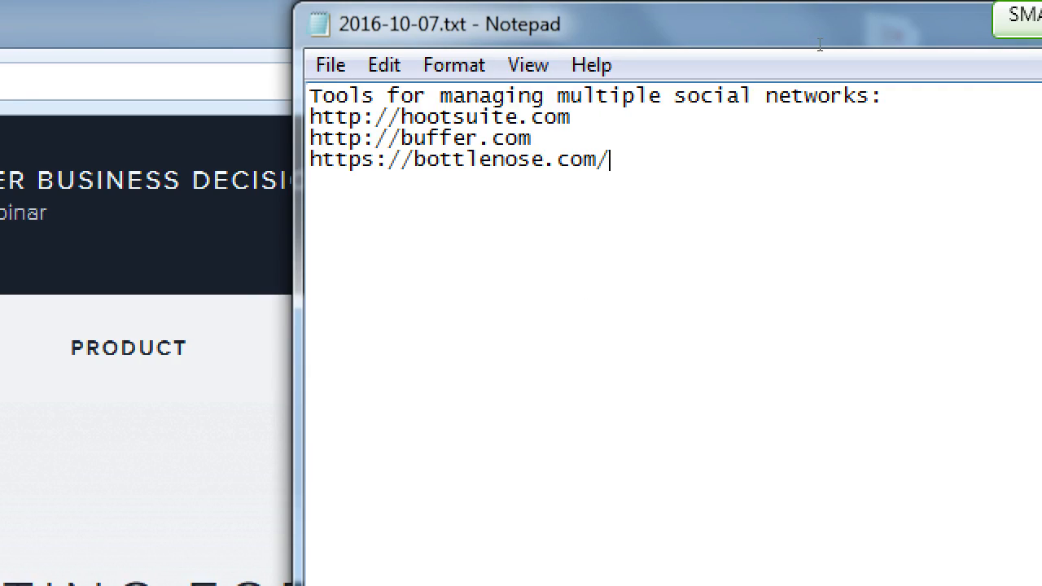
mouse_move(741, 103)
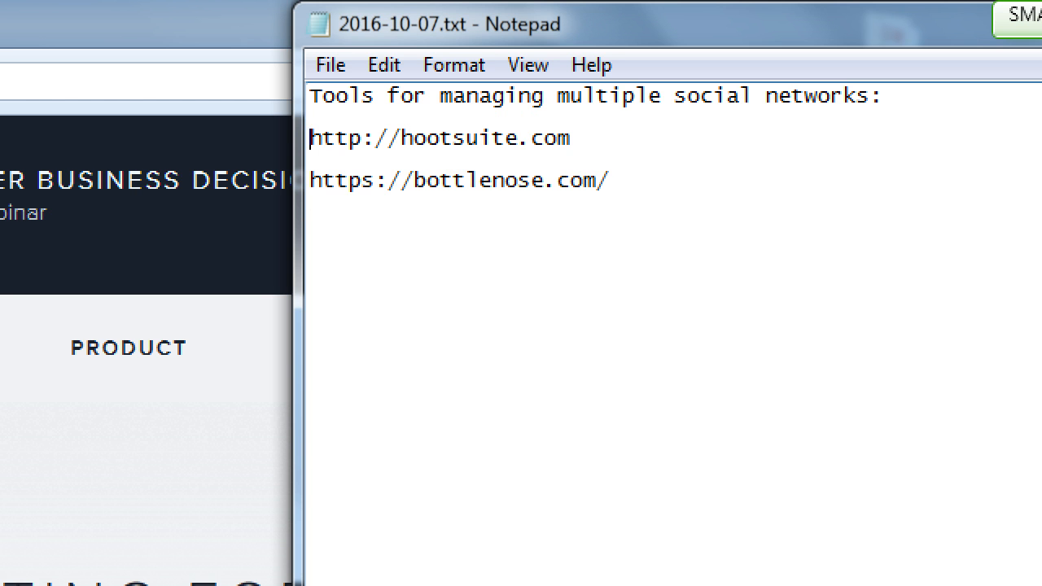
type("http://buffer.com/pricing")
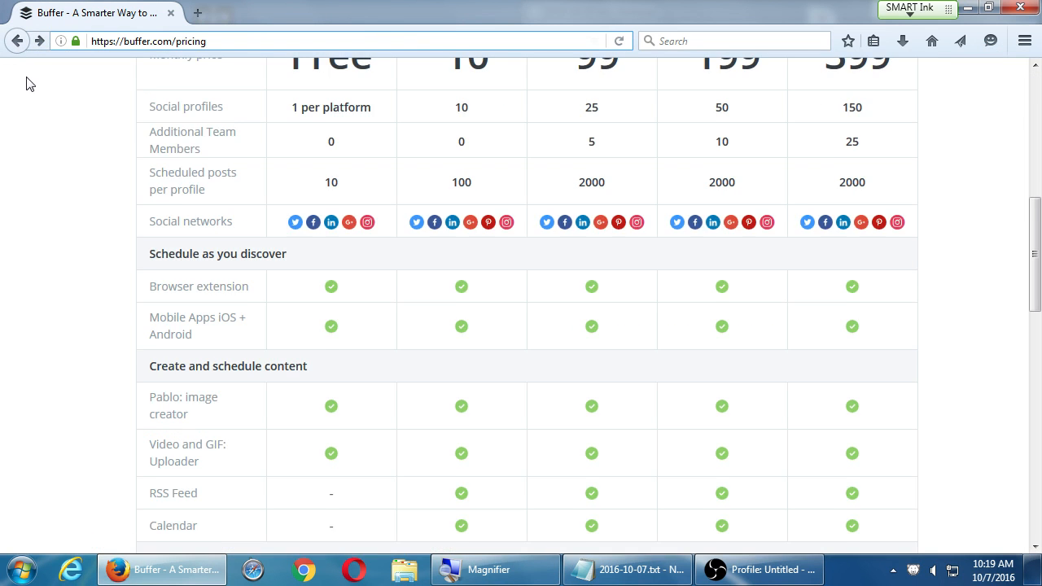
Step: Scroll back up Buffer's plan prices, then bring the Notepad notes forward
scroll("up", 3)
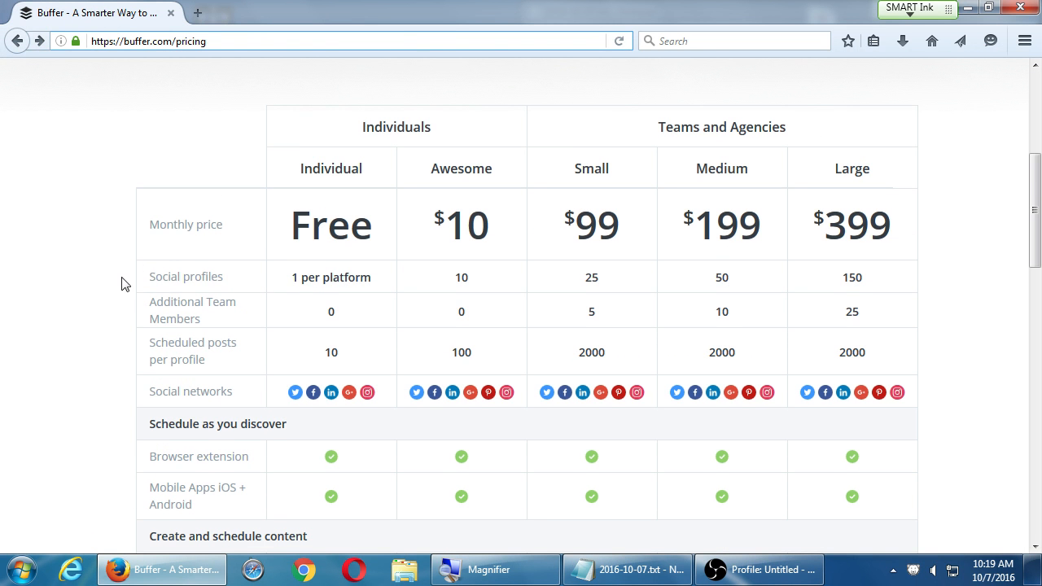
mouse_move(138, 259)
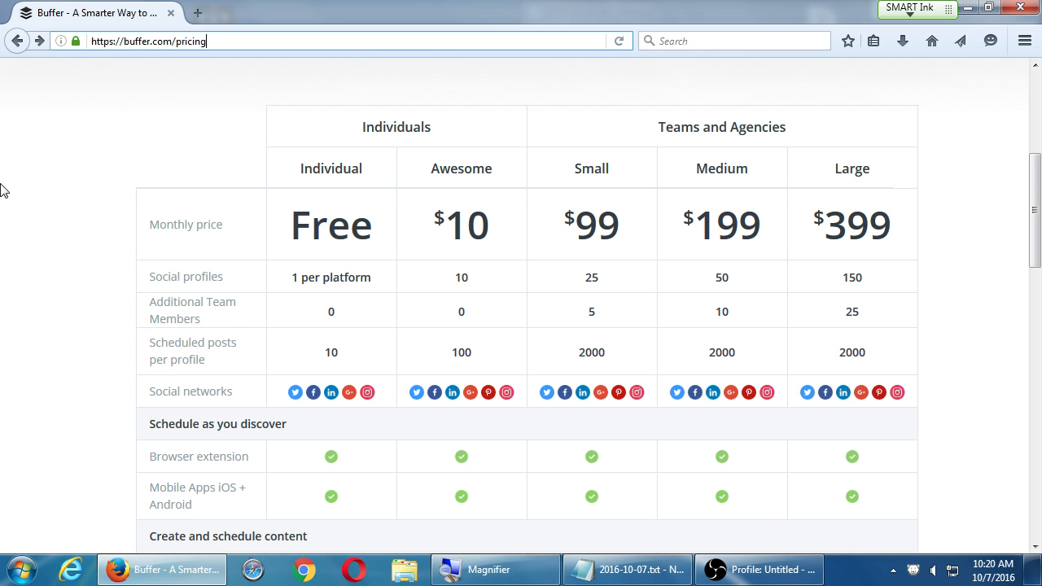
mouse_move(668, 552)
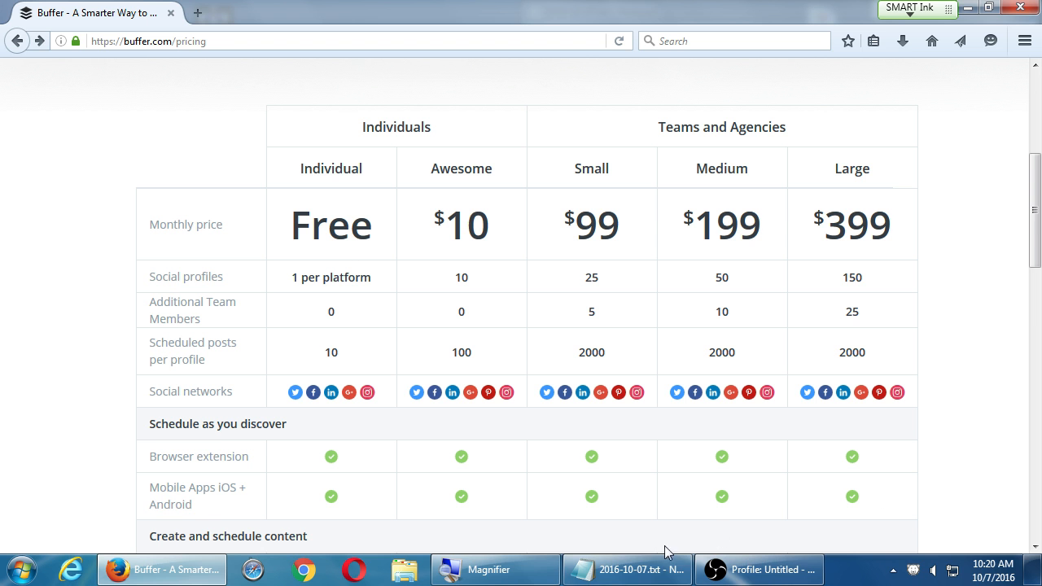
mouse_move(976, 412)
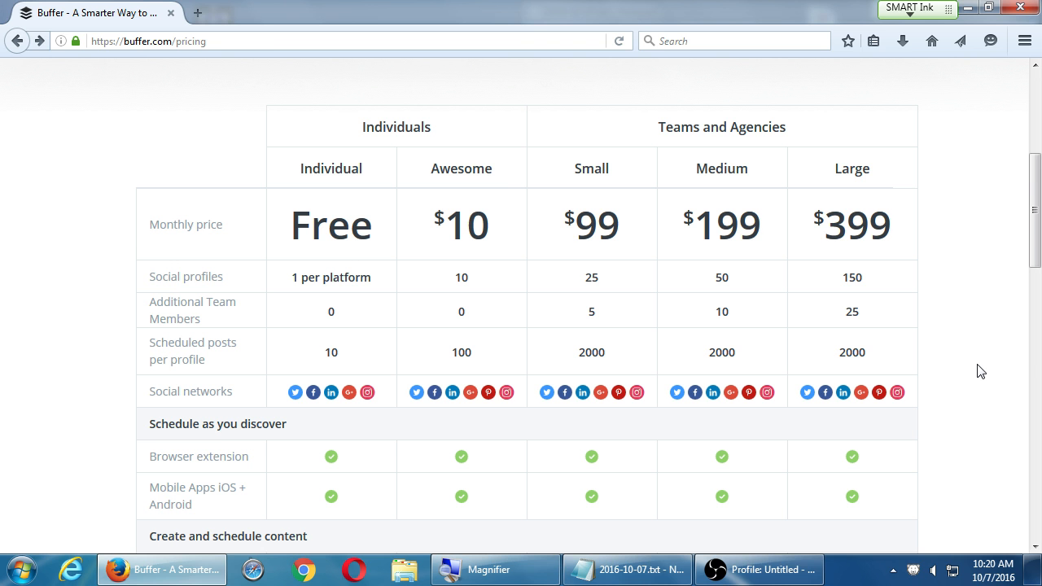
left_click(627, 569)
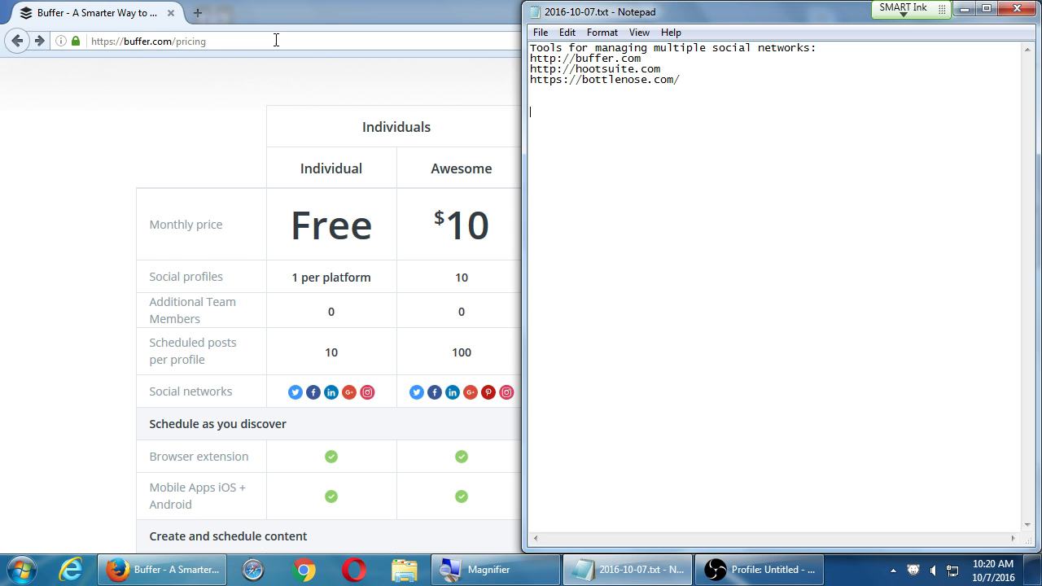
Step: Load spredfast.com and scroll down past its customer logos
type("spreadf")
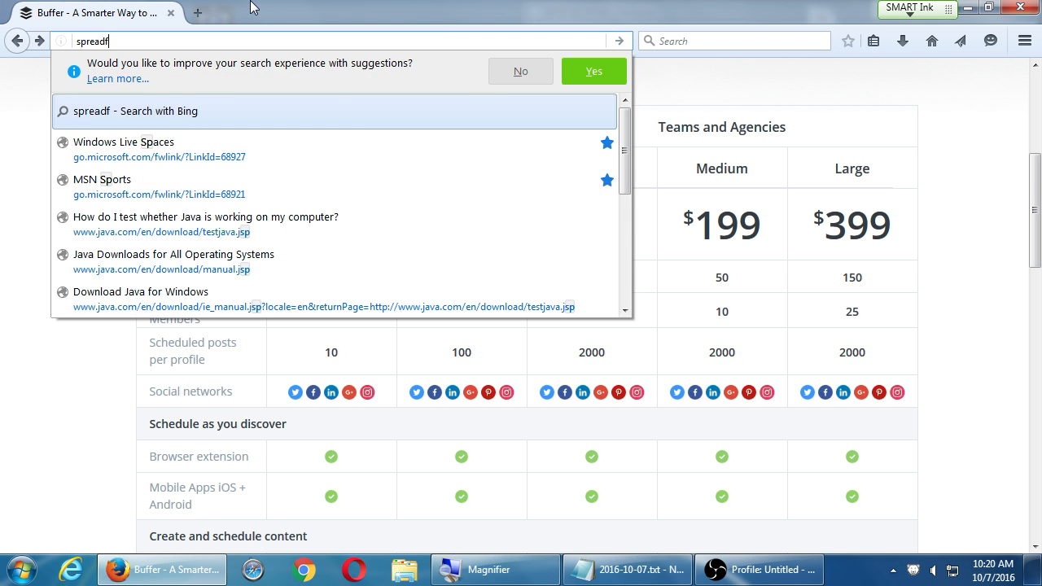
key("Return")
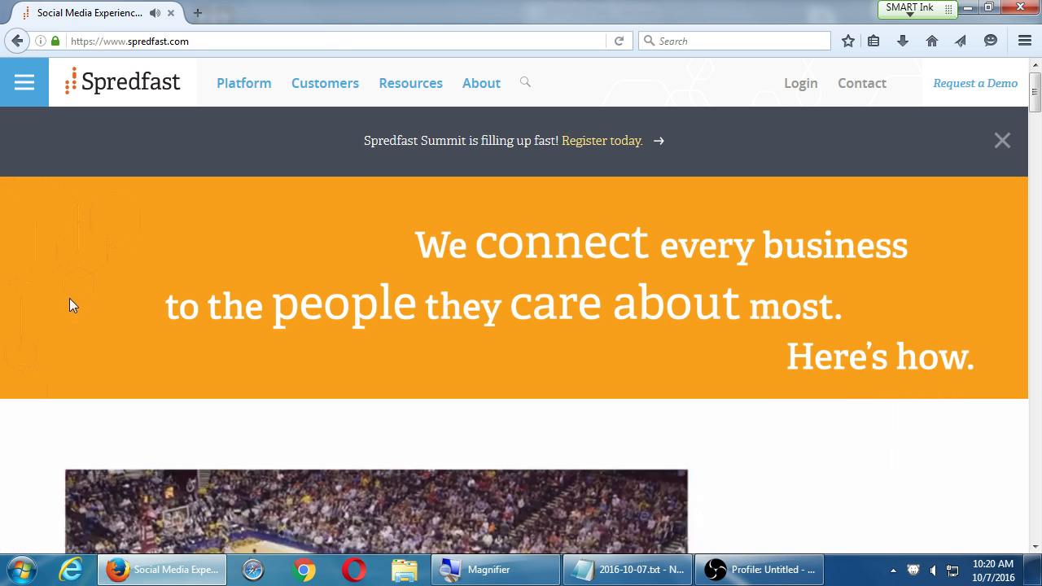
scroll("down", 3)
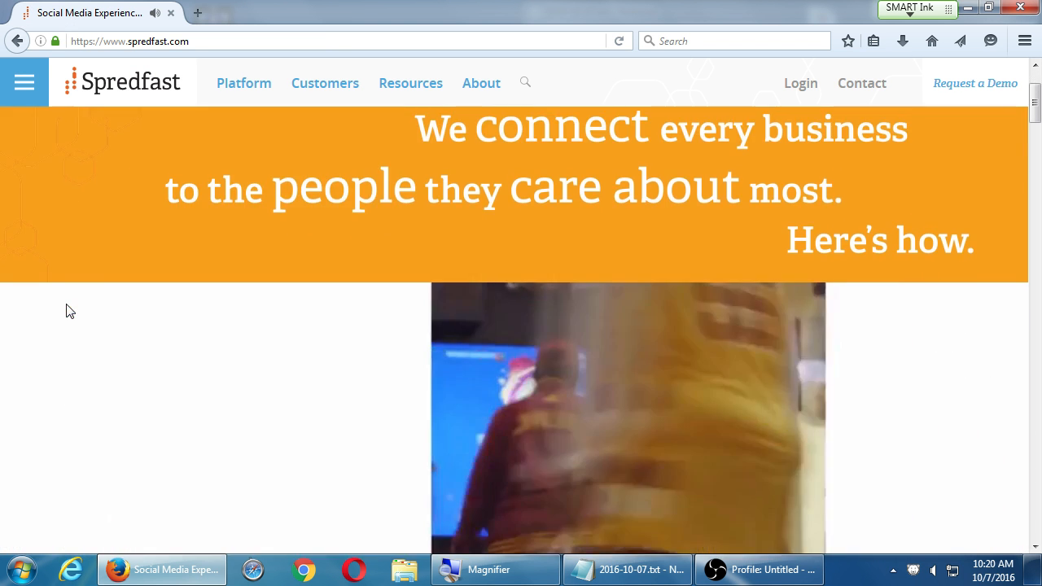
scroll("down", 3)
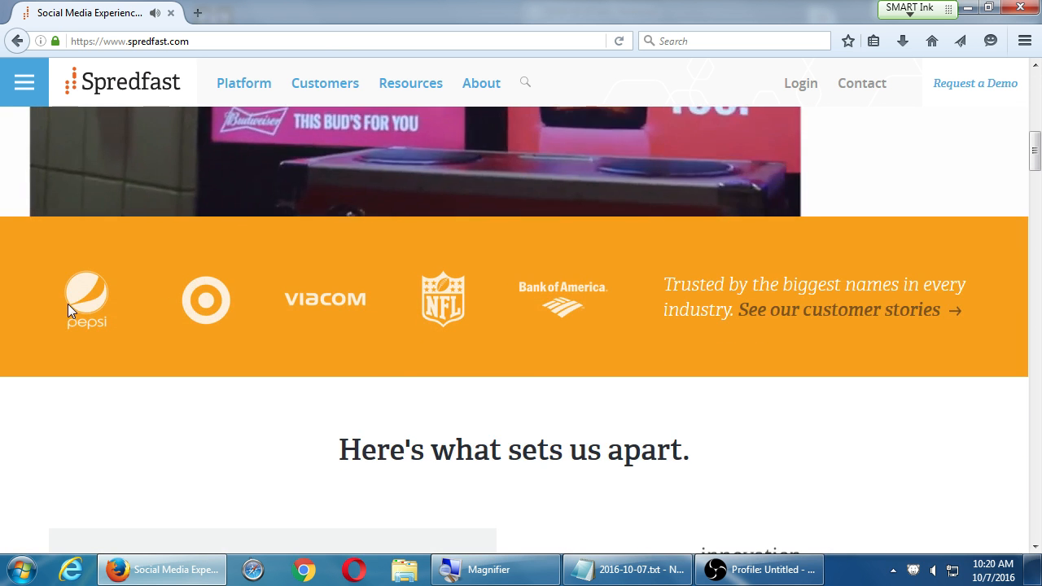
scroll("down", 3)
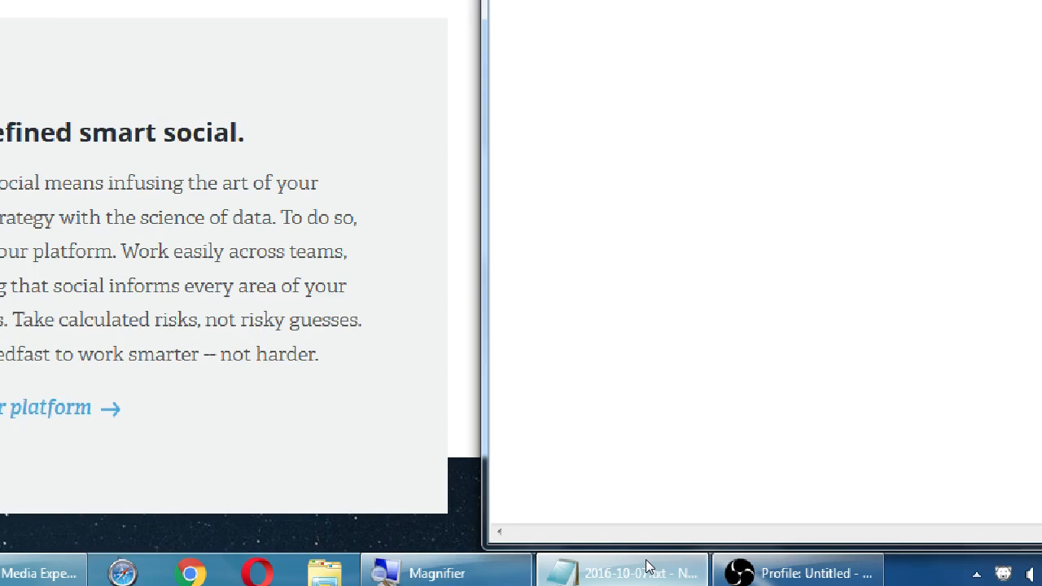
Step: Paste the Spredfast URL into the notes and add the heading 'Websites to keep up to date with:'
left_click(622, 573)
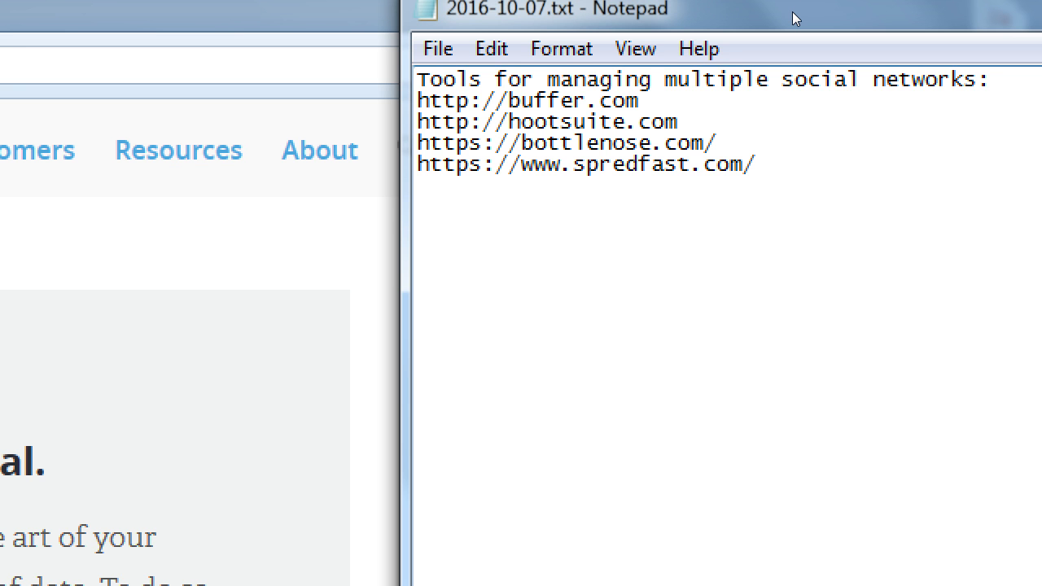
type("w")
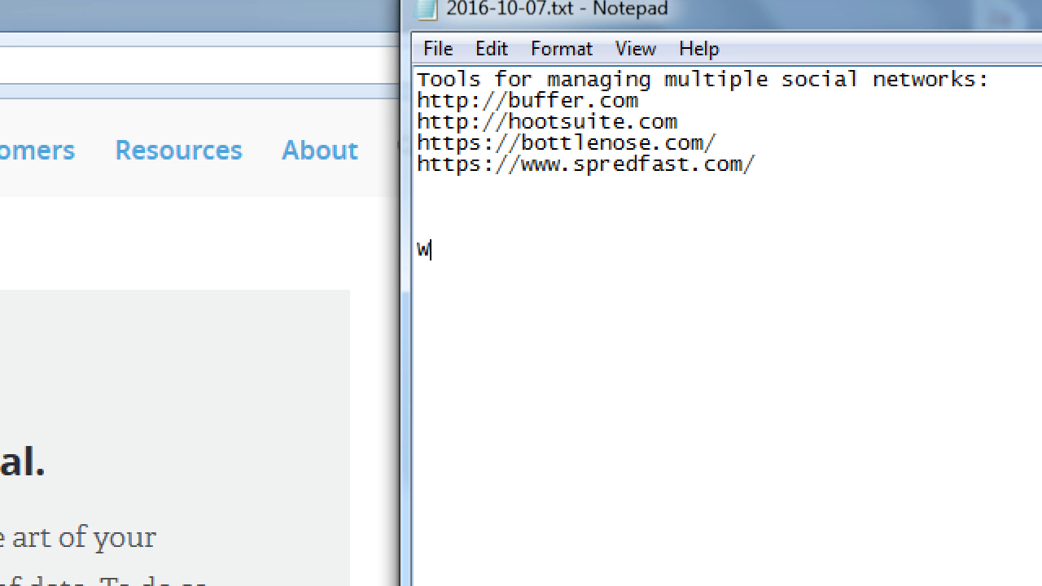
type("ebsites to keep")
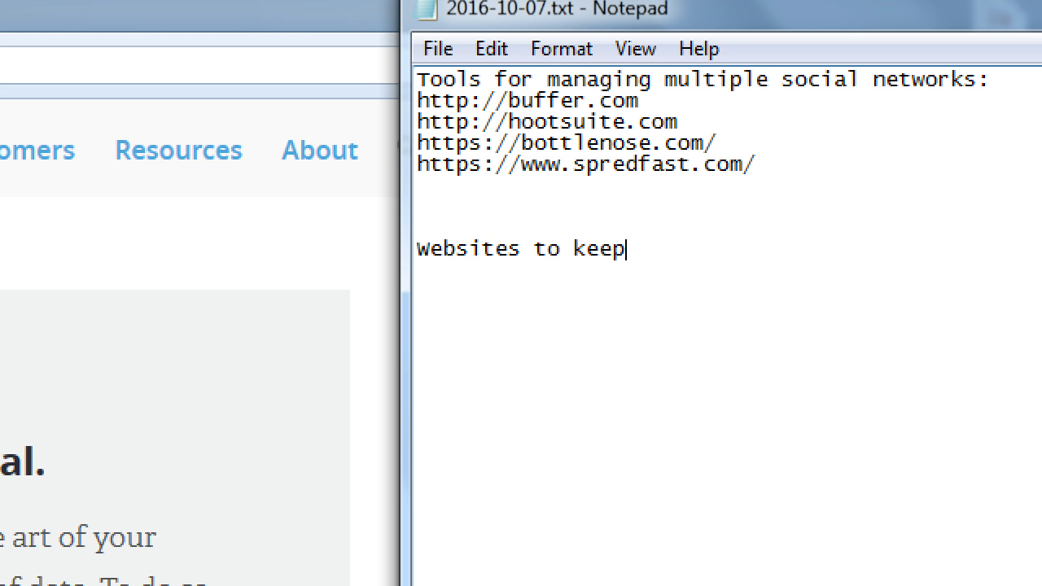
type("up to date with")
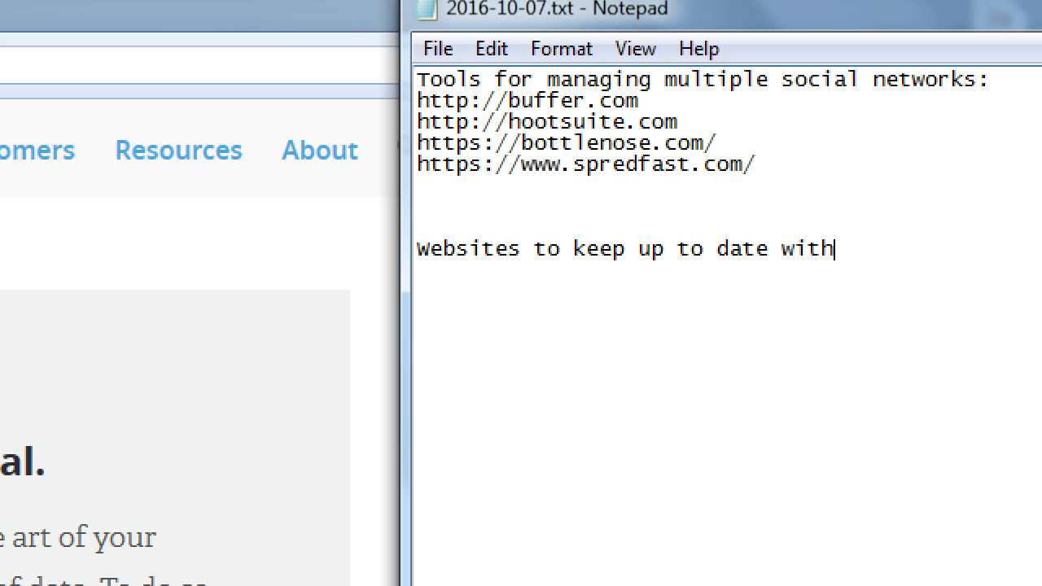
type(":")
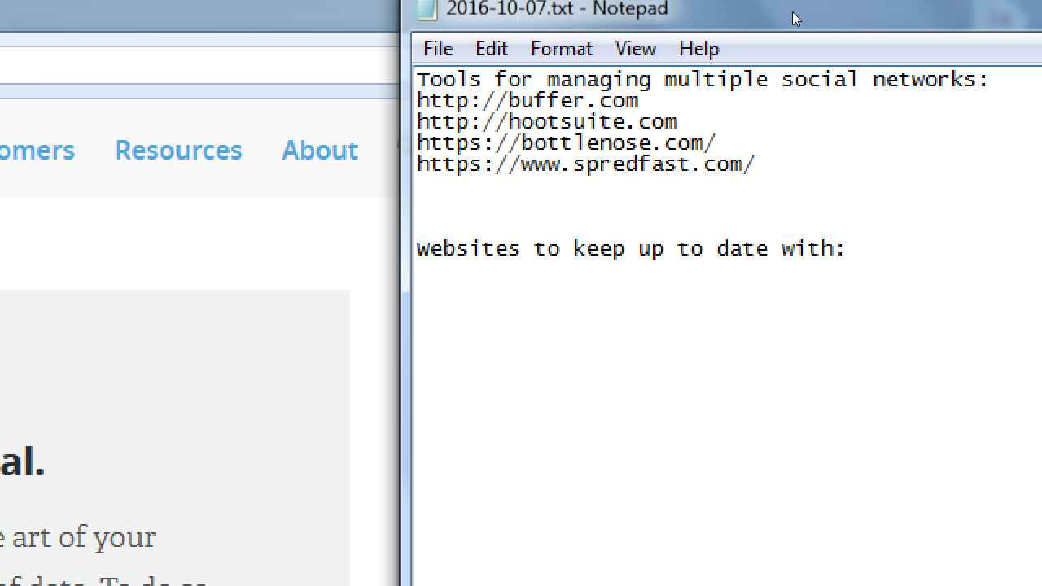
left_click(847, 248)
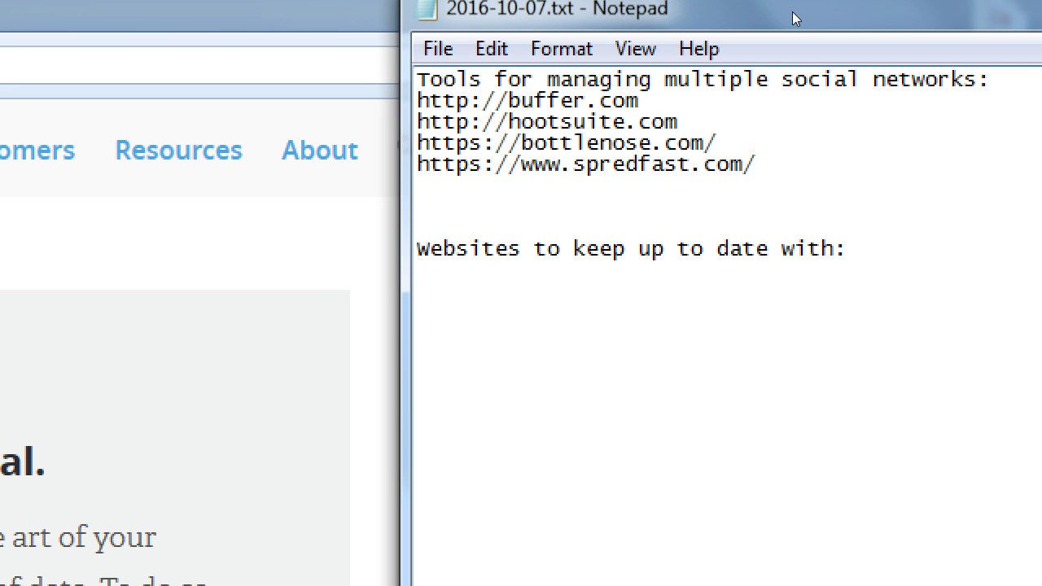
type("of")
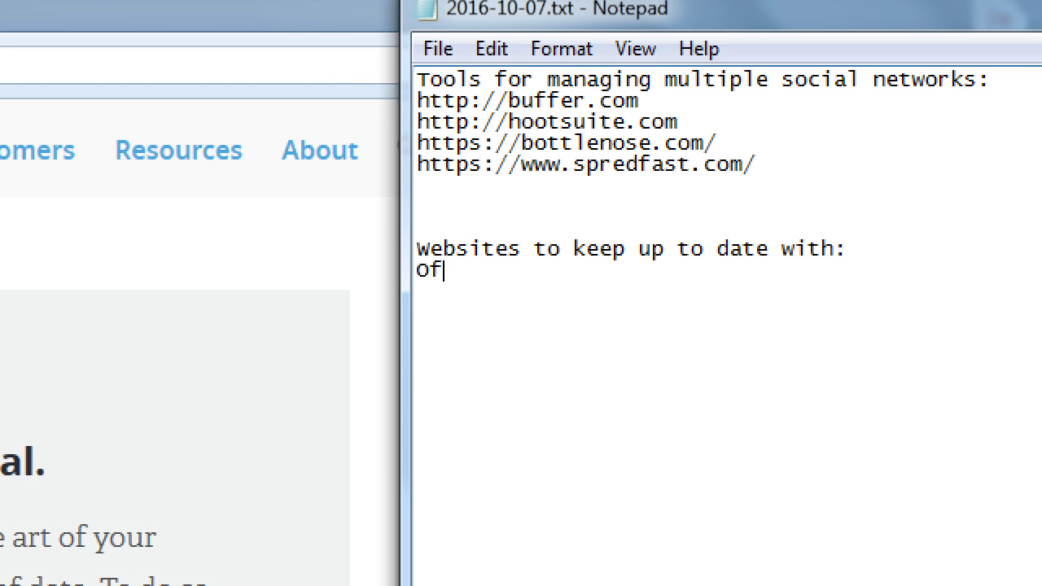
type("ficial network")
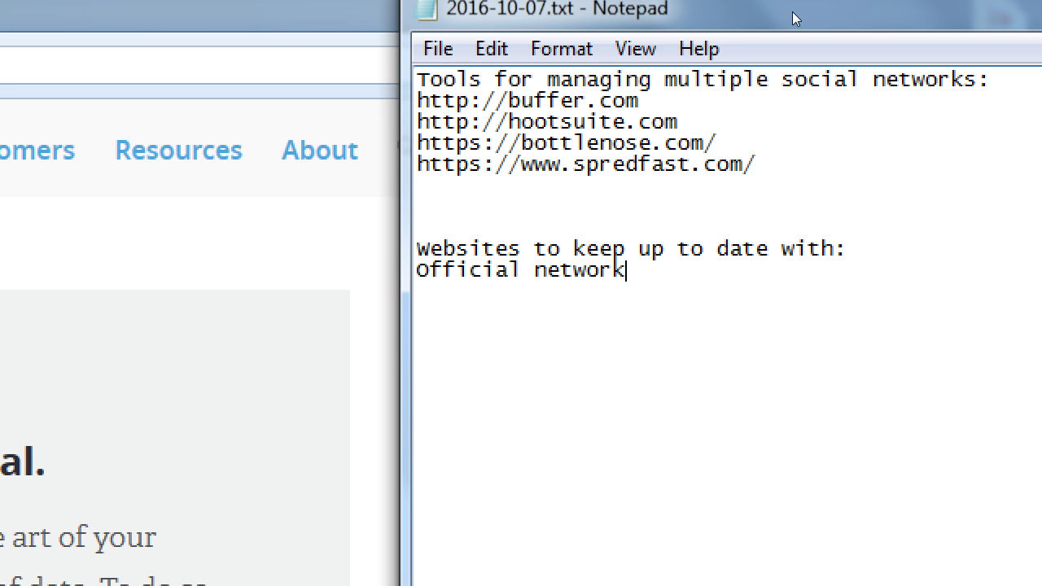
type("Blogs")
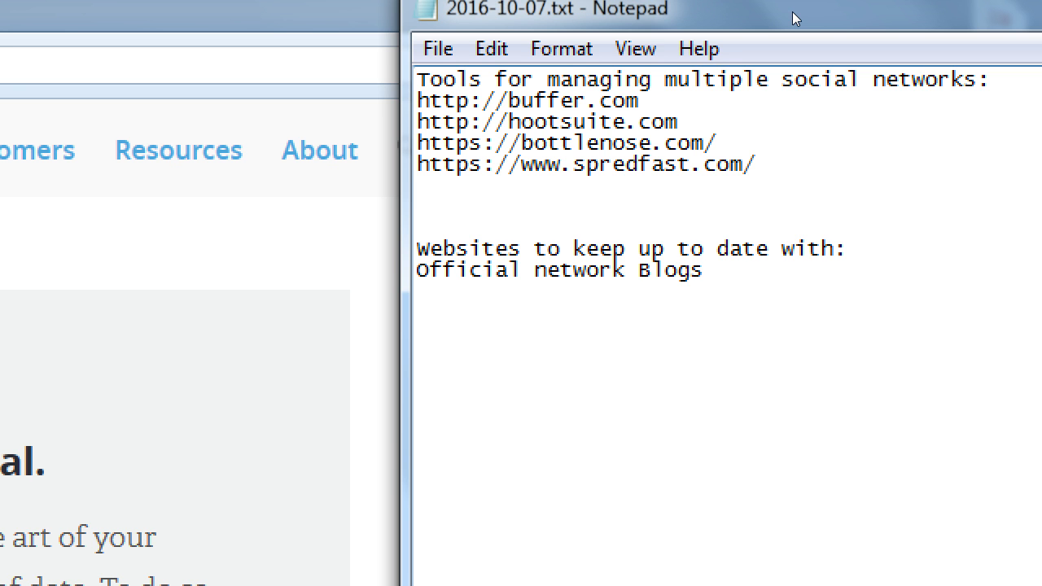
type("http:")
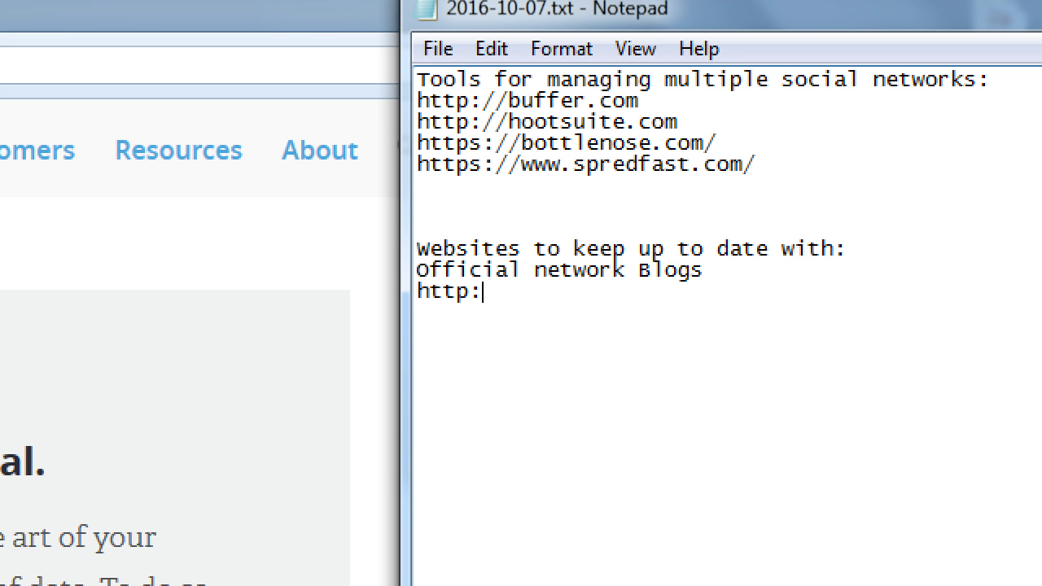
type("//blog")
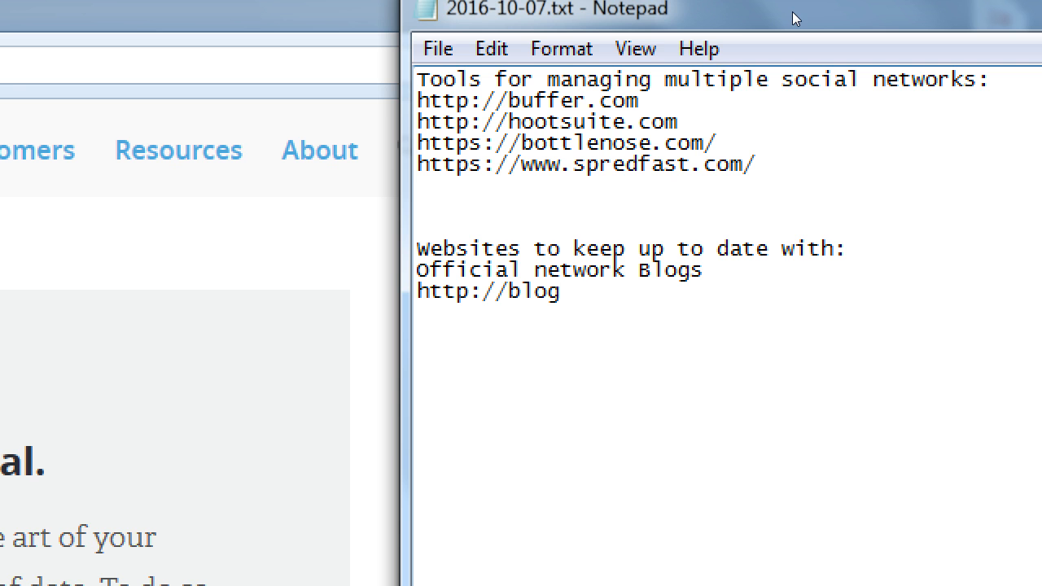
type(".")
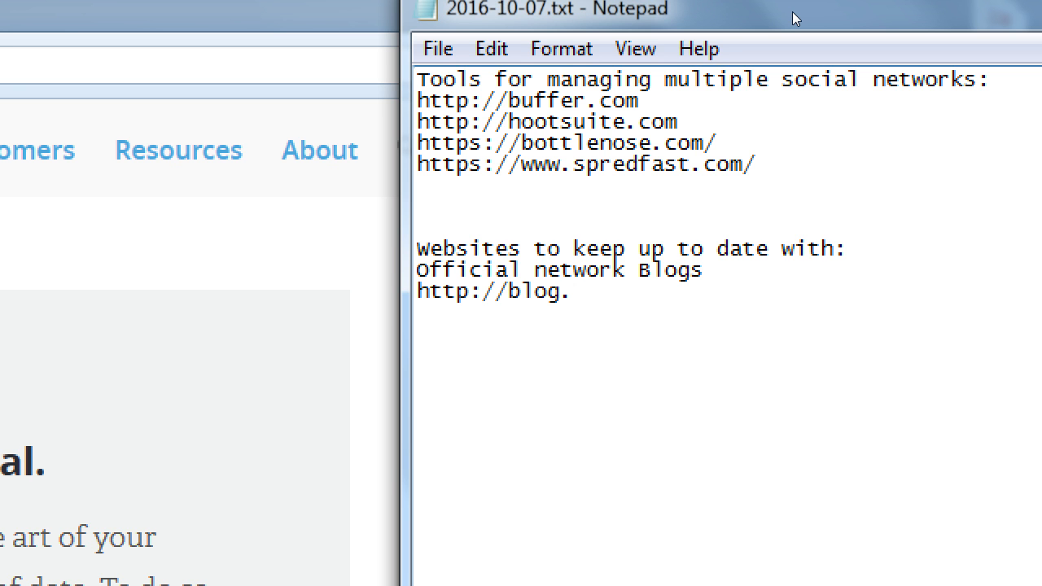
type("twitter.com")
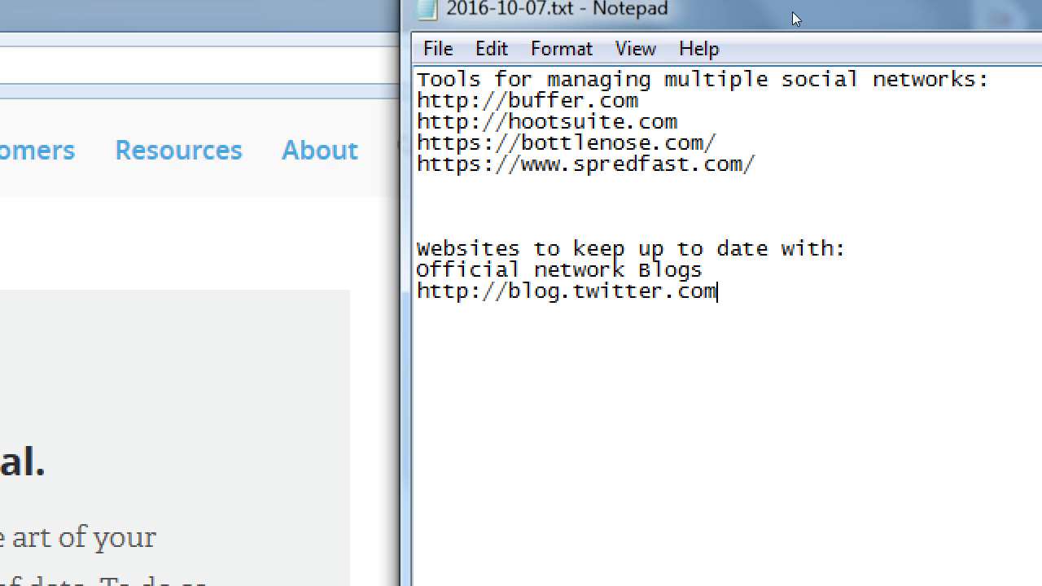
type("b")
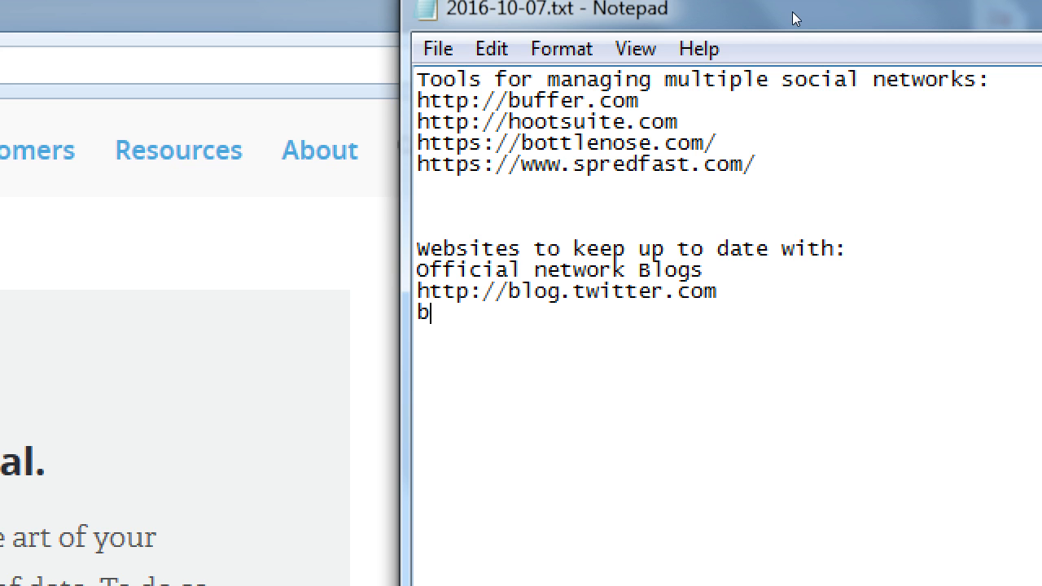
type("log.face")
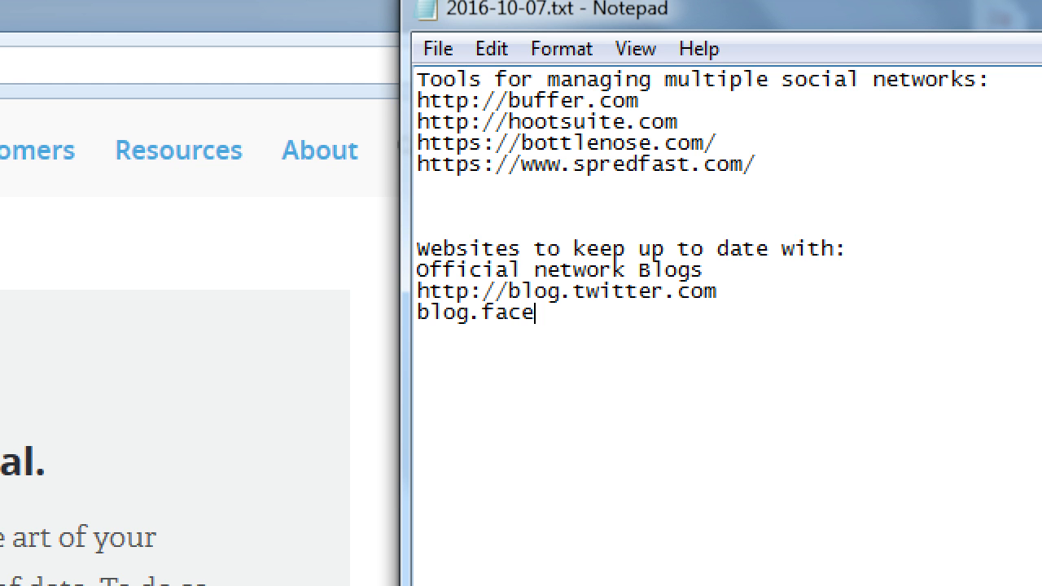
type("book.com")
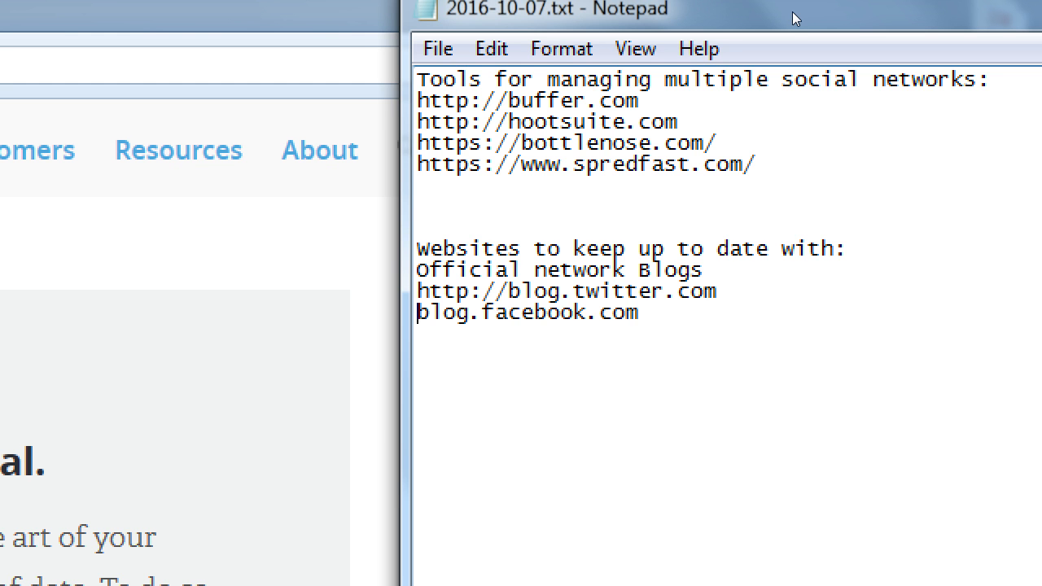
type("http://")
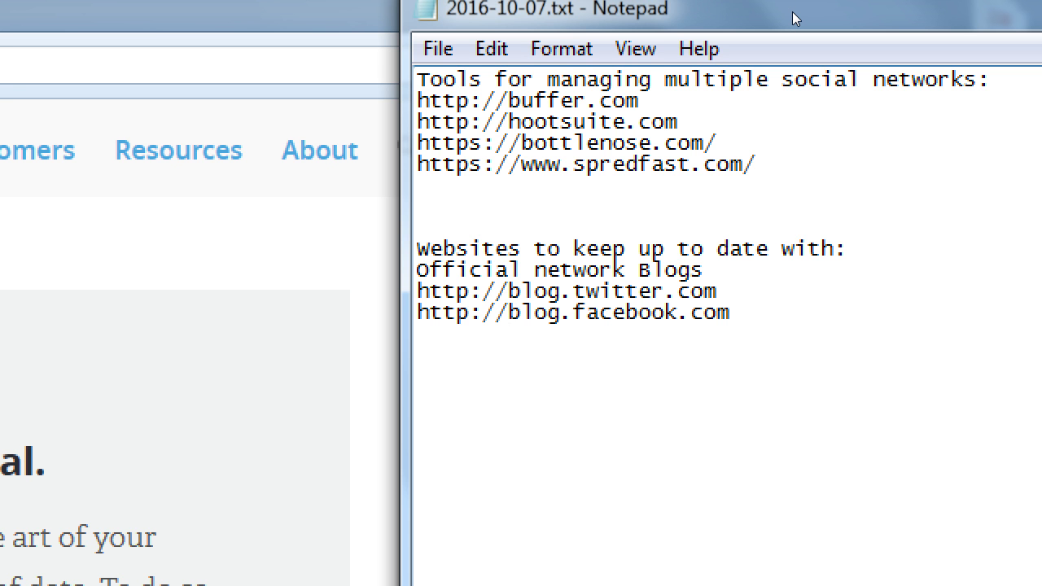
left_click(507, 312)
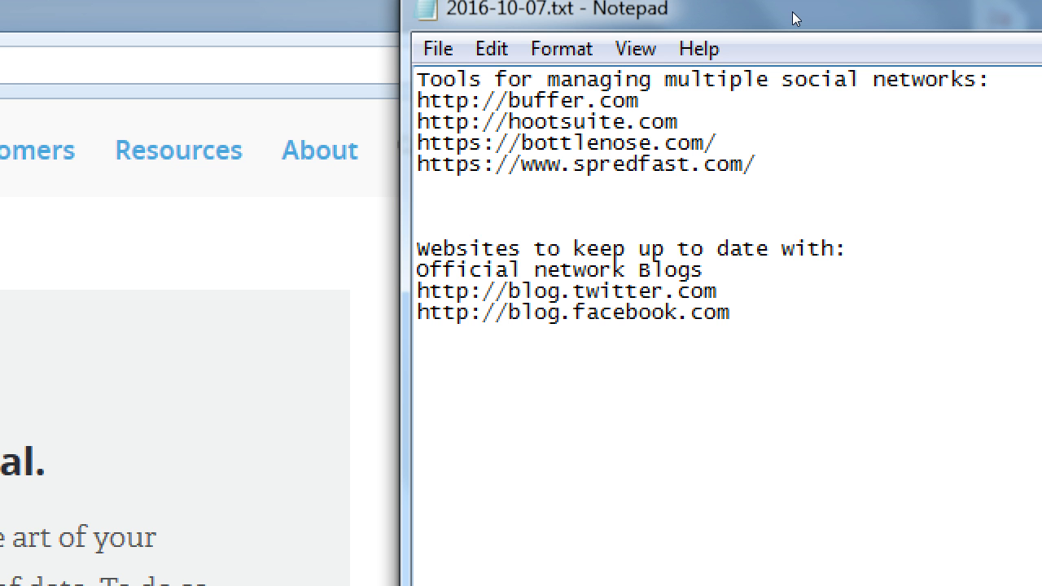
left_click(507, 312)
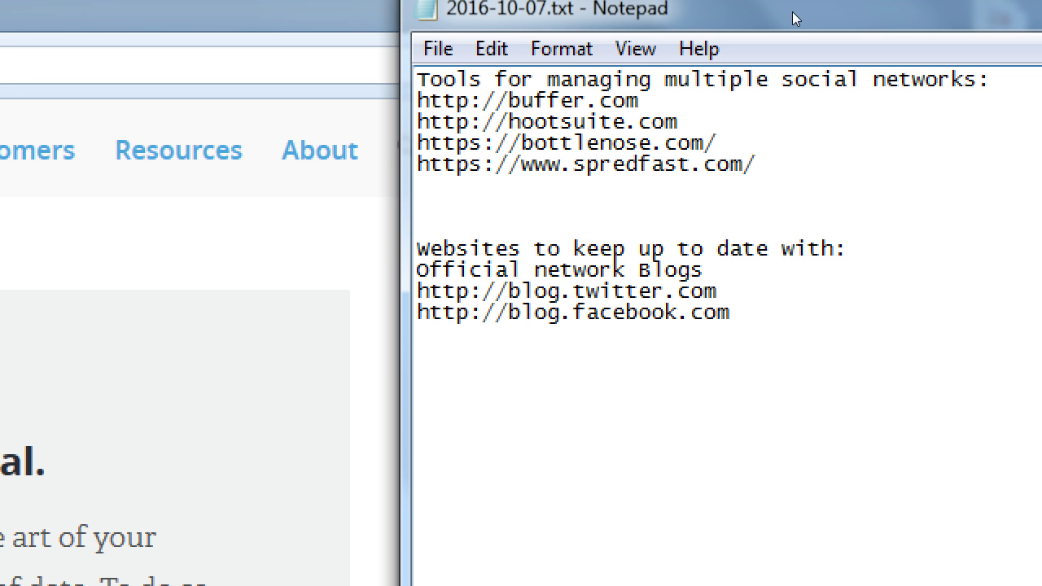
left_click(508, 311)
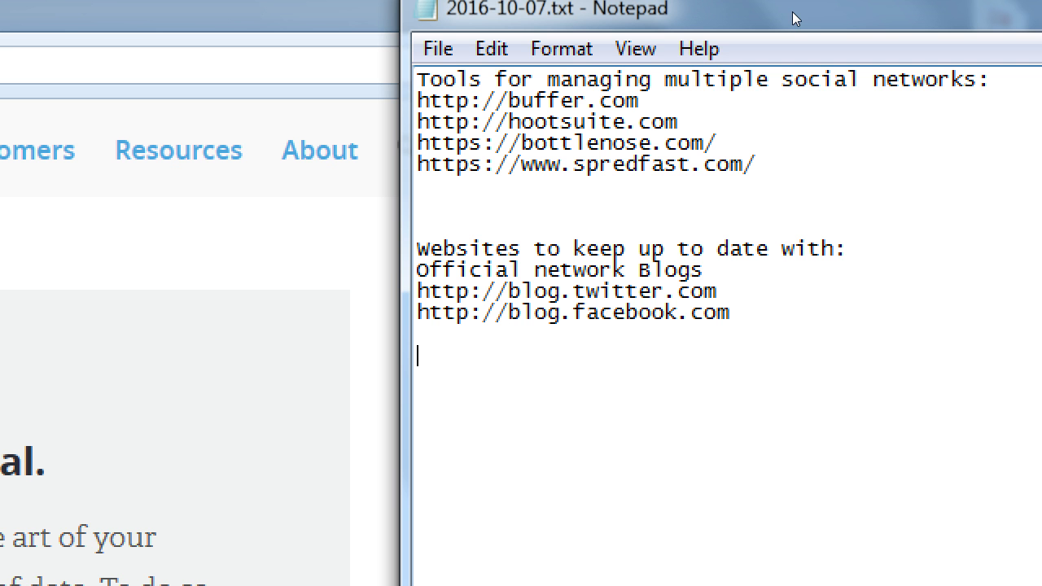
type("h")
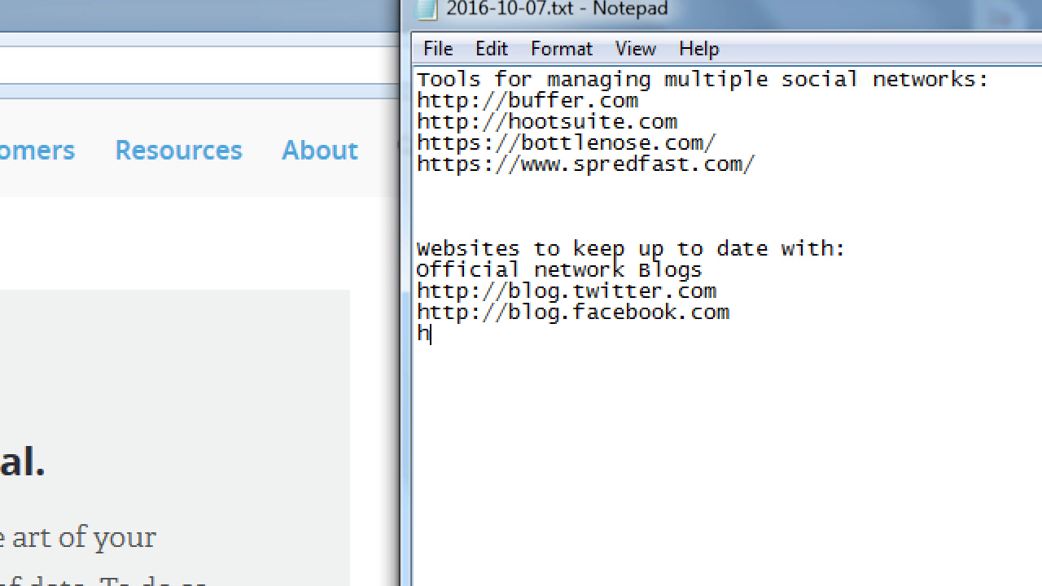
type("ttp://")
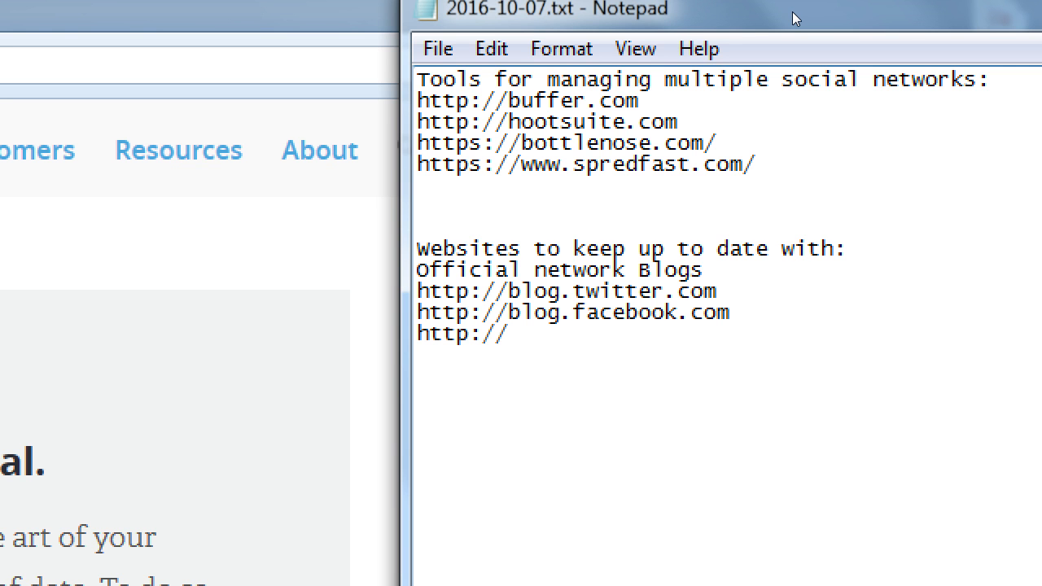
type("mashable.co")
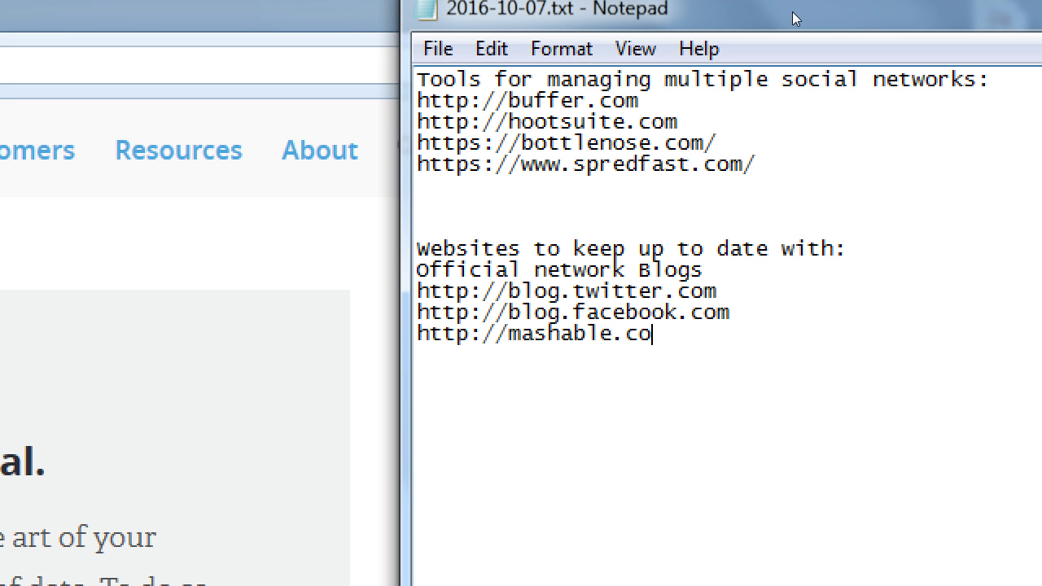
type("m")
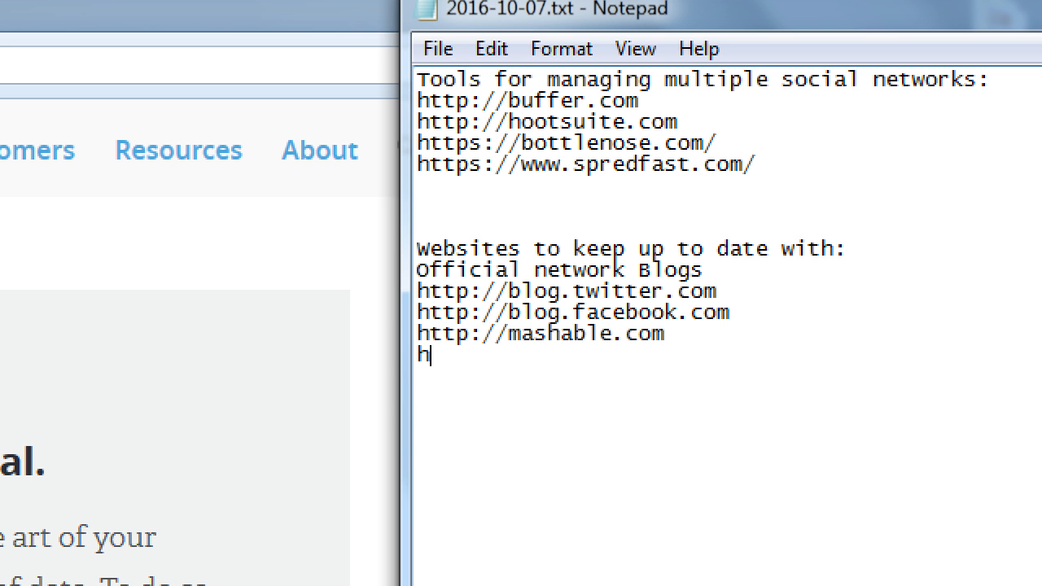
type("ttp://th")
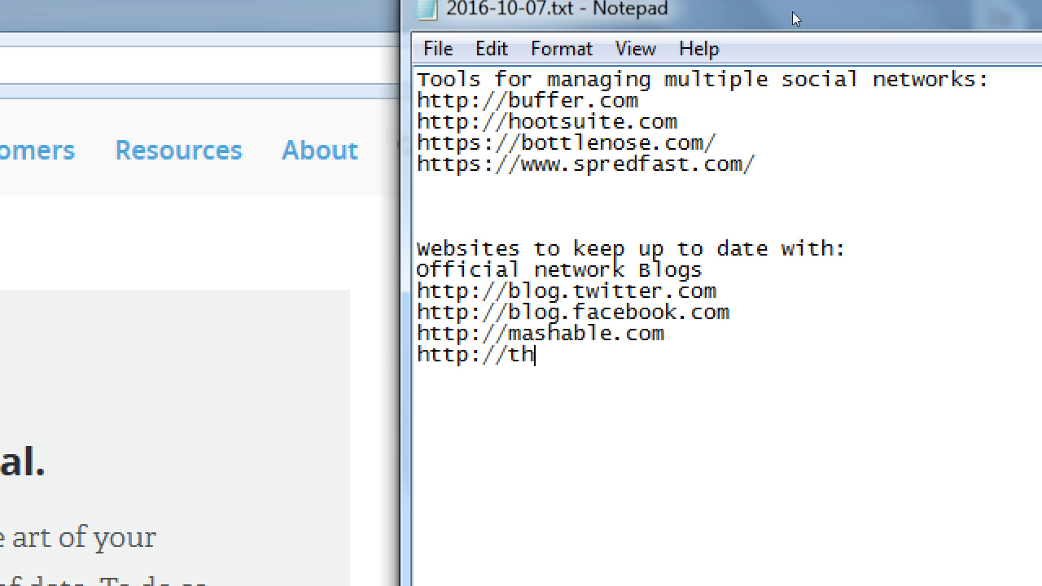
type("enextweb.com")
type("htt")
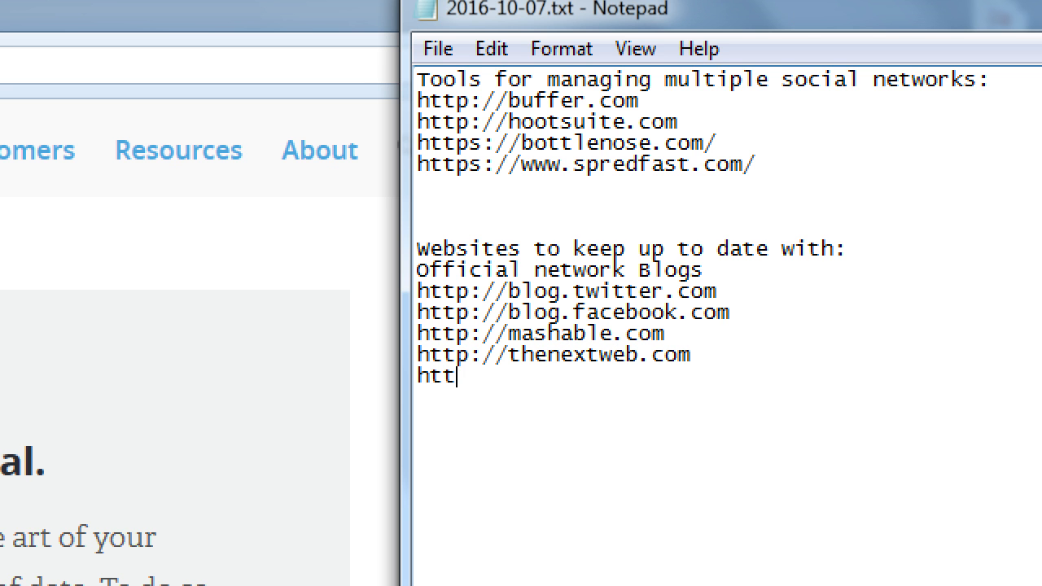
type("p://socialmedia")
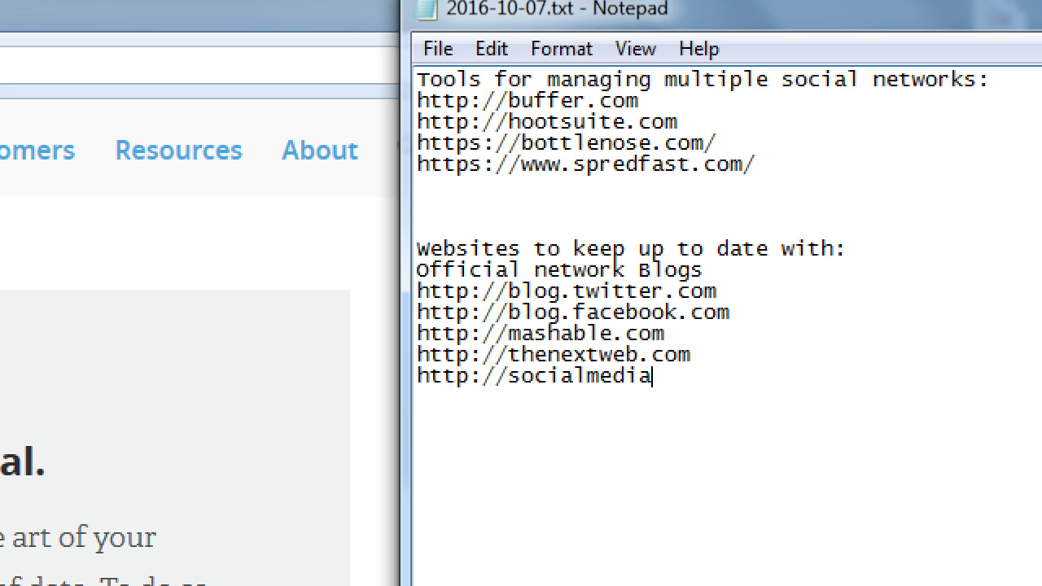
type("examiner.co")
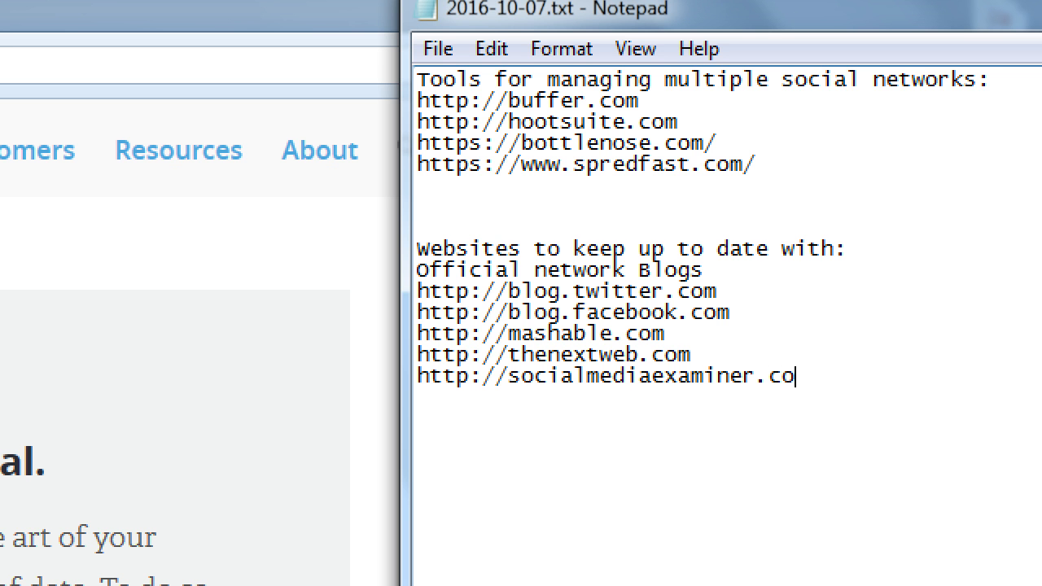
type("m")
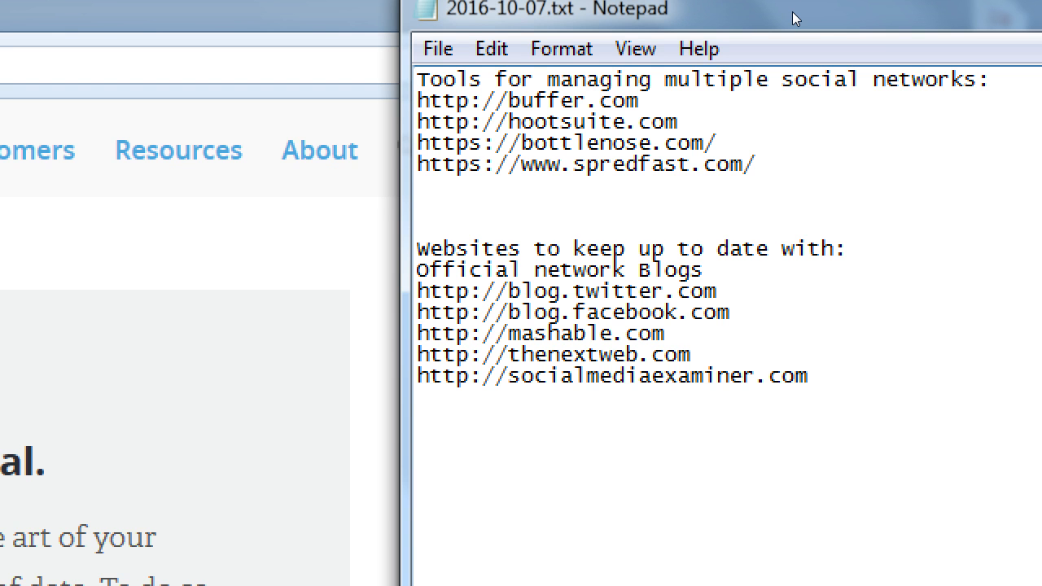
left_click(808, 375)
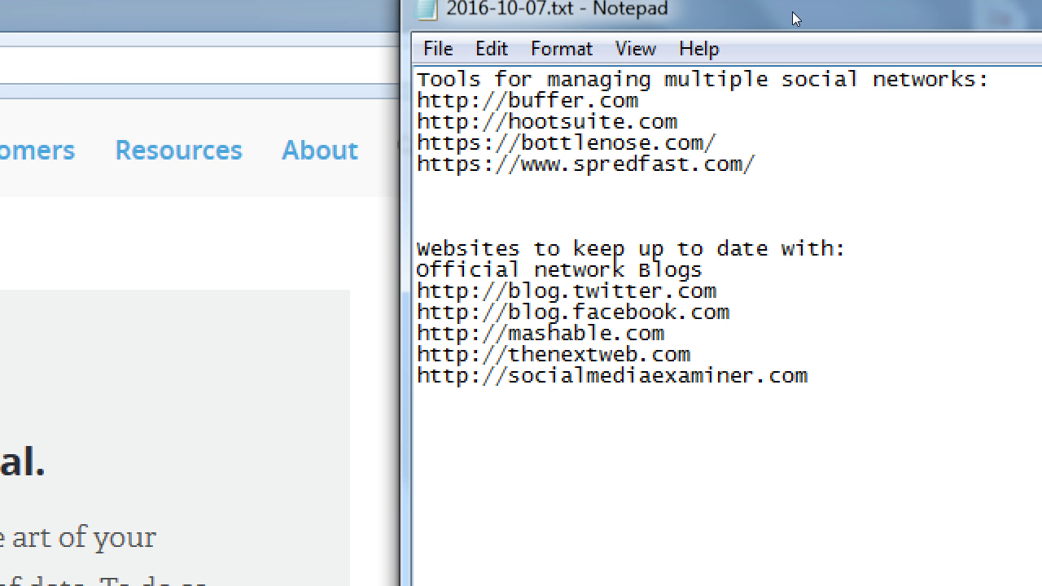
left_click(802, 375)
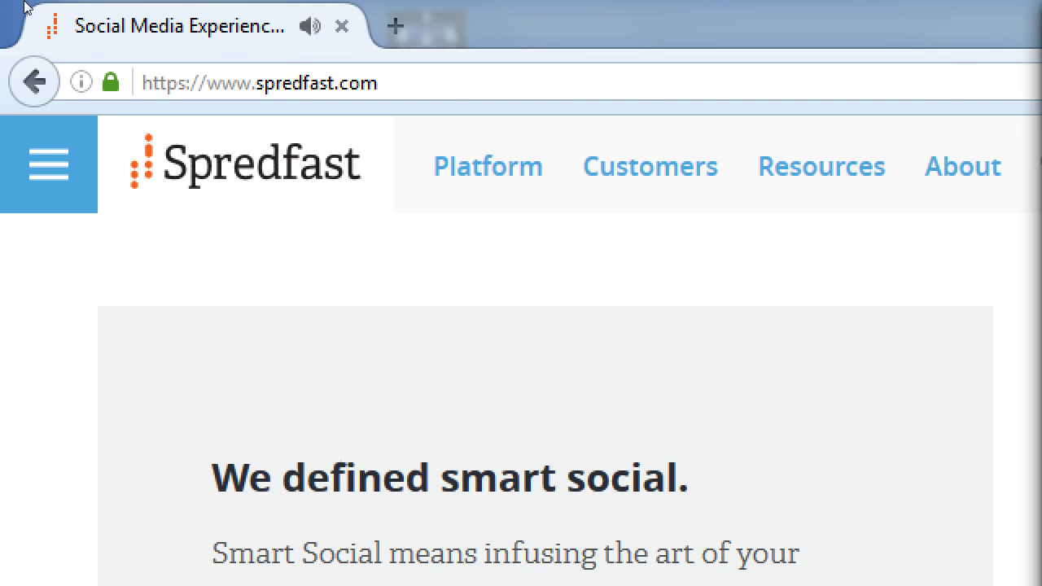
Step: Load mashable.com in place of Spredfast and scroll through its latest stories
left_click(259, 81)
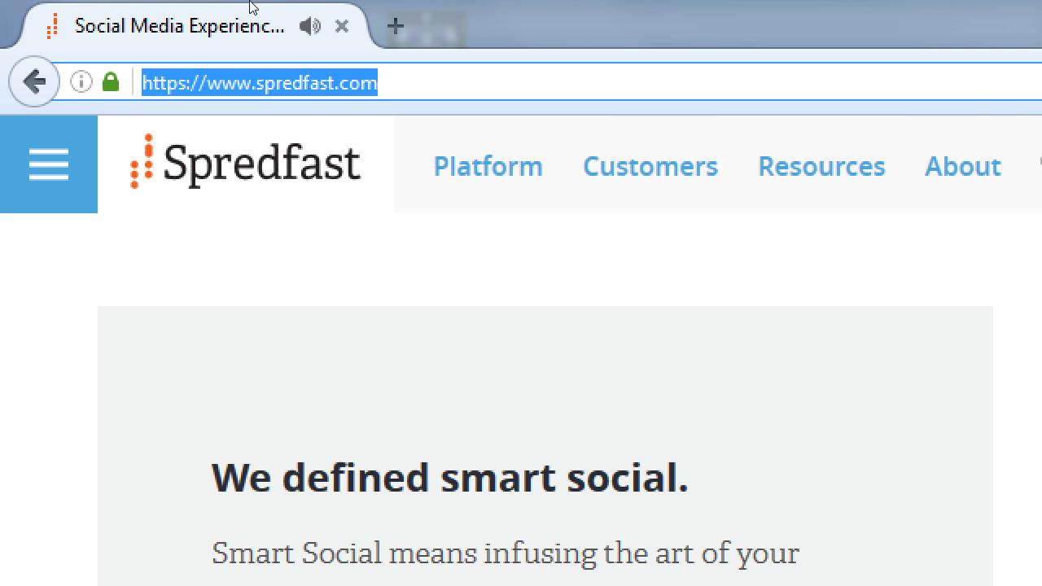
type("mashable.com")
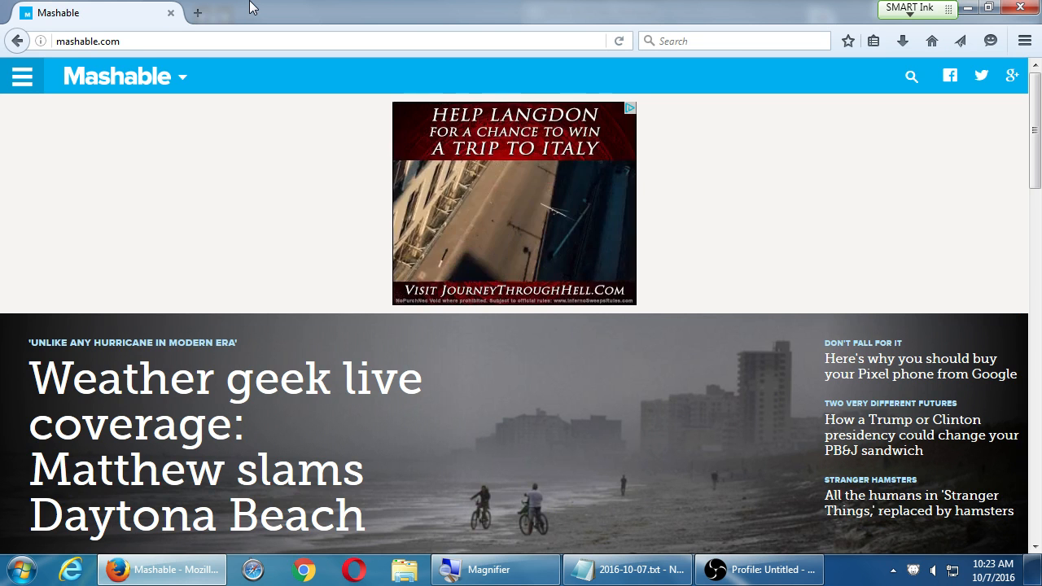
scroll("down", 3)
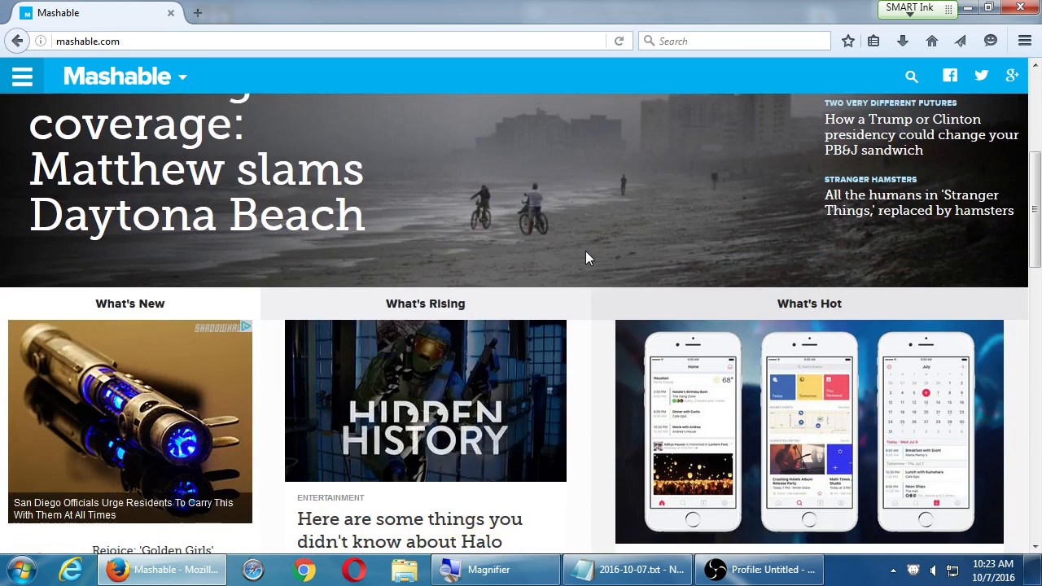
scroll("down", 3)
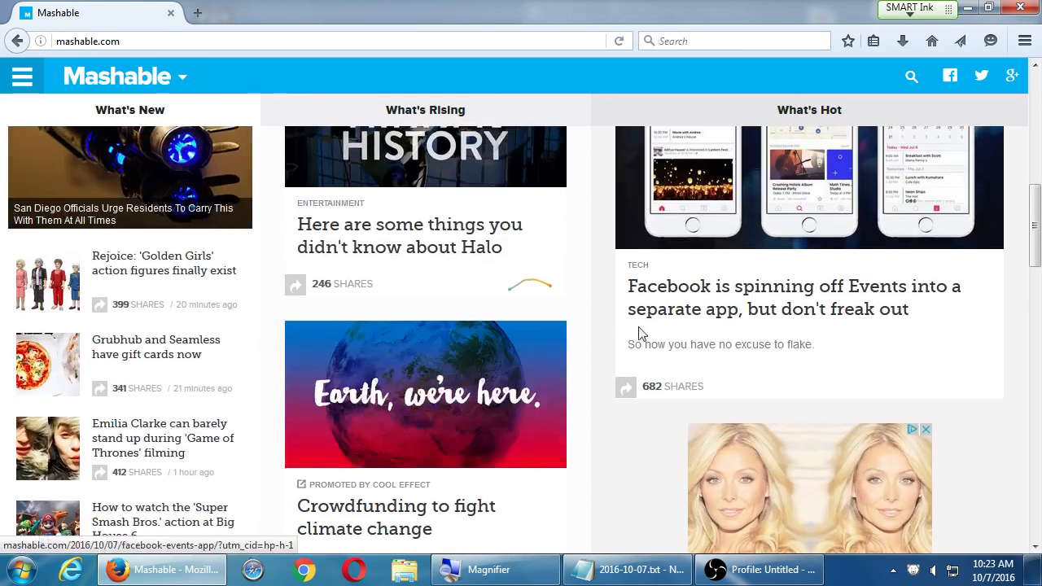
scroll("up", 3)
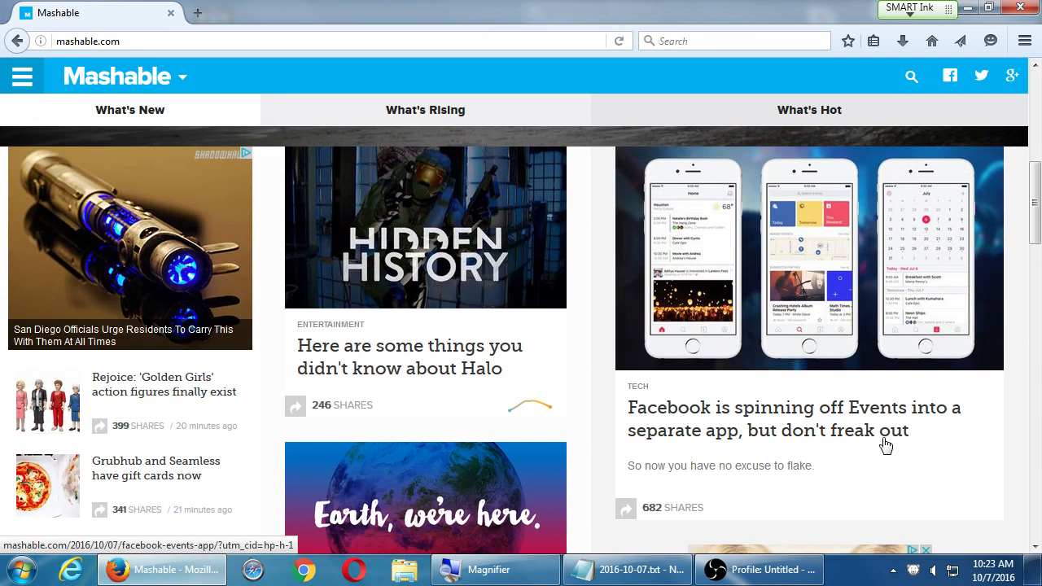
mouse_move(961, 450)
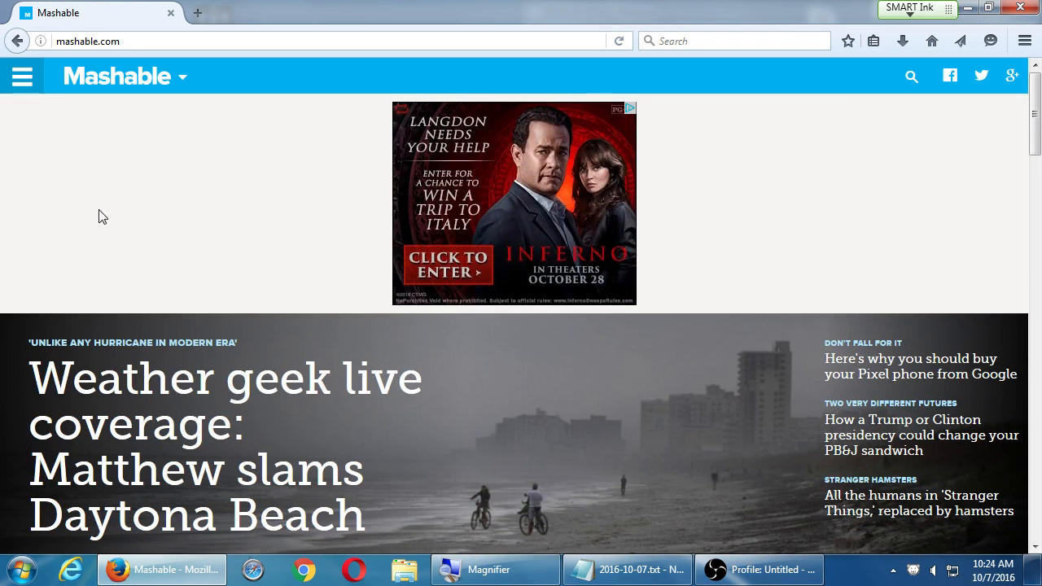
mouse_move(301, 228)
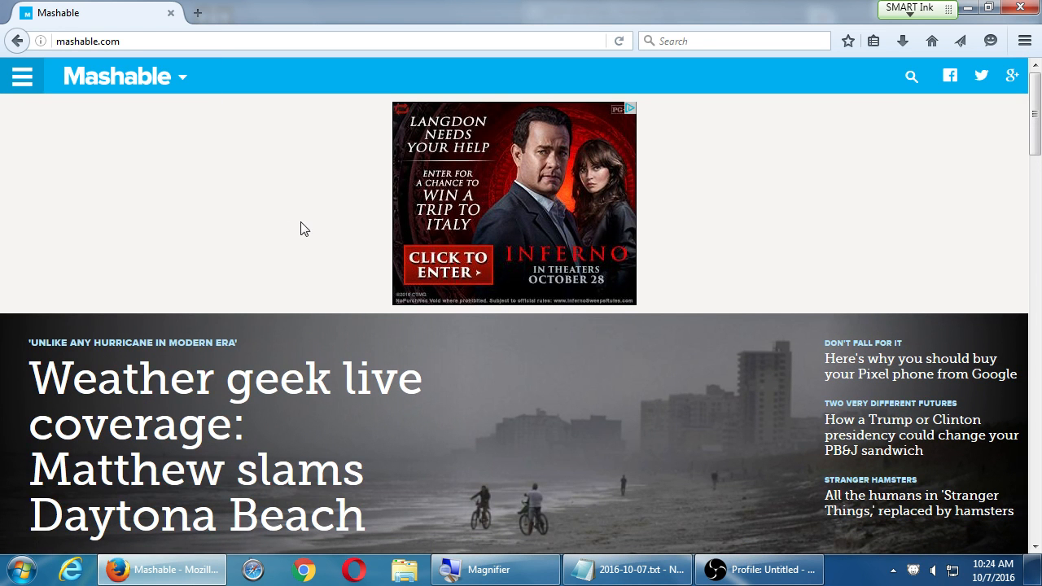
mouse_move(23, 75)
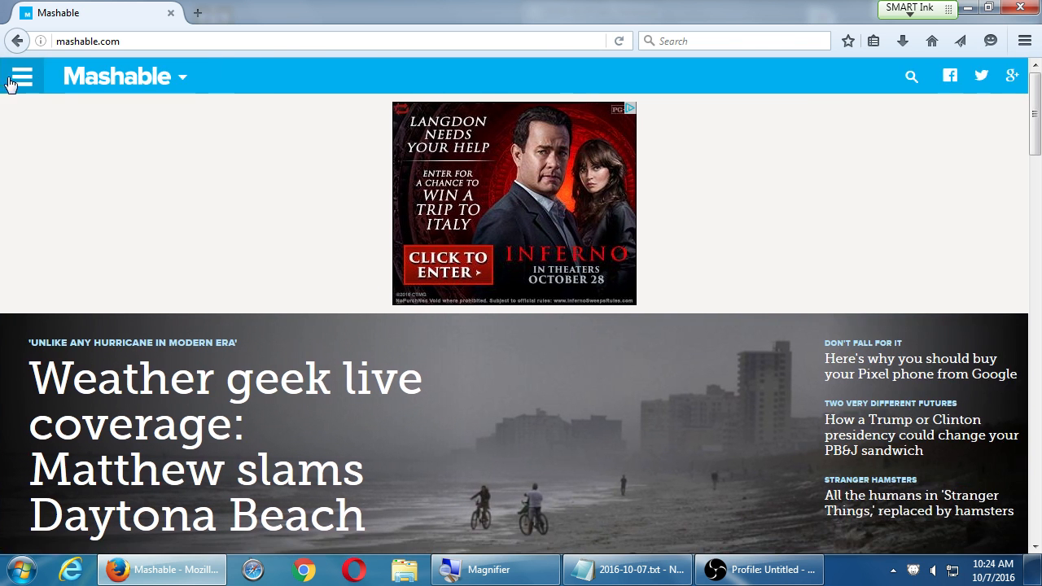
Step: Open Mashable's hamburger menu and choose SOCIAL MEDIA
left_click(24, 76)
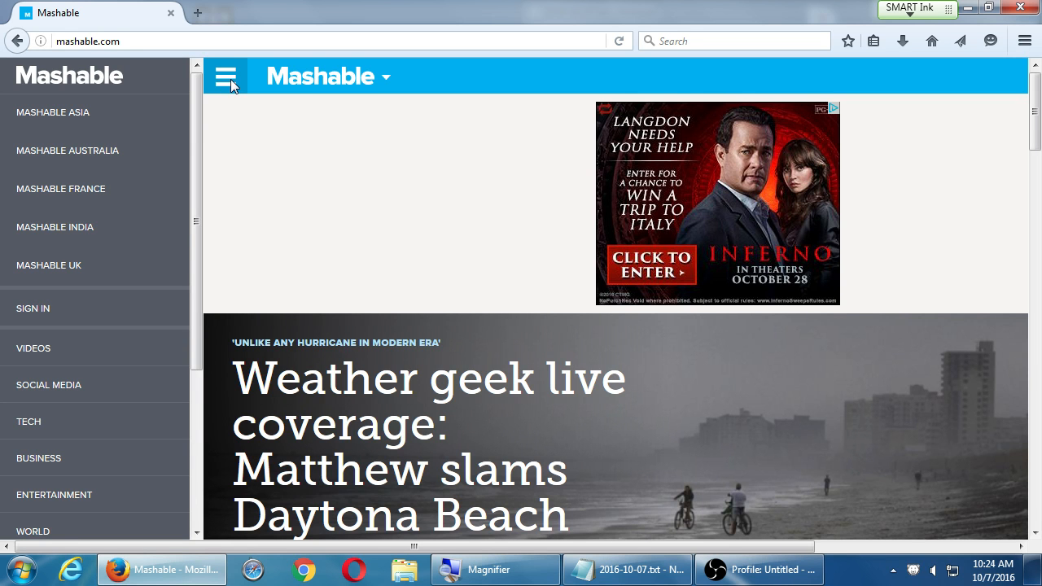
left_click(48, 385)
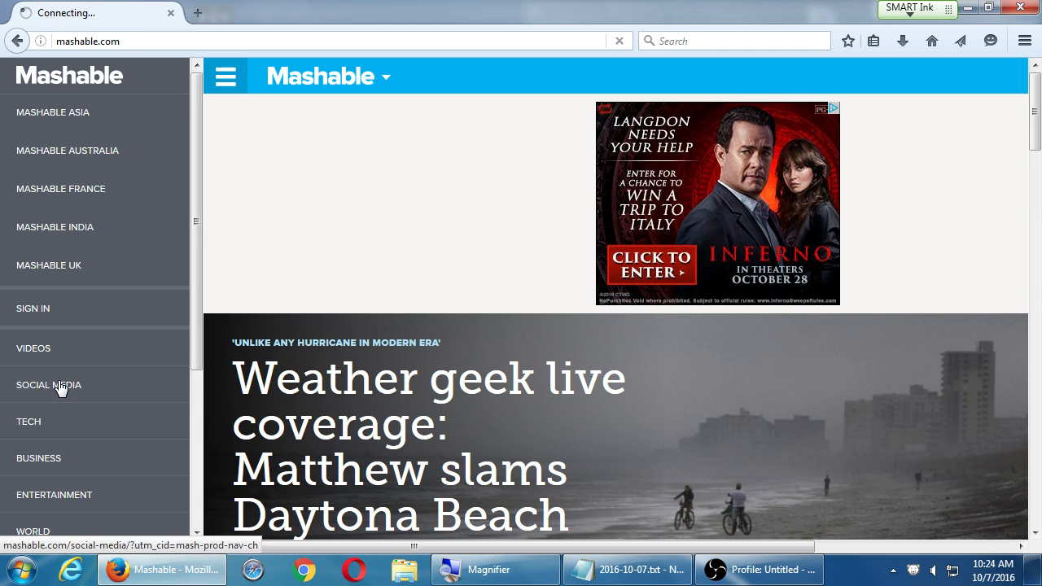
Step: Scroll far down the Social Media section's What's New, Rising and Hot columns
left_click(48, 385)
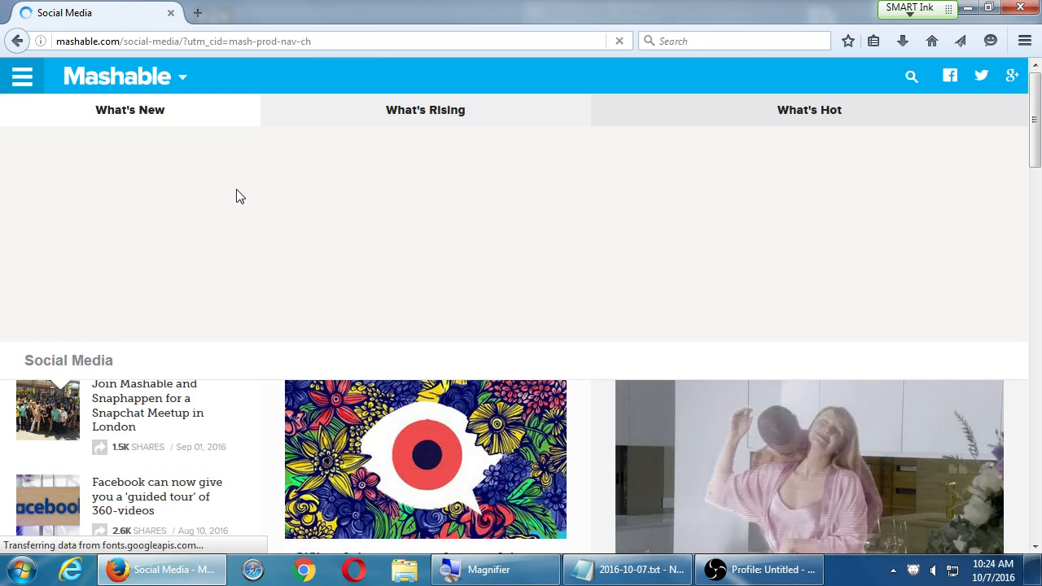
scroll("down", 3)
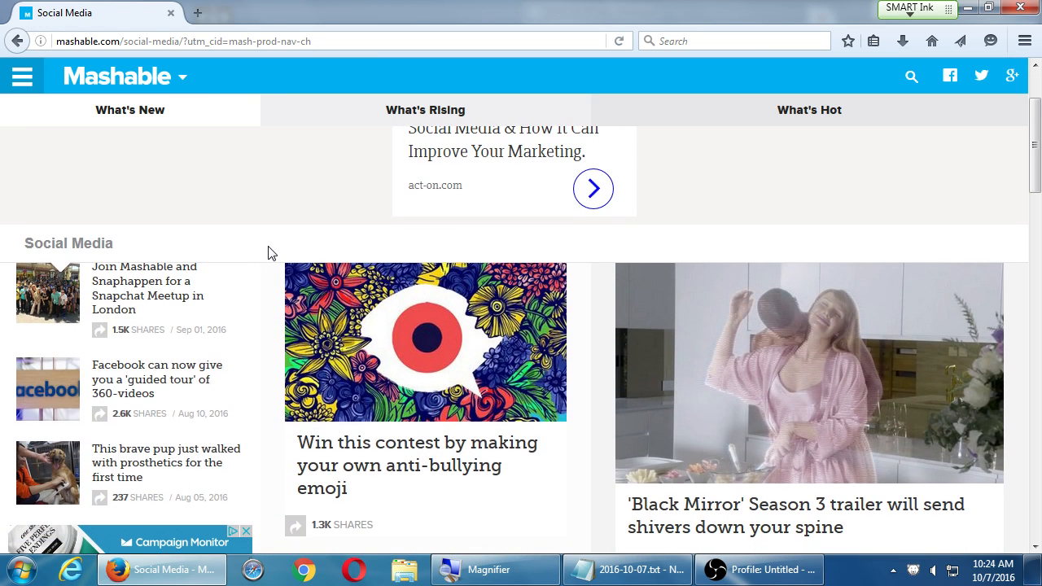
mouse_move(278, 328)
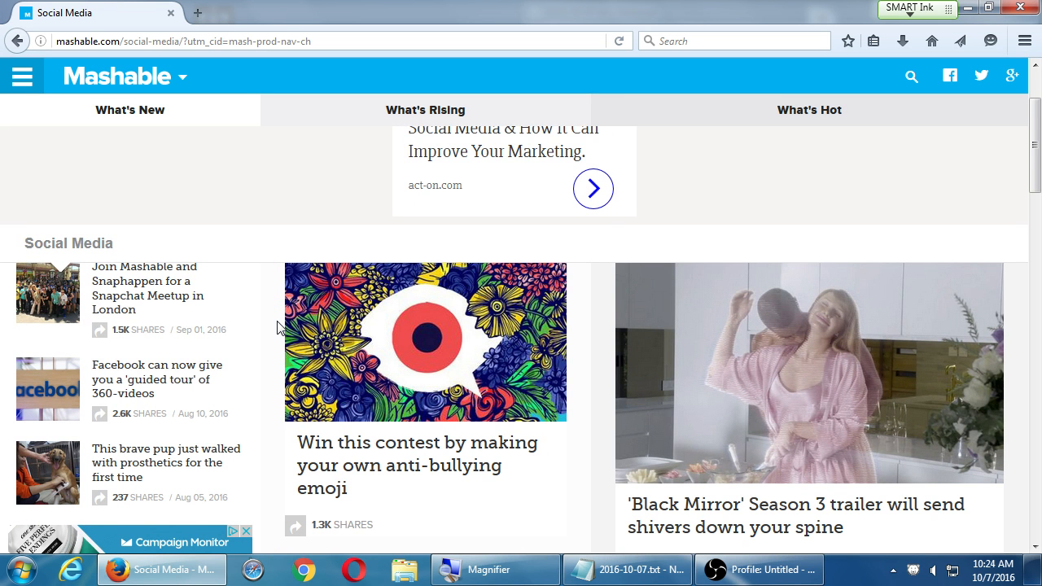
scroll("down", 3)
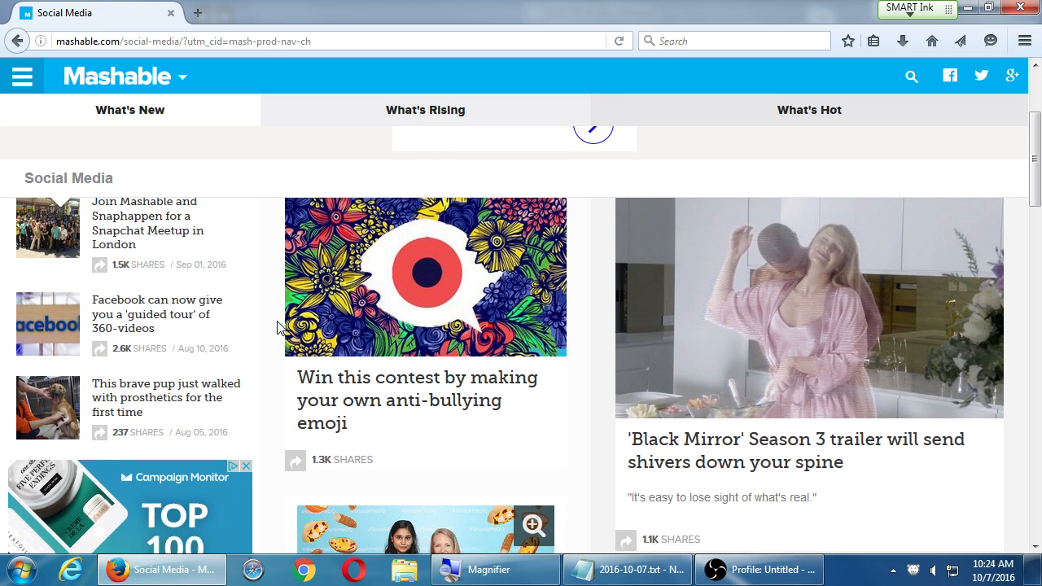
scroll("down", 3)
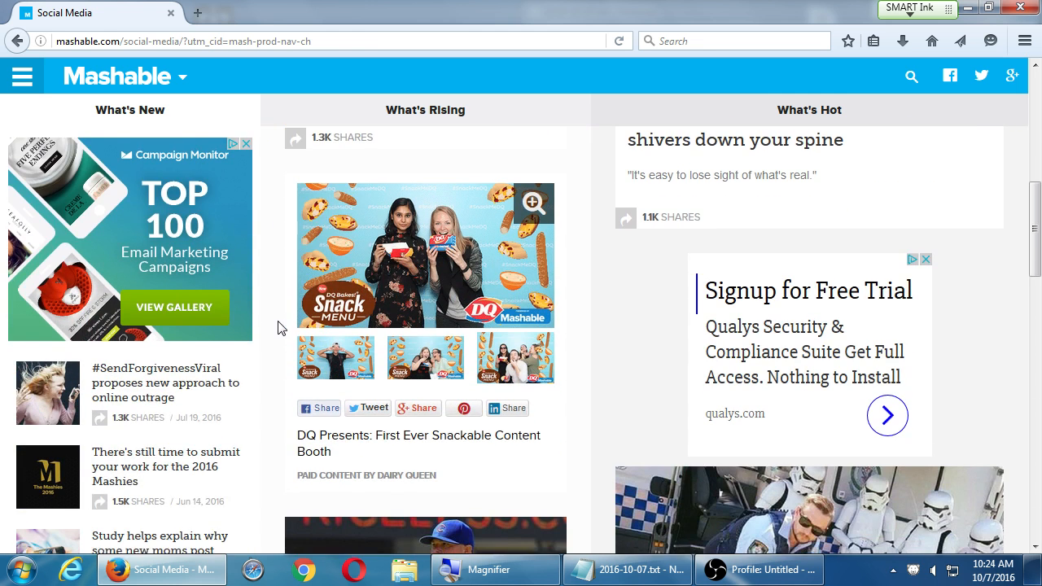
scroll("down", 3)
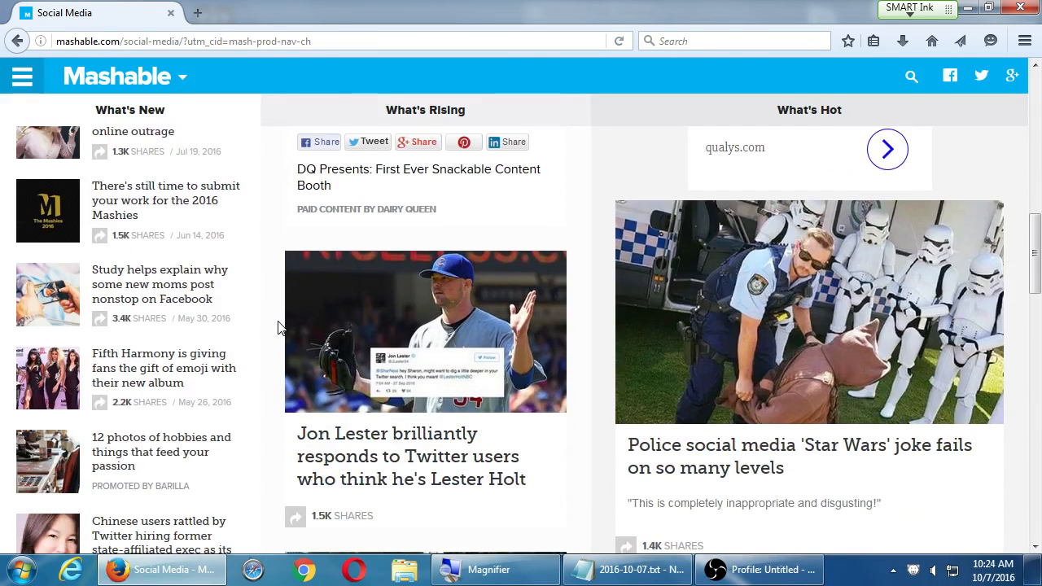
scroll("down", 3)
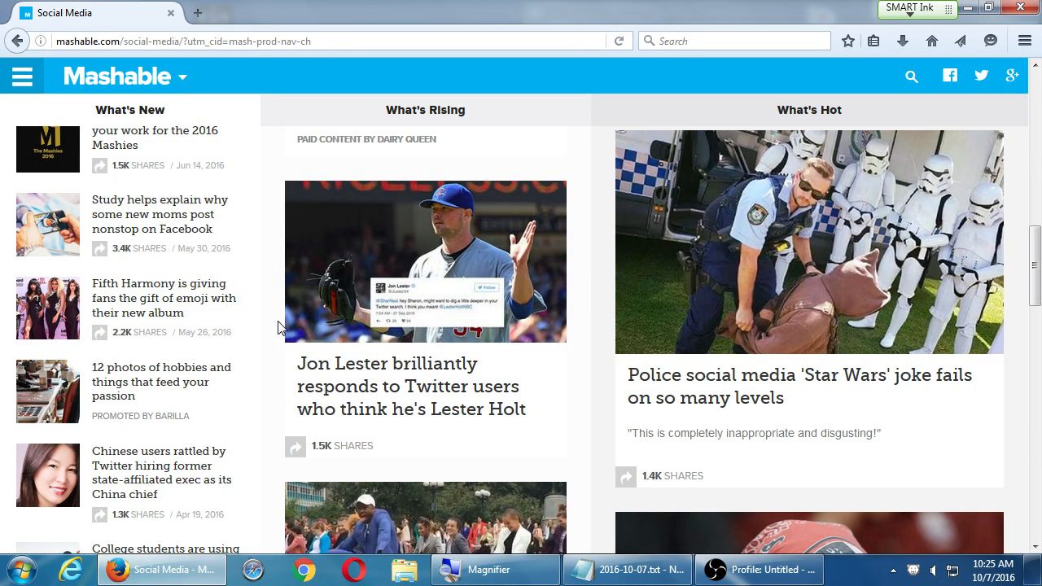
mouse_move(295, 336)
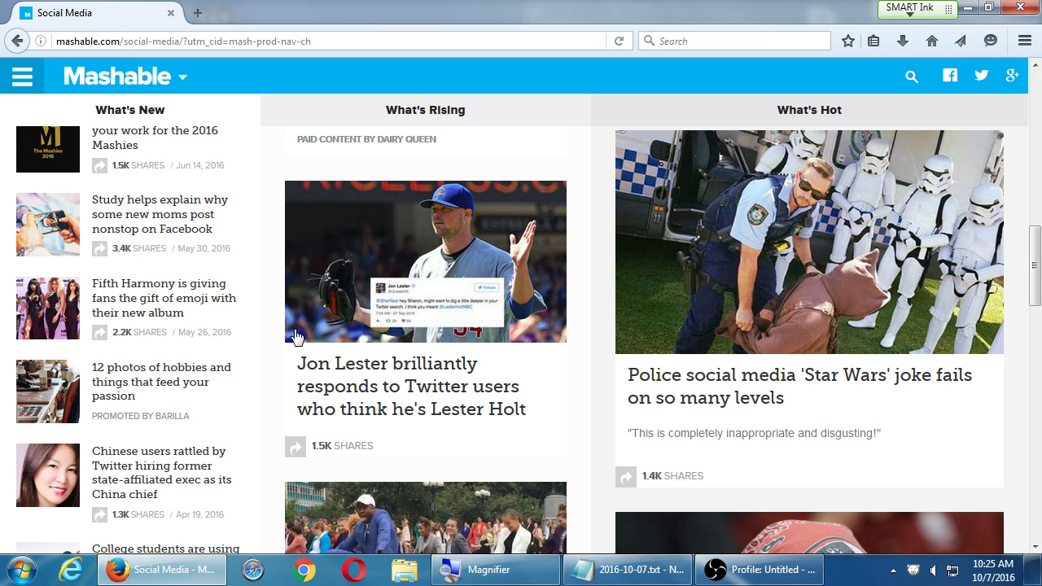
scroll("down", 3)
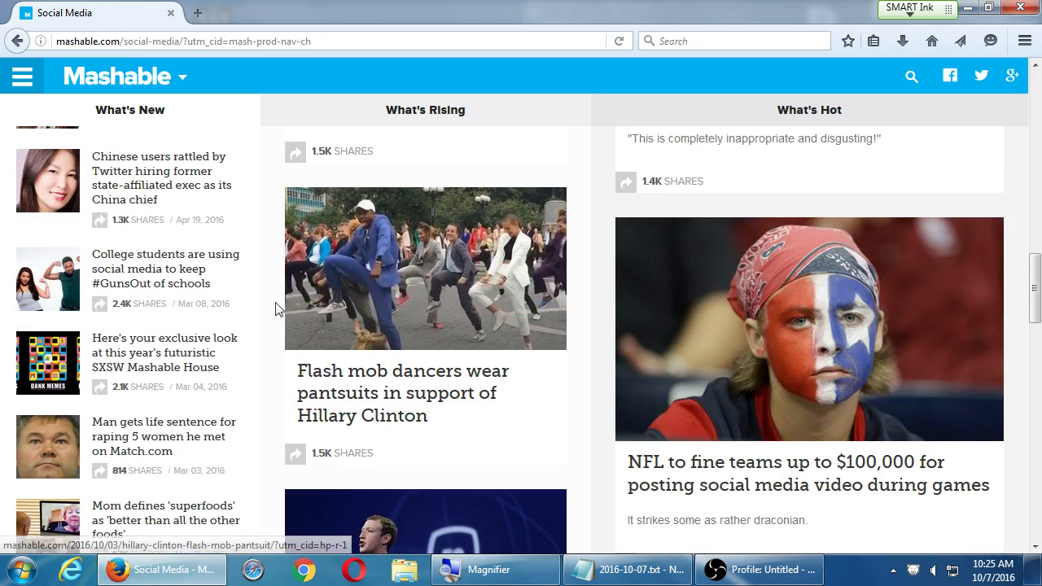
scroll("down", 3)
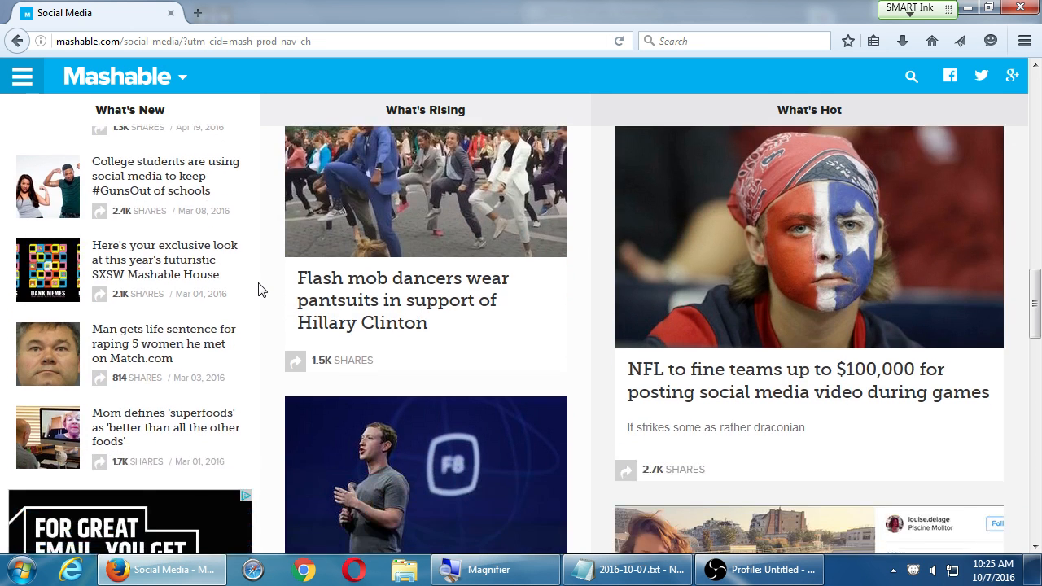
scroll("down", 3)
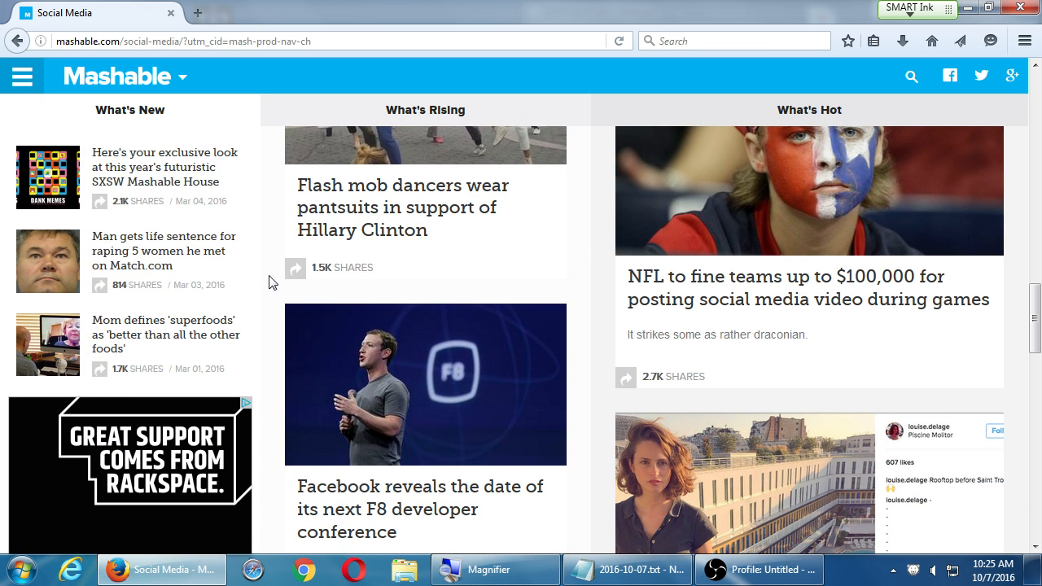
scroll("down", 3)
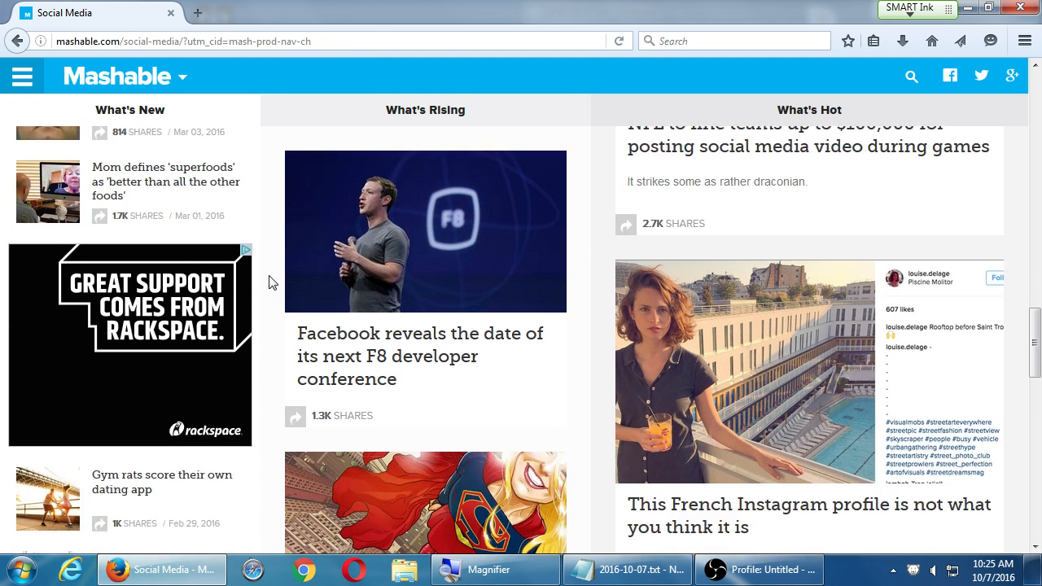
scroll("down", 3)
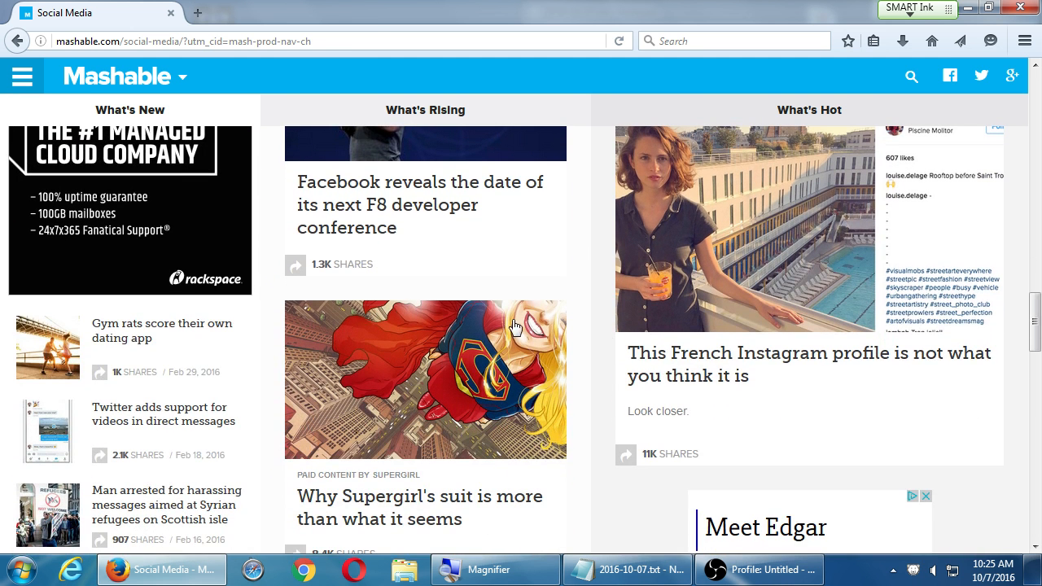
scroll("down", 3)
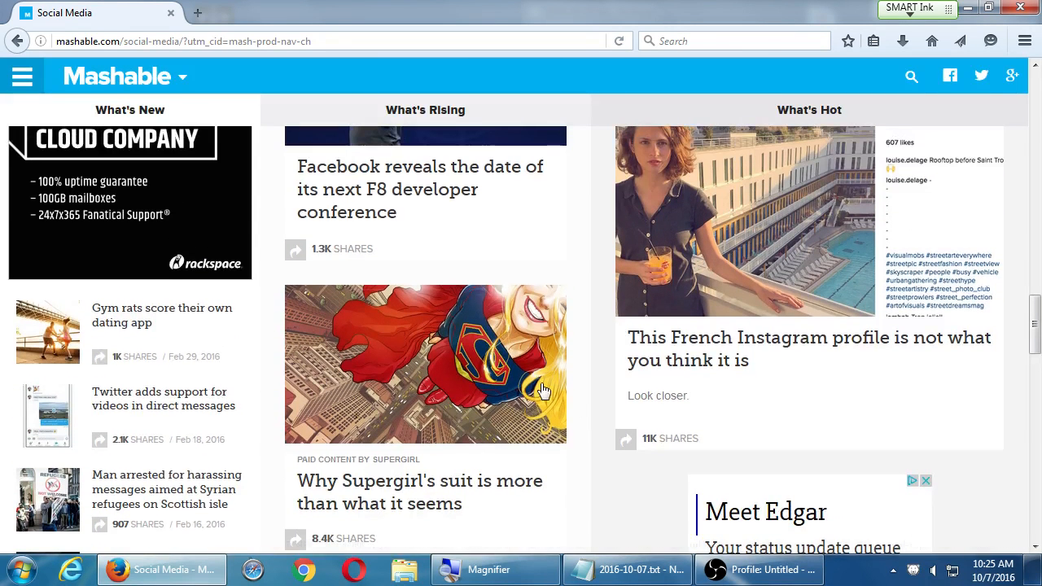
scroll("up", 3)
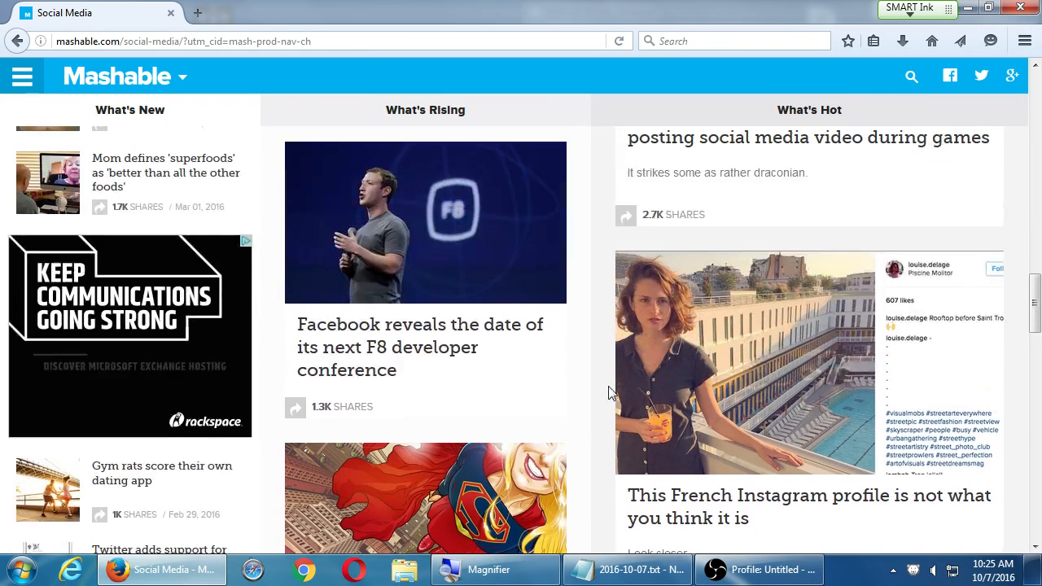
scroll("down", 3)
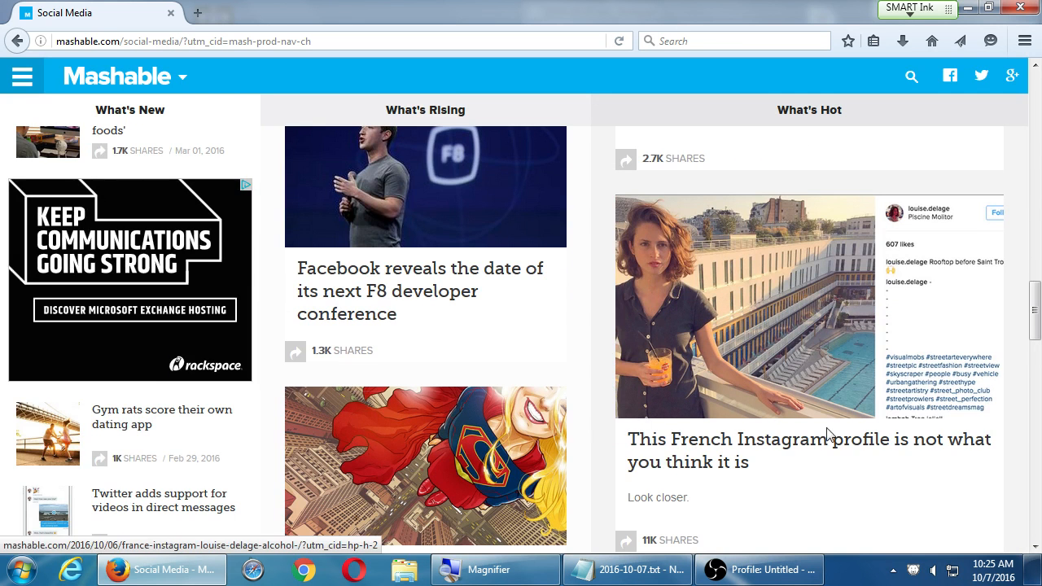
scroll("down", 3)
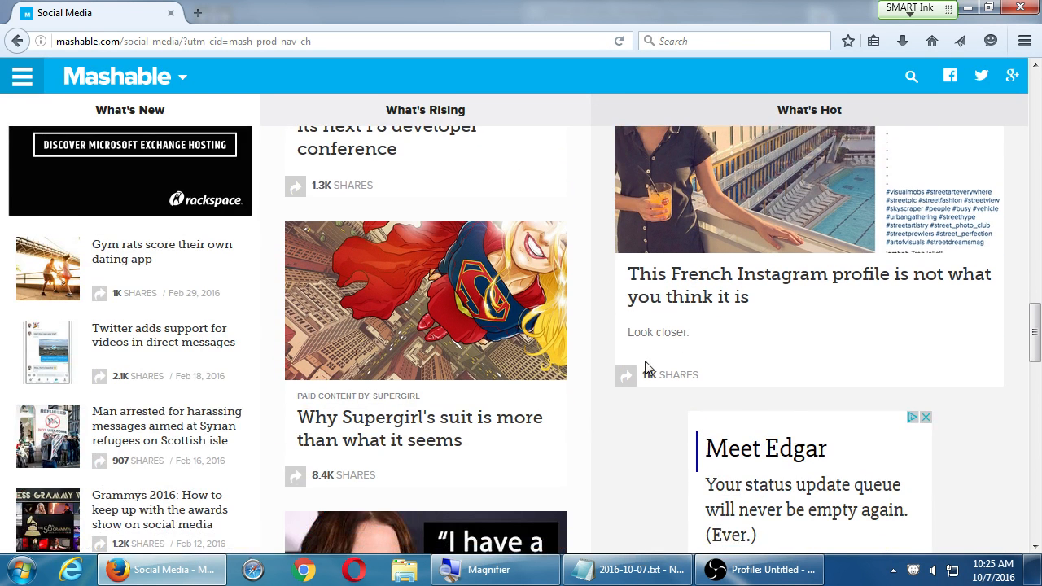
scroll("down", 3)
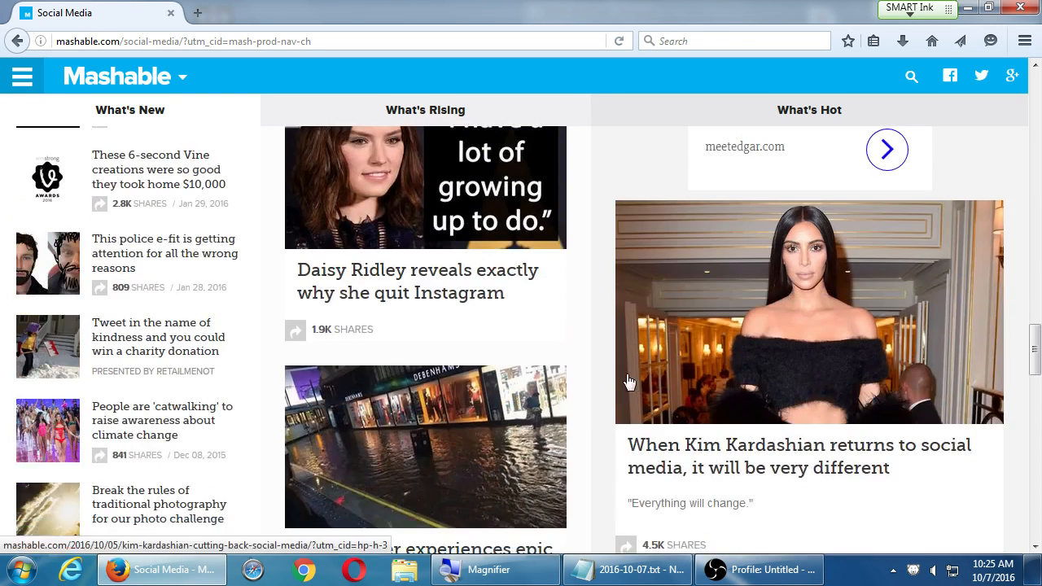
scroll("down", 3)
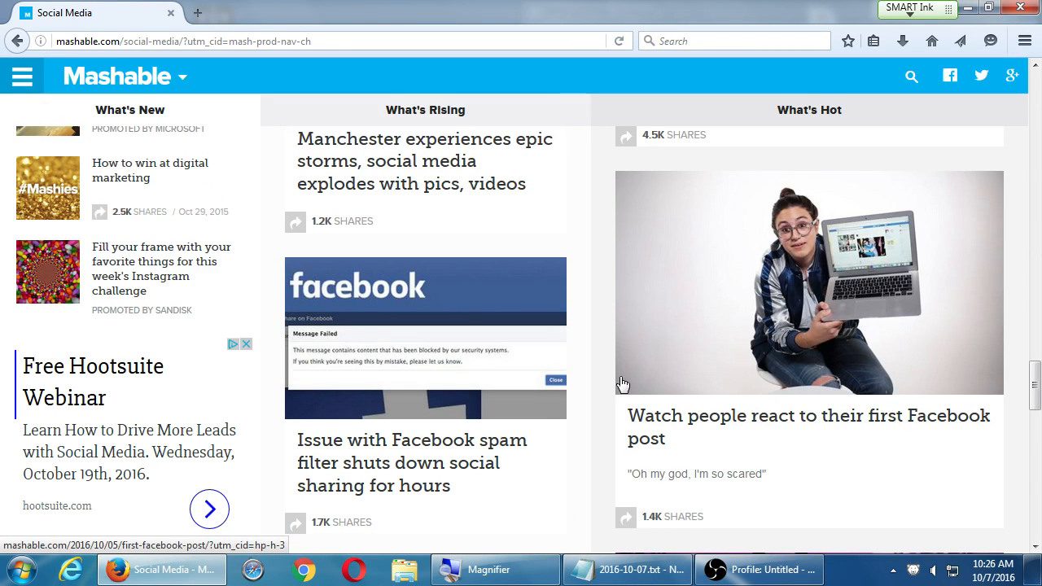
mouse_move(607, 378)
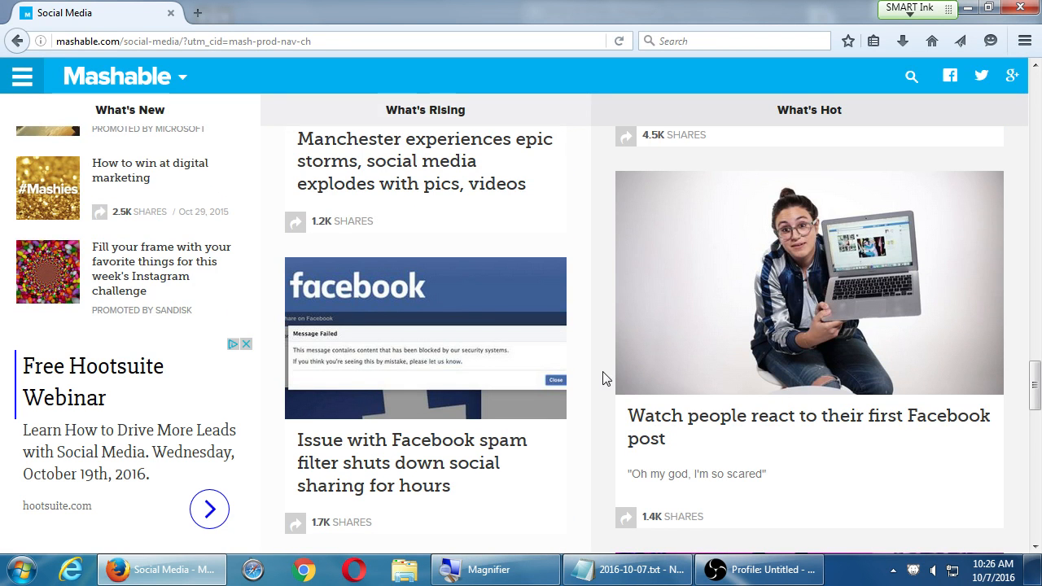
scroll("down", 3)
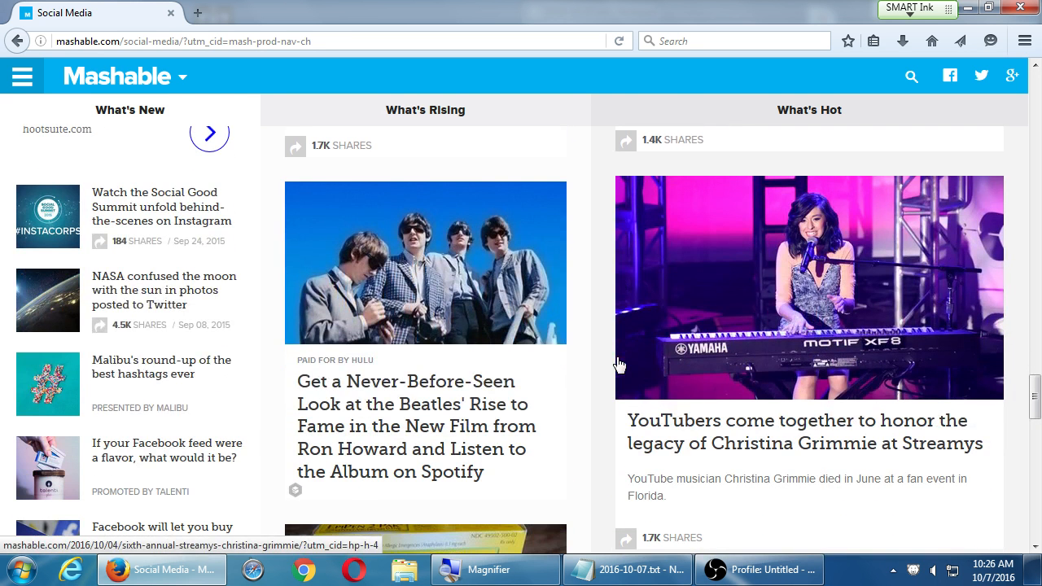
mouse_move(613, 384)
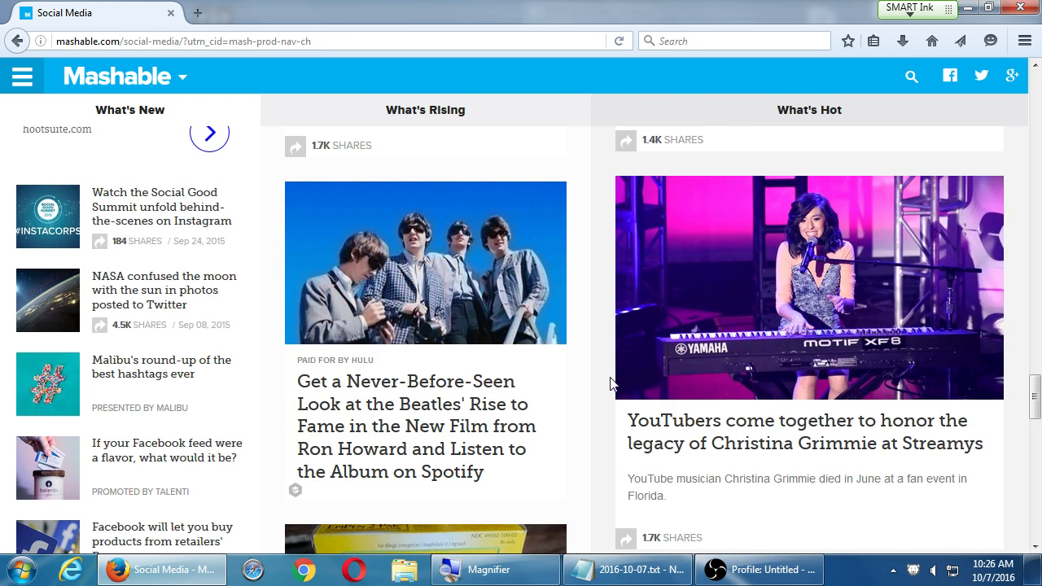
scroll("down", 3)
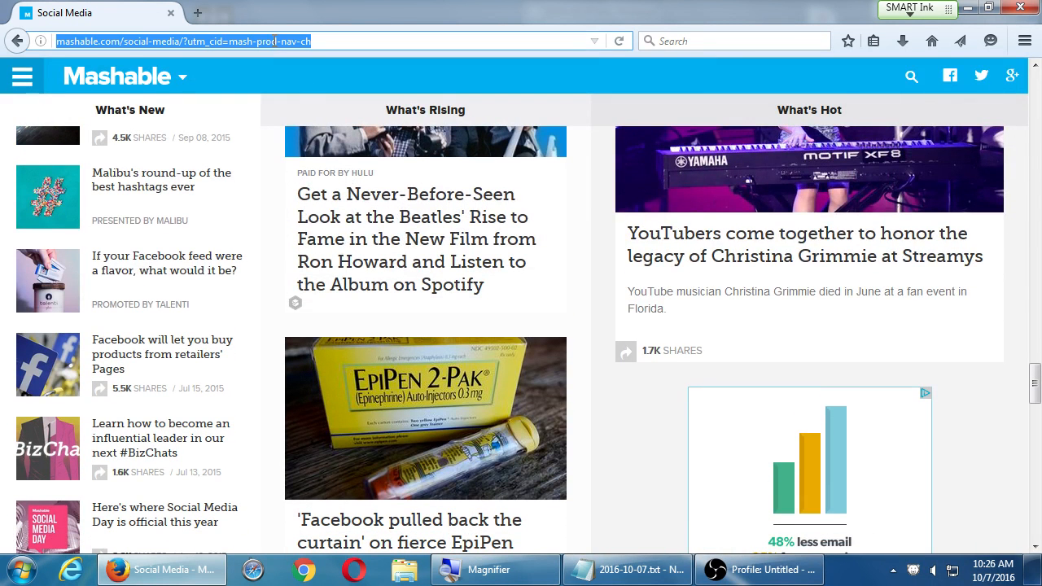
Step: Load thenextweb.com and scroll through its story columns, topic sections and Latest deals
left_click(628, 569)
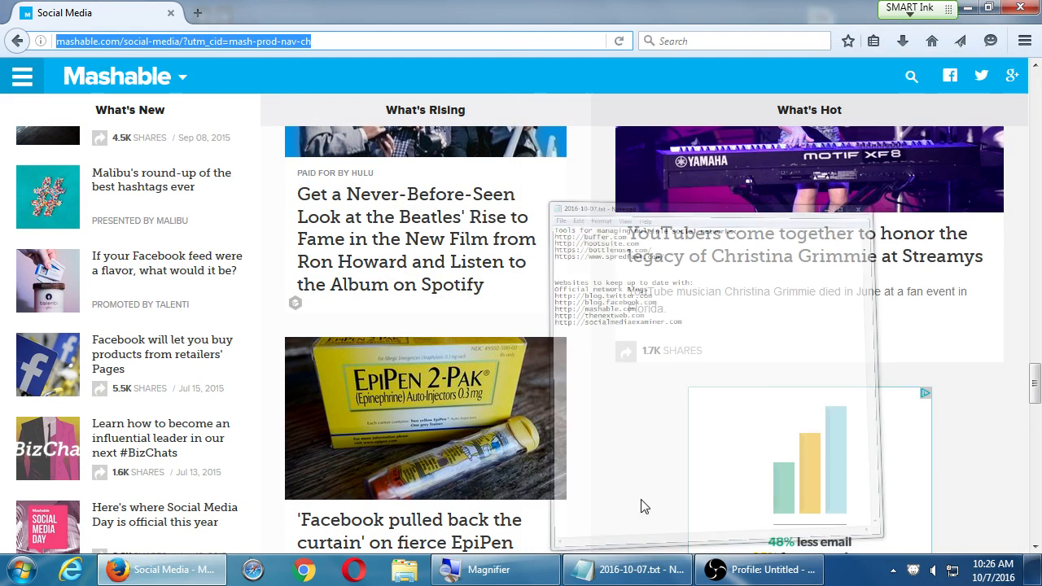
type("thenextweb.com")
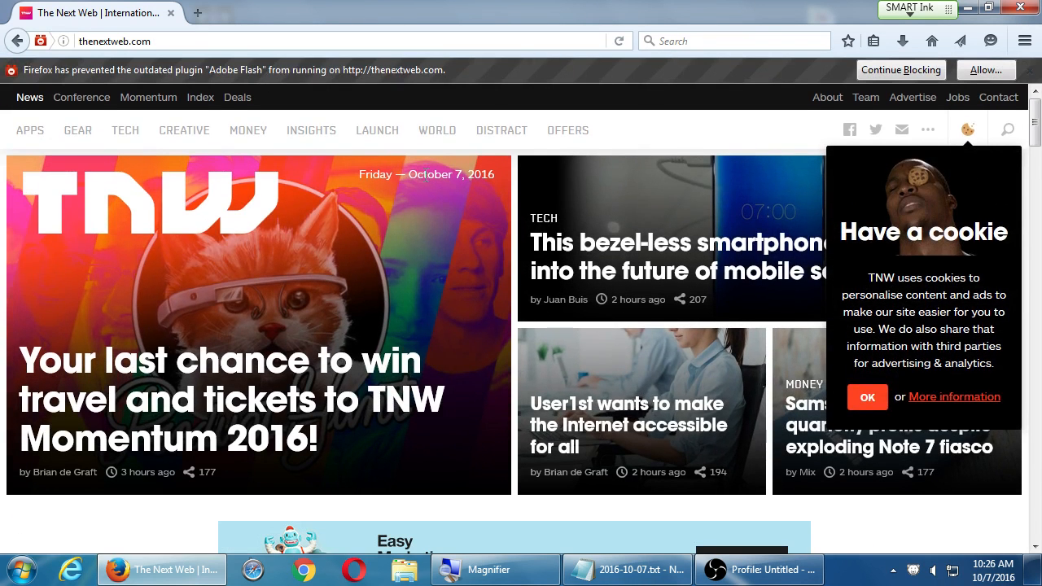
scroll("down", 3)
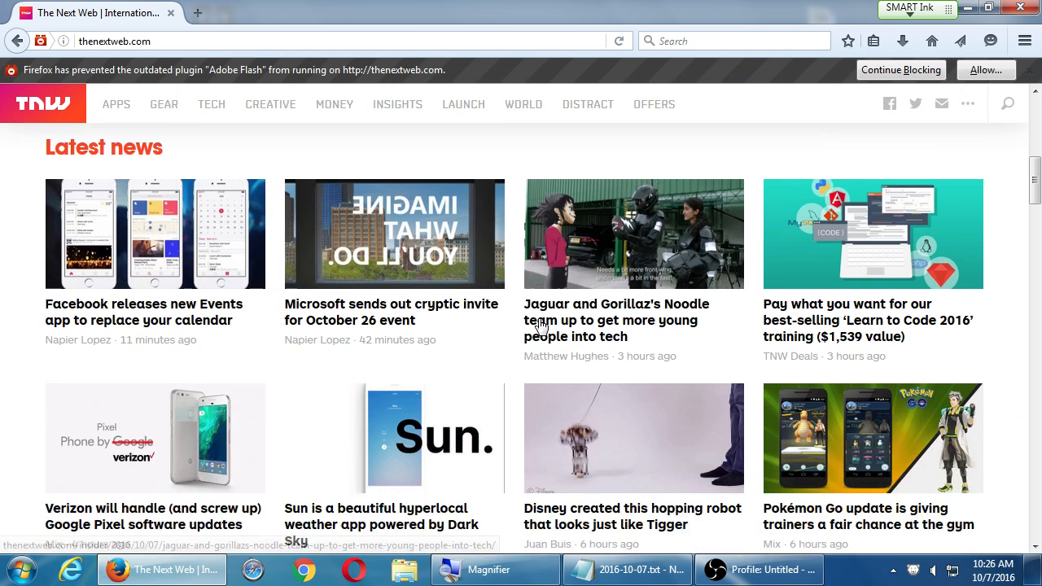
scroll("down", 3)
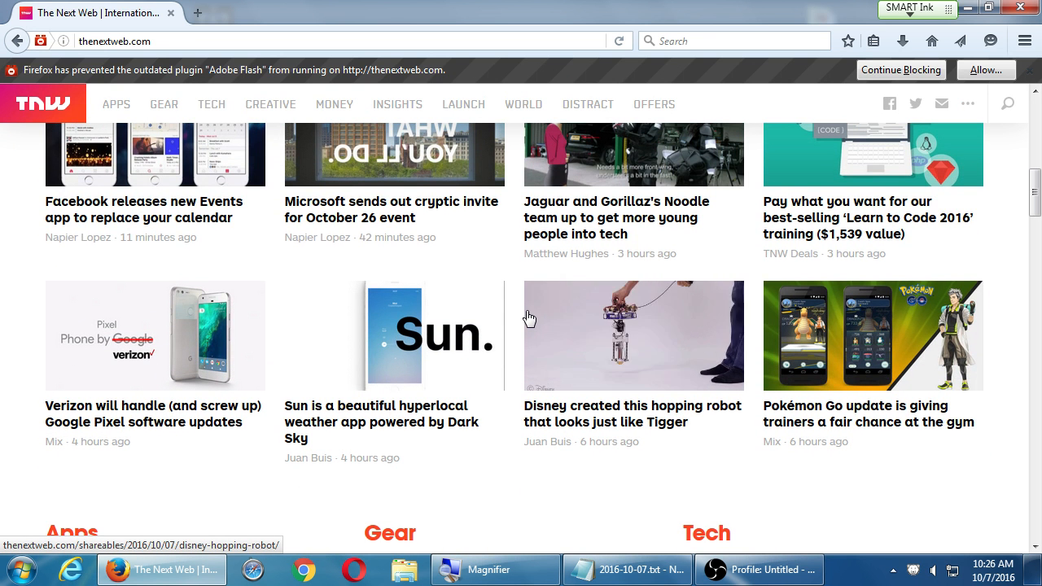
mouse_move(828, 181)
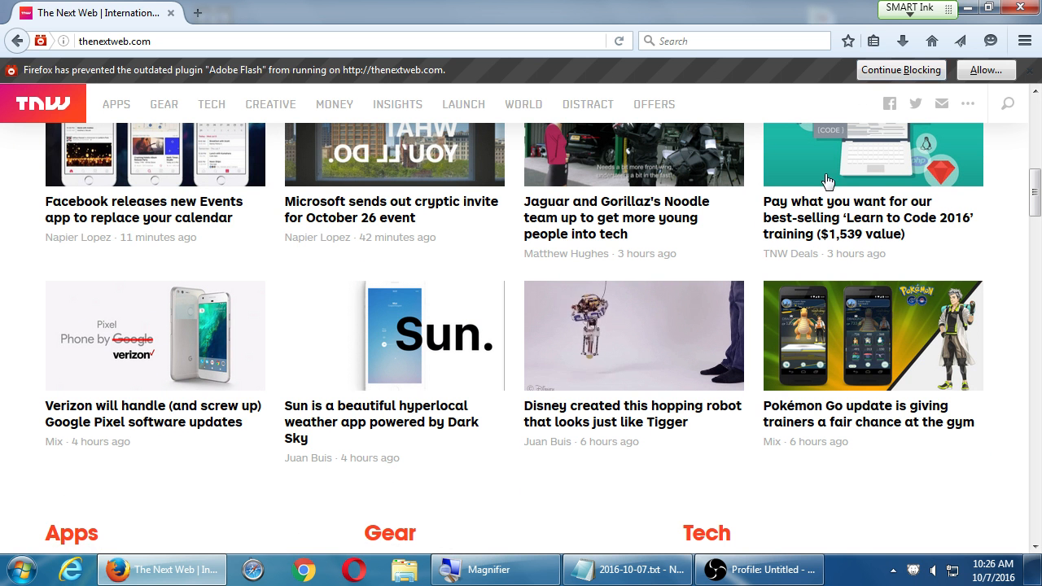
mouse_move(502, 440)
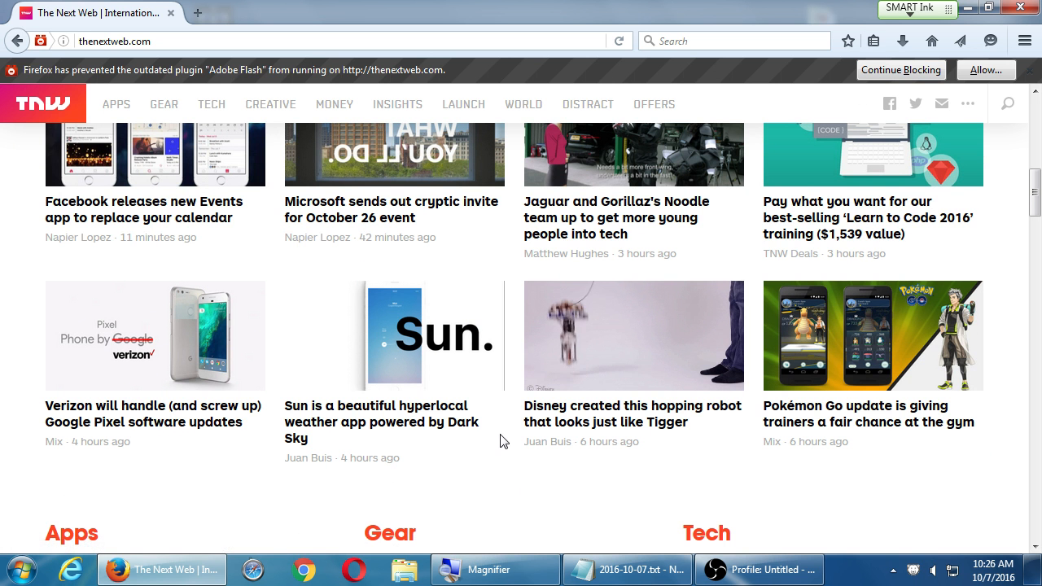
scroll("down", 3)
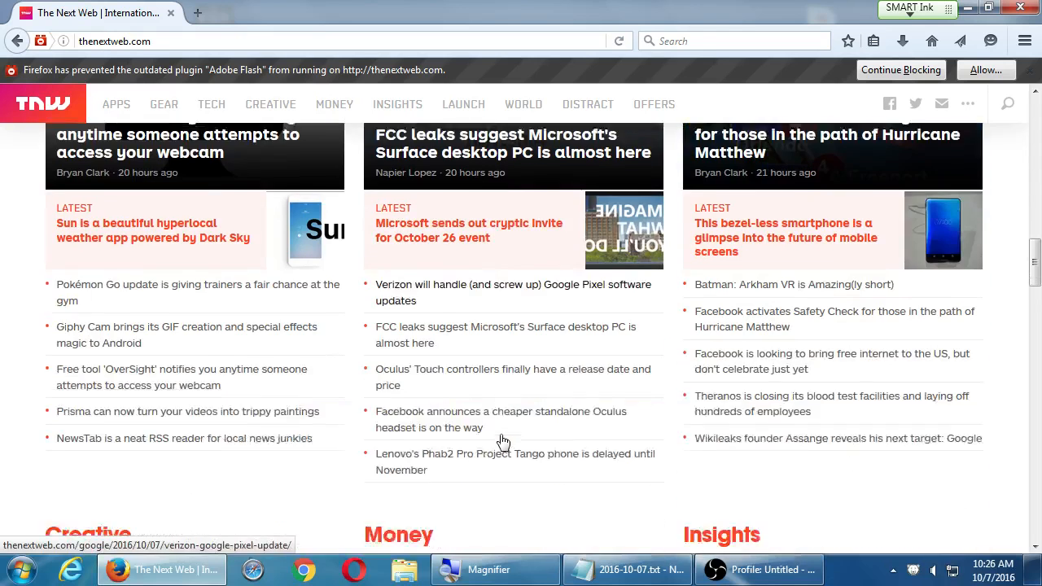
scroll("down", 3)
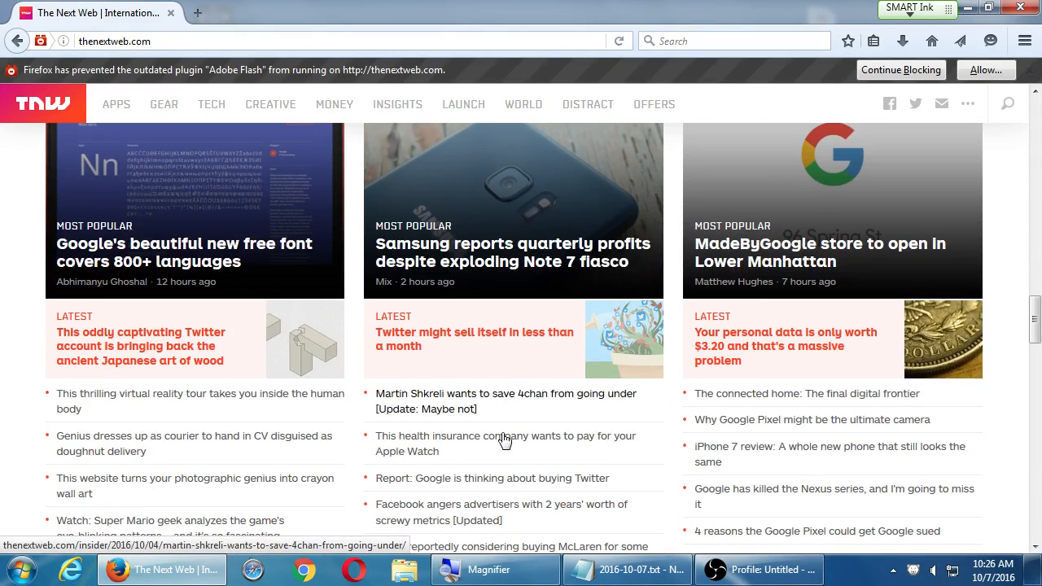
scroll("down", 3)
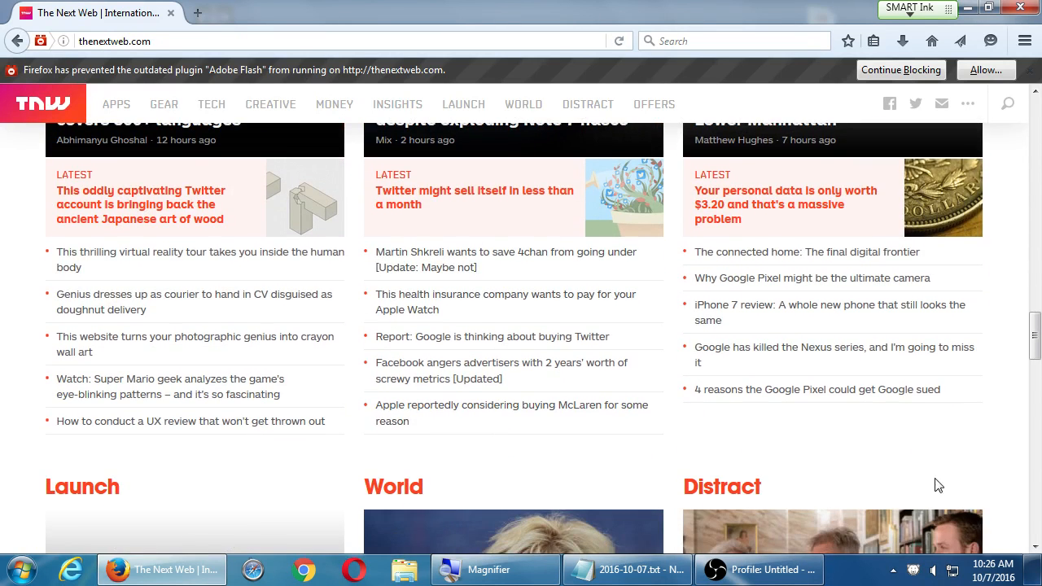
scroll("down", 3)
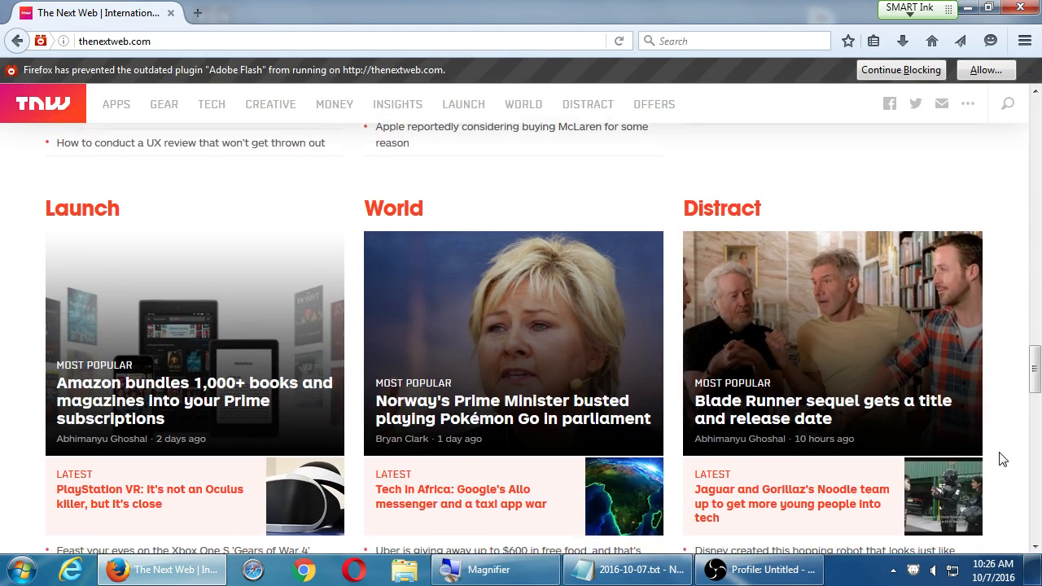
scroll("down", 3)
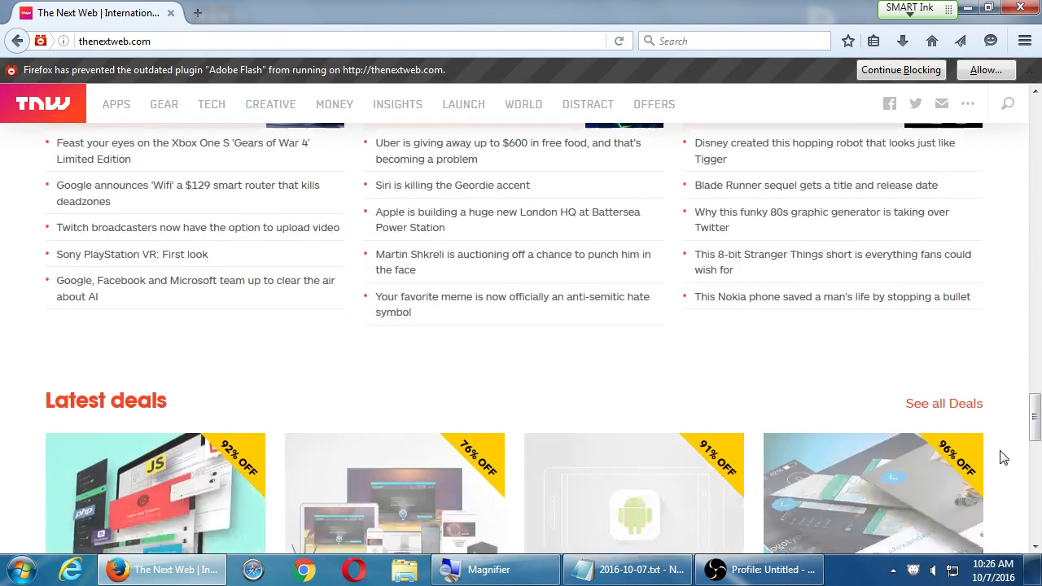
scroll("down", 3)
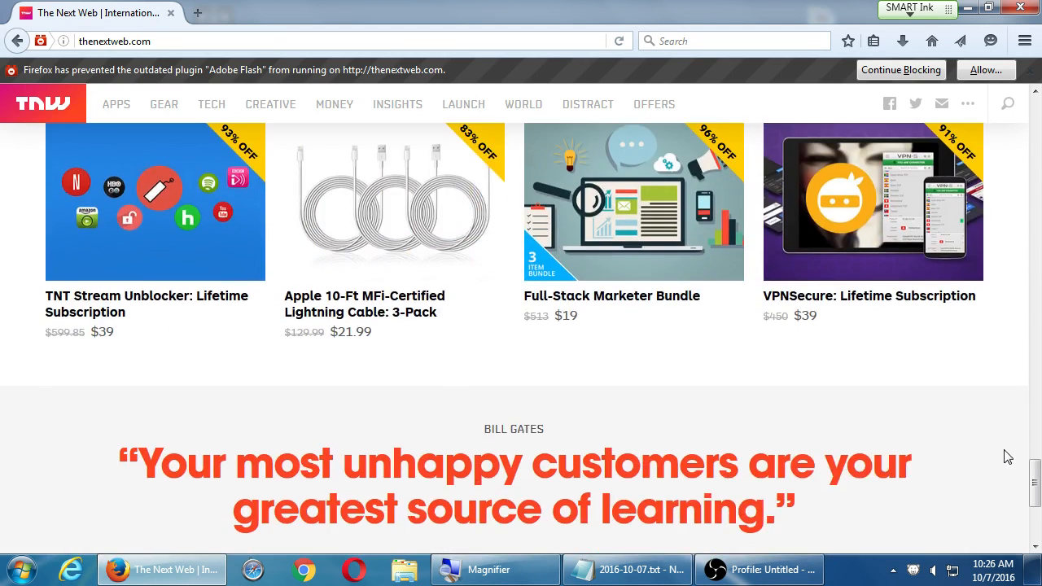
mouse_move(458, 6)
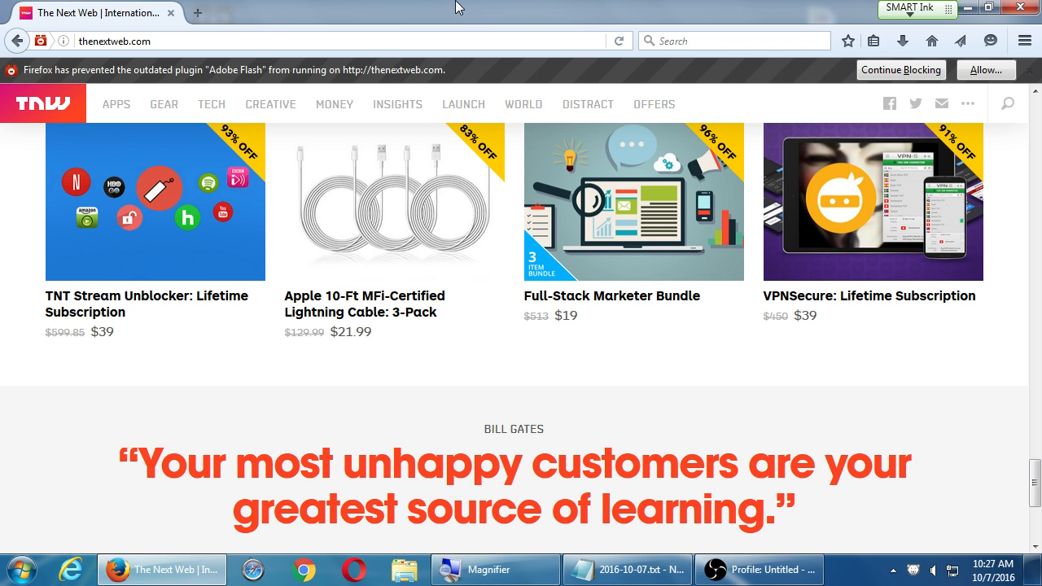
scroll("down", 3)
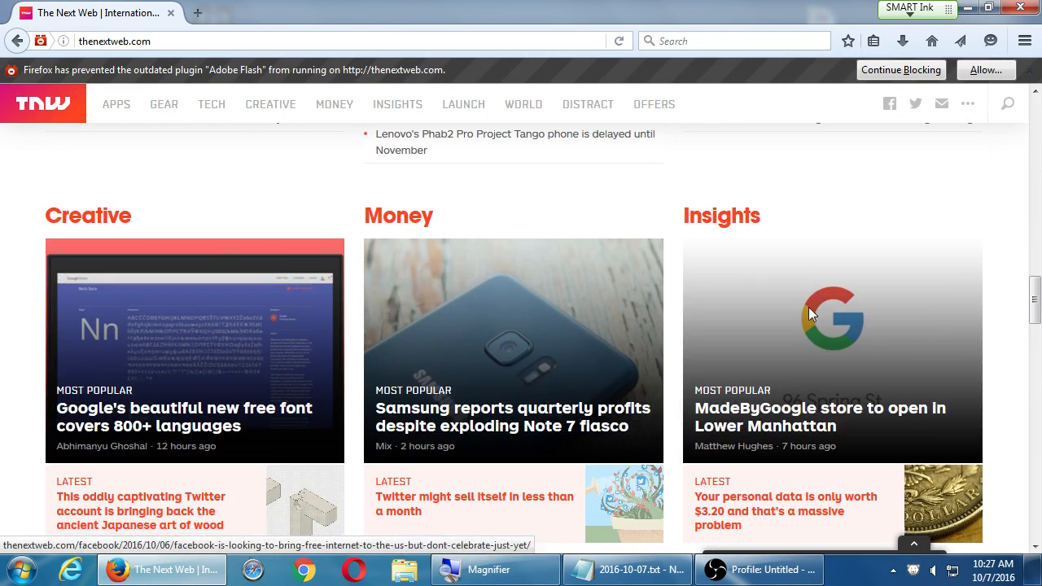
left_click(88, 215)
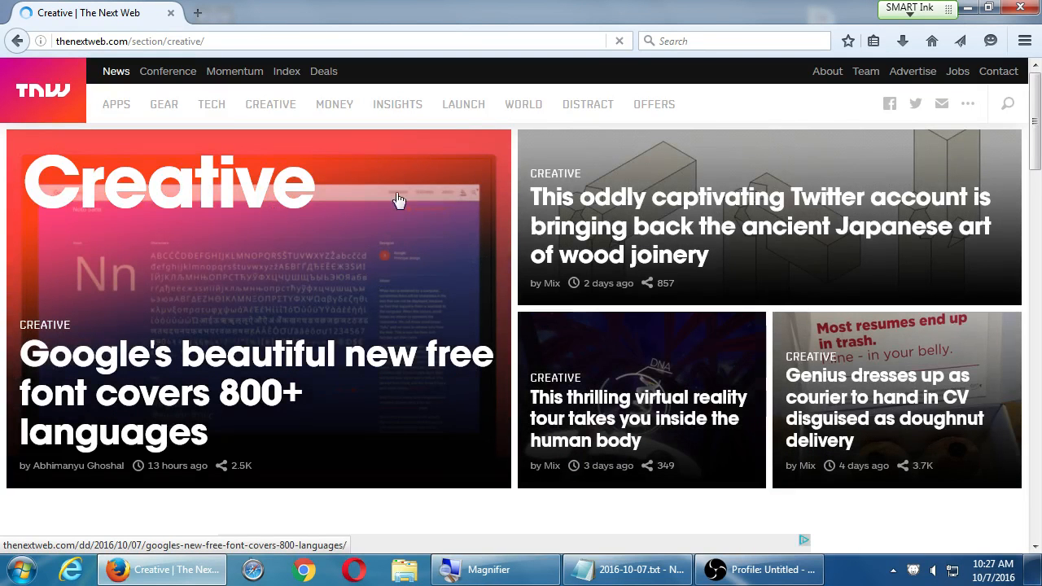
mouse_move(433, 215)
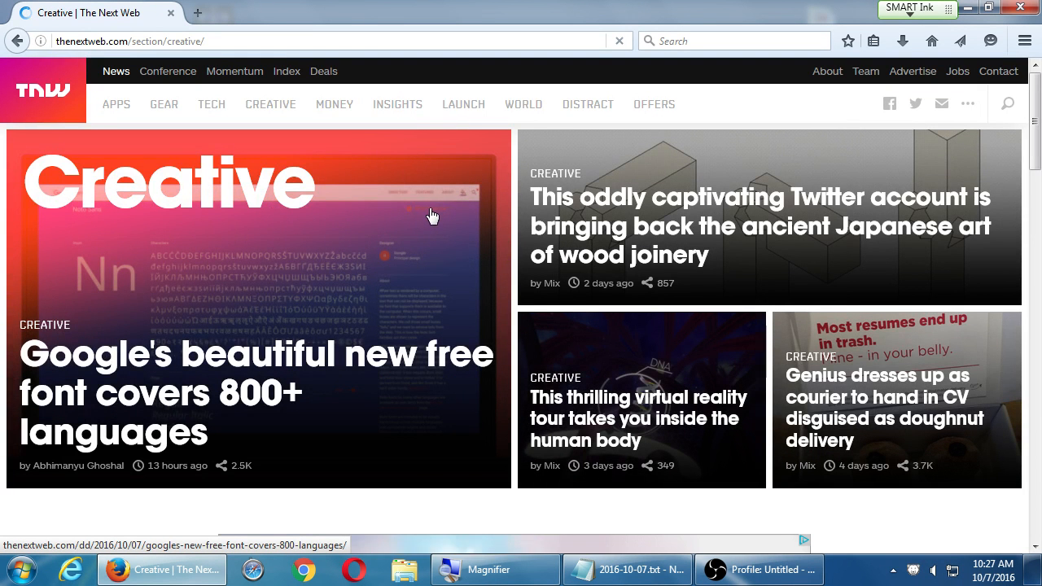
scroll("down", 3)
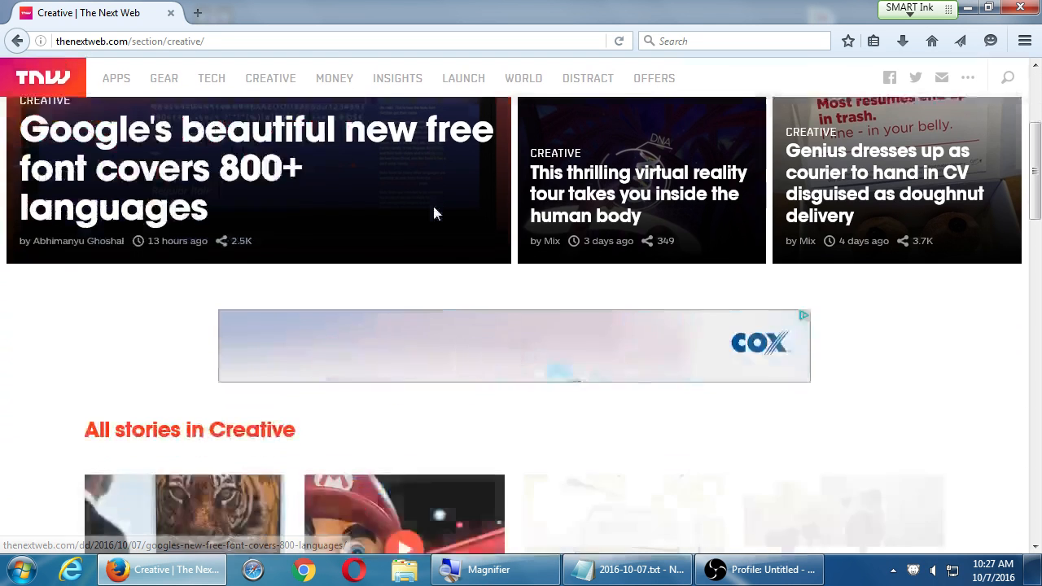
scroll("down", 3)
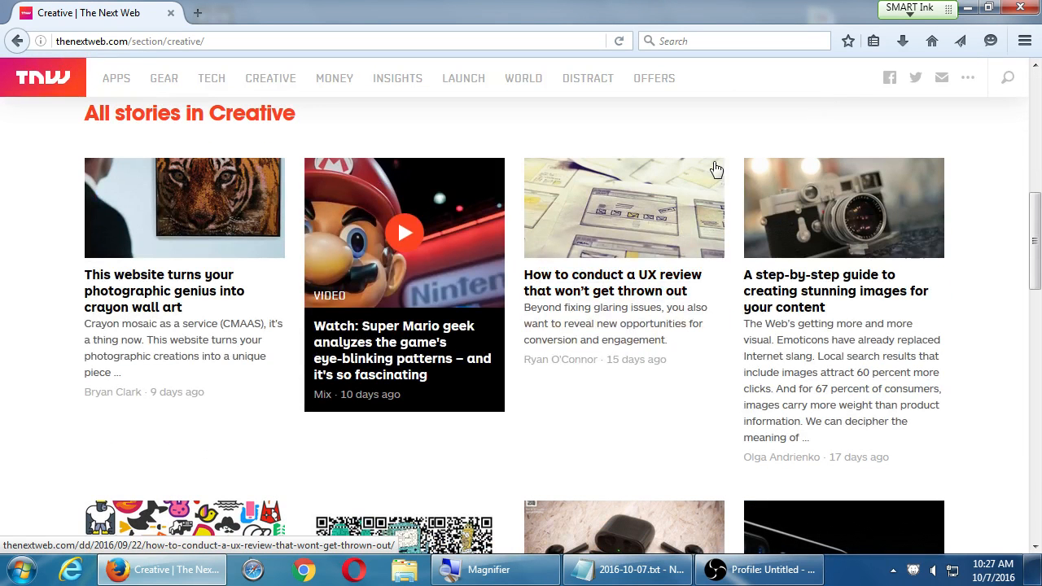
mouse_move(977, 228)
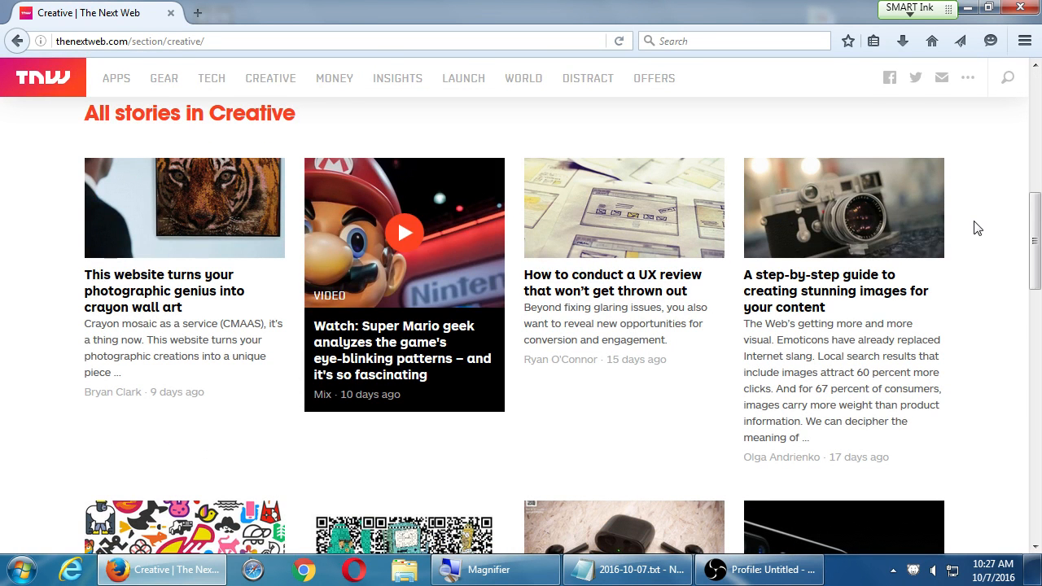
mouse_move(1001, 292)
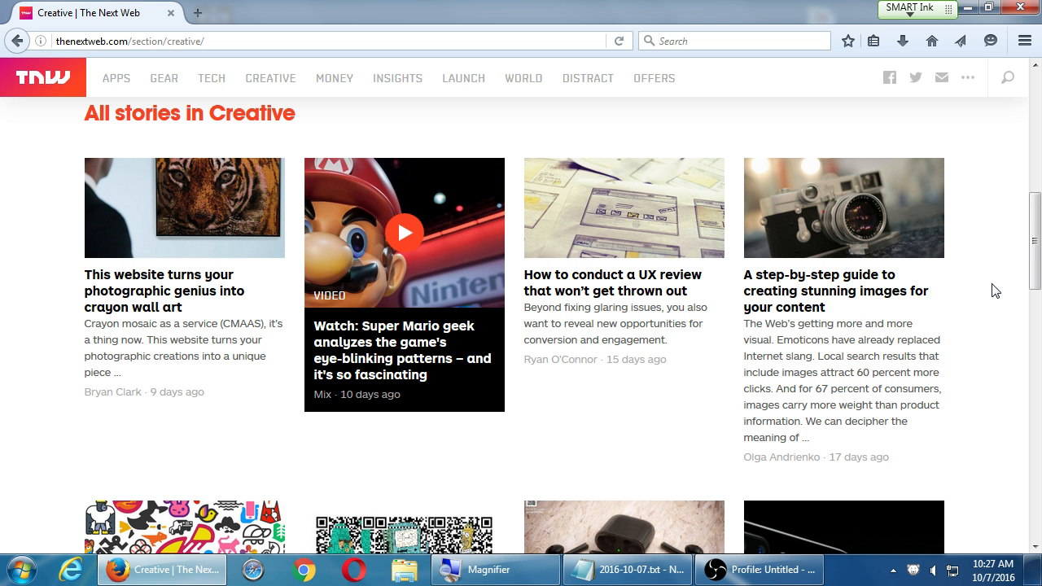
mouse_move(844, 308)
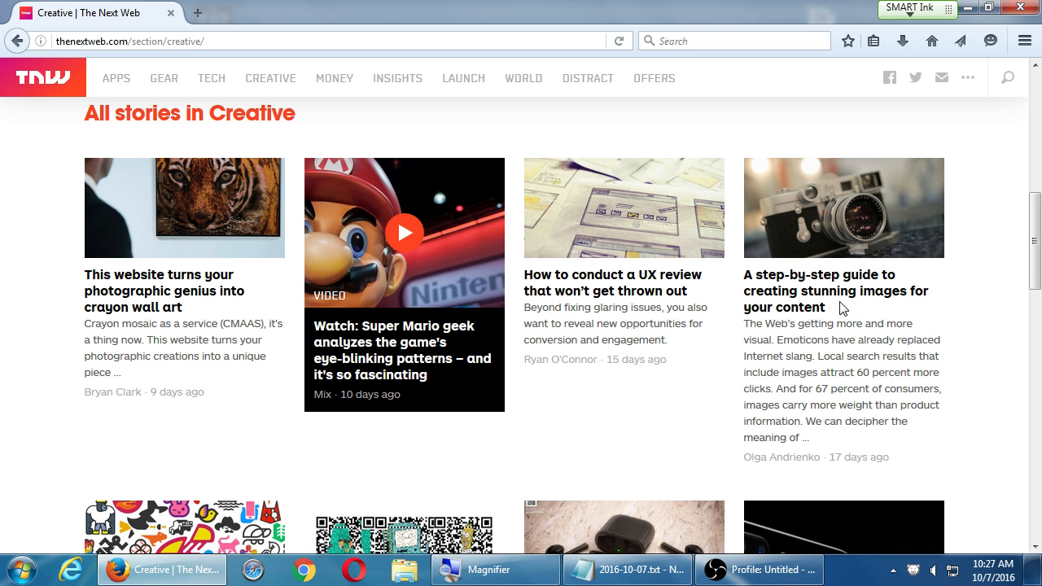
left_click(834, 290)
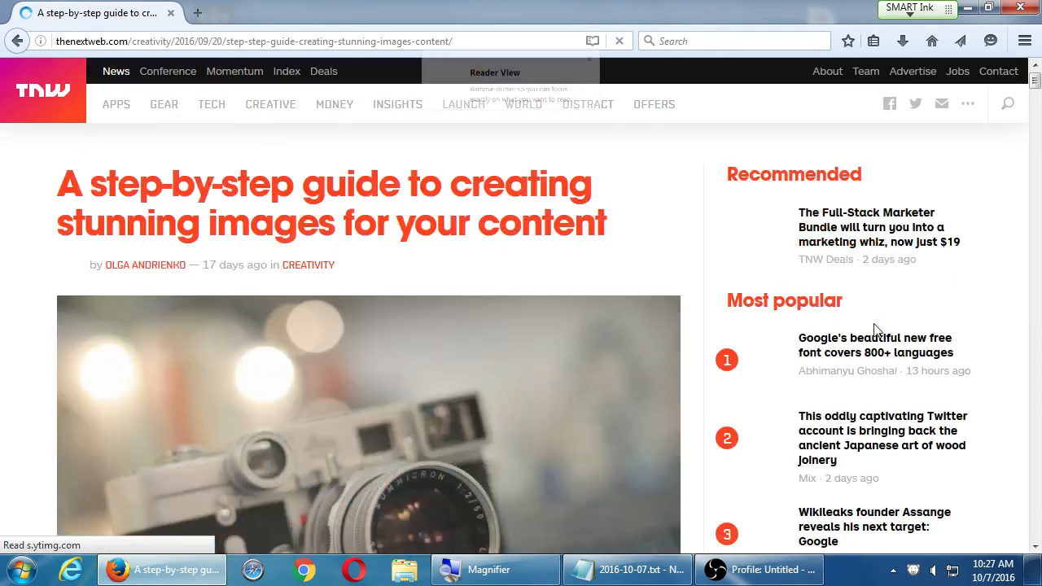
scroll("down", 3)
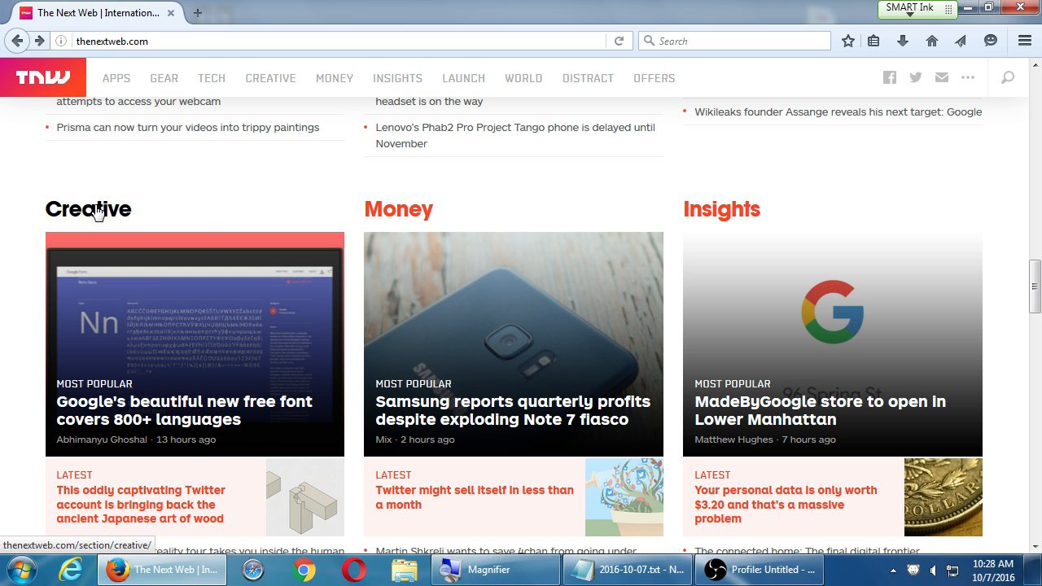
mouse_move(297, 127)
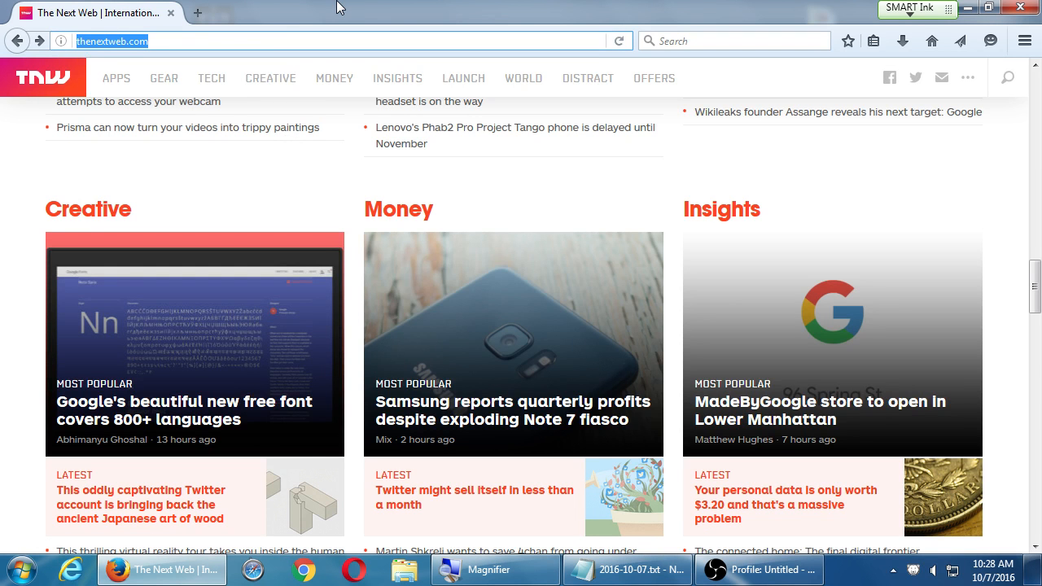
Step: Go to Social Media Examiner and dismiss the industry report signup offer
type("social")
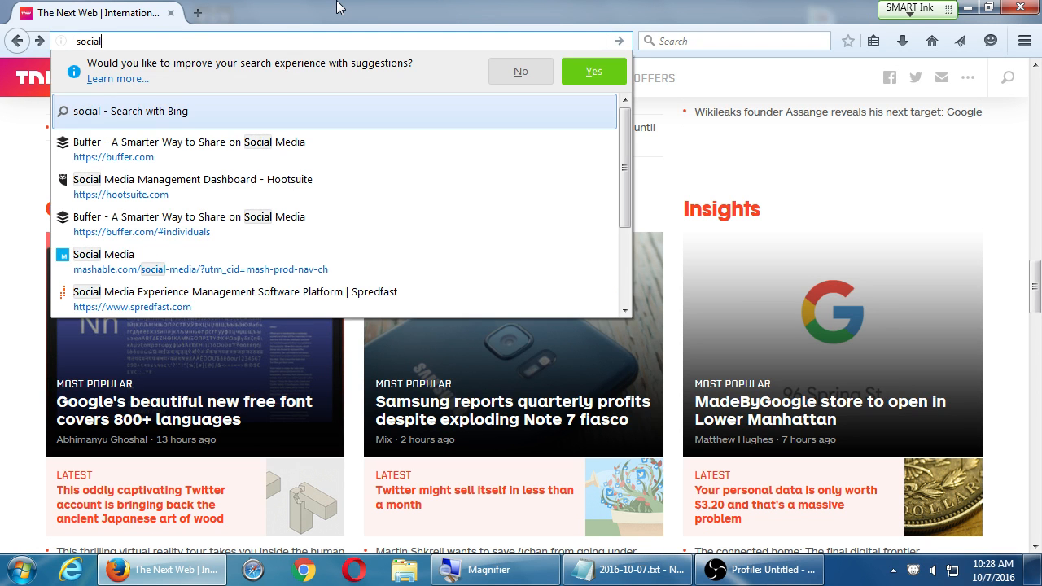
type("mediaexaminer.com")
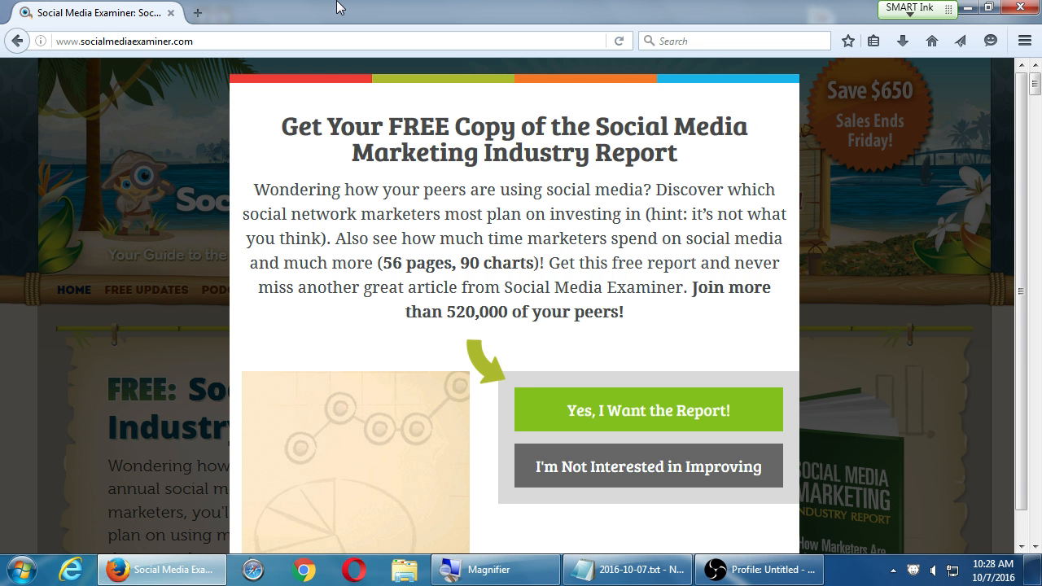
mouse_move(750, 548)
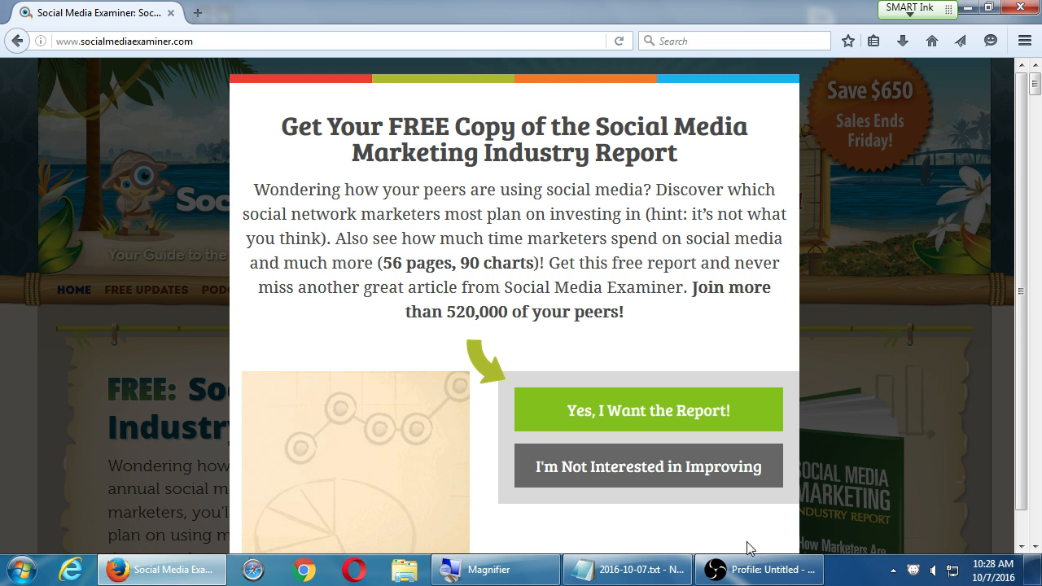
left_click(648, 466)
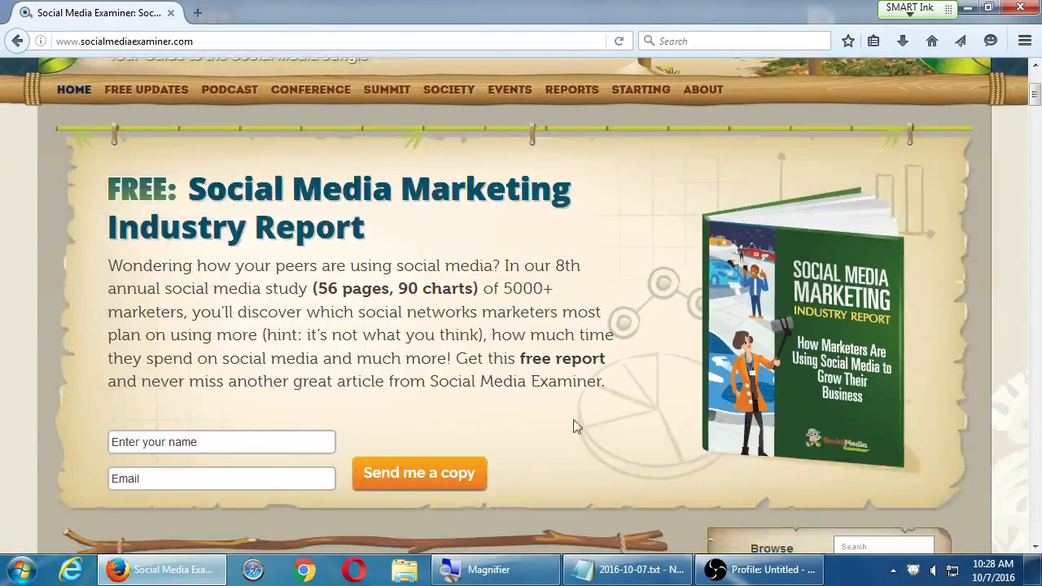
Step: Scroll the homepage to the Robert Cialdini podcast post and its Listen Now player
scroll("down", 3)
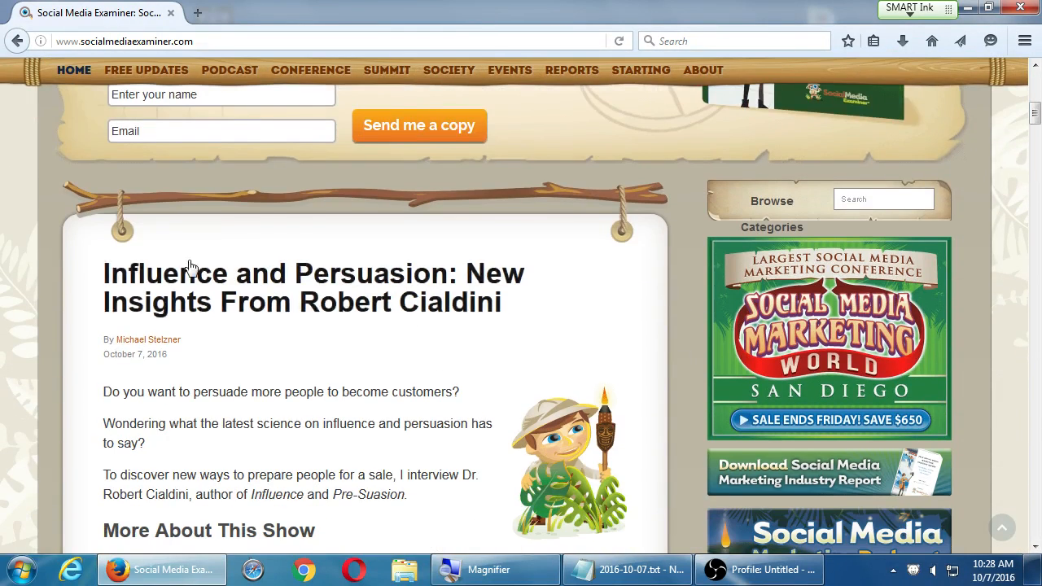
scroll("down", 3)
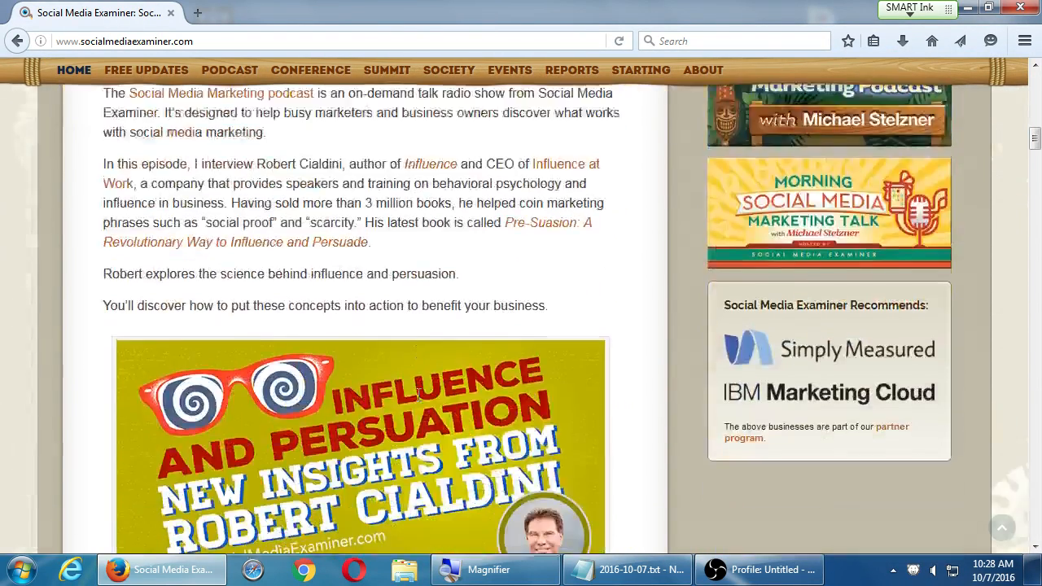
scroll("down", 3)
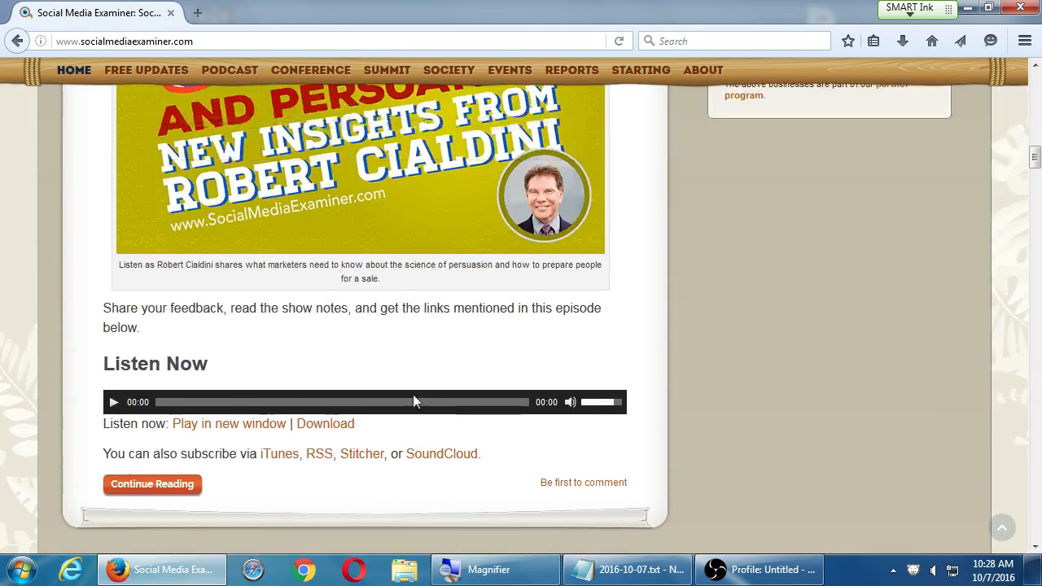
scroll("up", 3)
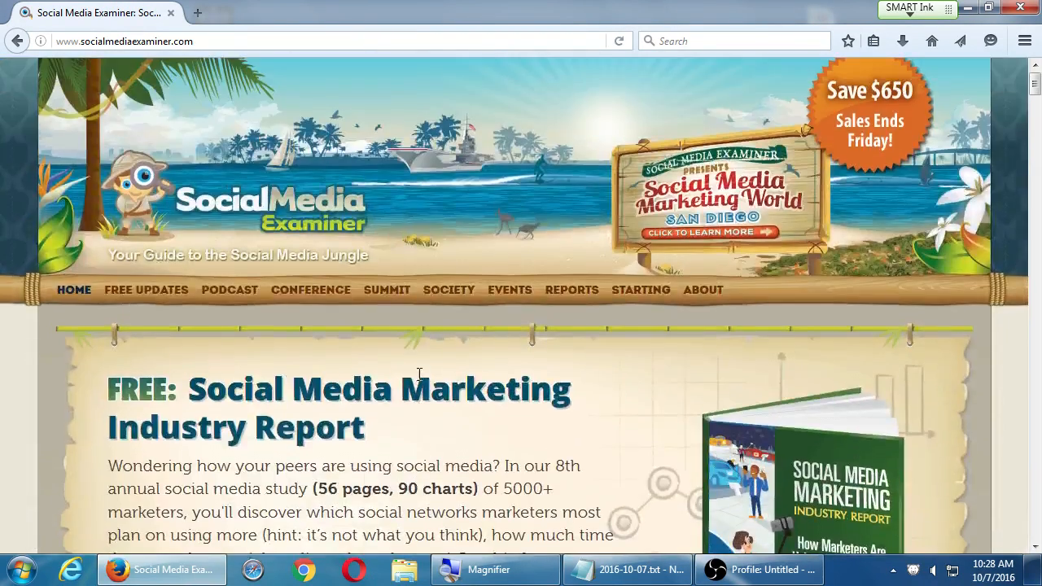
scroll("down", 3)
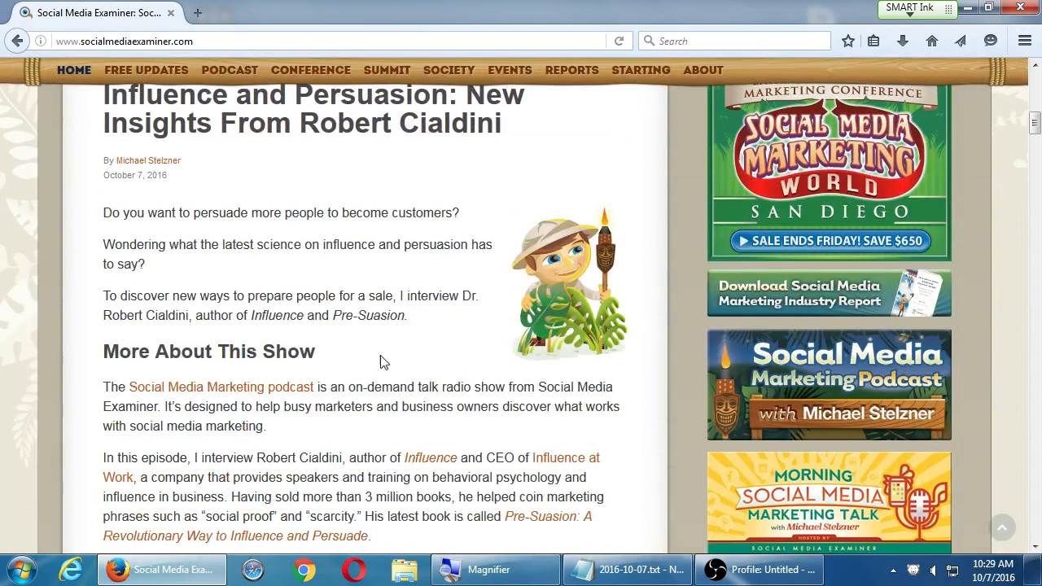
mouse_move(355, 288)
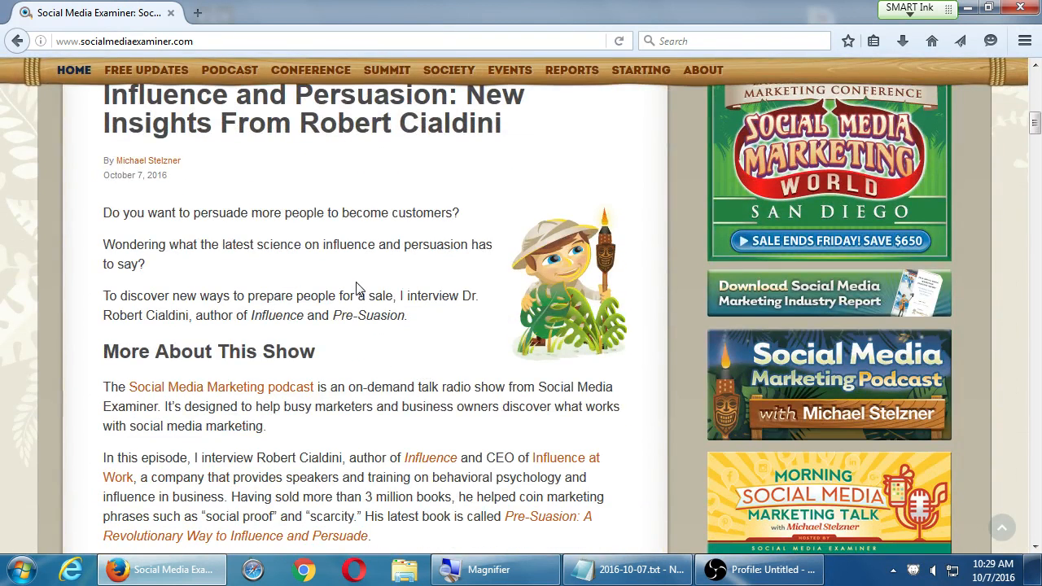
scroll("down", 3)
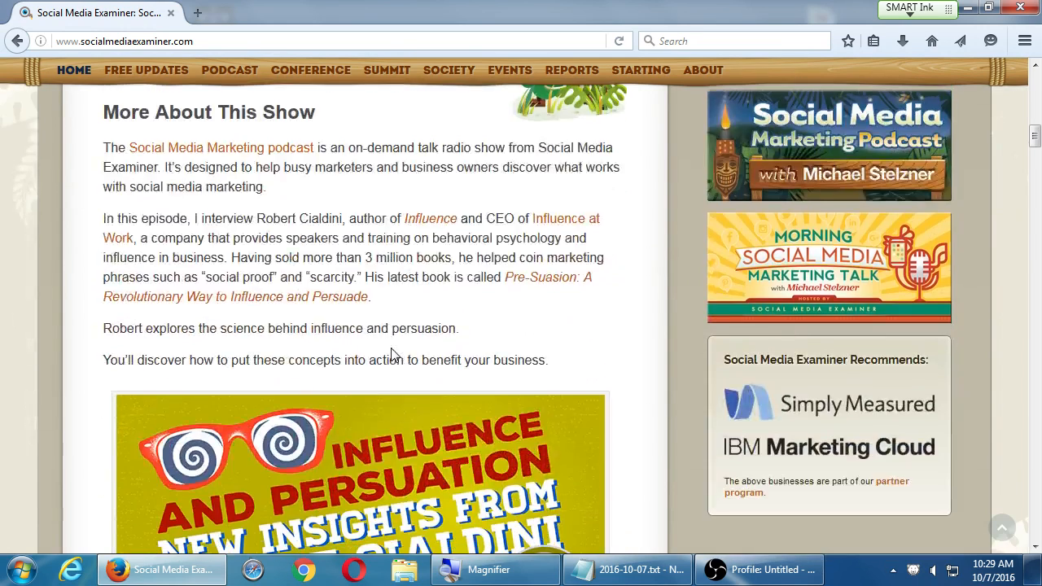
scroll("up", 3)
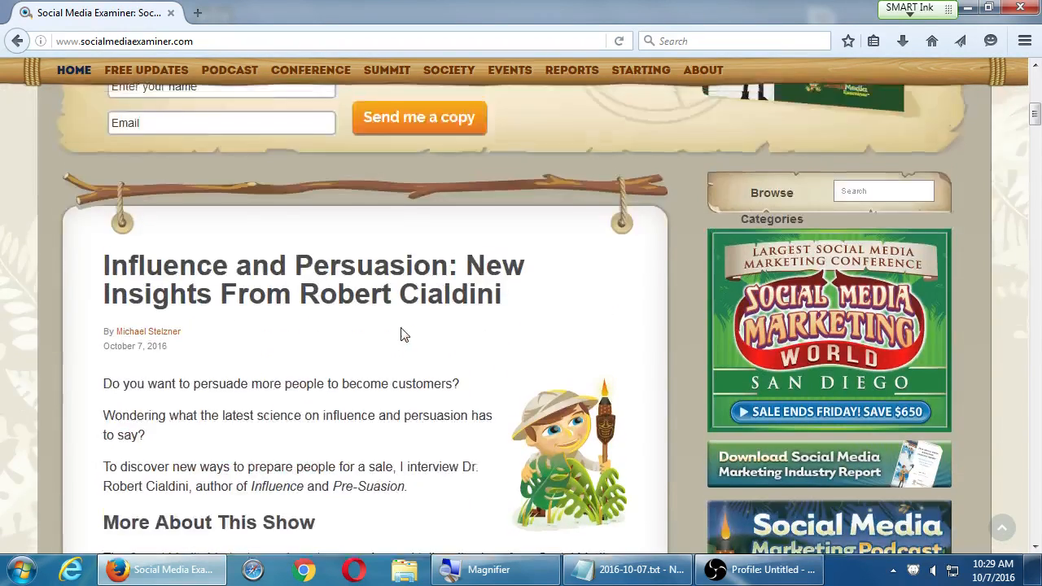
scroll("down", 3)
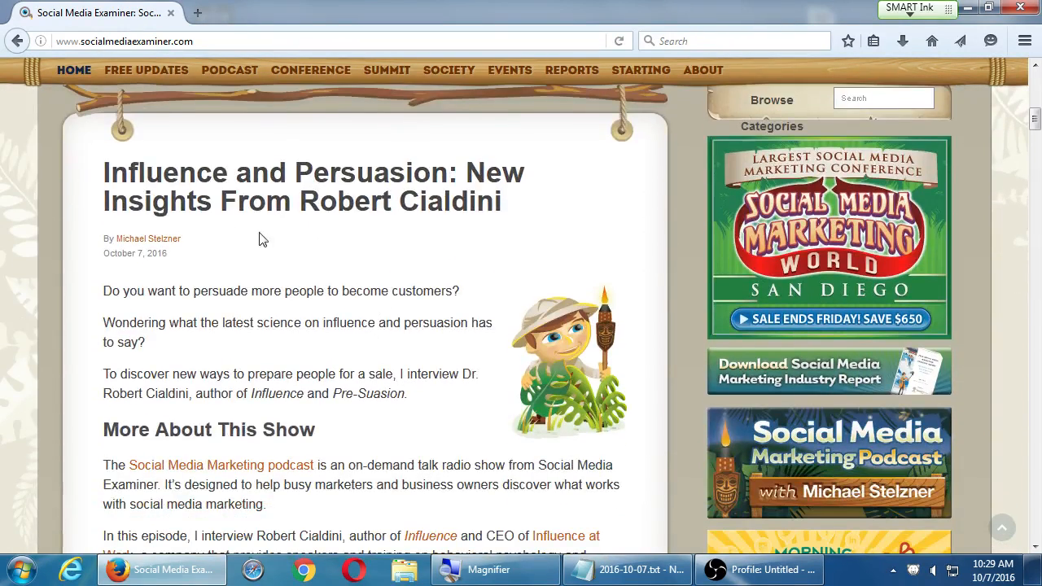
scroll("down", 3)
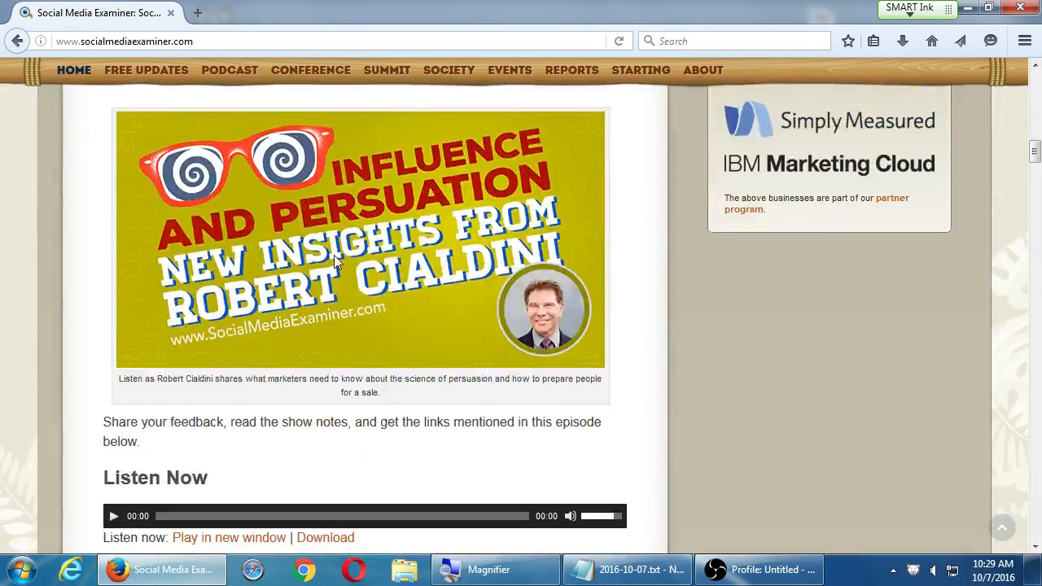
scroll("down", 3)
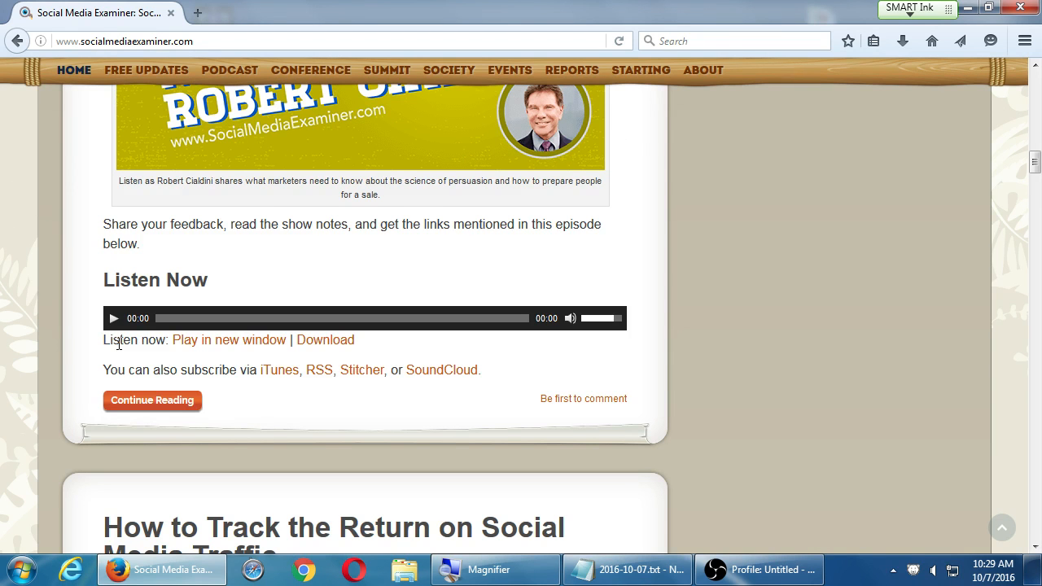
mouse_move(692, 511)
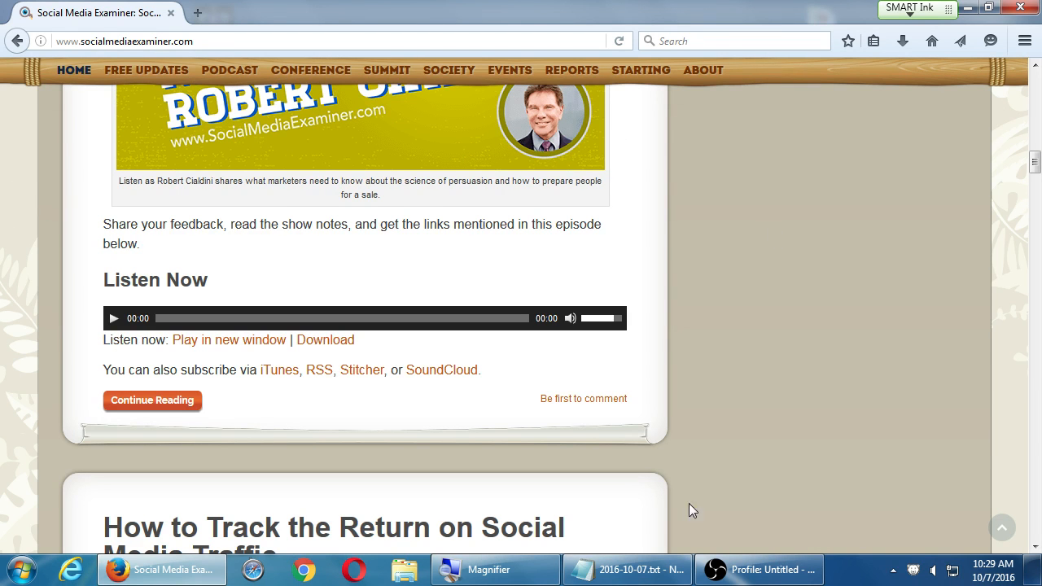
mouse_move(705, 377)
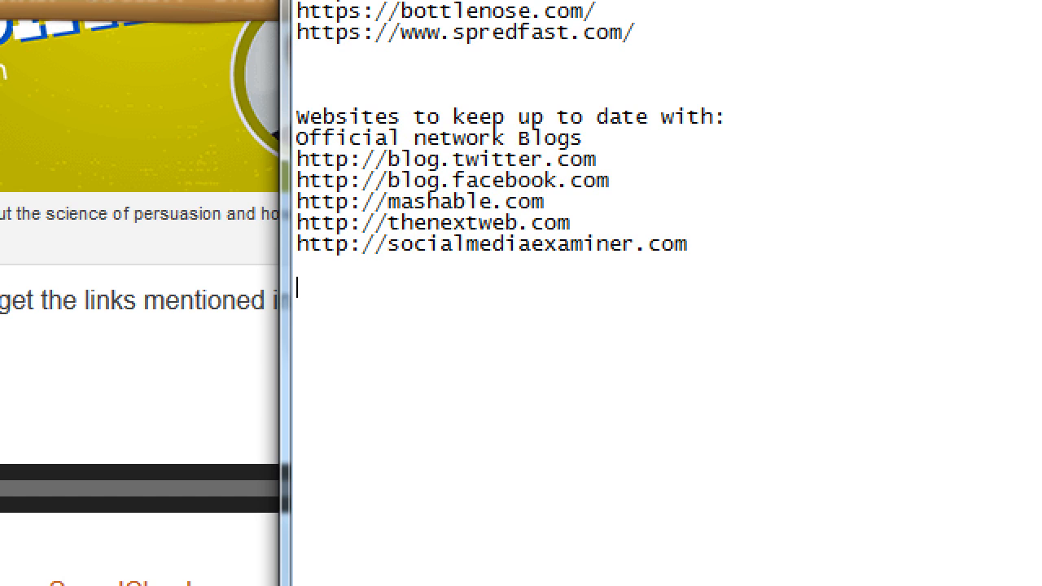
Step: Type the heading 'Ideas for Content Creation' with 'Audio Blog Posts' indented beneath it
type("Ideas")
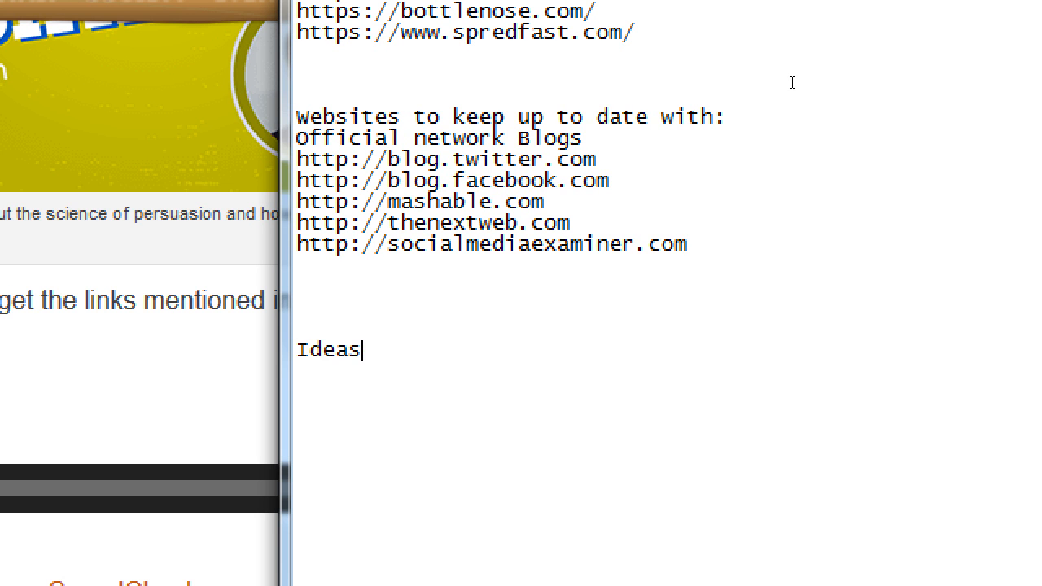
type("for Content")
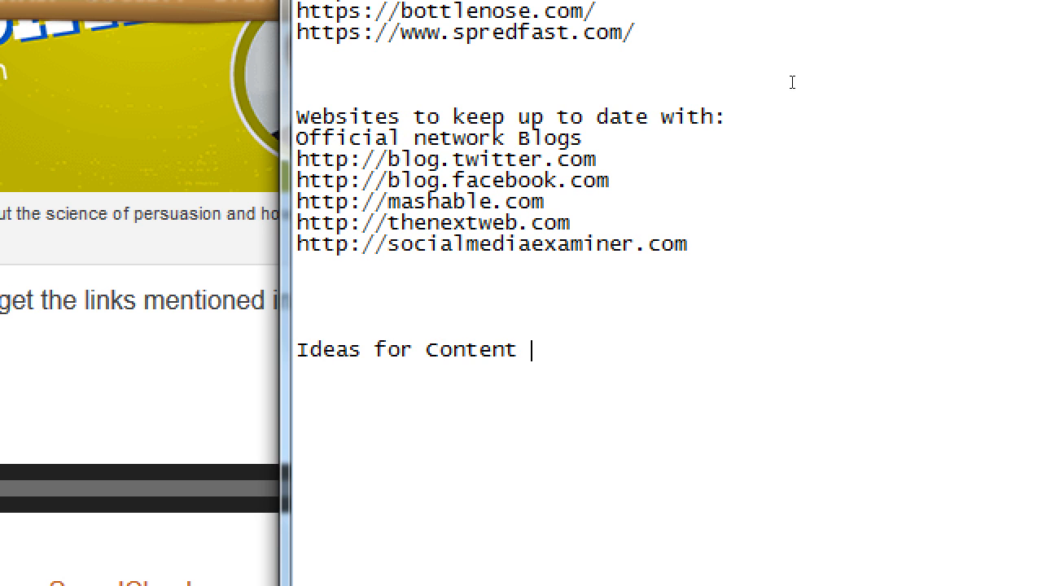
type("Creation")
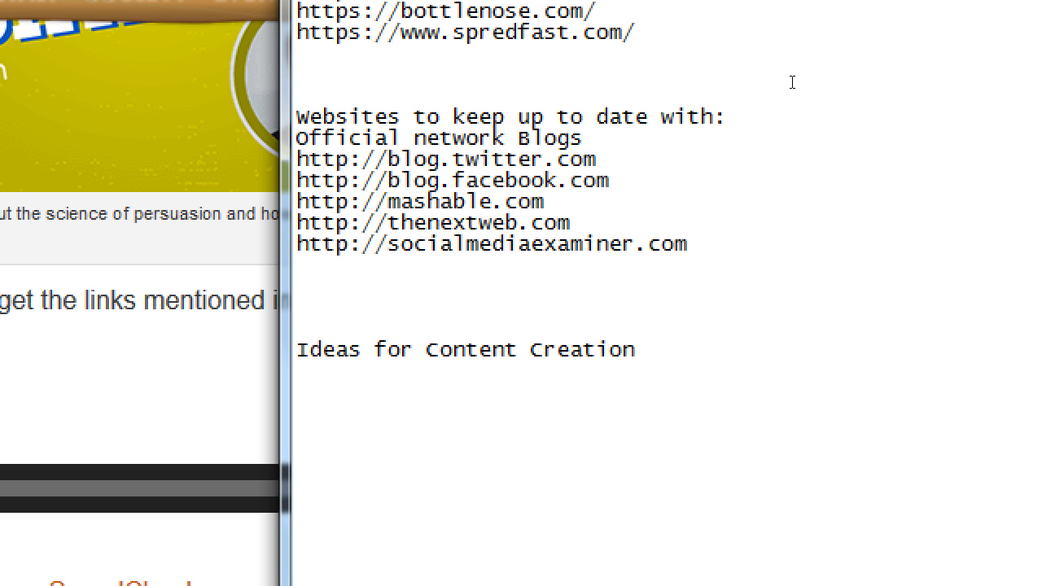
type("A")
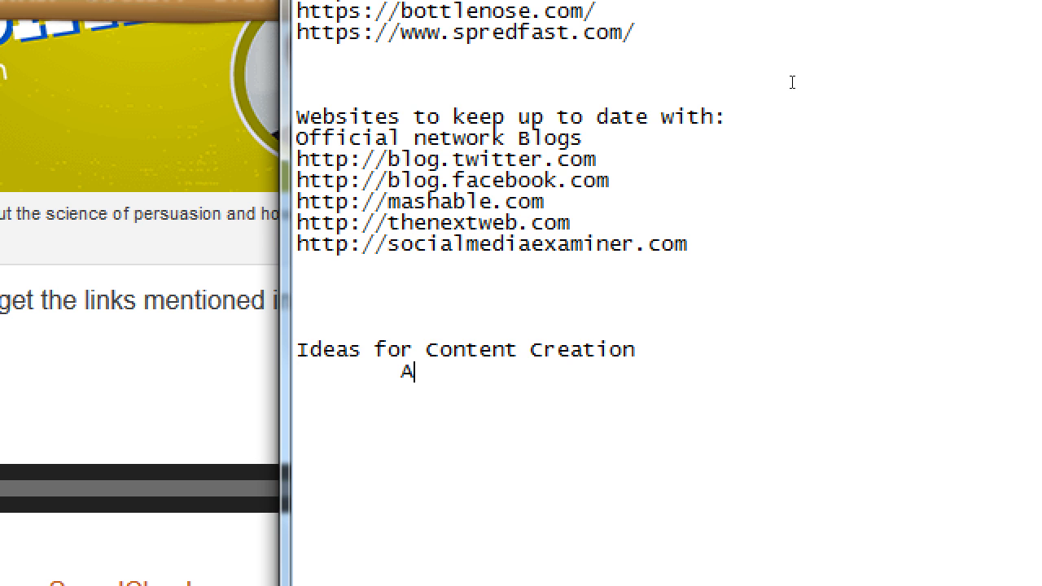
type("udio")
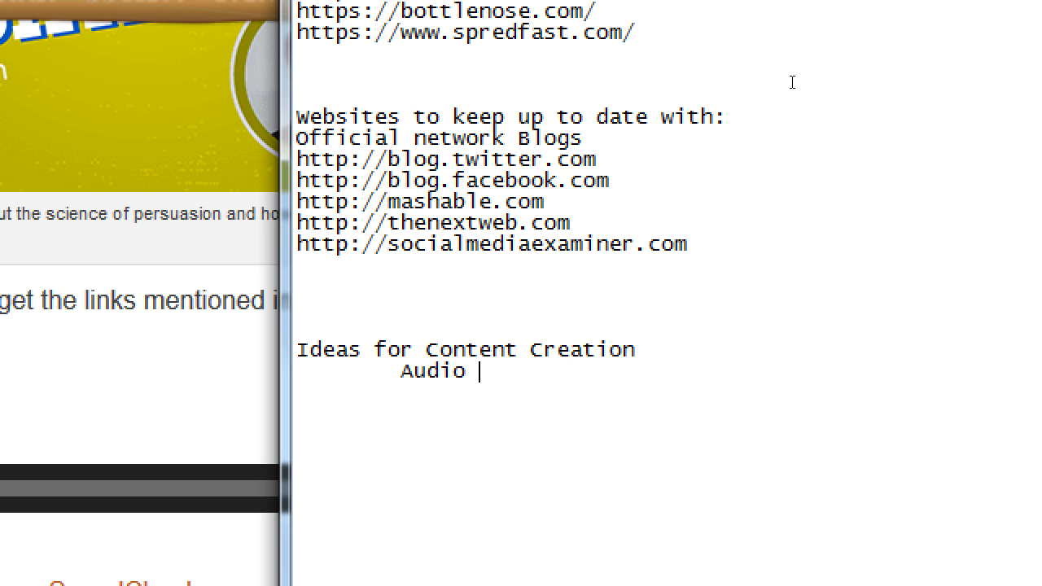
type("Blog Posts")
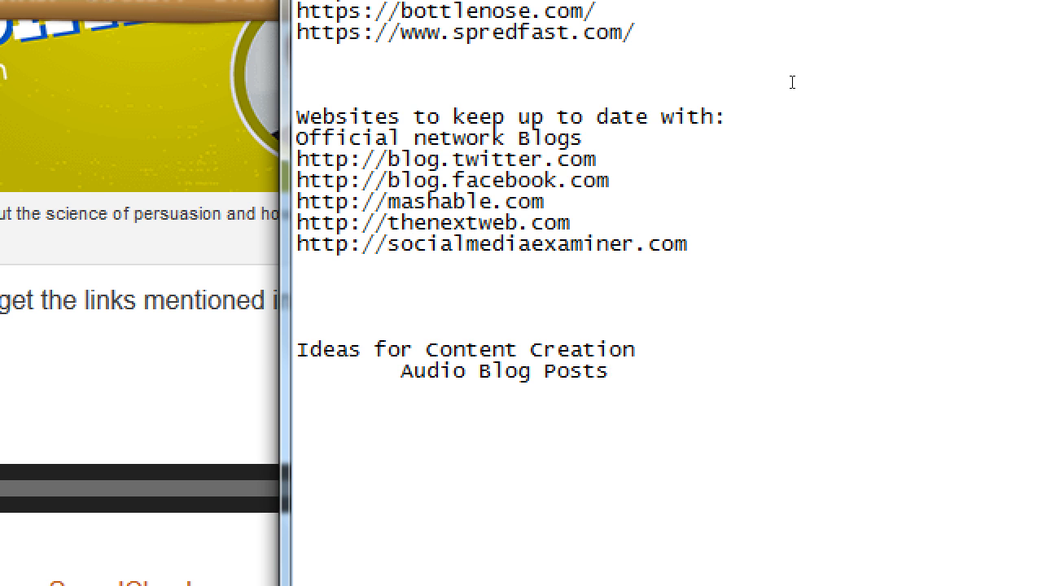
left_click(607, 371)
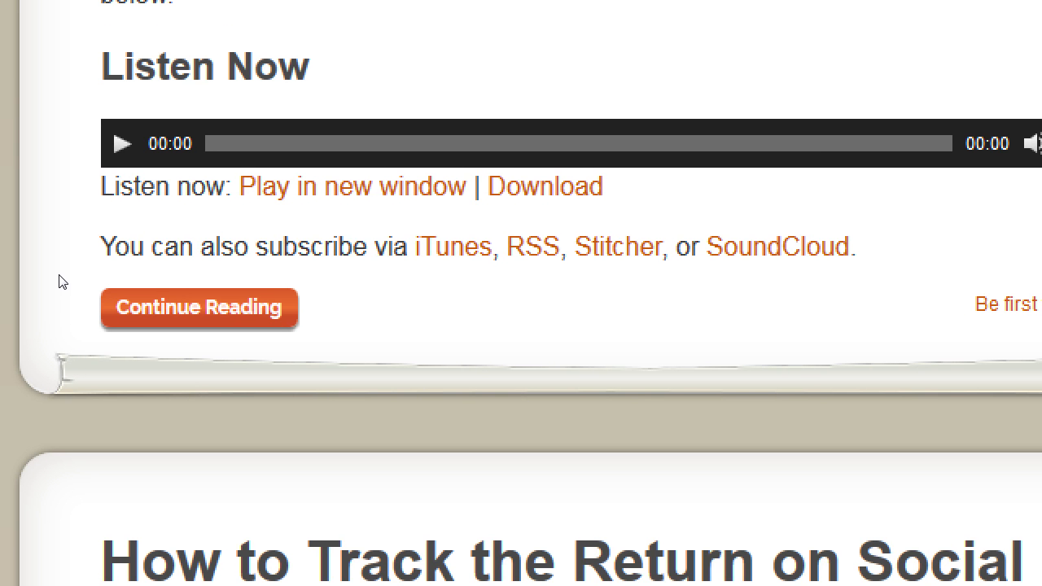
Step: Look over the episode's listen and subscribe links, then start a new indented idea in Notepad
scroll("up", 3)
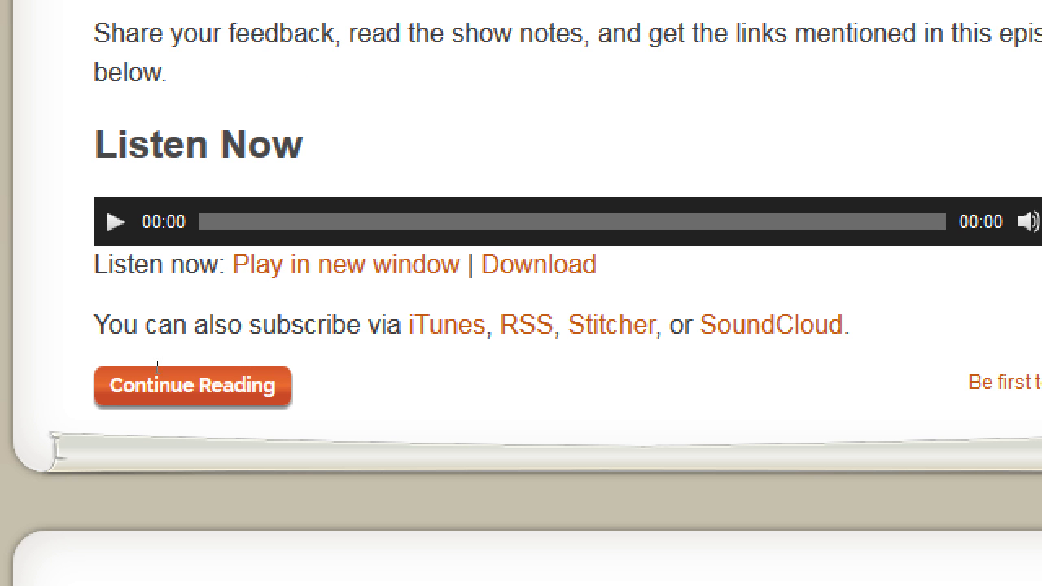
mouse_move(71, 326)
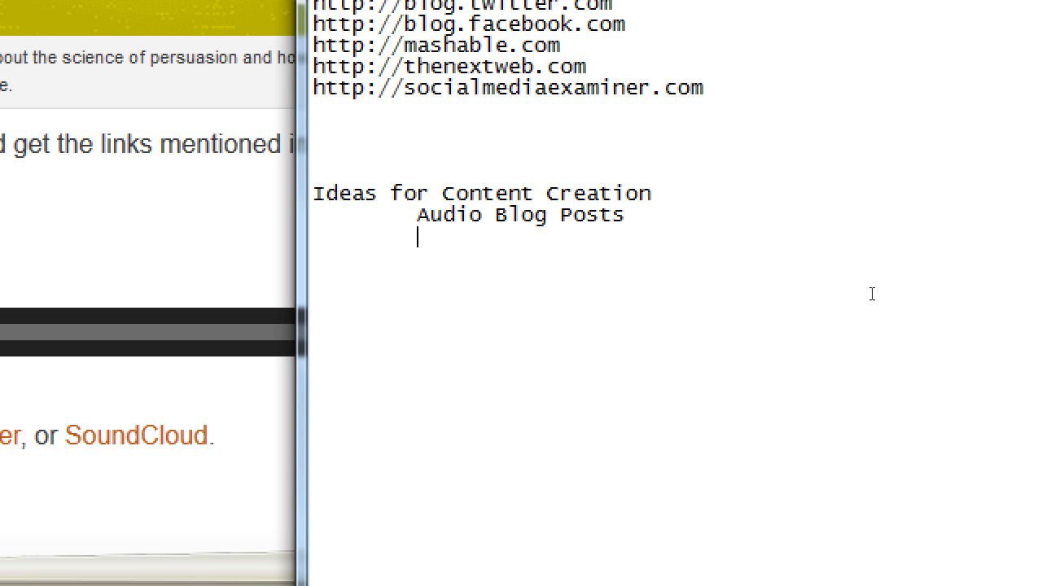
type("P")
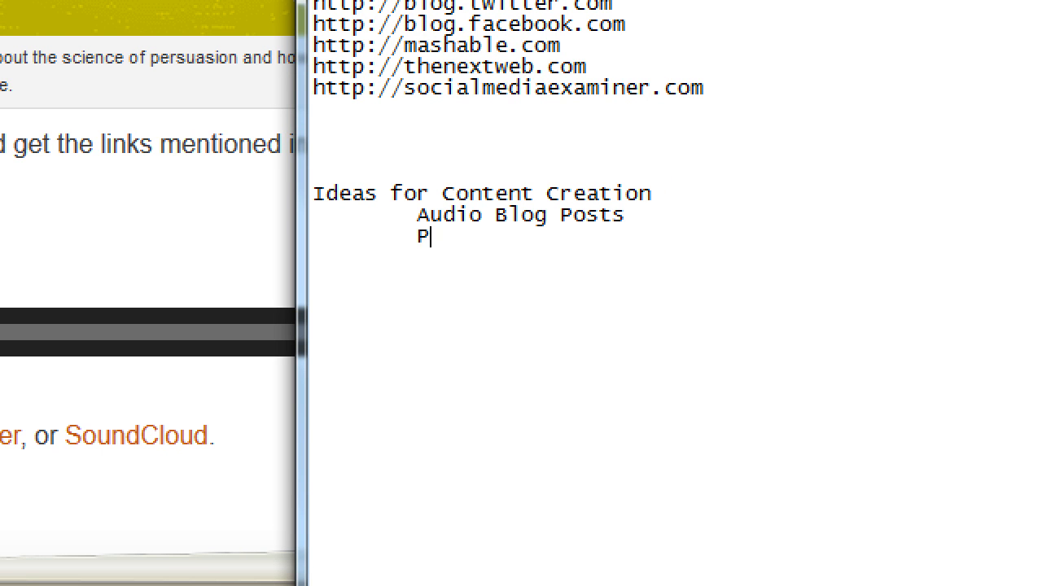
Step: Finish the indented line 'Podcasts - Radio Shows' beneath Audio Blog Posts
type("odcasts -")
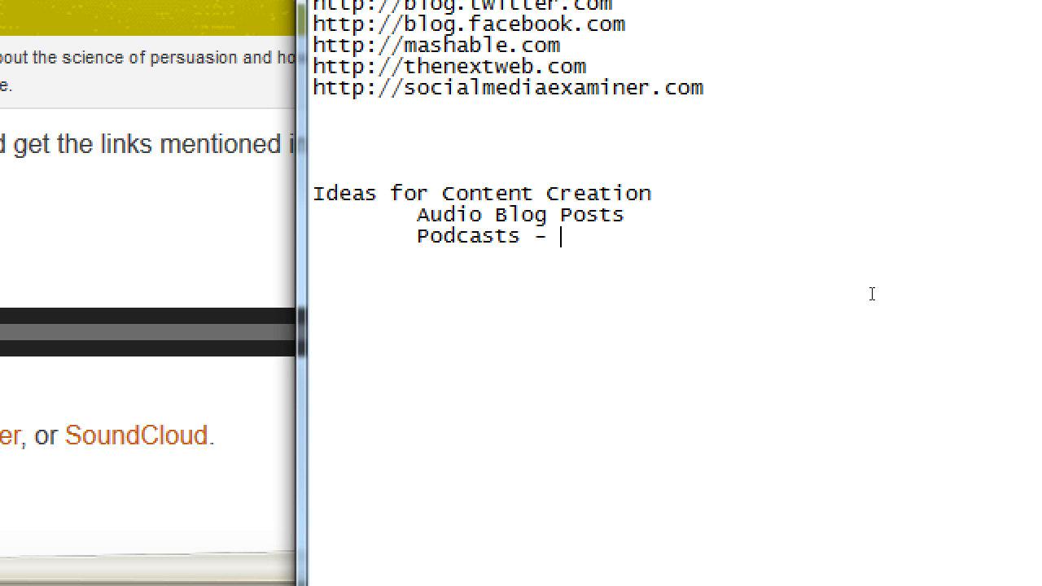
type("Radio Shows")
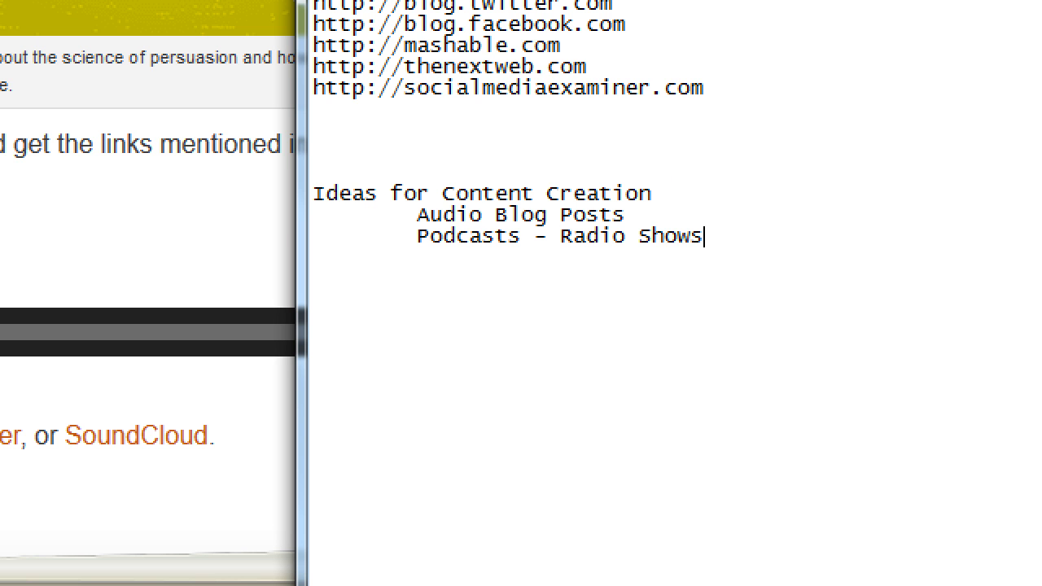
mouse_move(873, 294)
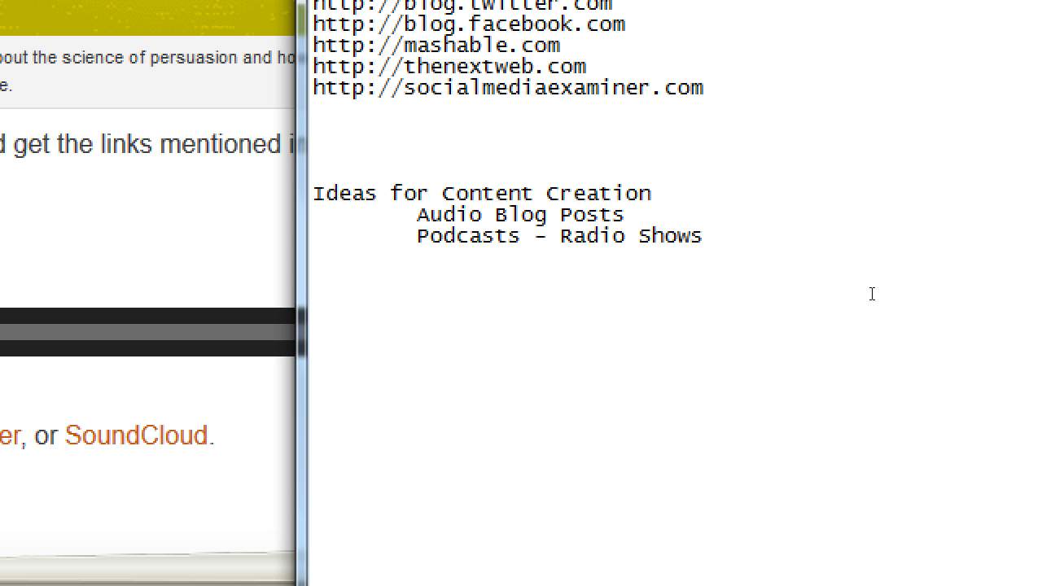
left_click(704, 236)
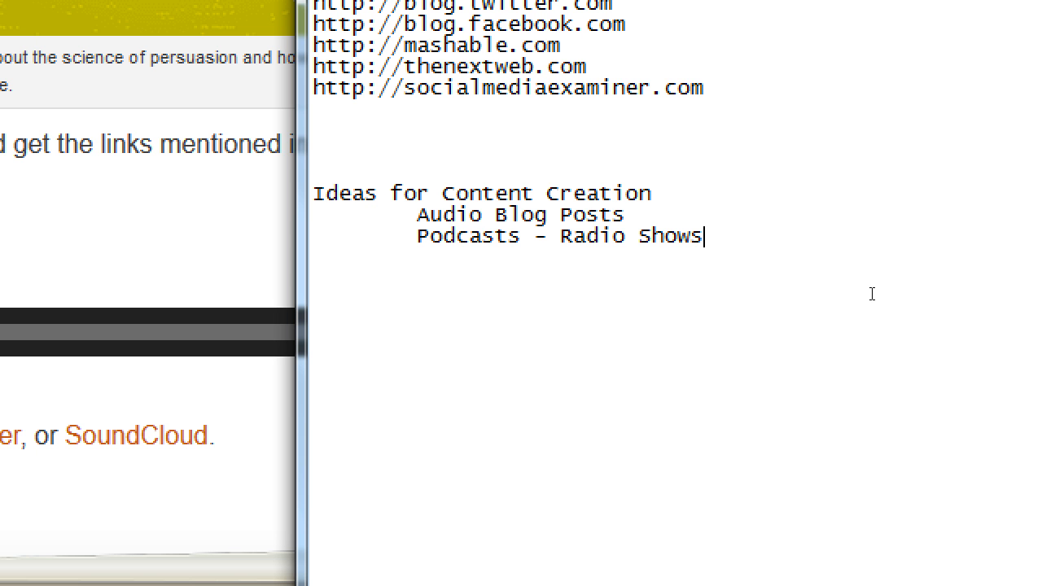
scroll("up", 3)
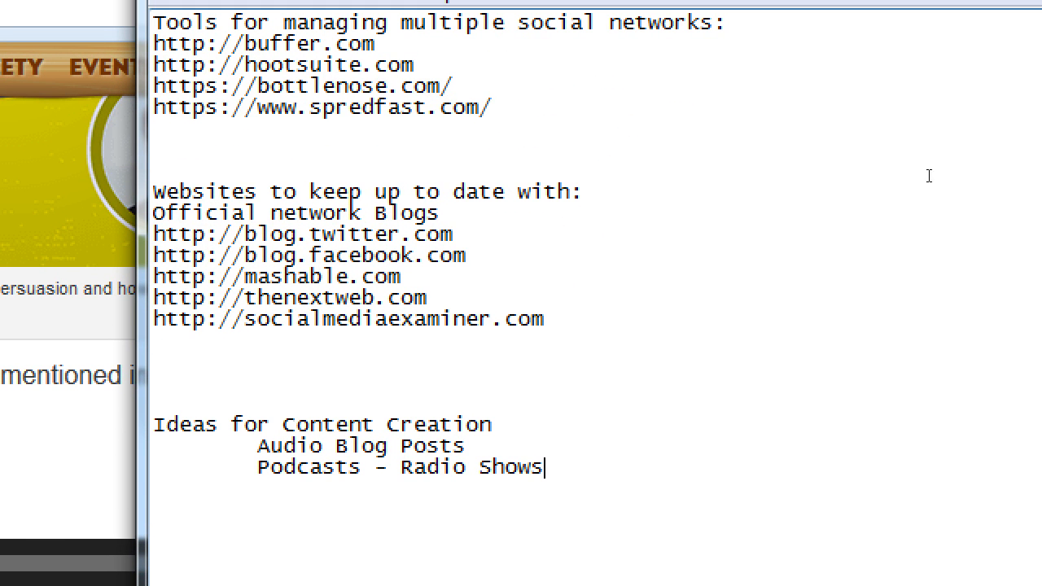
mouse_move(875, 254)
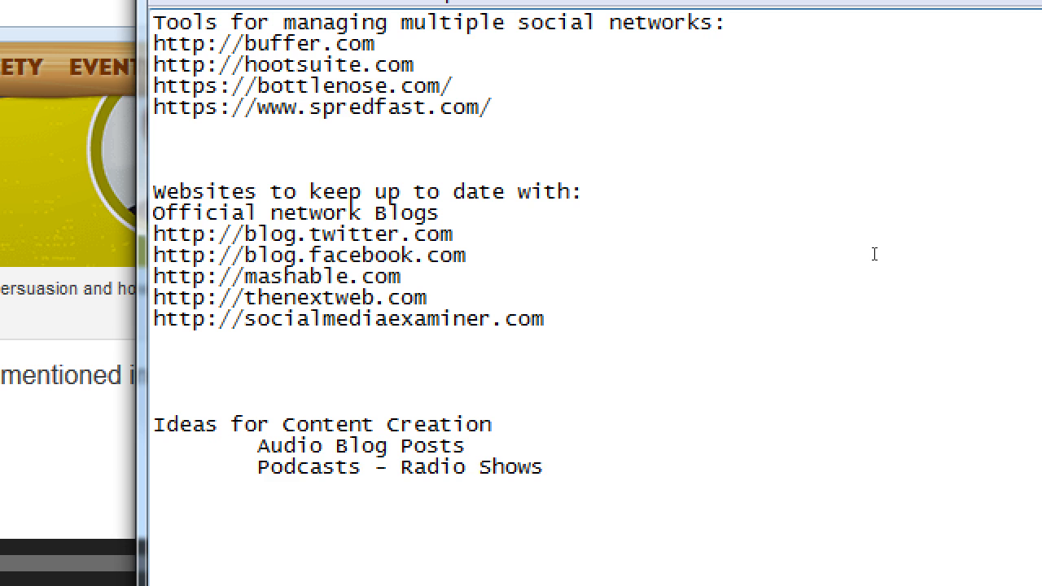
Step: Review the notes, then return to the '8 Blogger Tools to Help Promote Your Content' article
double_click(399, 466)
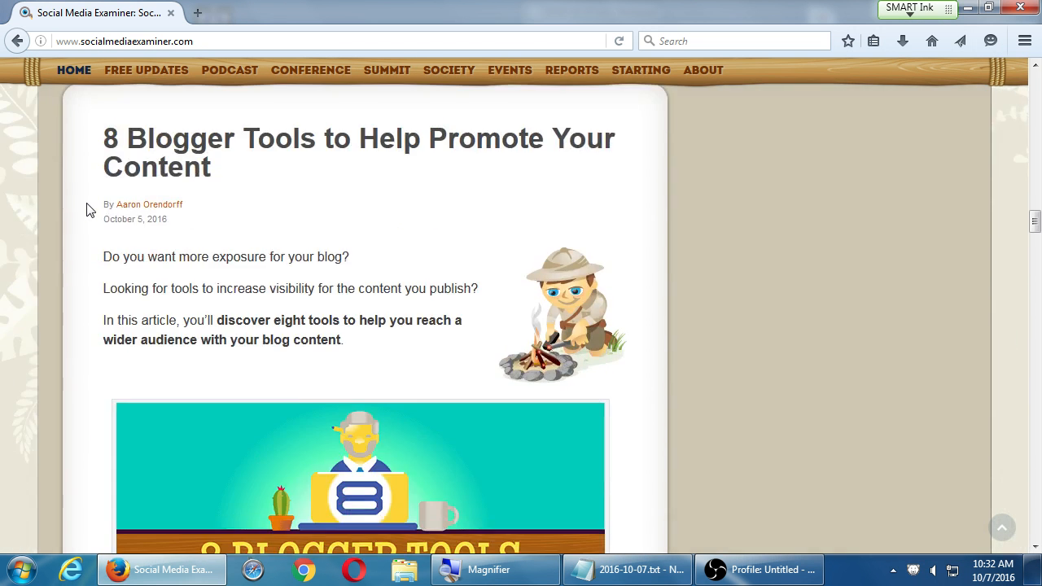
Step: Scroll past the Search Rank, Facebook 360, Engagement and Snapchat posts, then back to top
scroll("down", 3)
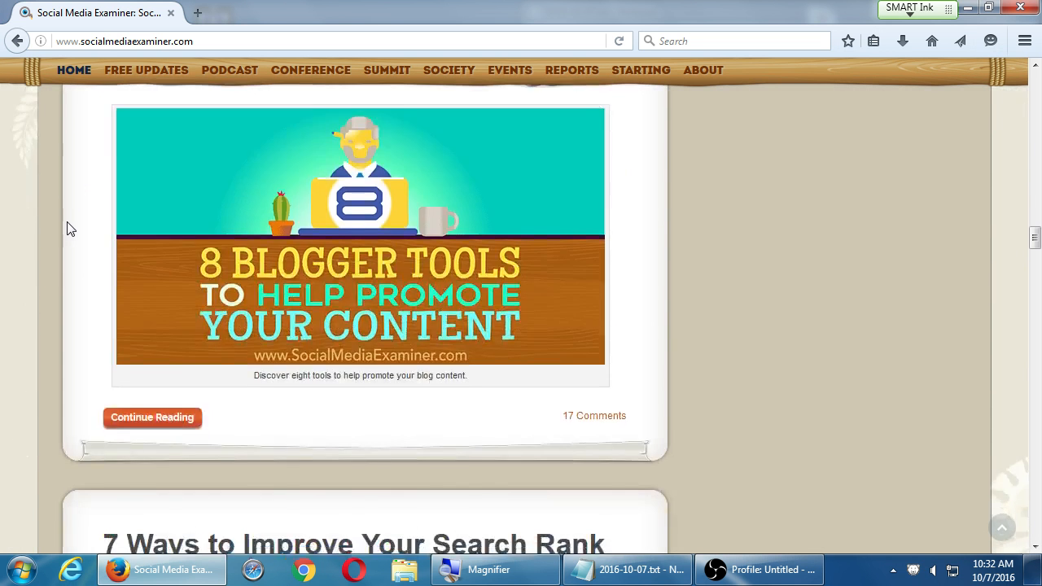
scroll("down", 3)
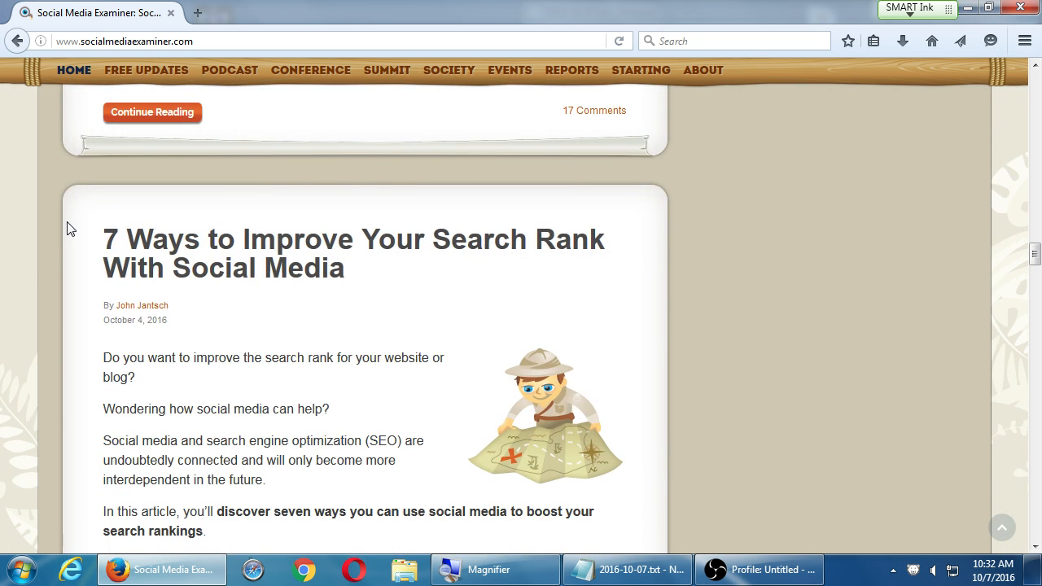
scroll("up", 3)
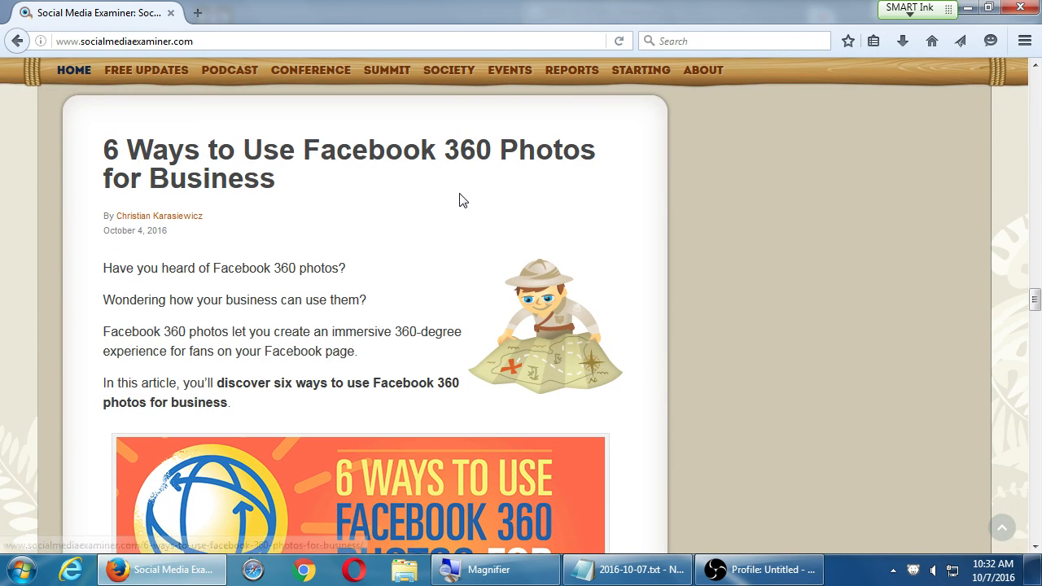
scroll("down", 3)
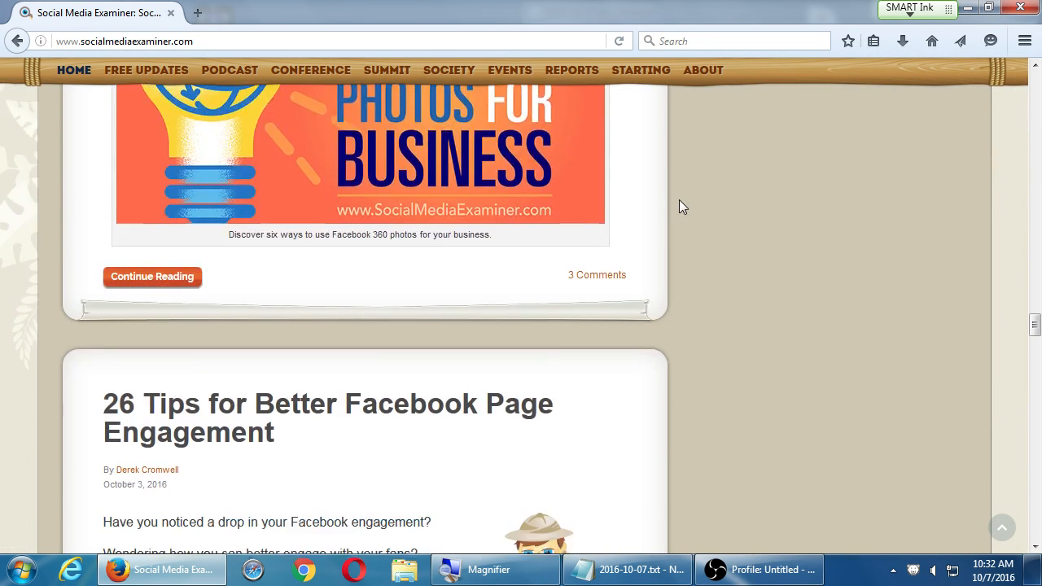
scroll("down", 3)
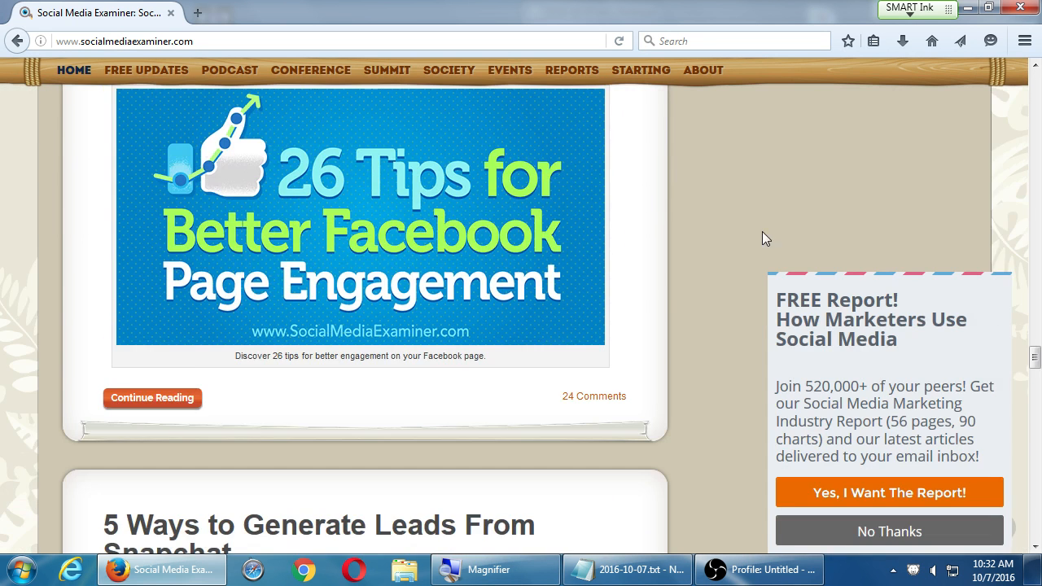
scroll("down", 3)
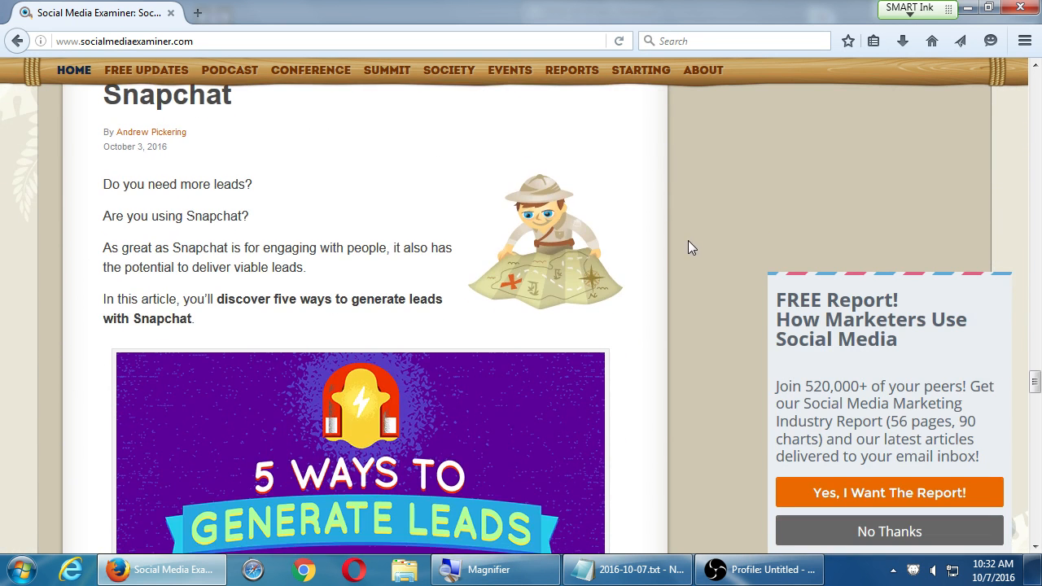
scroll("up", 3)
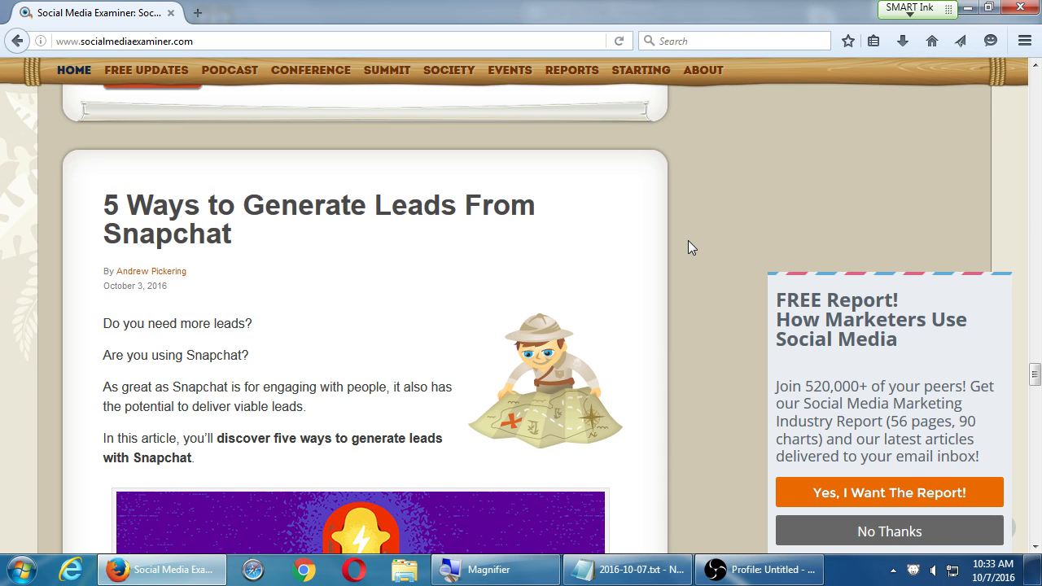
scroll("up", 3)
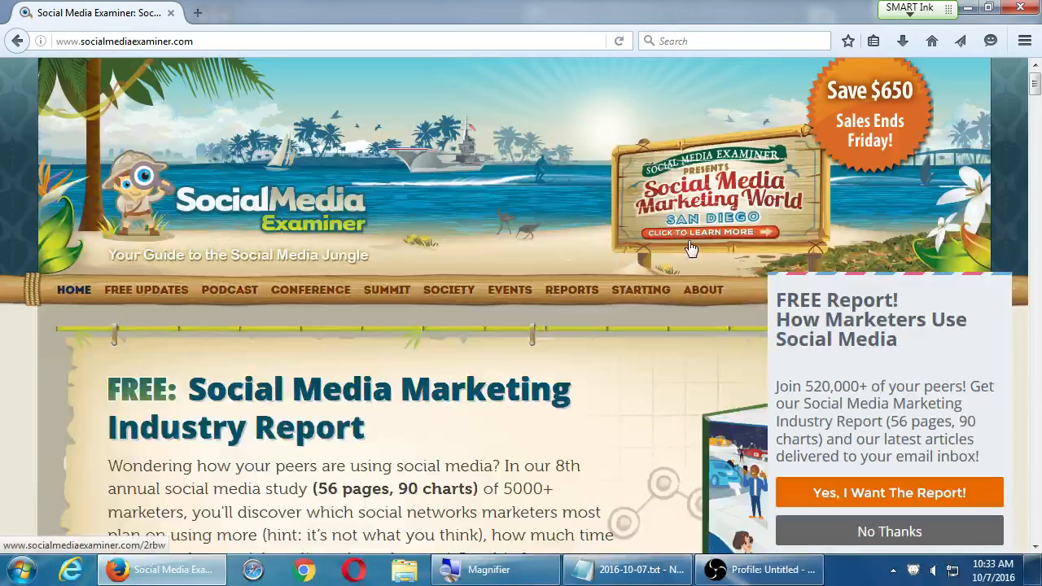
mouse_move(694, 364)
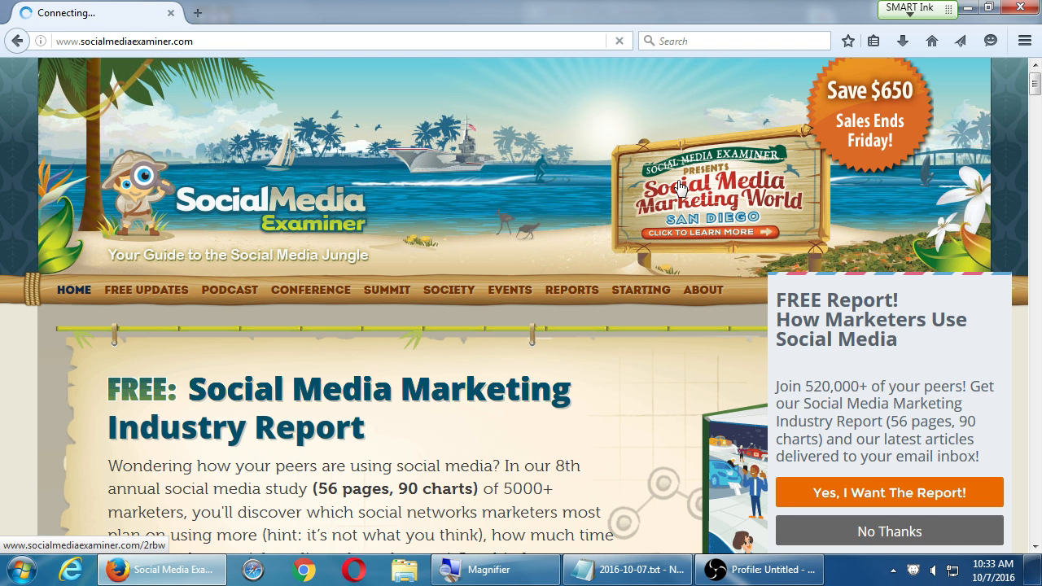
Step: Browse the Social Media Marketing World conference page
left_click(708, 232)
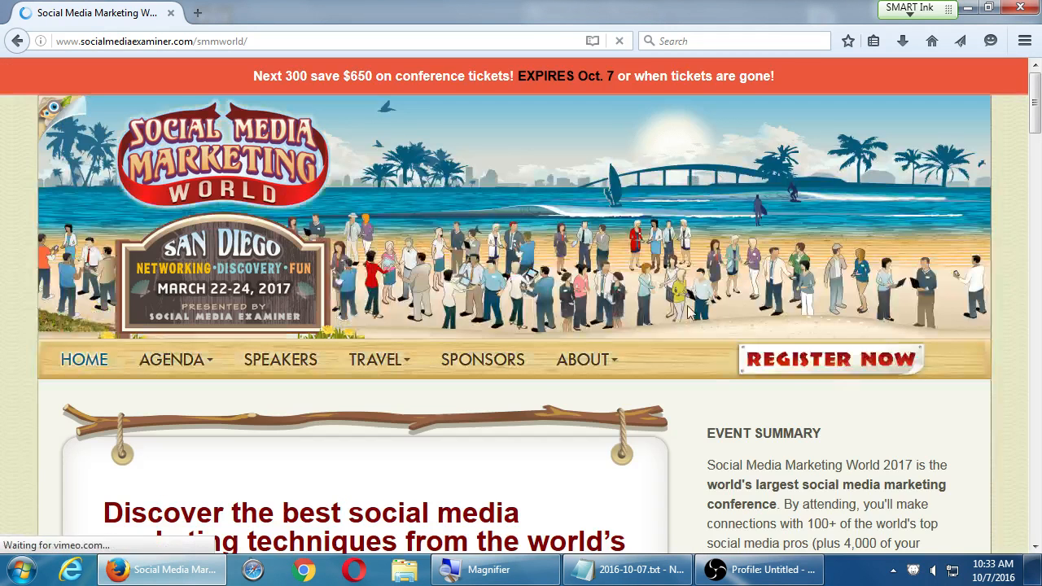
scroll("down", 3)
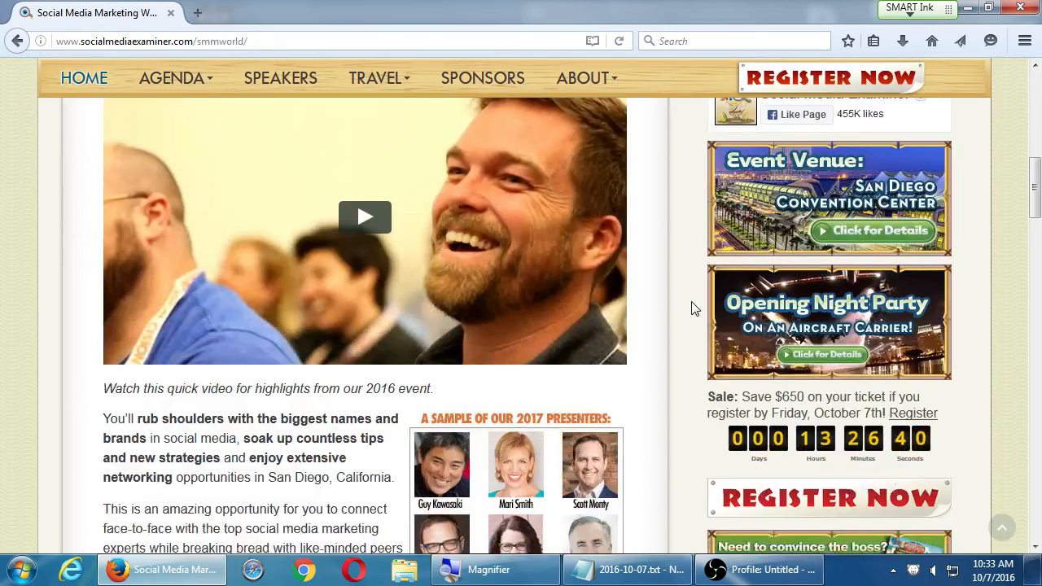
scroll("down", 3)
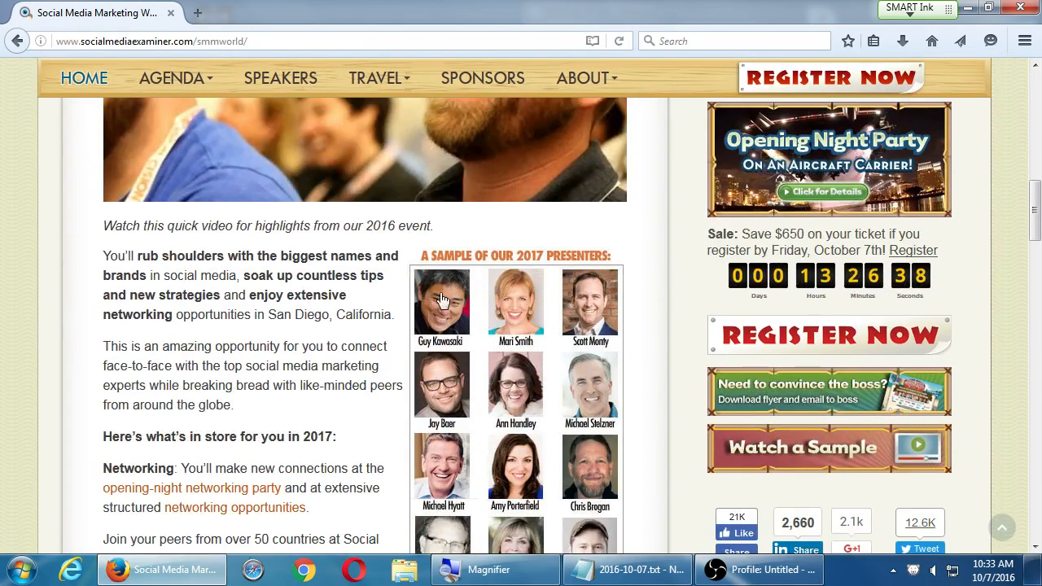
scroll("down", 3)
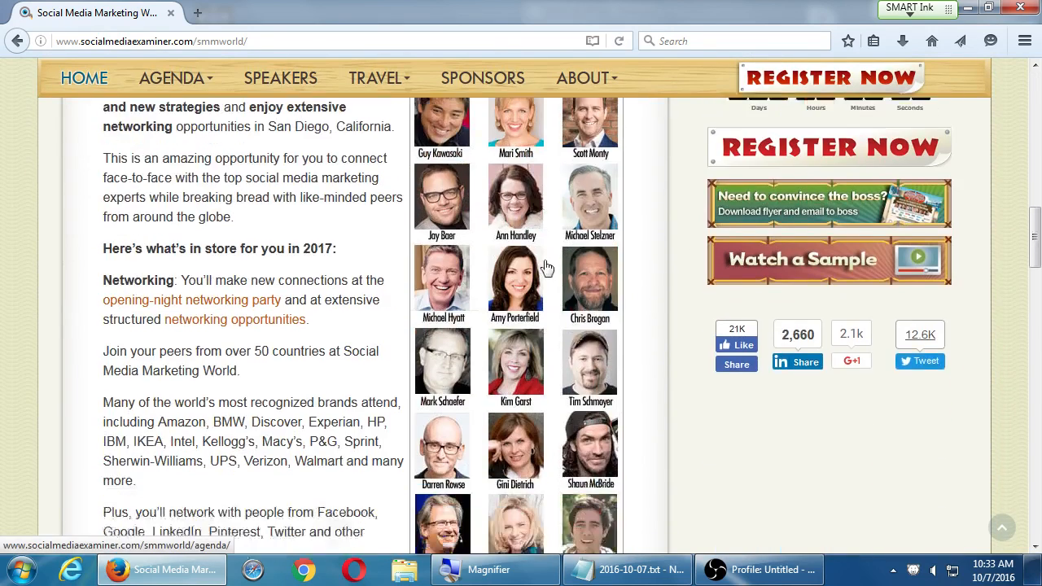
scroll("up", 3)
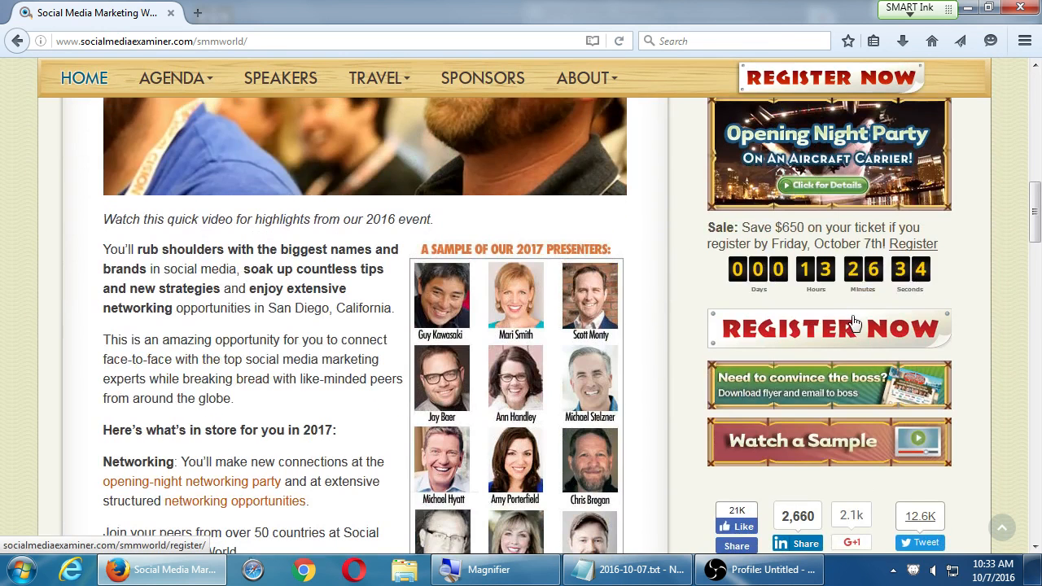
mouse_move(824, 290)
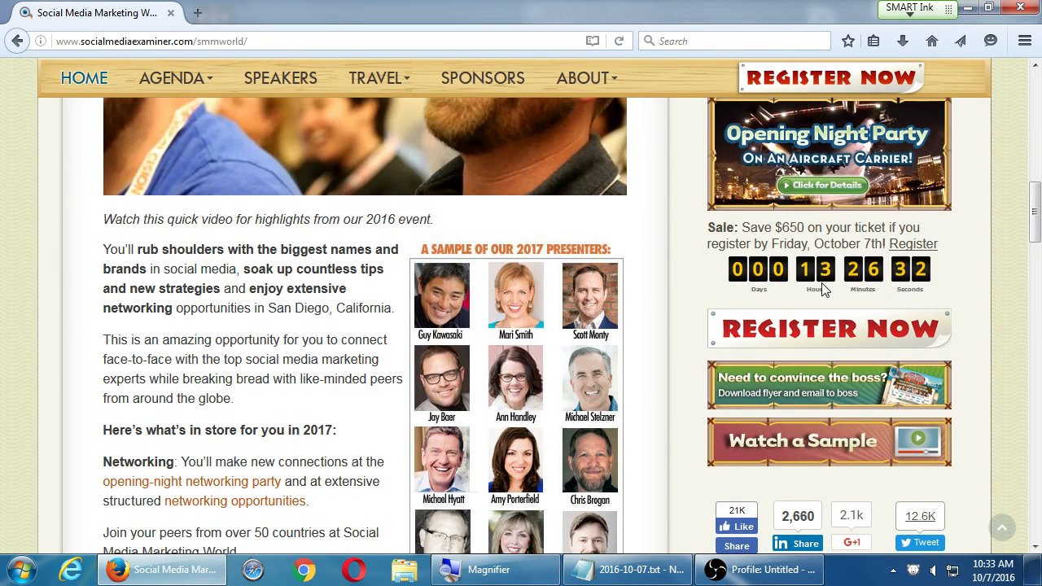
scroll("down", 3)
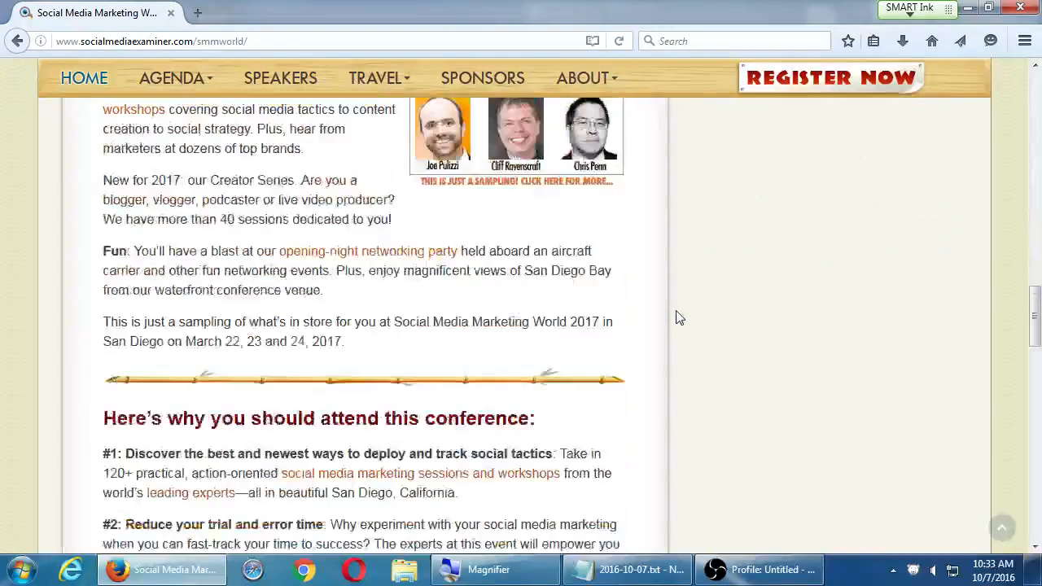
scroll("down", 3)
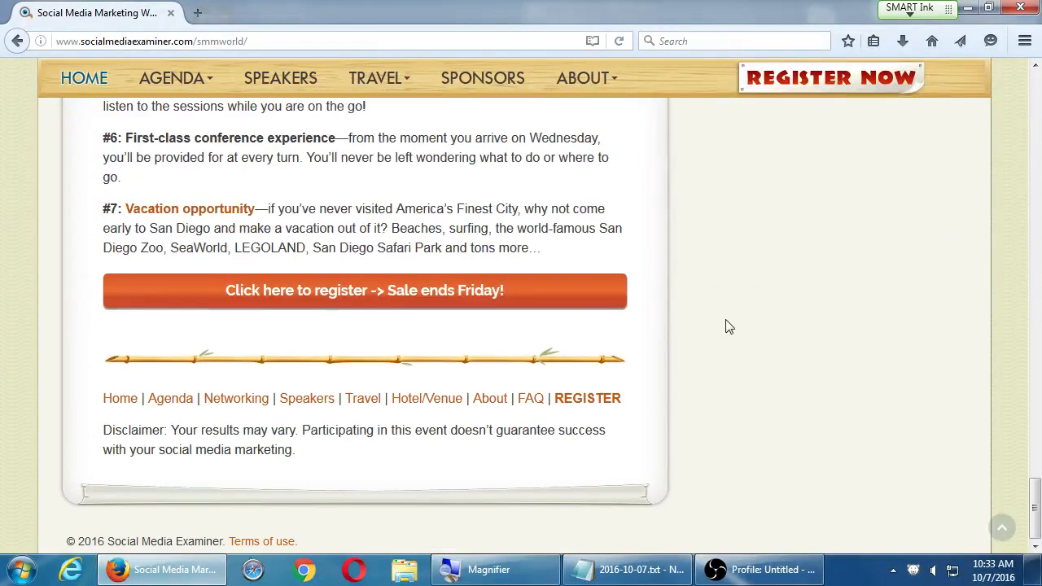
Step: Review the registration page's $947 sale price, dismiss the free sample popup, and return to Notepad
left_click(364, 291)
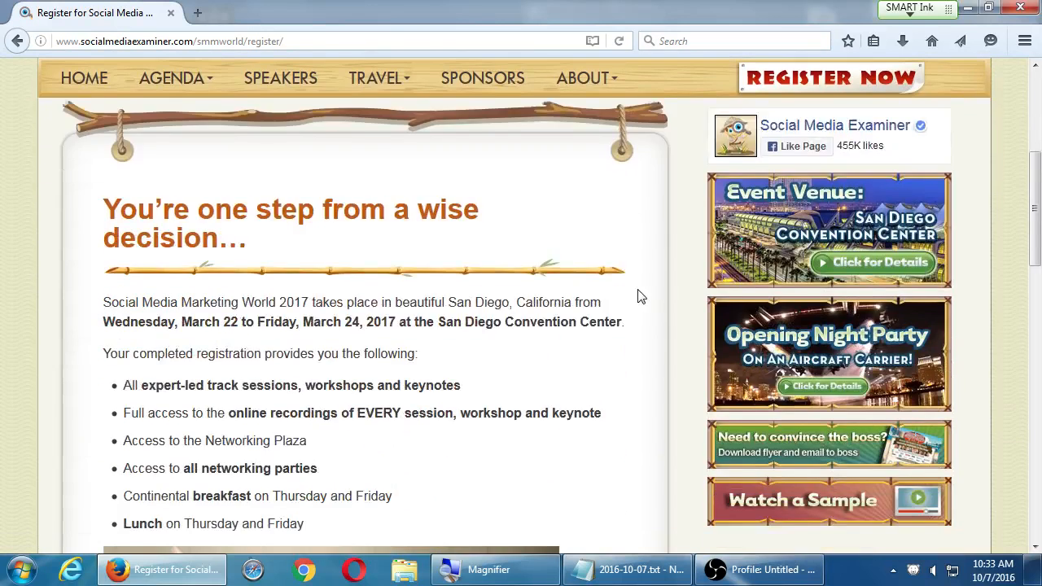
scroll("down", 3)
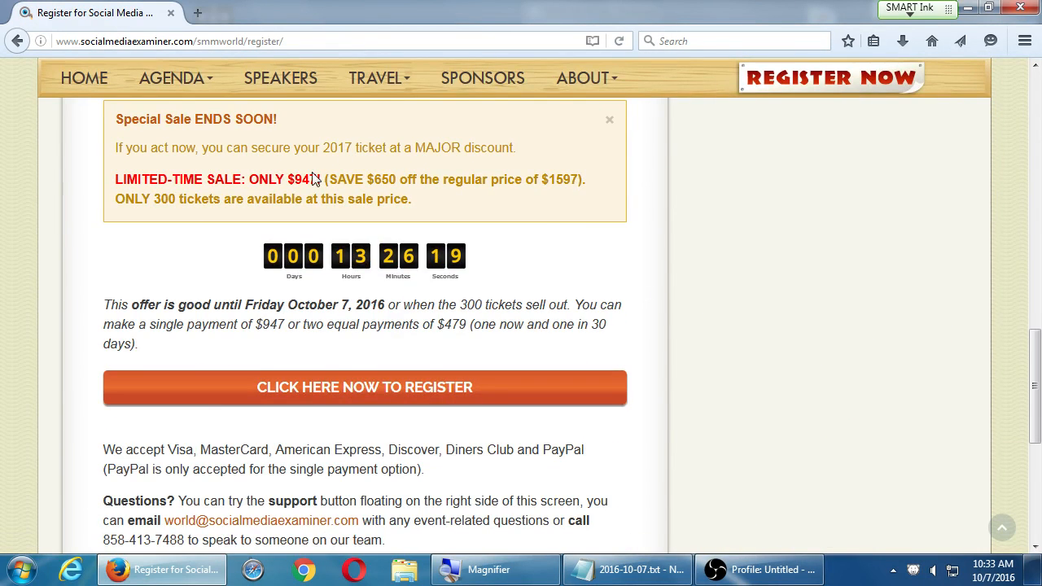
mouse_move(310, 195)
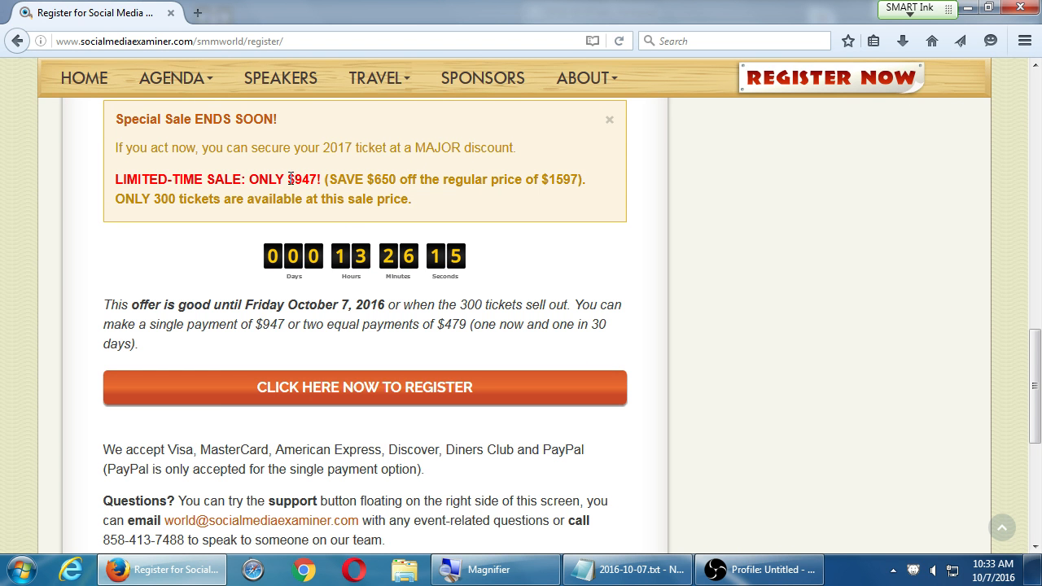
double_click(304, 179)
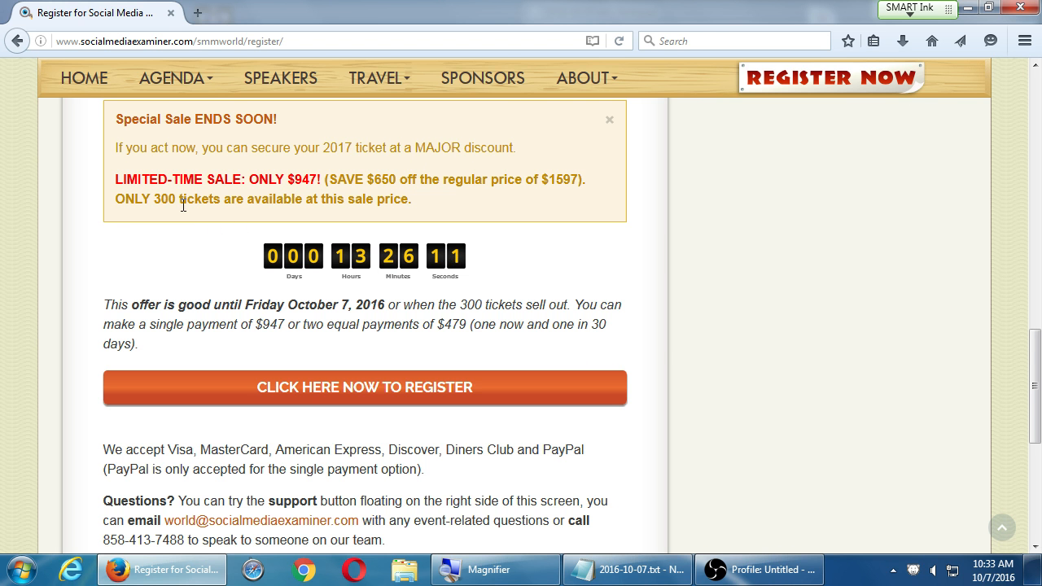
mouse_move(519, 197)
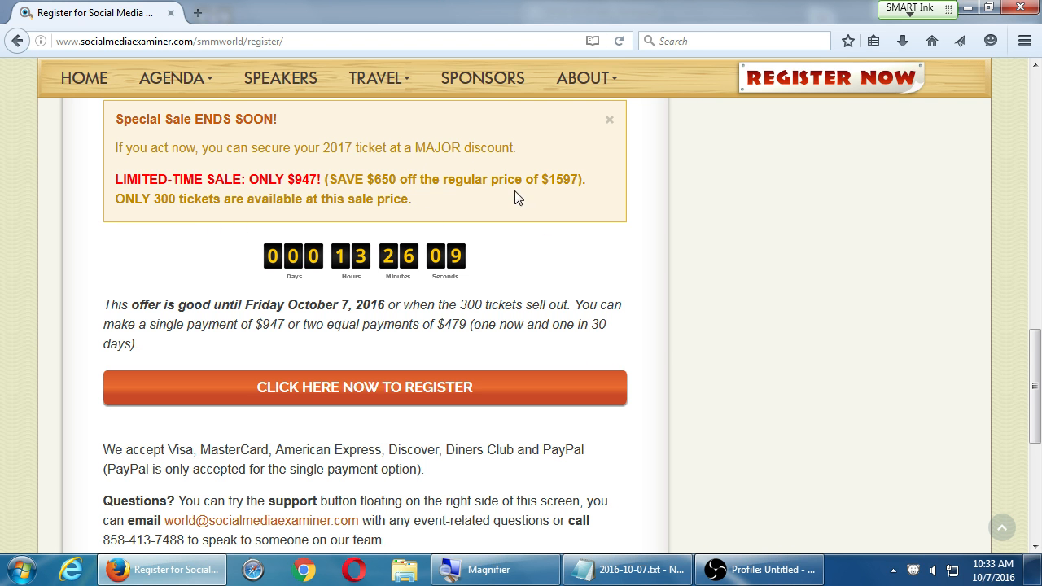
scroll("down", 3)
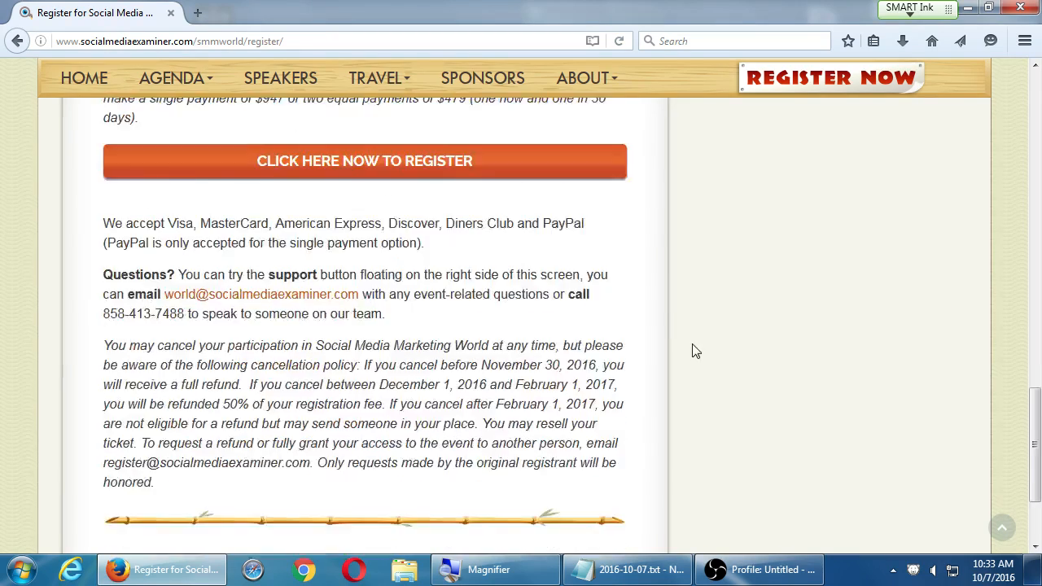
scroll("up", 3)
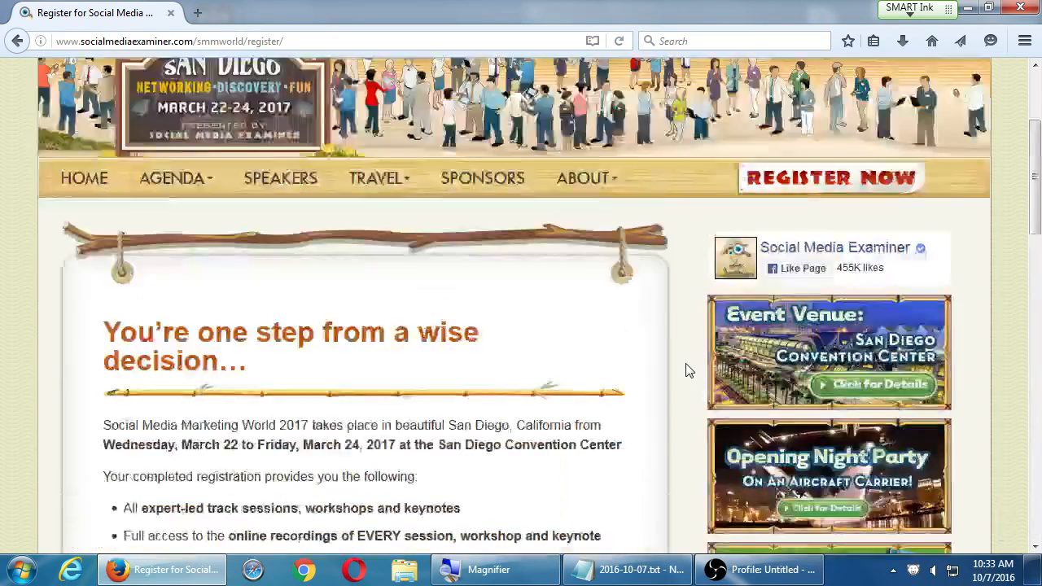
scroll("up", 3)
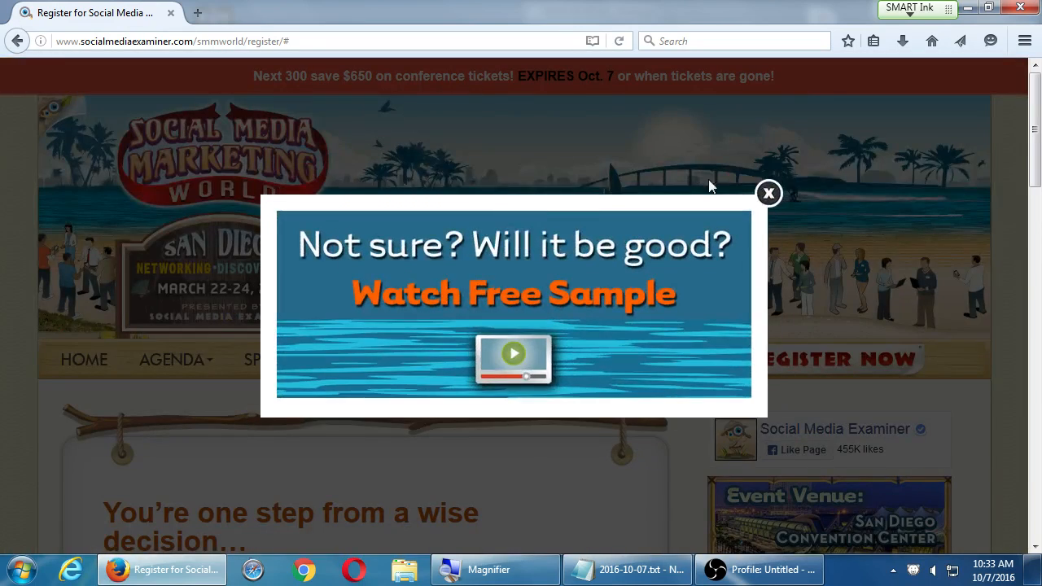
left_click(768, 194)
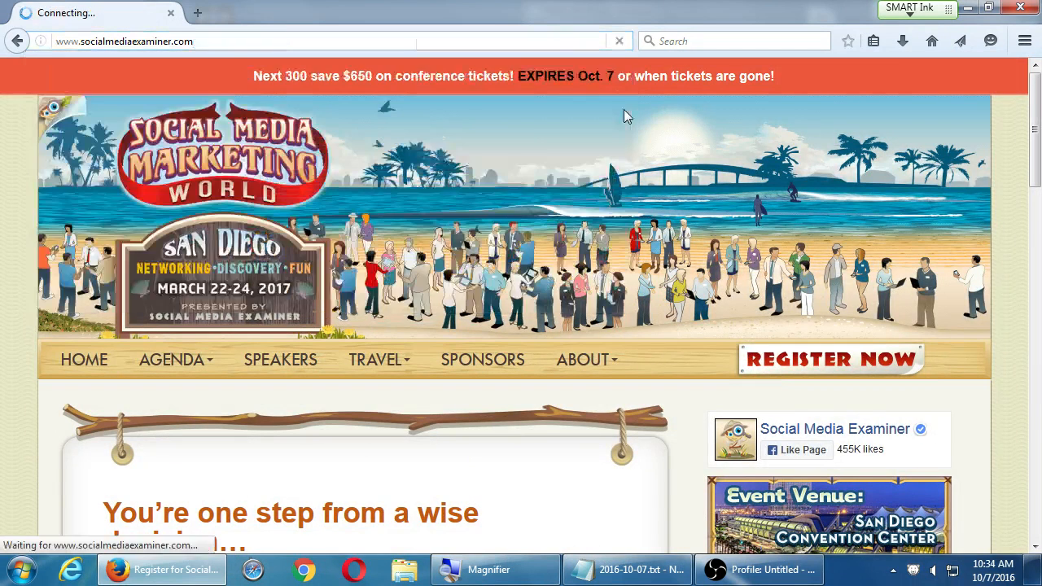
left_click(627, 569)
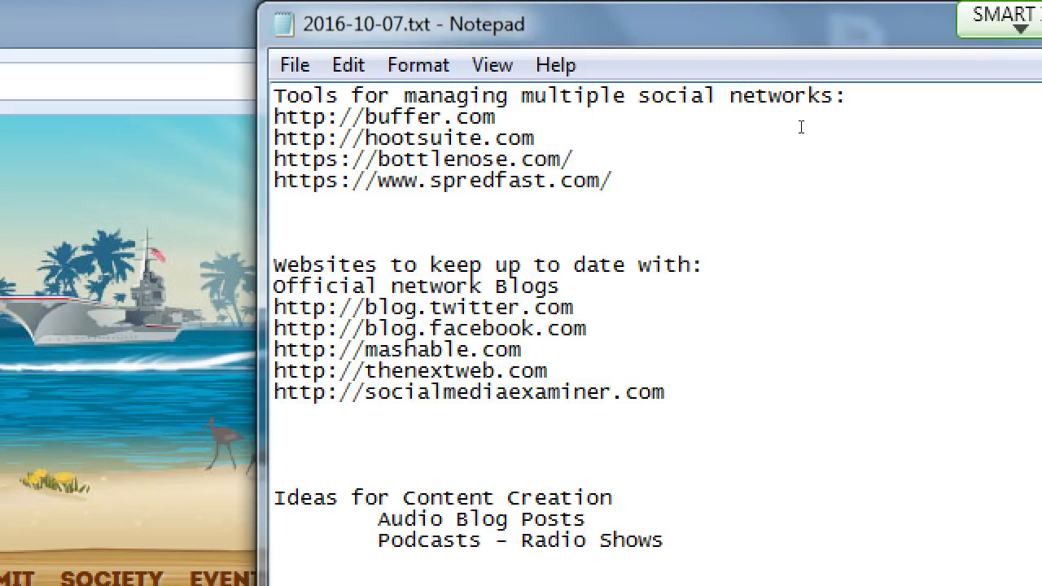
Step: Read over the tools, websites-to-follow and content-idea lists in Notepad
left_click(275, 415)
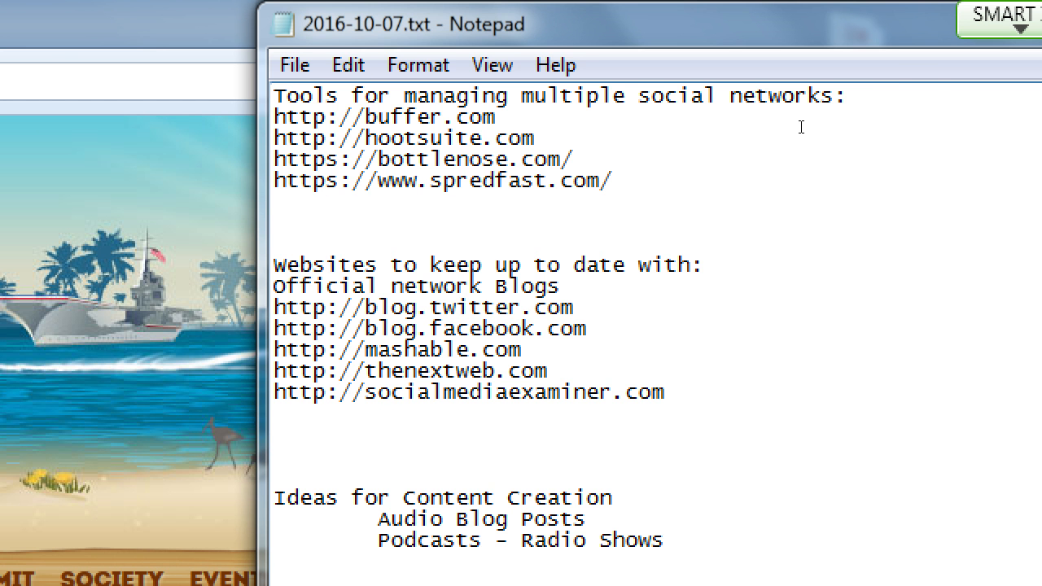
mouse_move(794, 122)
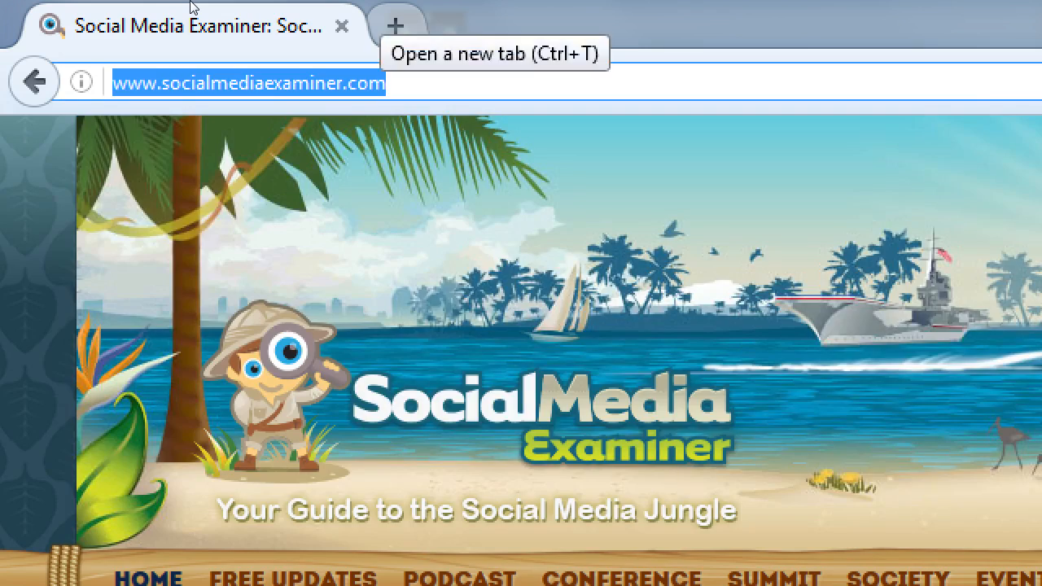
type("everypost.me")
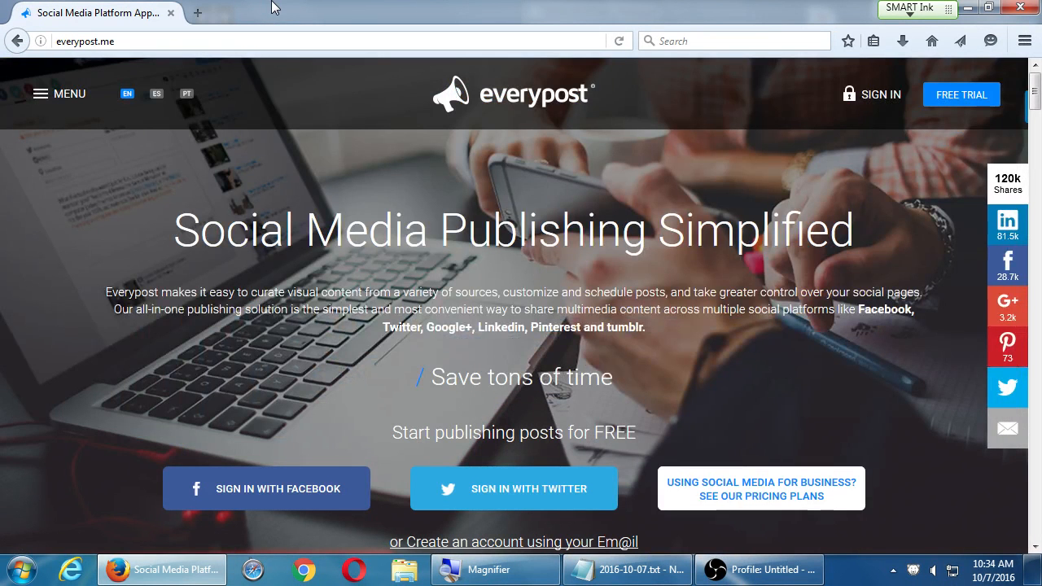
double_click(589, 377)
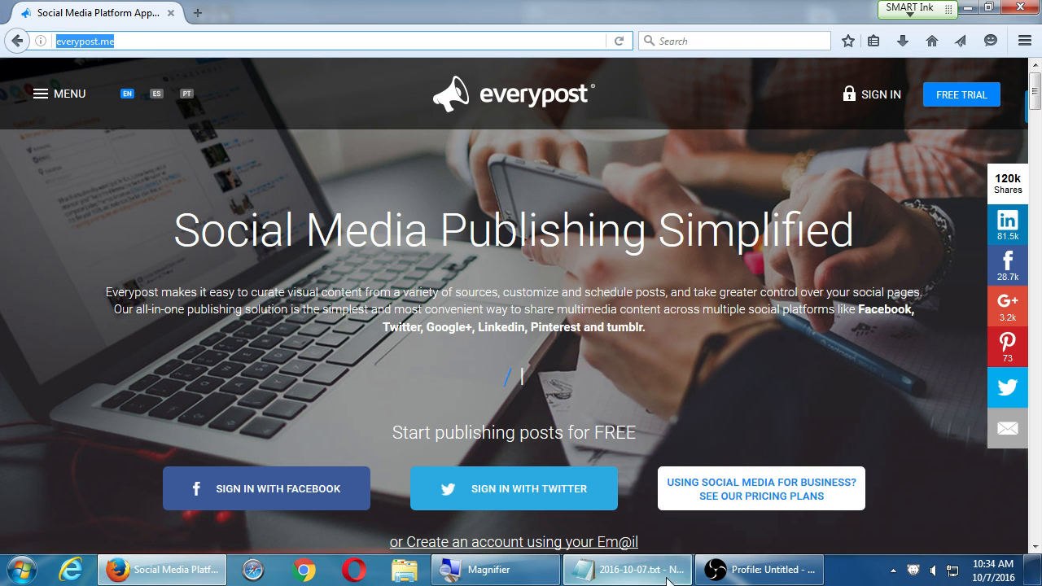
left_click(627, 569)
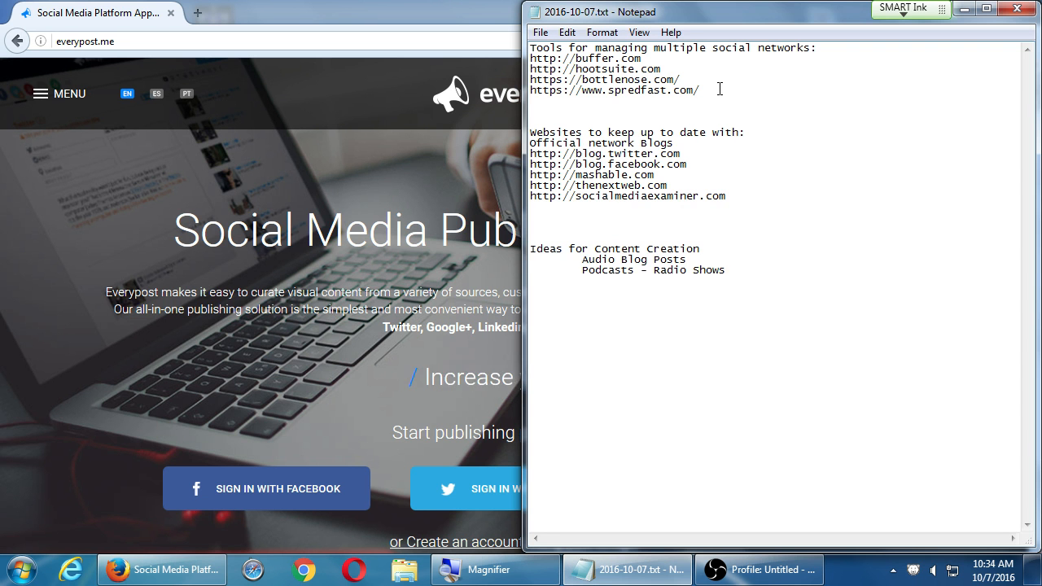
type("http://everypost.me/")
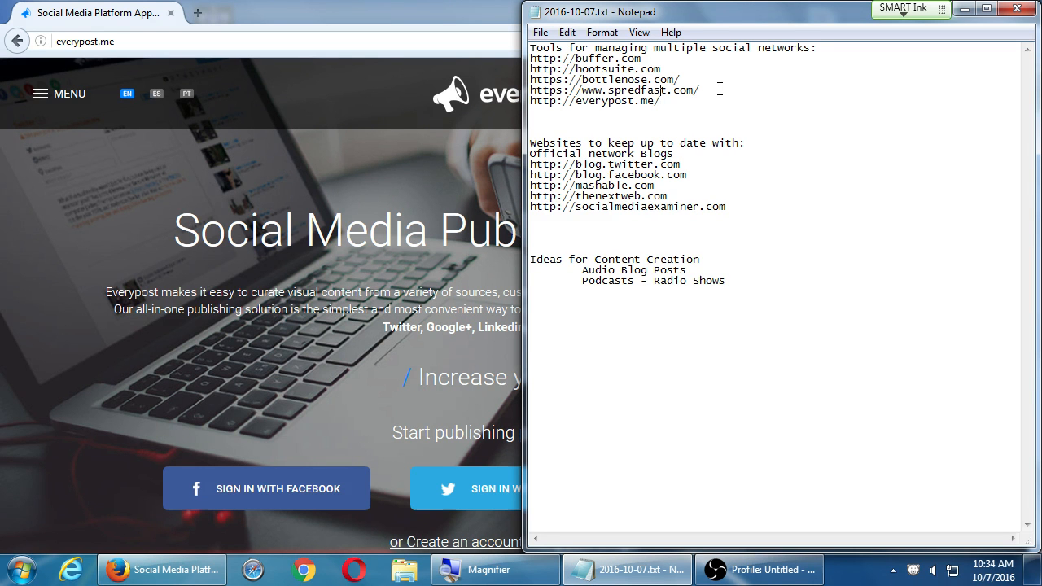